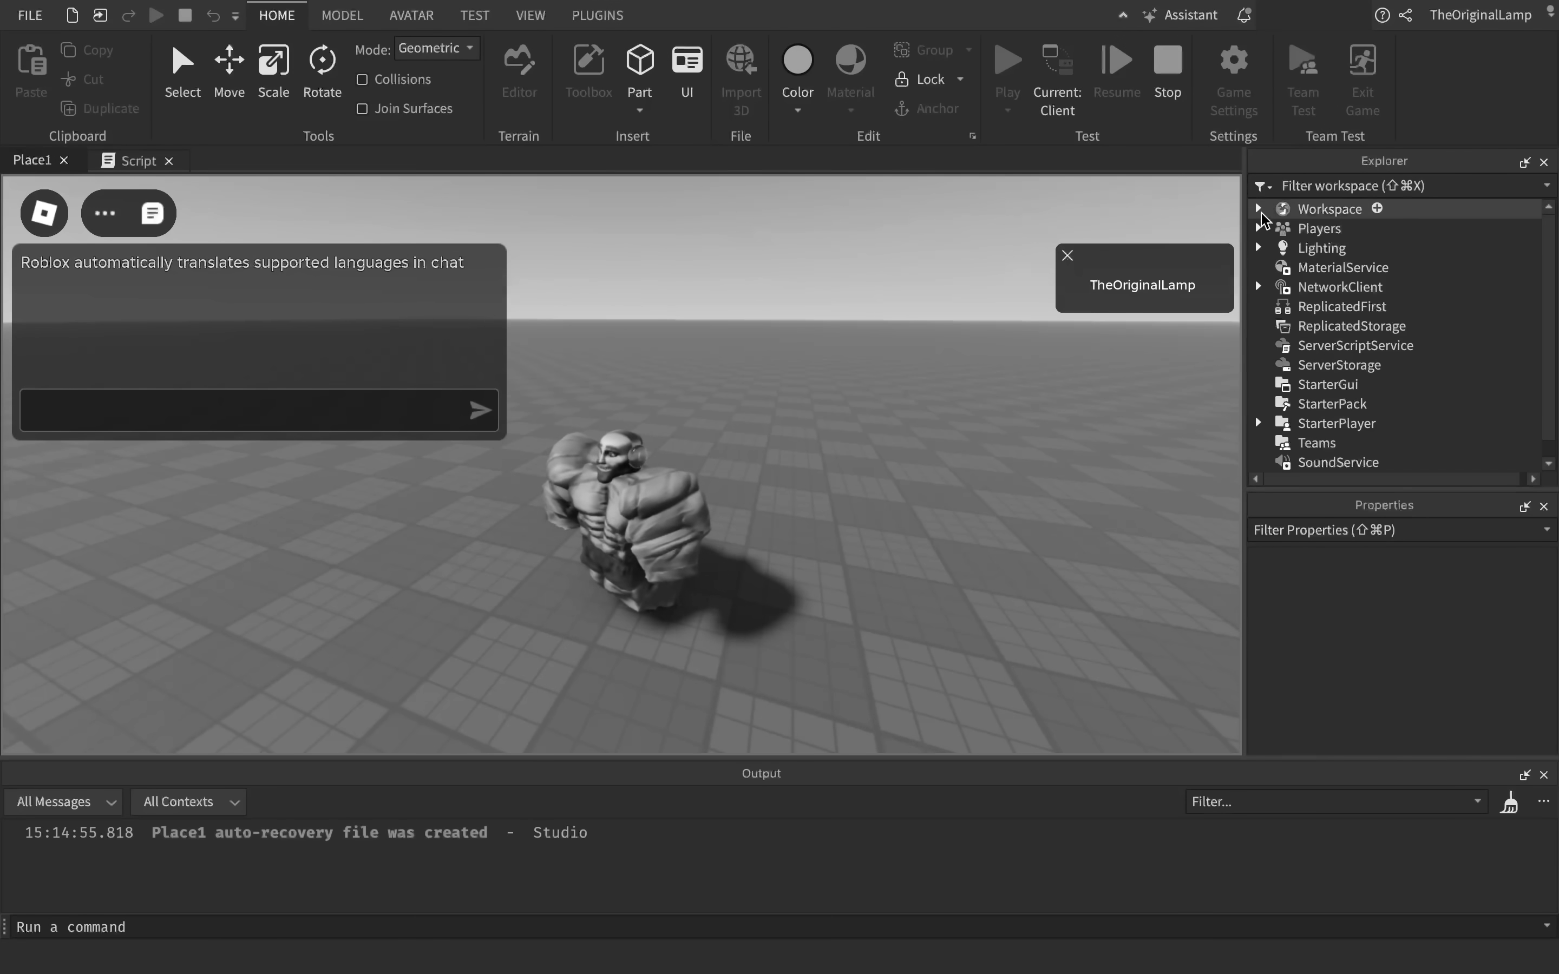
- Chat the line workspace.SpawnLocation.Position += Vector3.new(0, 1000000) as a message in the play test
type("Ins")
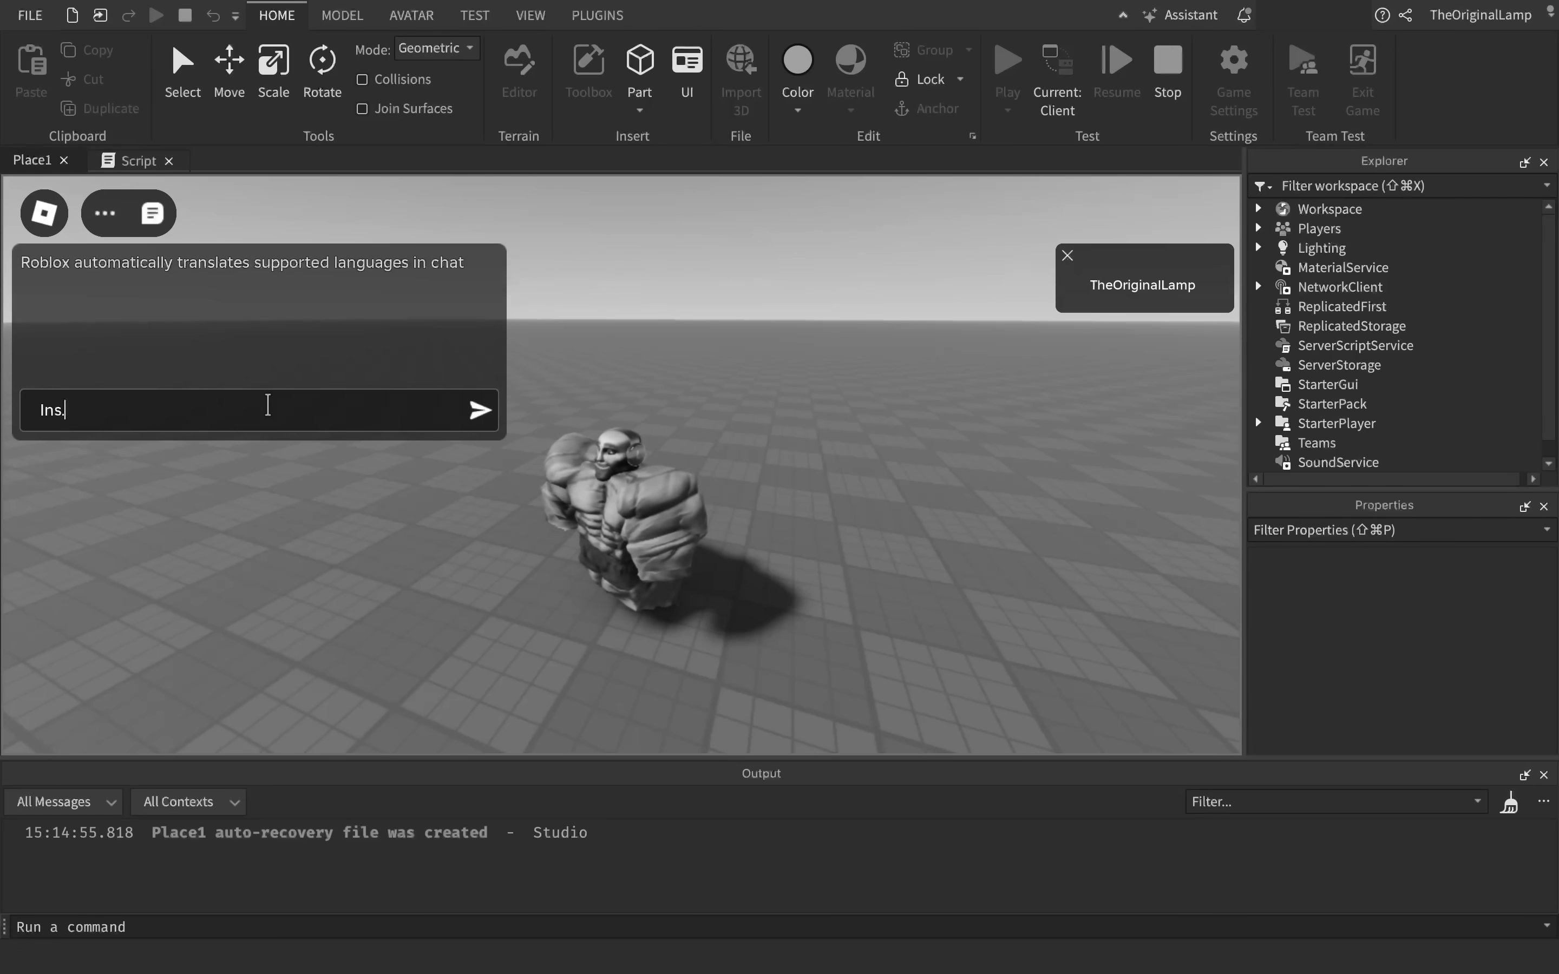
type("Instance.new(\"Explosio")
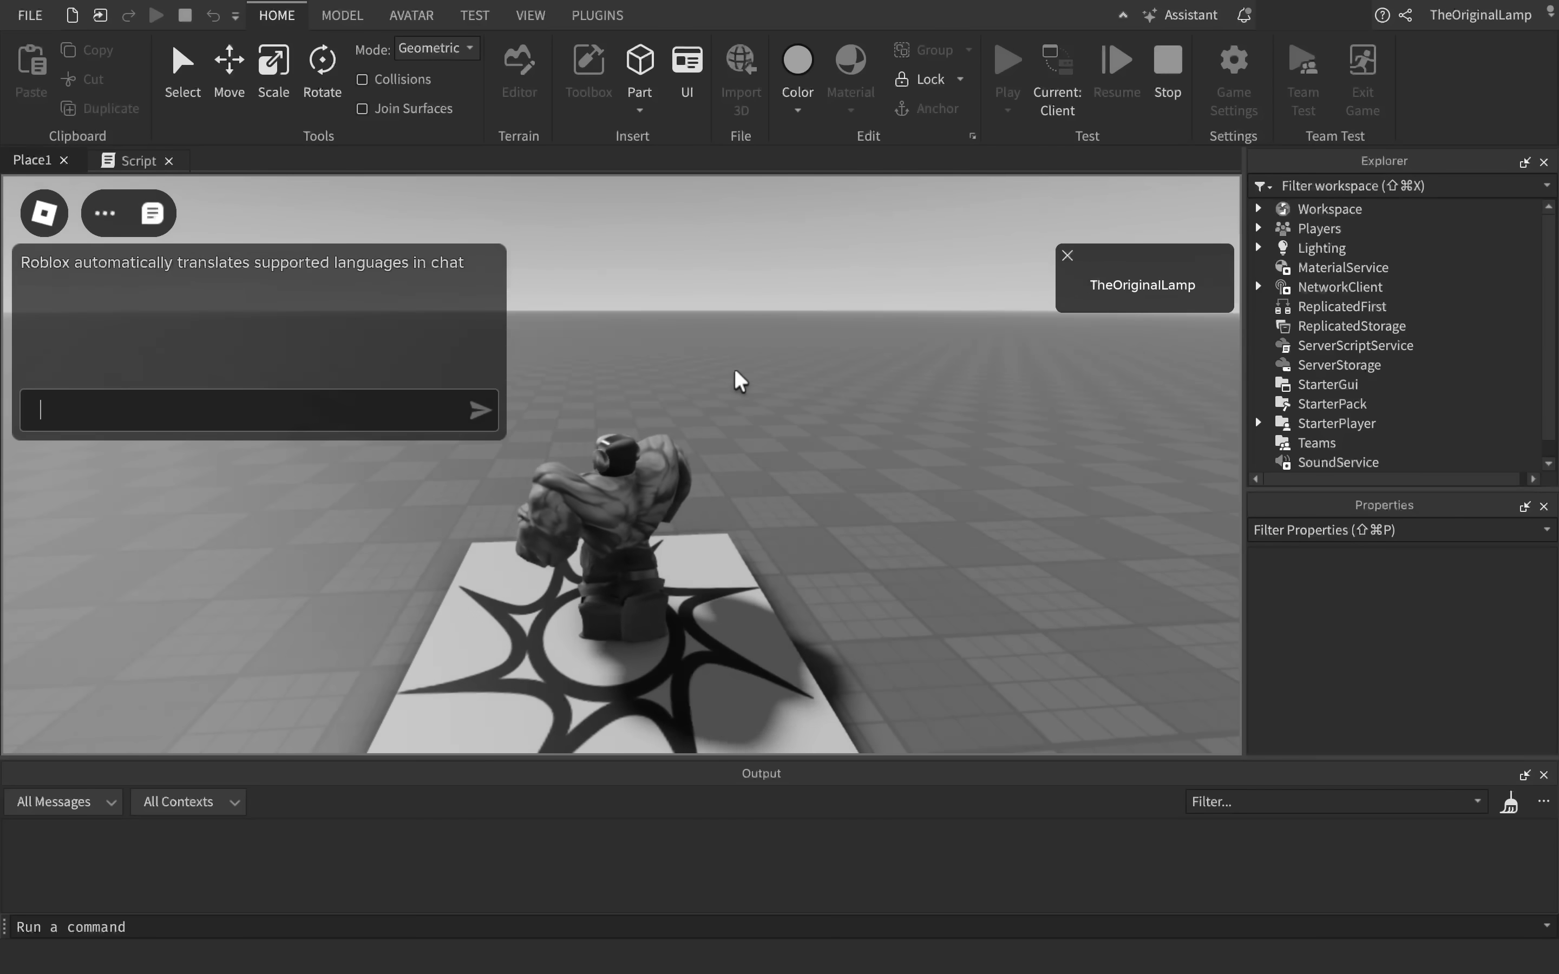
type("workspace.SpawnLocation.Position += Vector3.new(0, 1000000")
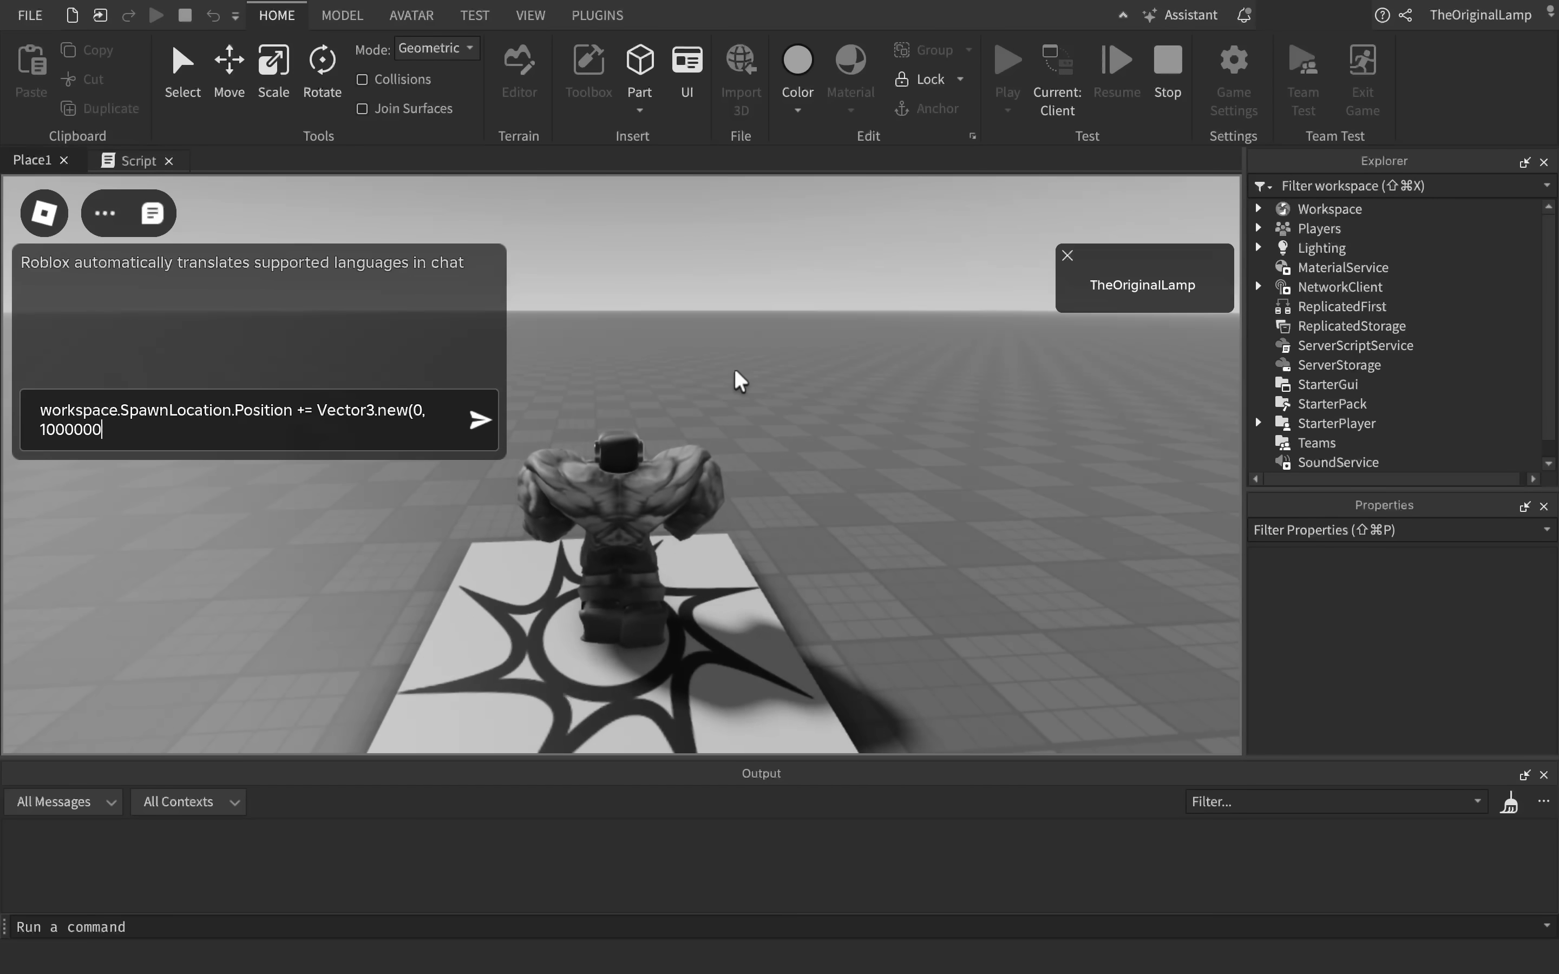
left_click(478, 419)
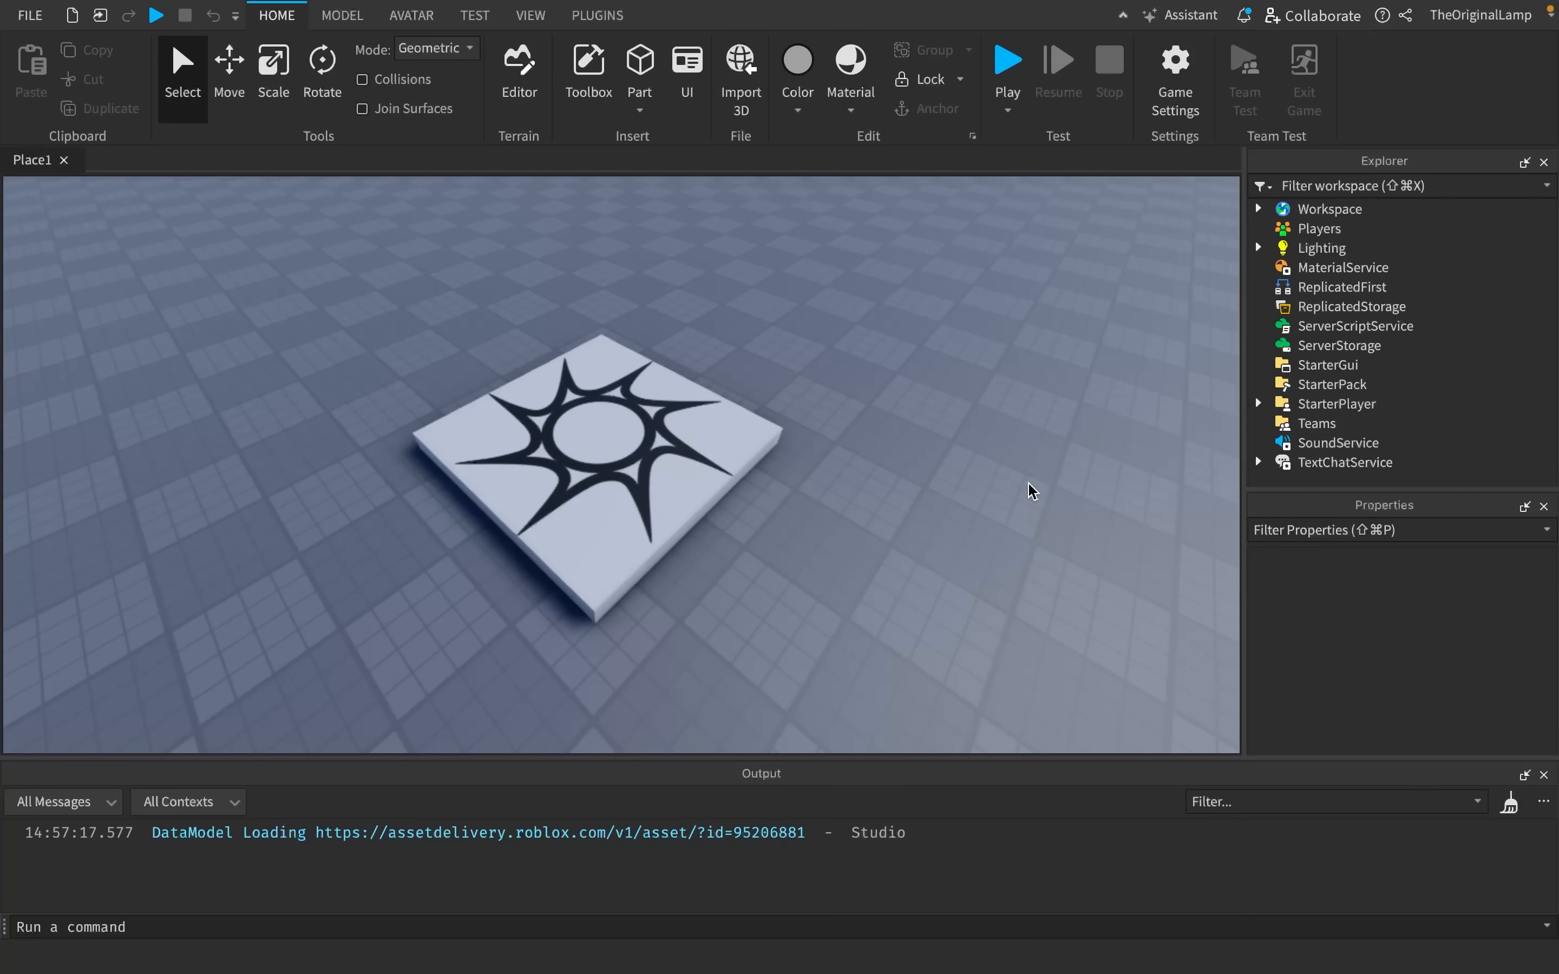
mouse_move(930, 442)
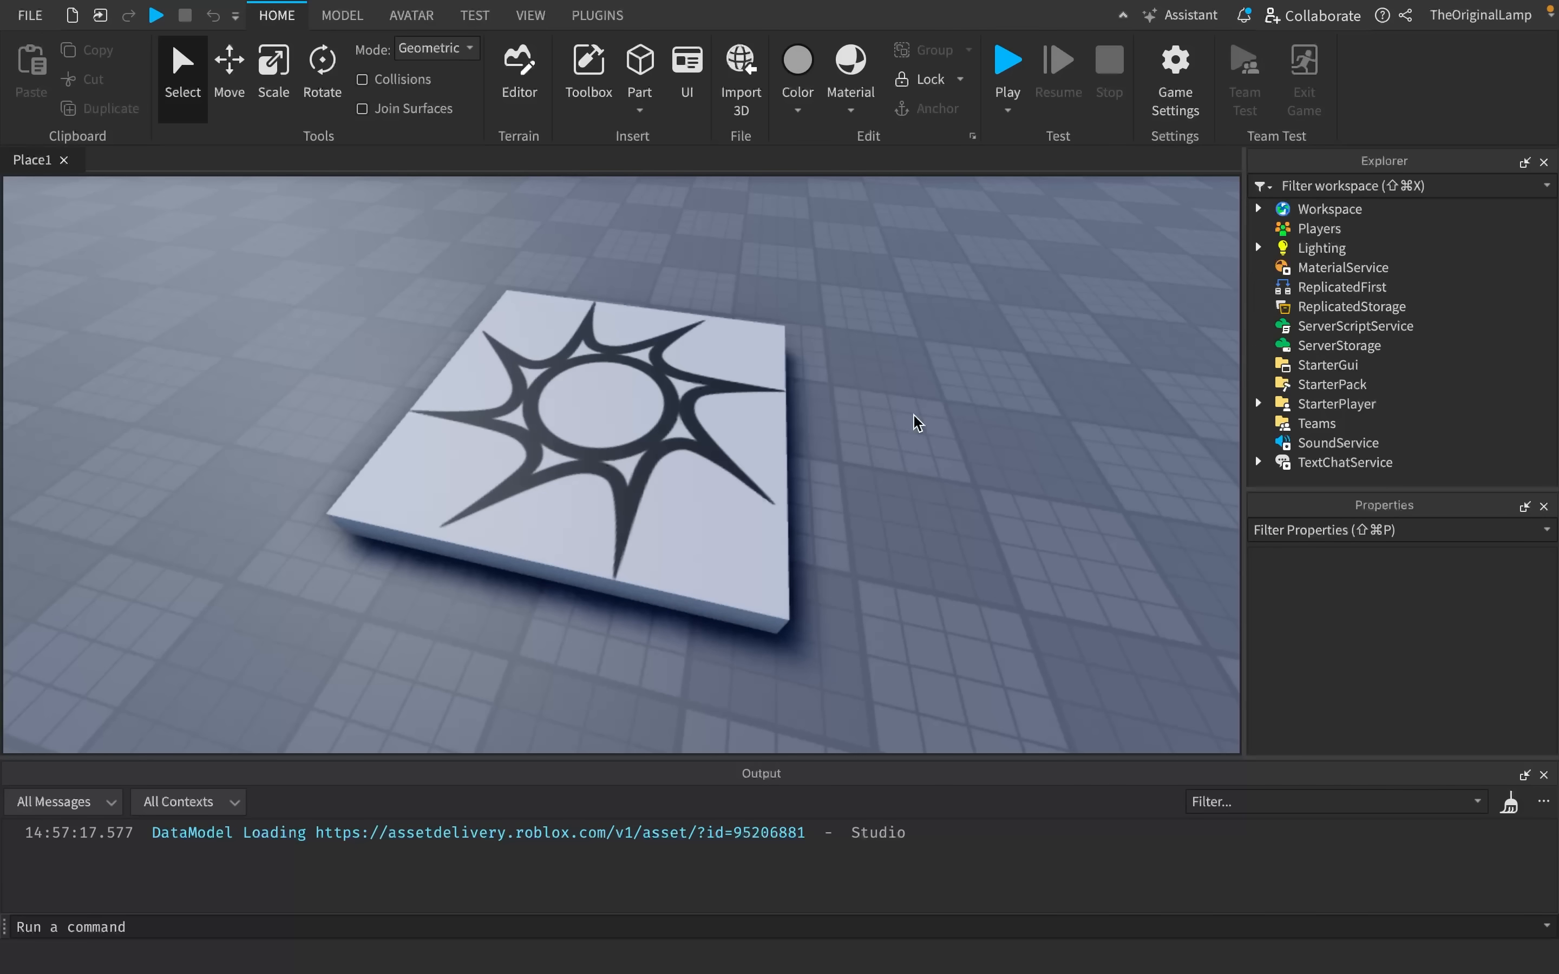
mouse_move(900, 427)
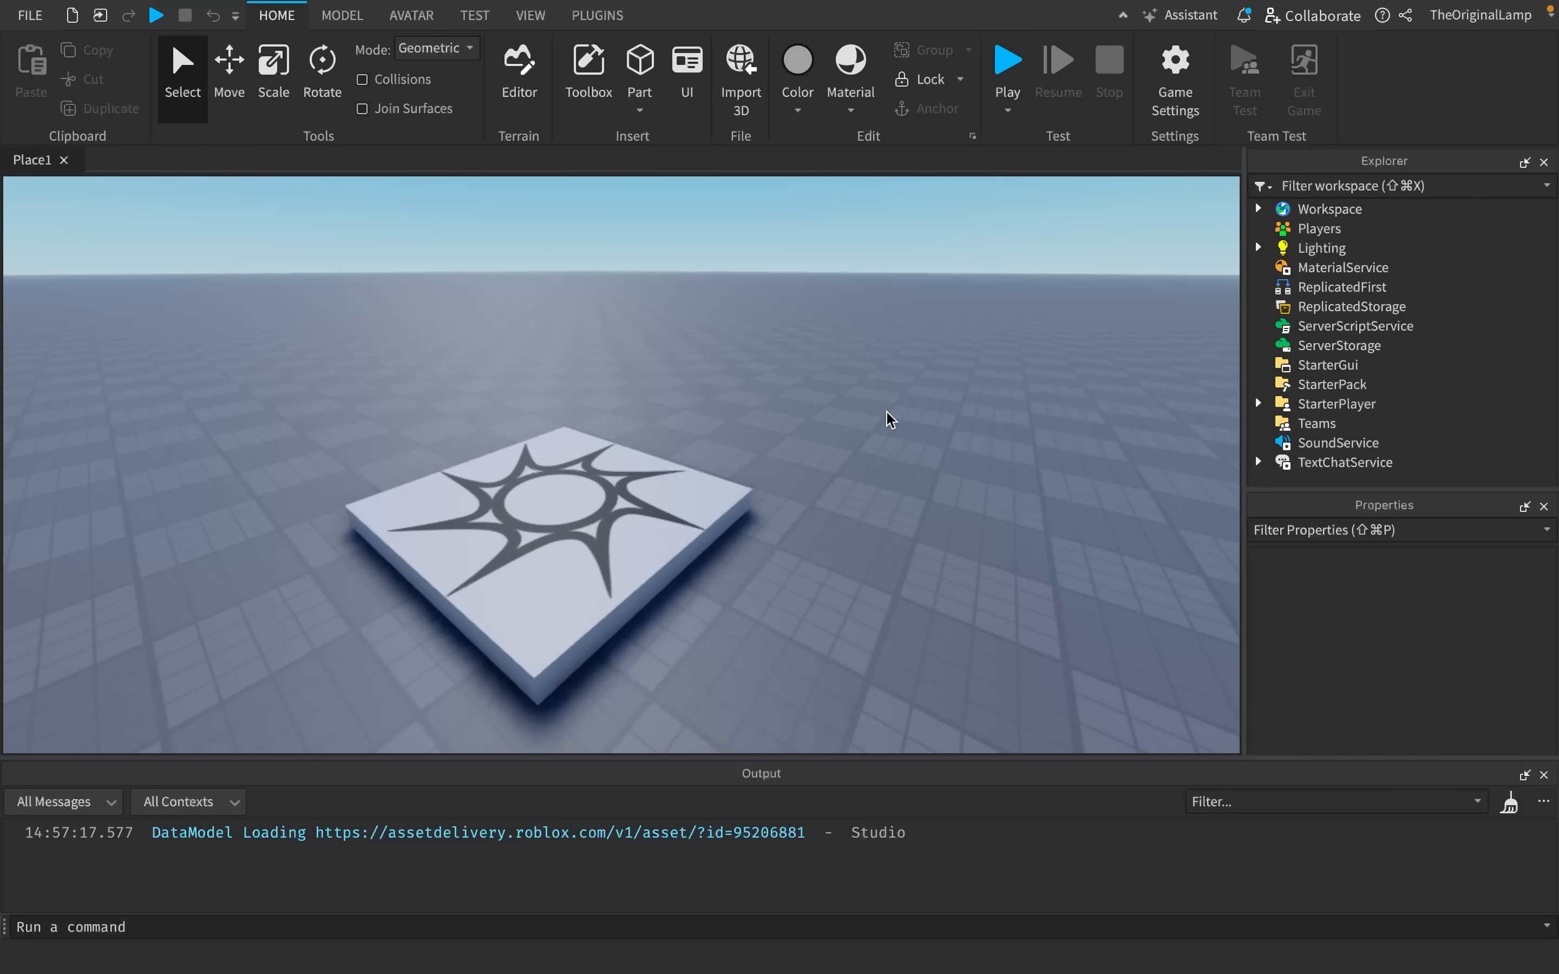
- Start a play test and run Instance.new("Part", workspace).Position = workspace.TheOriginalLamp.Head.Position from the command bar
left_click(1005, 60)
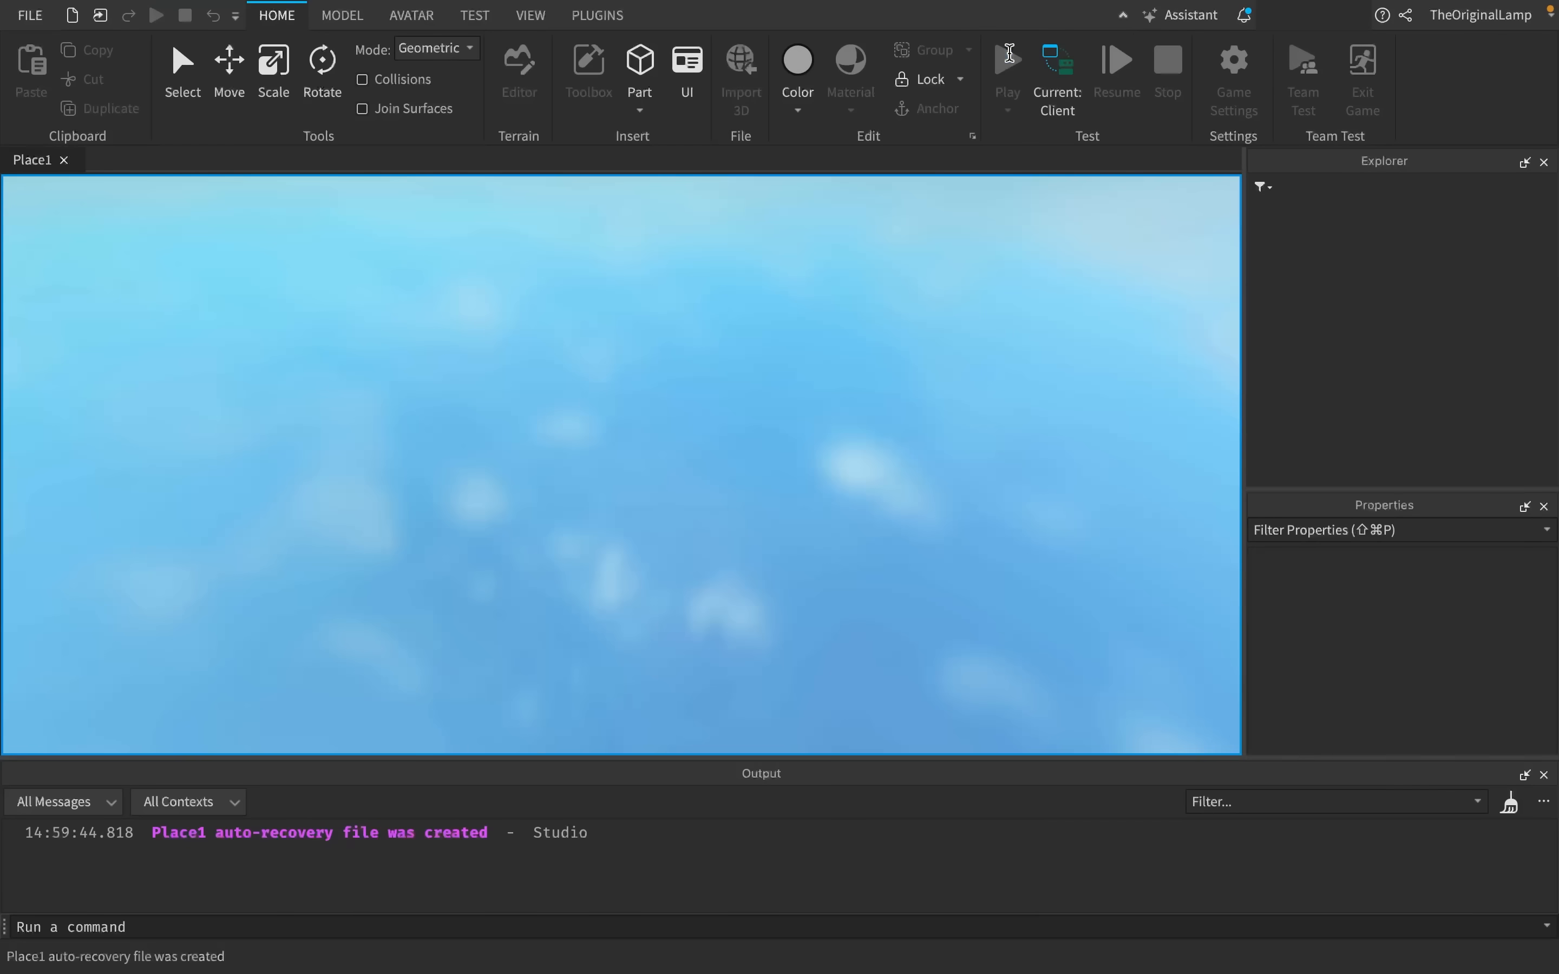
left_click(1005, 61)
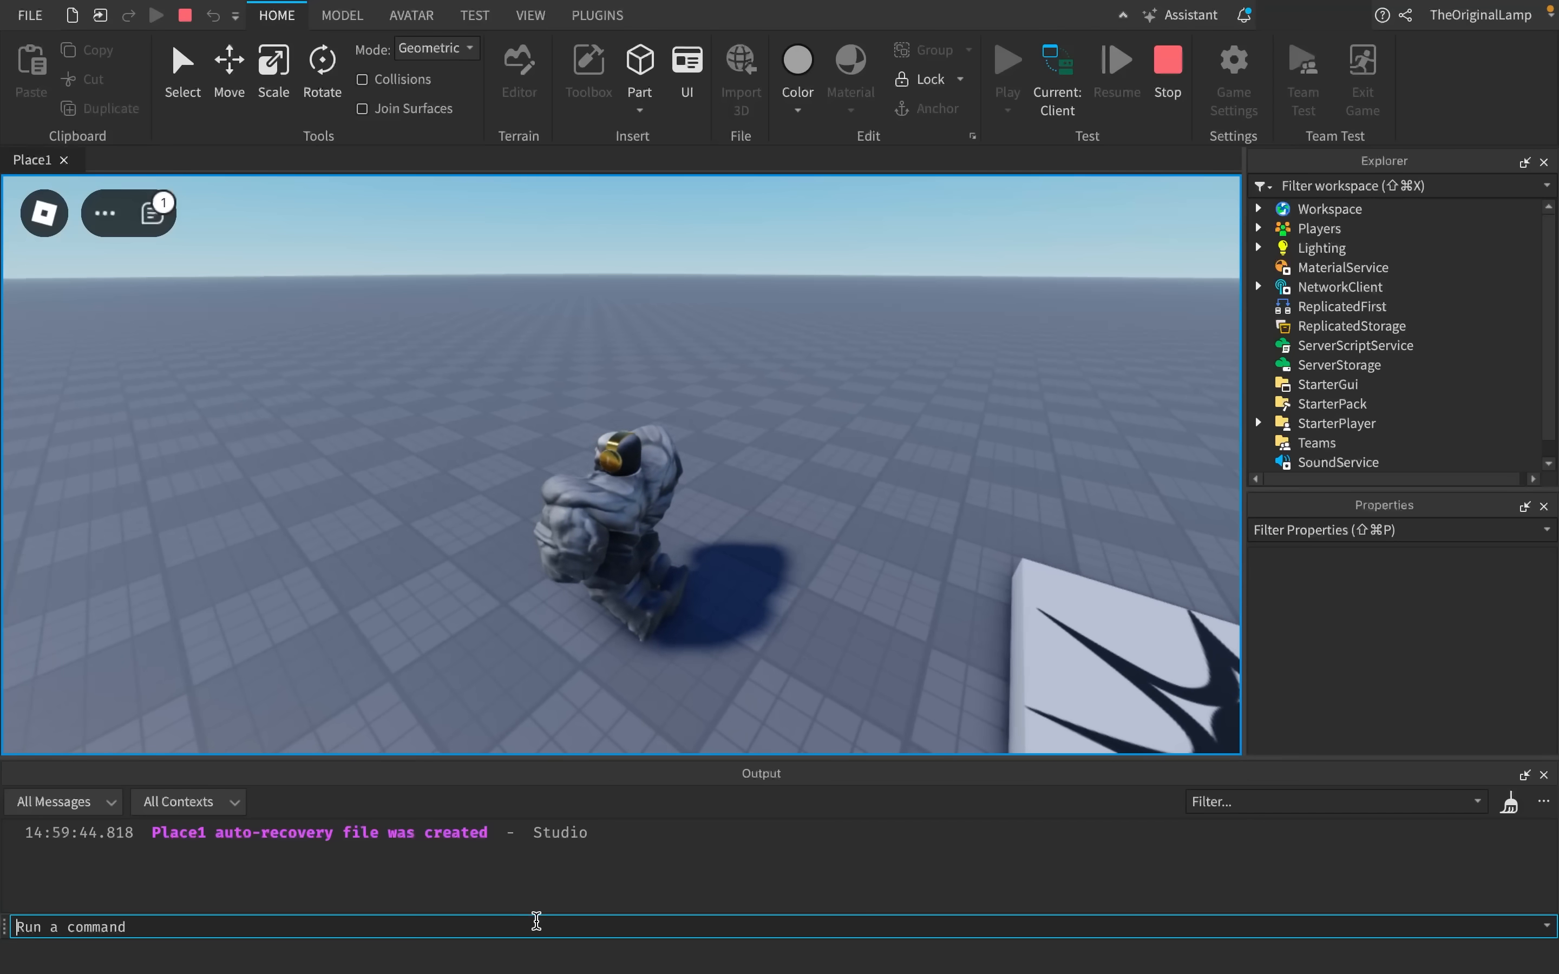
type("Instance.new(")
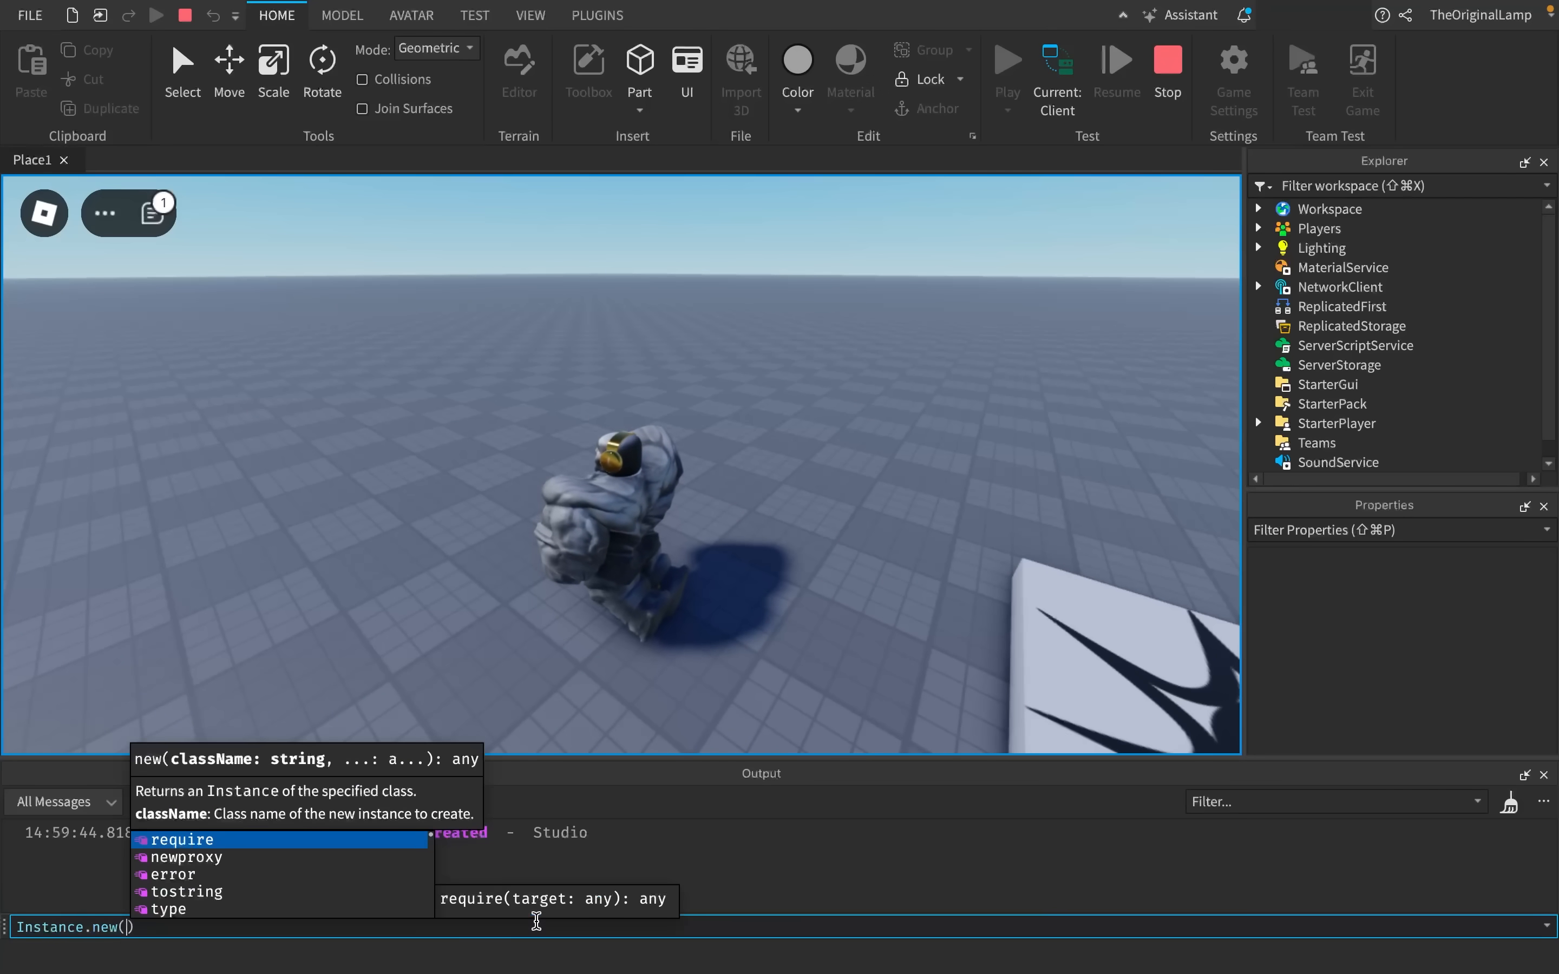
type("\"Part\",")
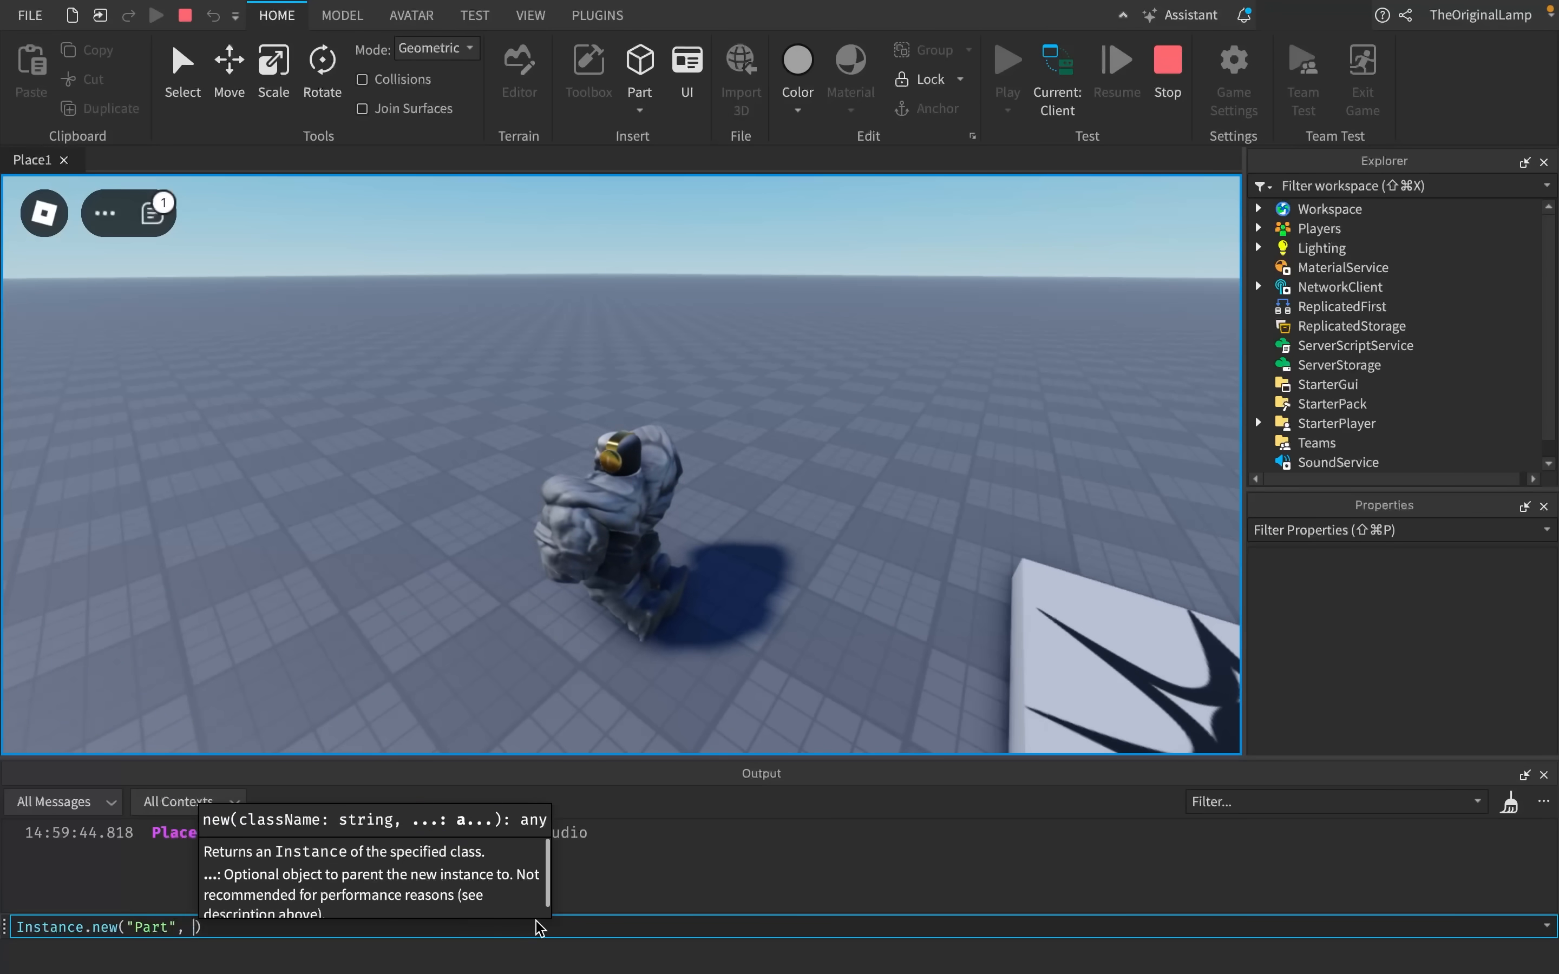
type("workspace).Position = workspace.")
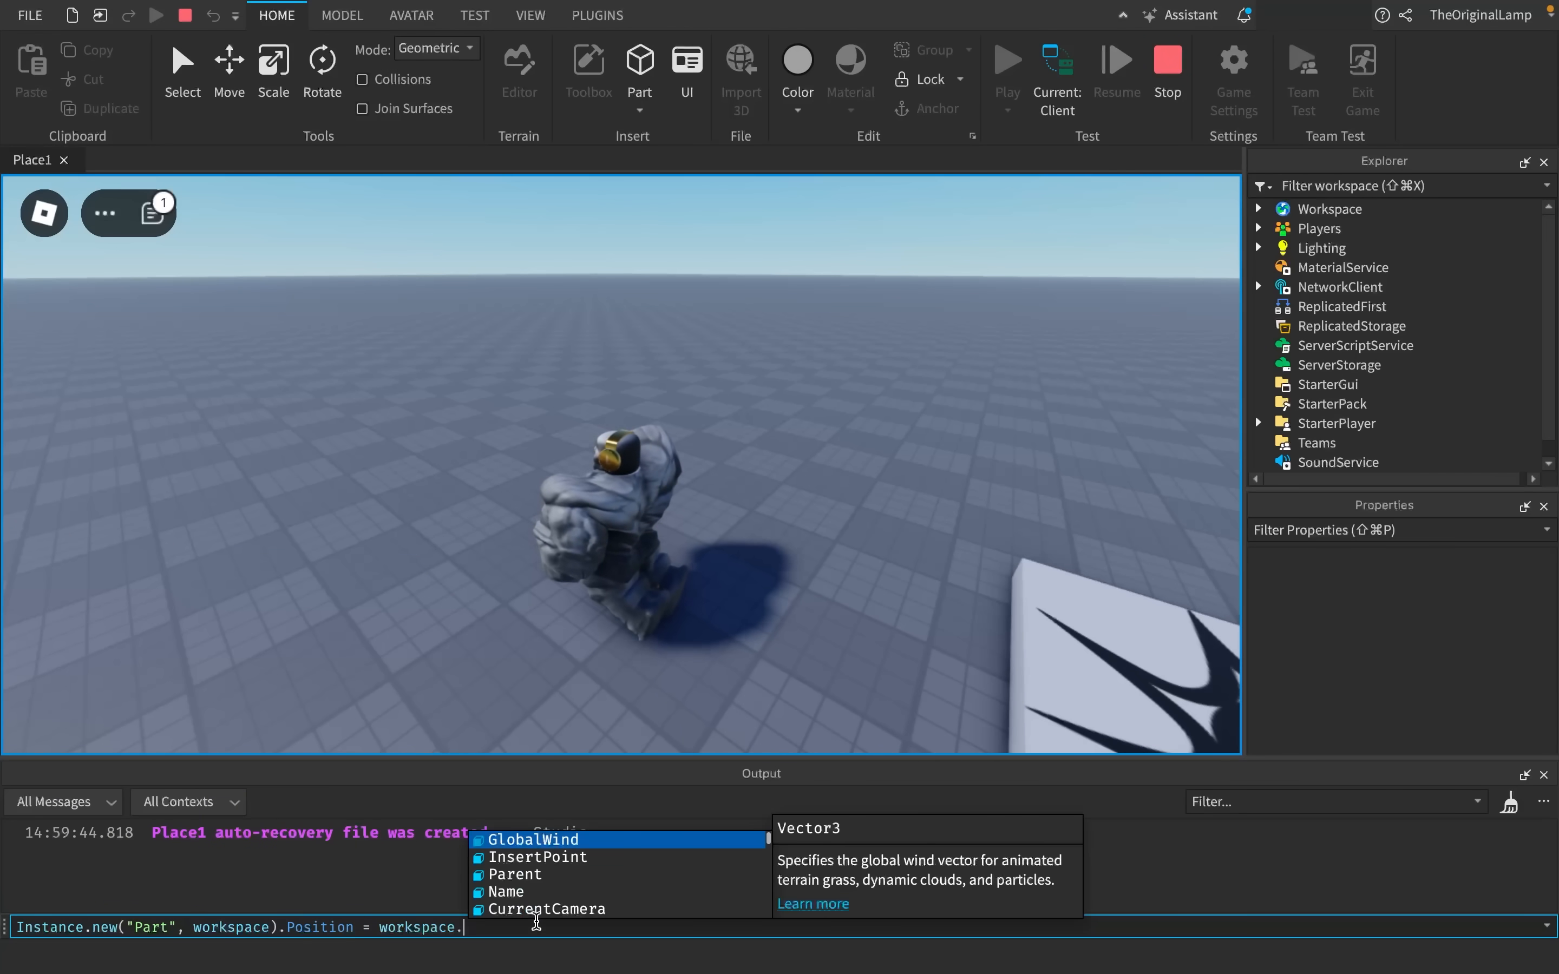
type("TheOriginalLamp.Head.Position")
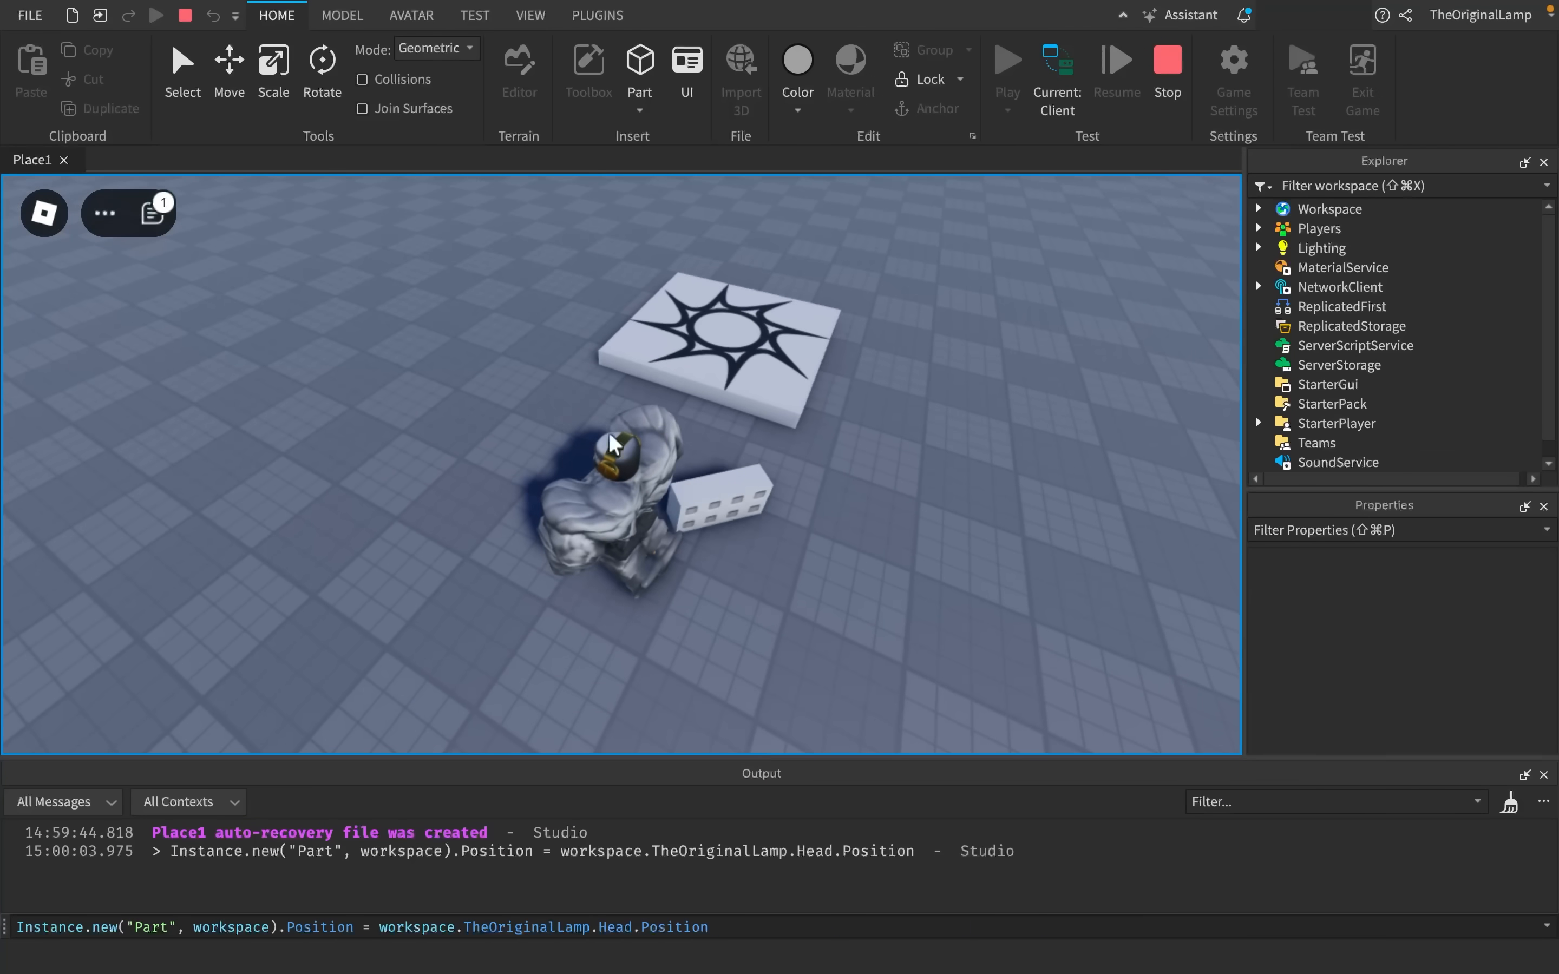
mouse_move(758, 493)
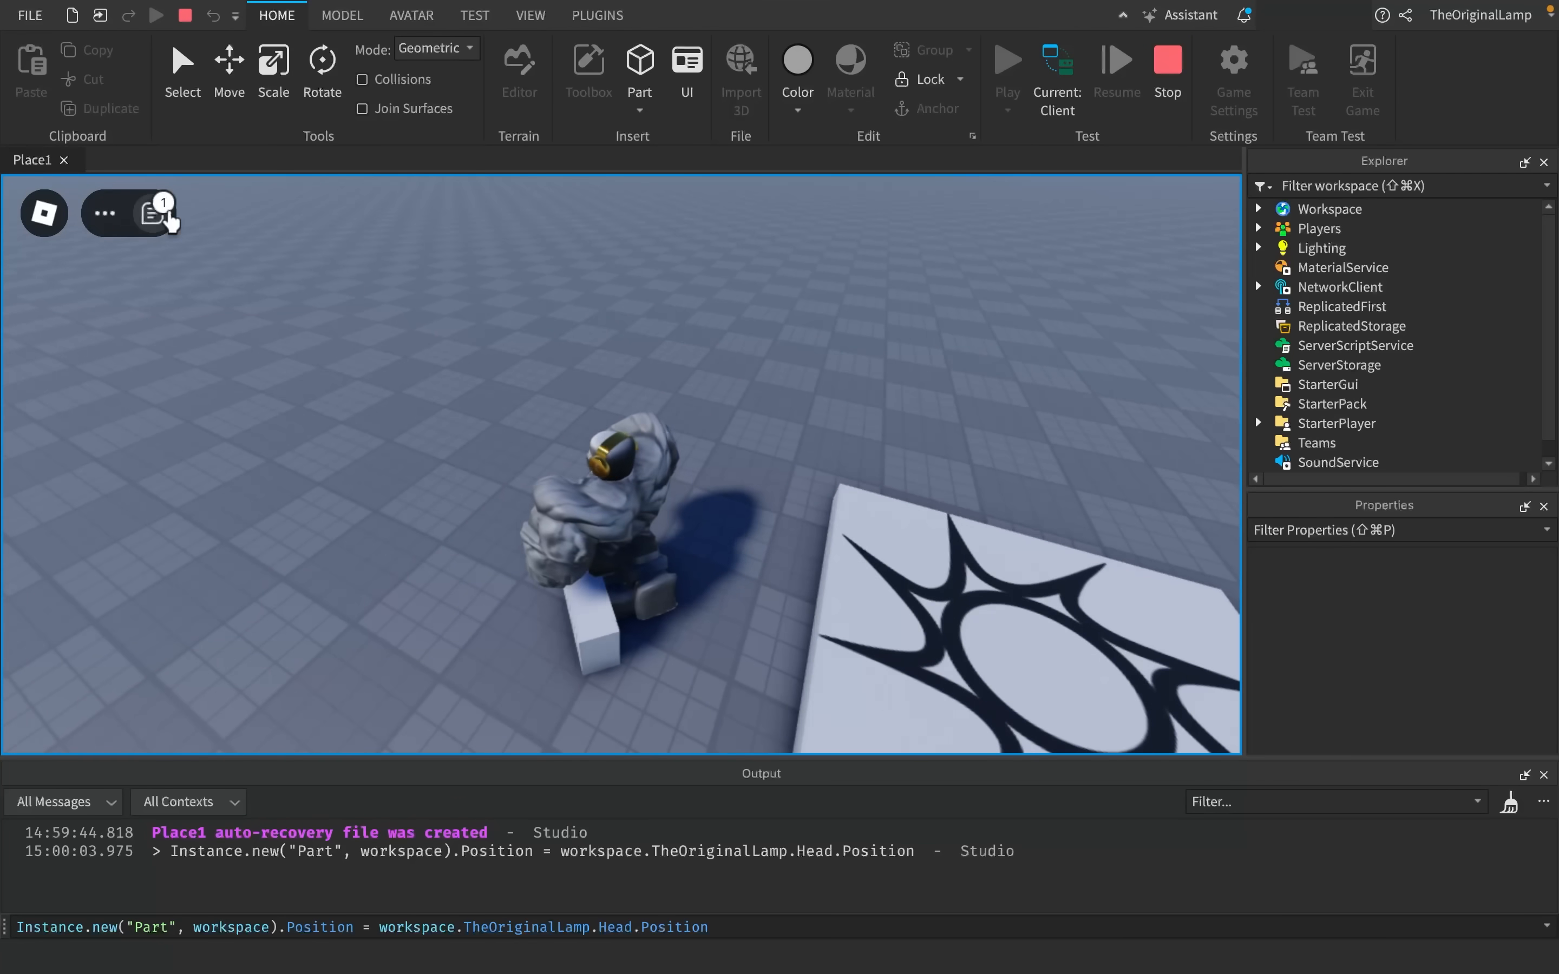
- Check the chat window and send a short 'aw' message before ending the test
left_click(152, 214)
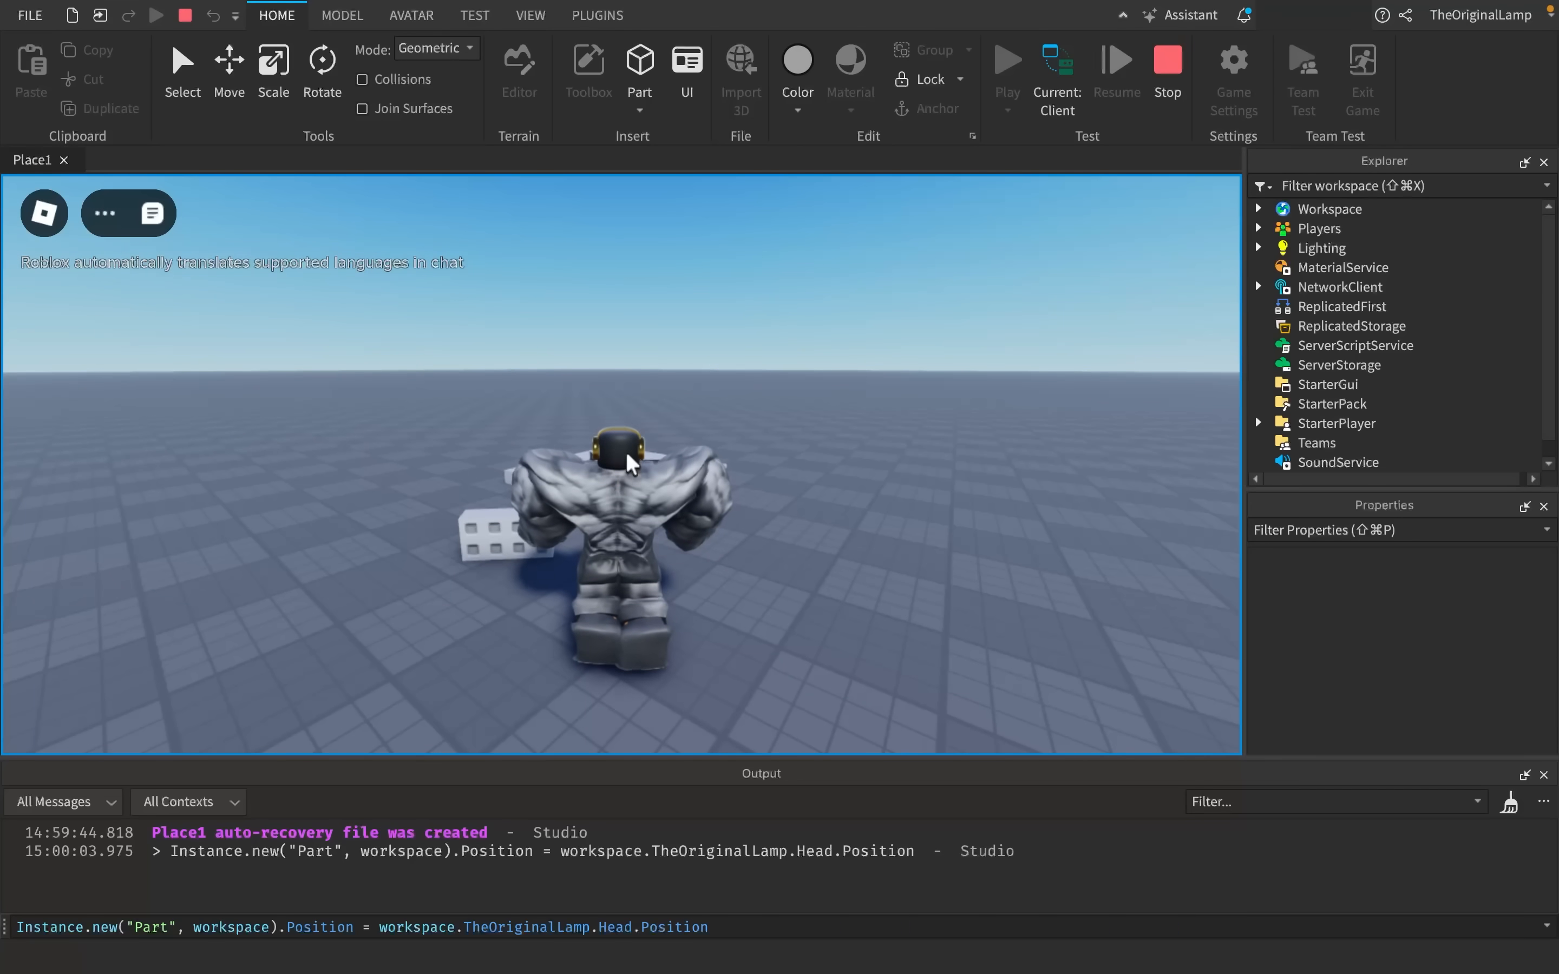
type("aw")
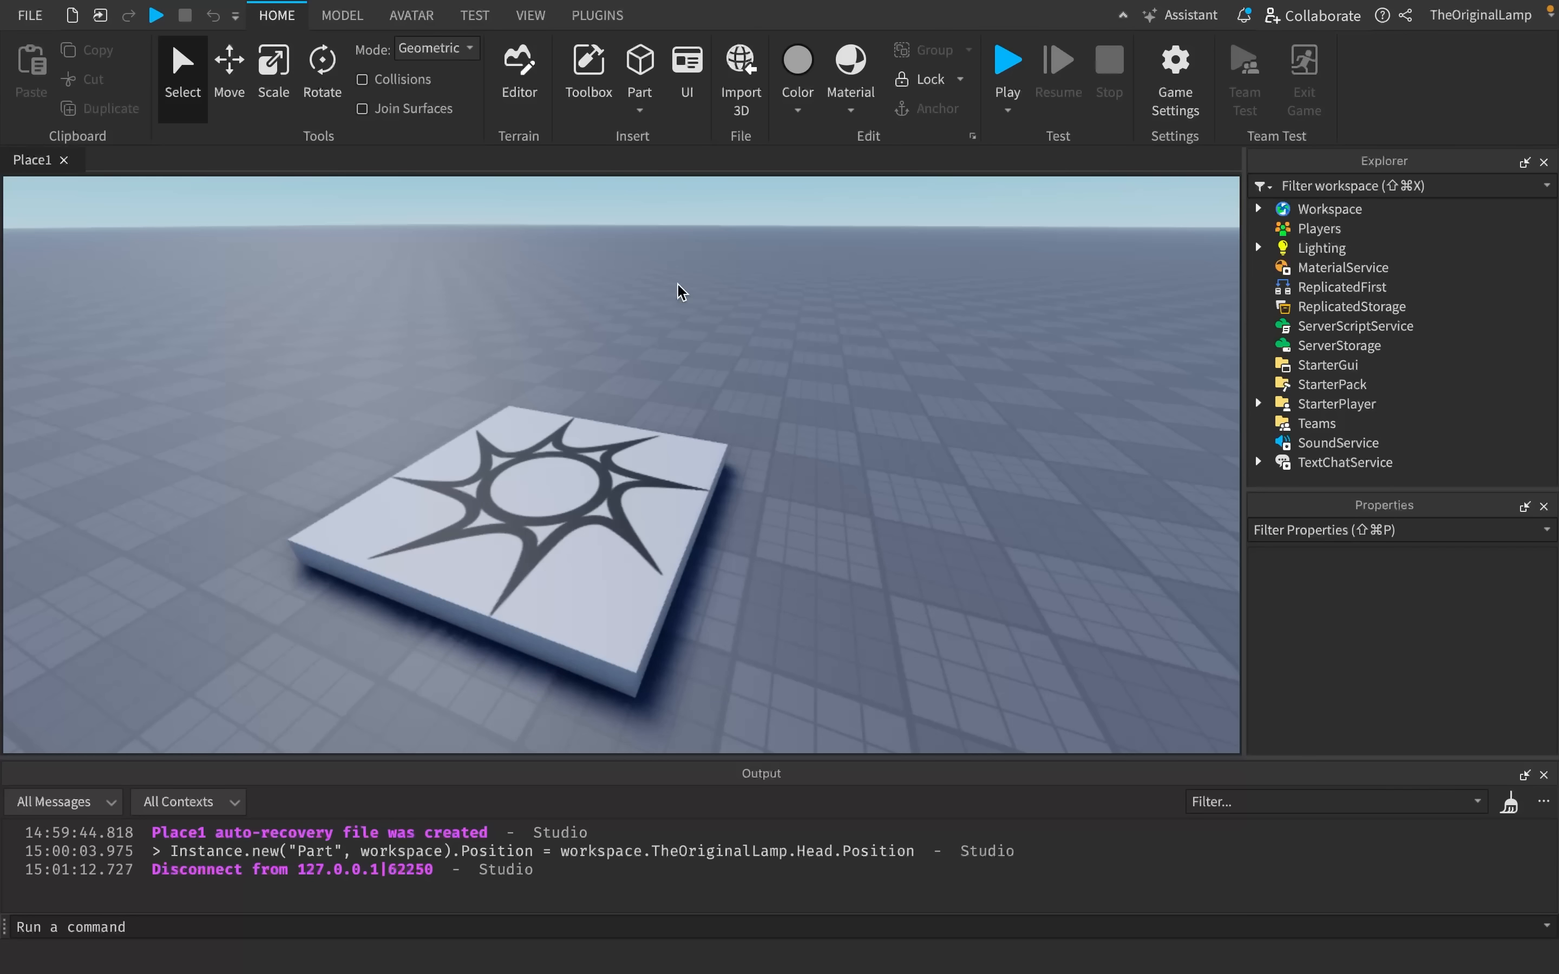
mouse_move(1260, 209)
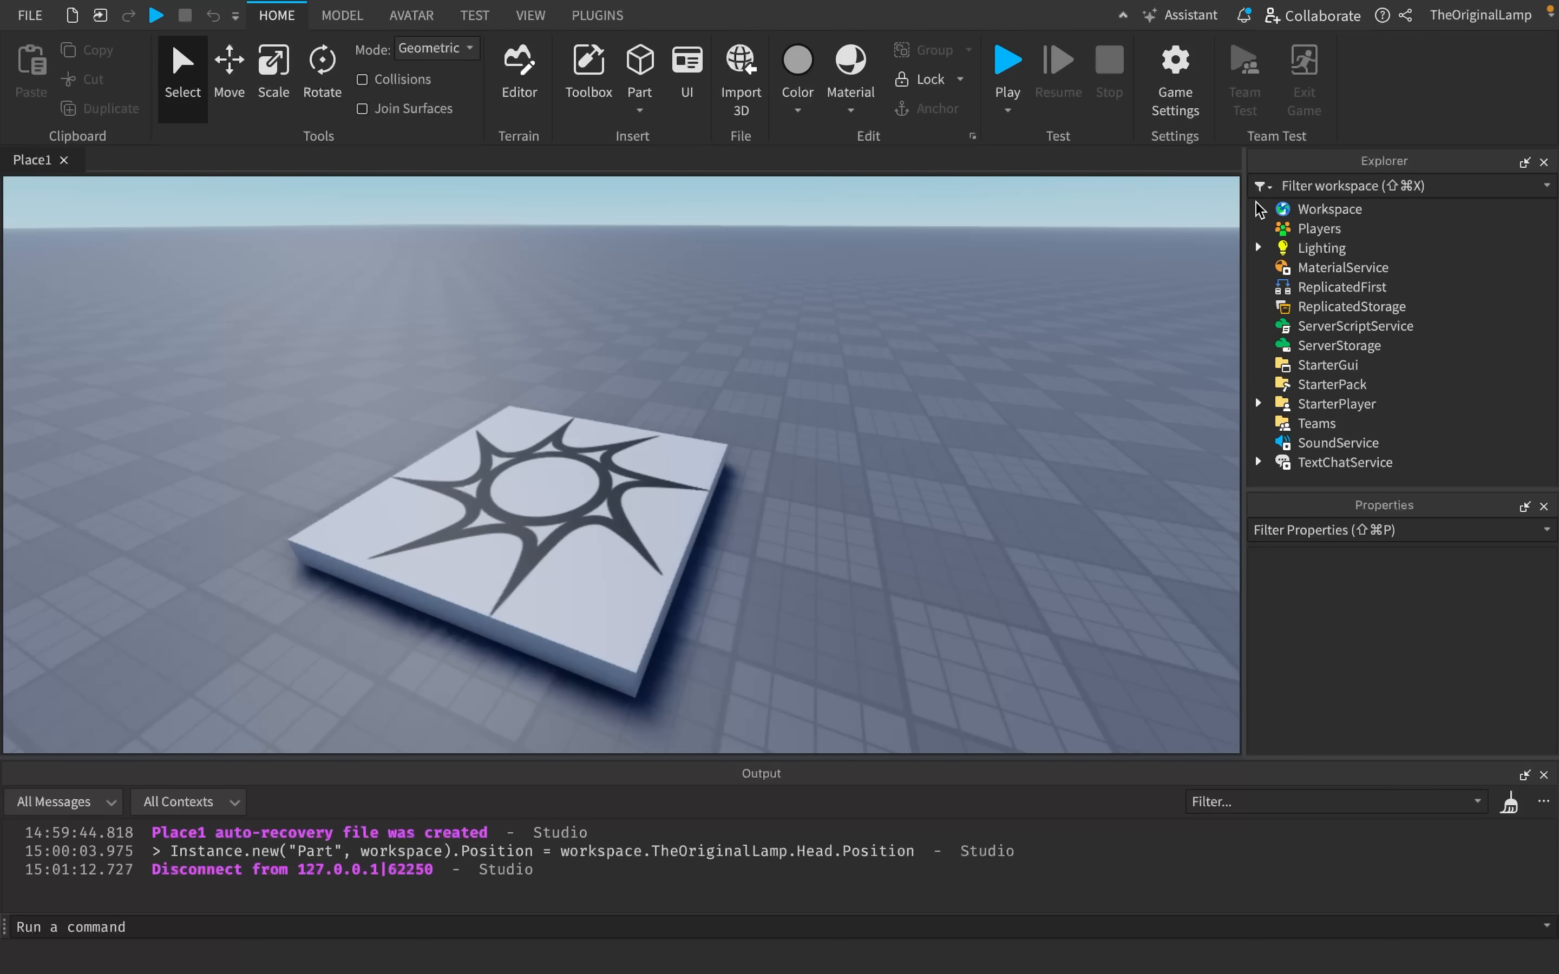
mouse_move(947, 303)
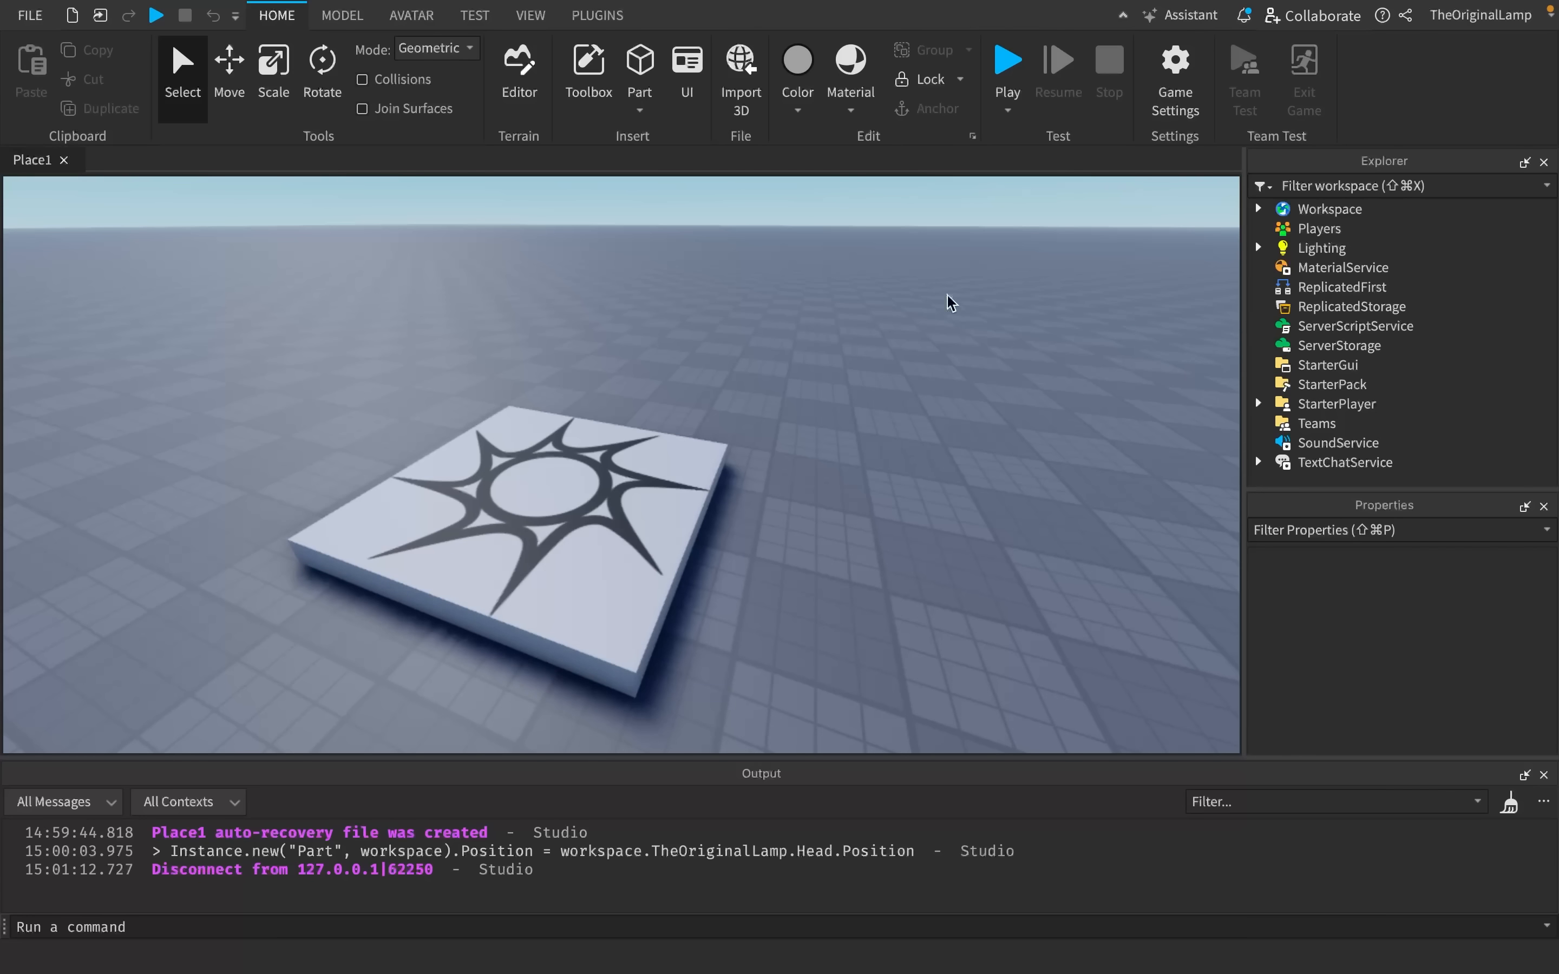
mouse_move(780, 359)
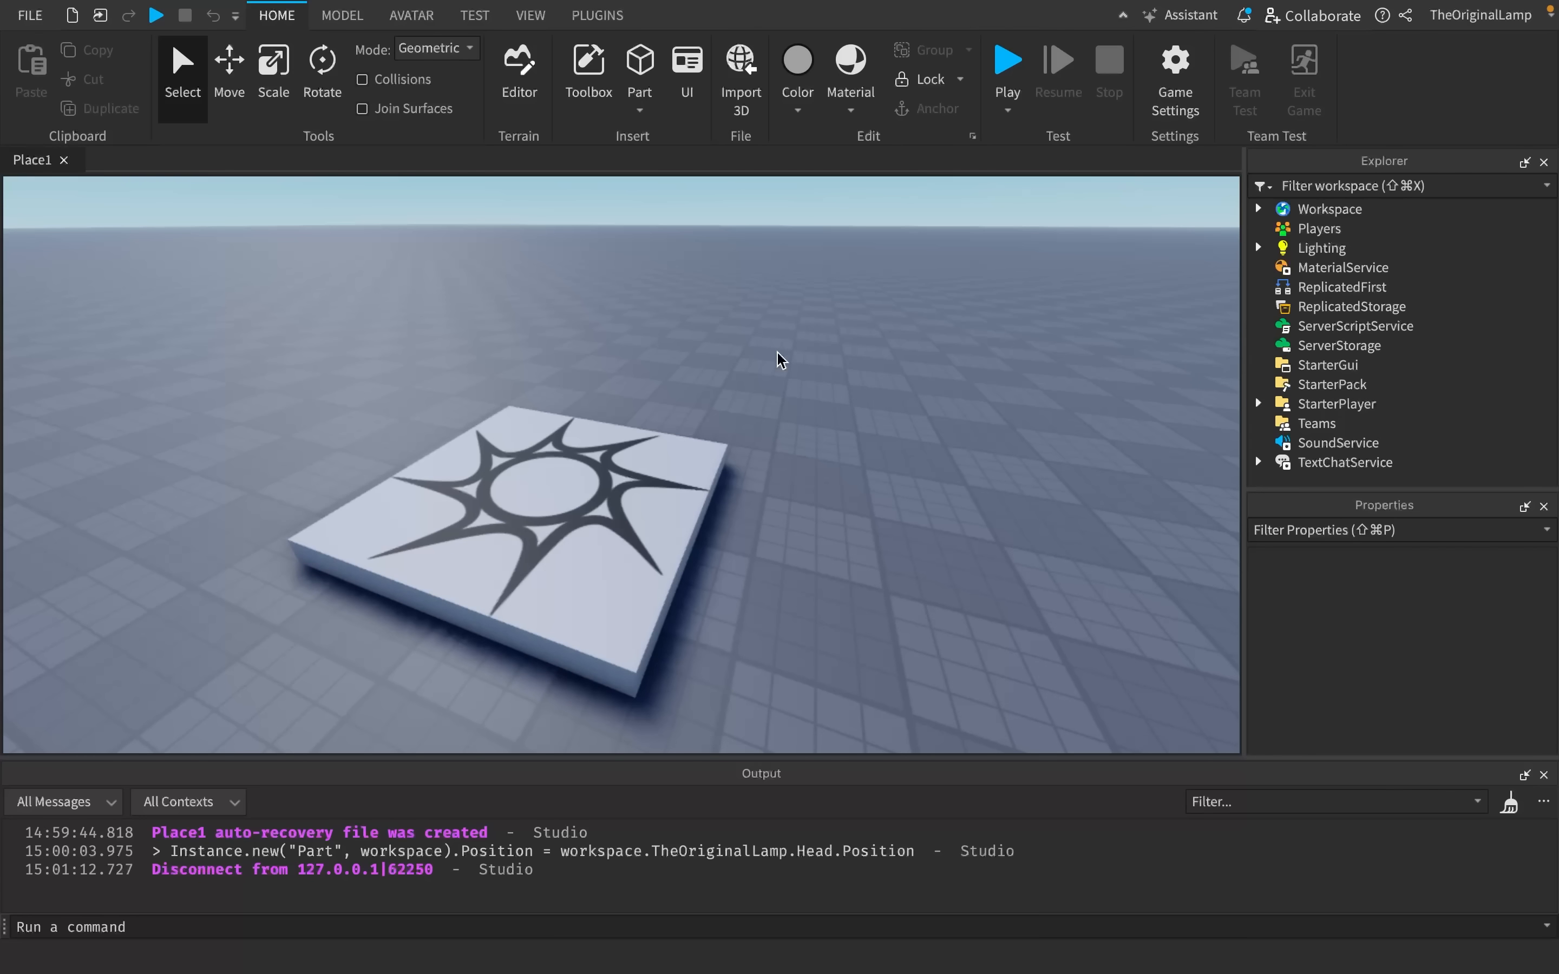
mouse_move(819, 375)
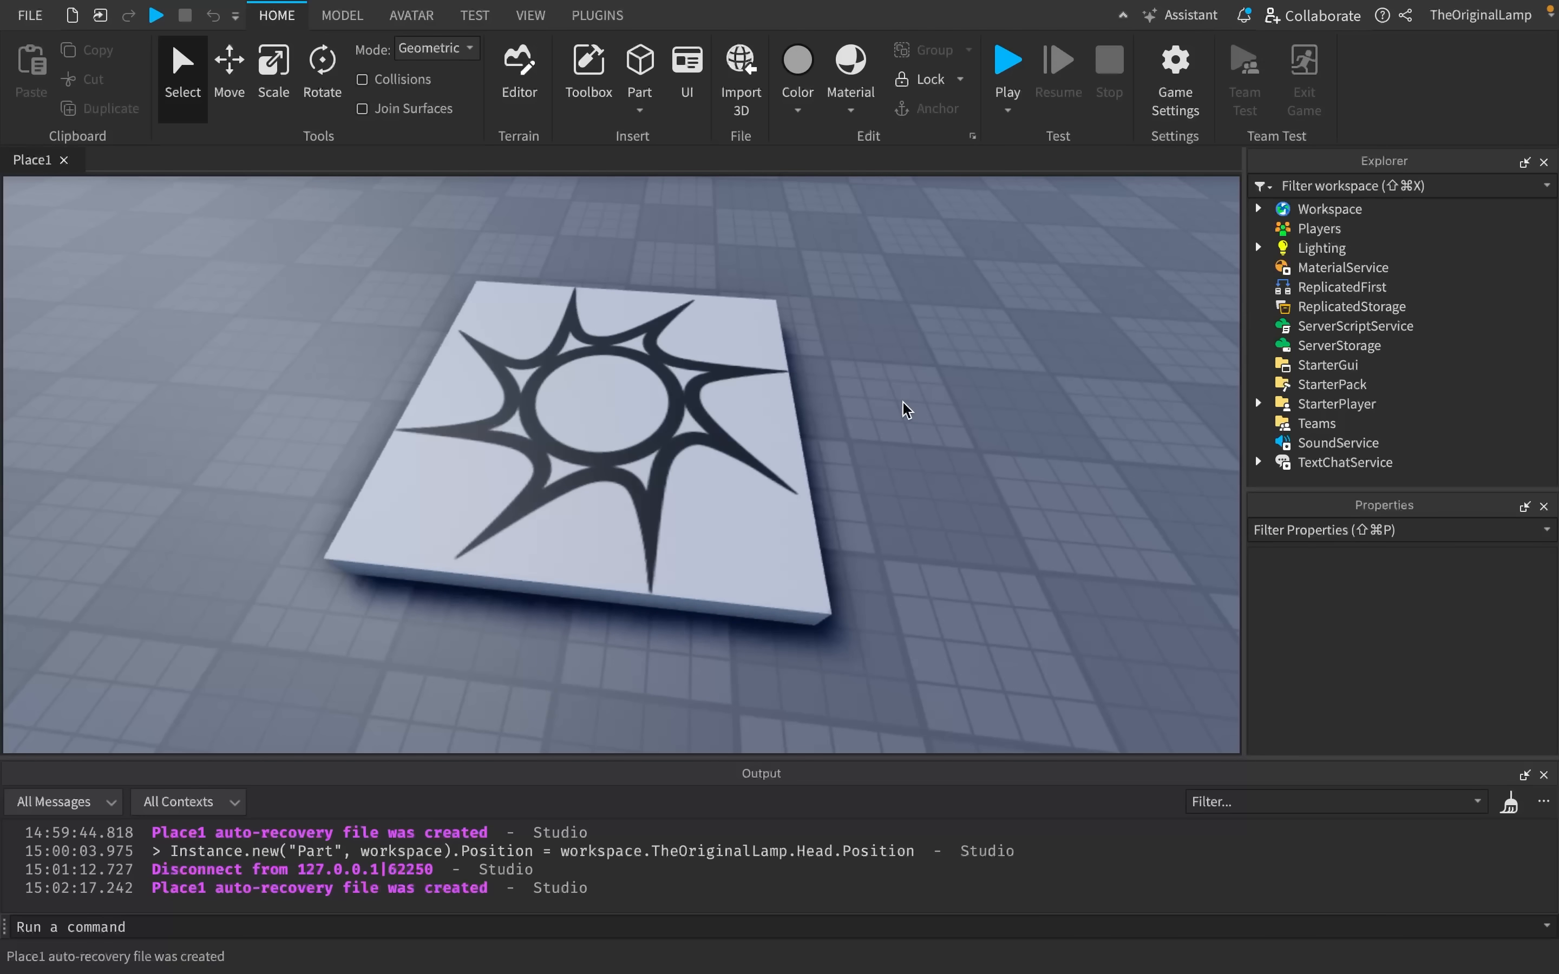
mouse_move(961, 350)
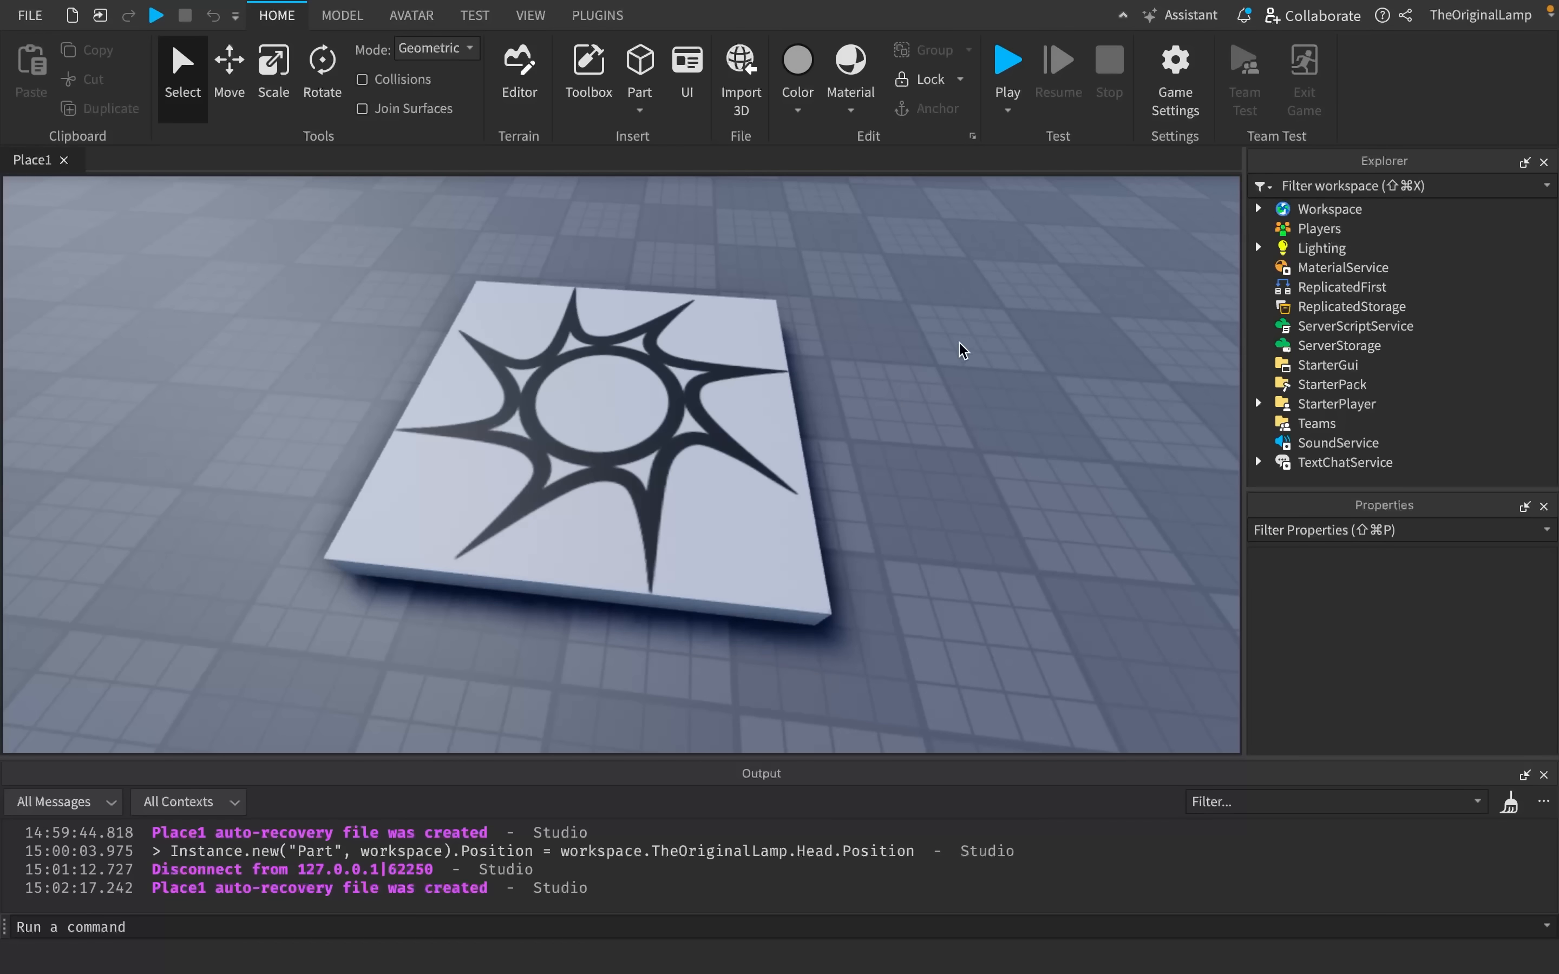
mouse_move(903, 256)
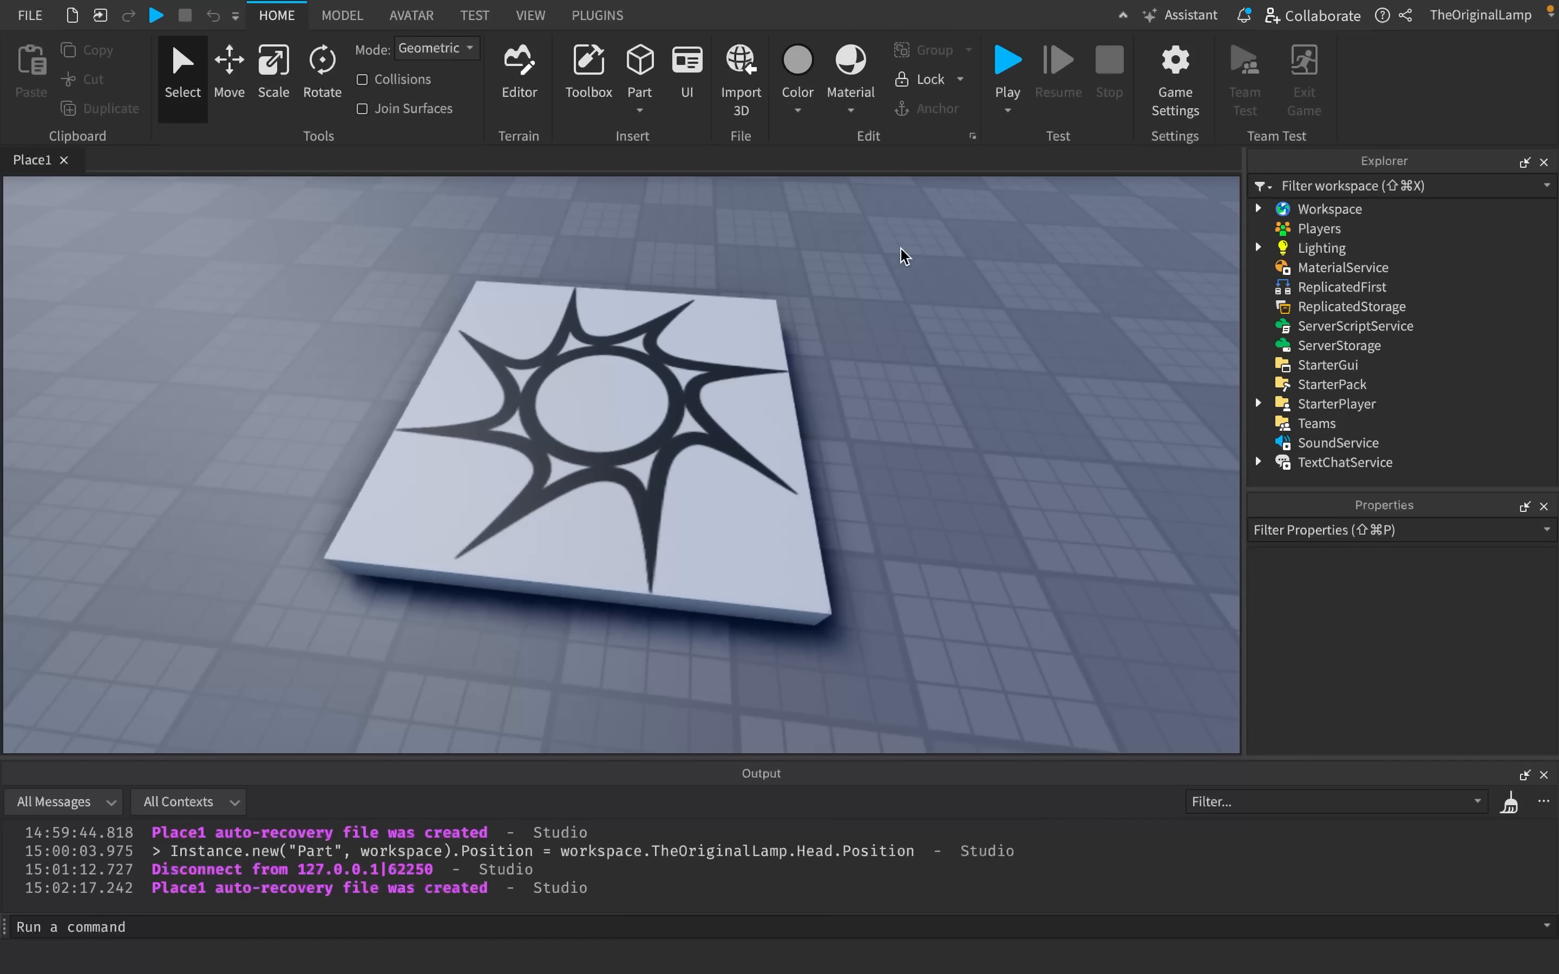
mouse_move(1352, 306)
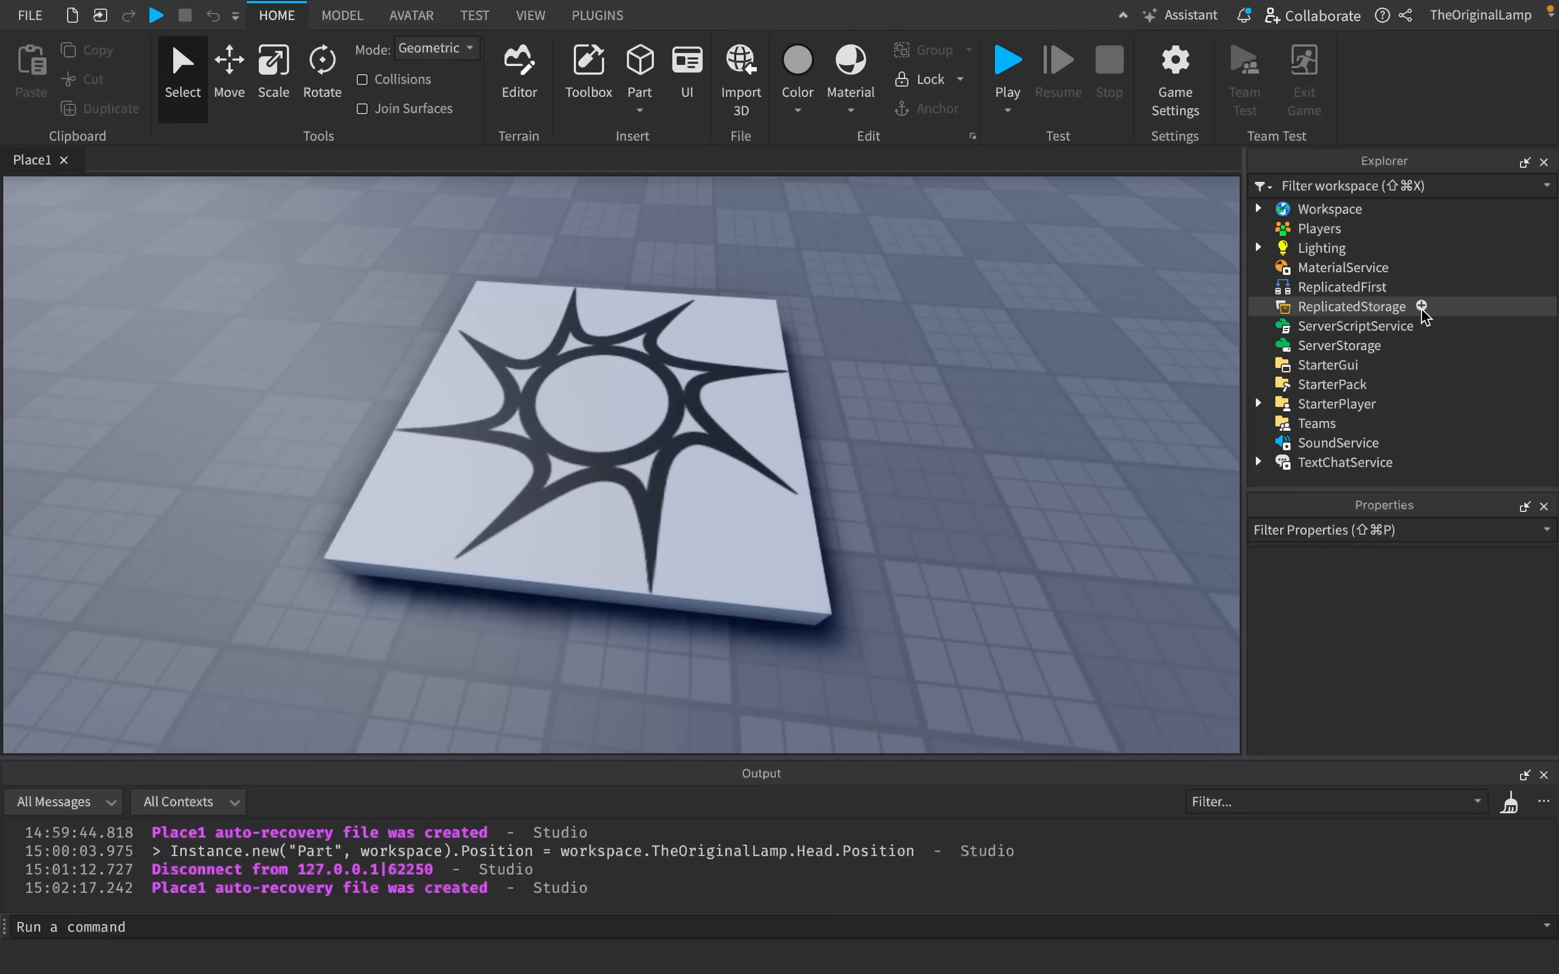
- Insert a new Script under ServerScriptService and begin editing it
left_click(1423, 325)
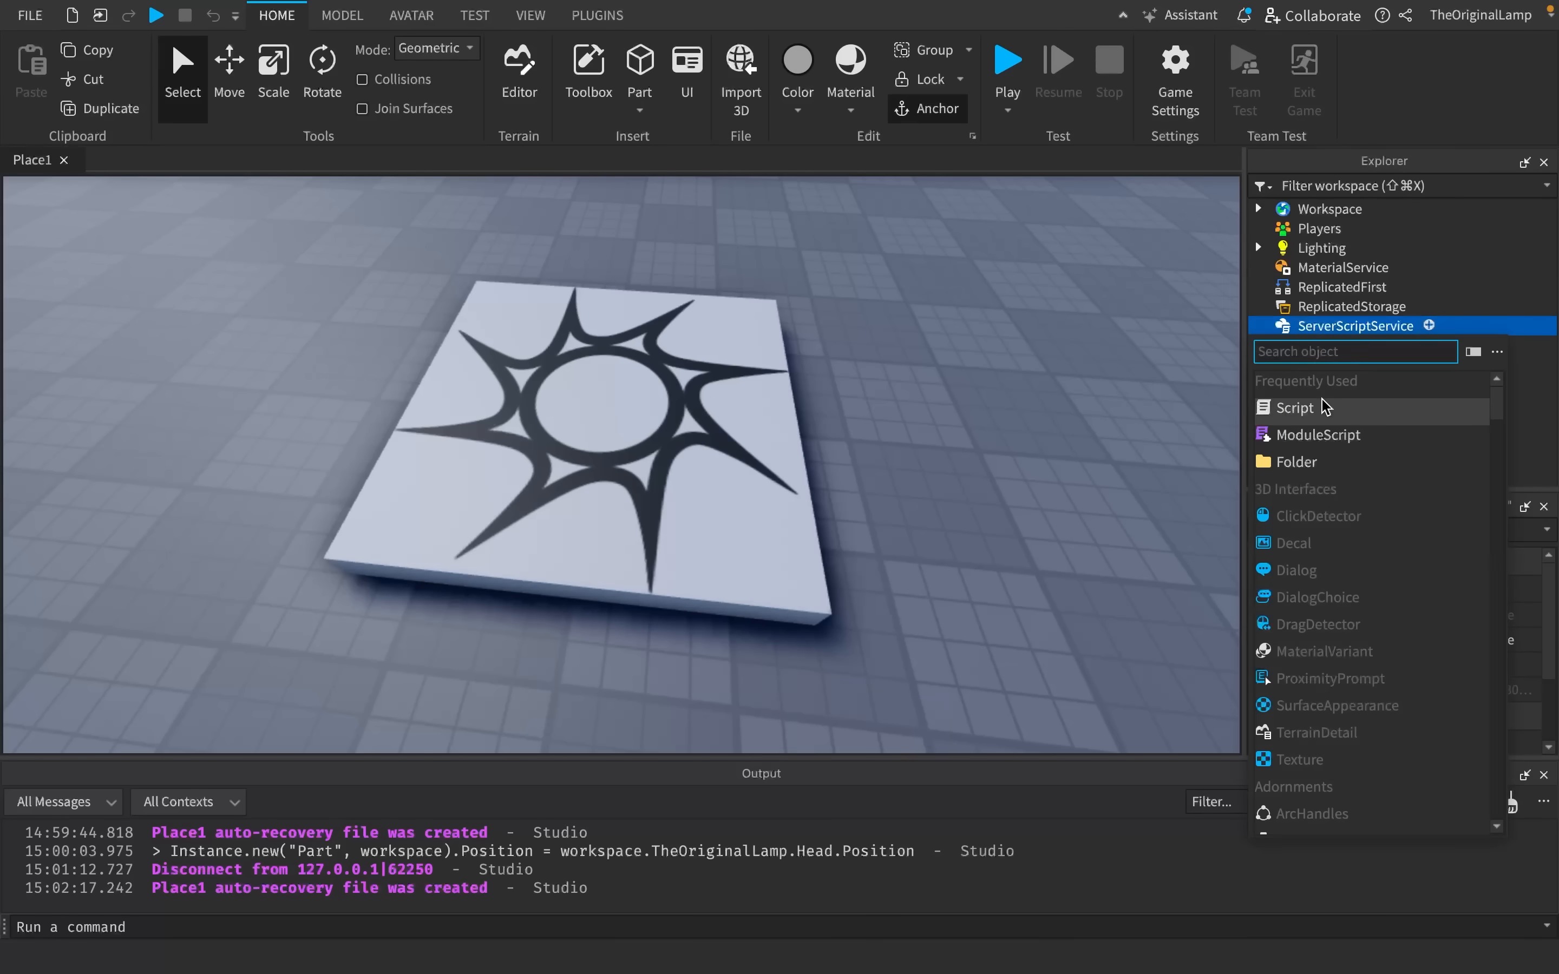
left_click(1294, 408)
type("\"t")
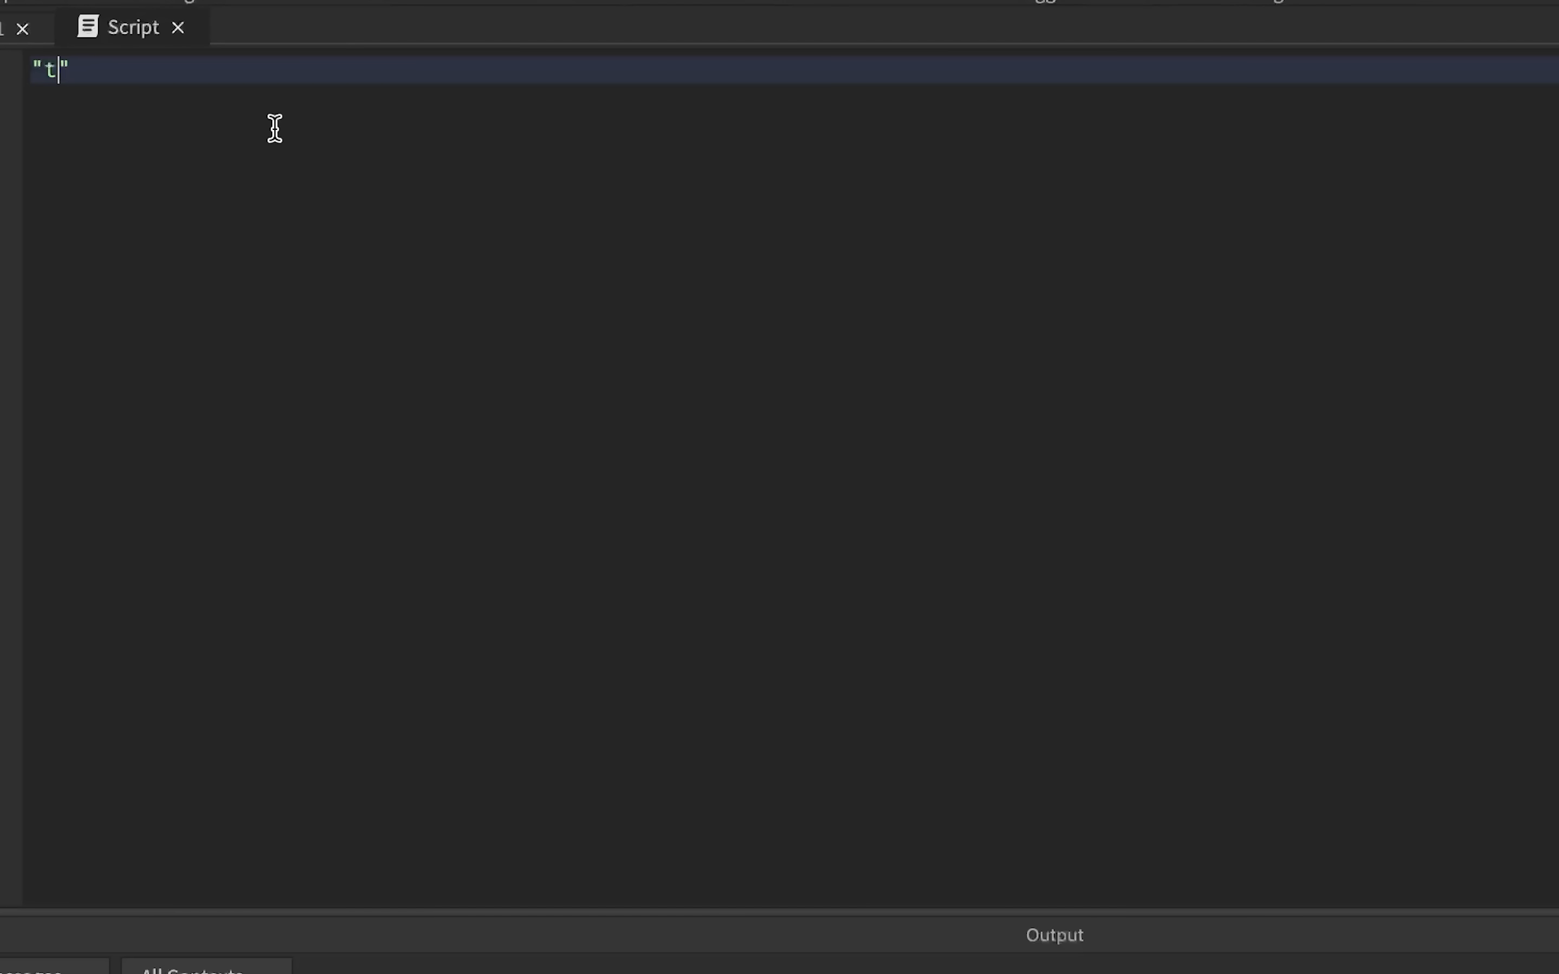
type("ex")
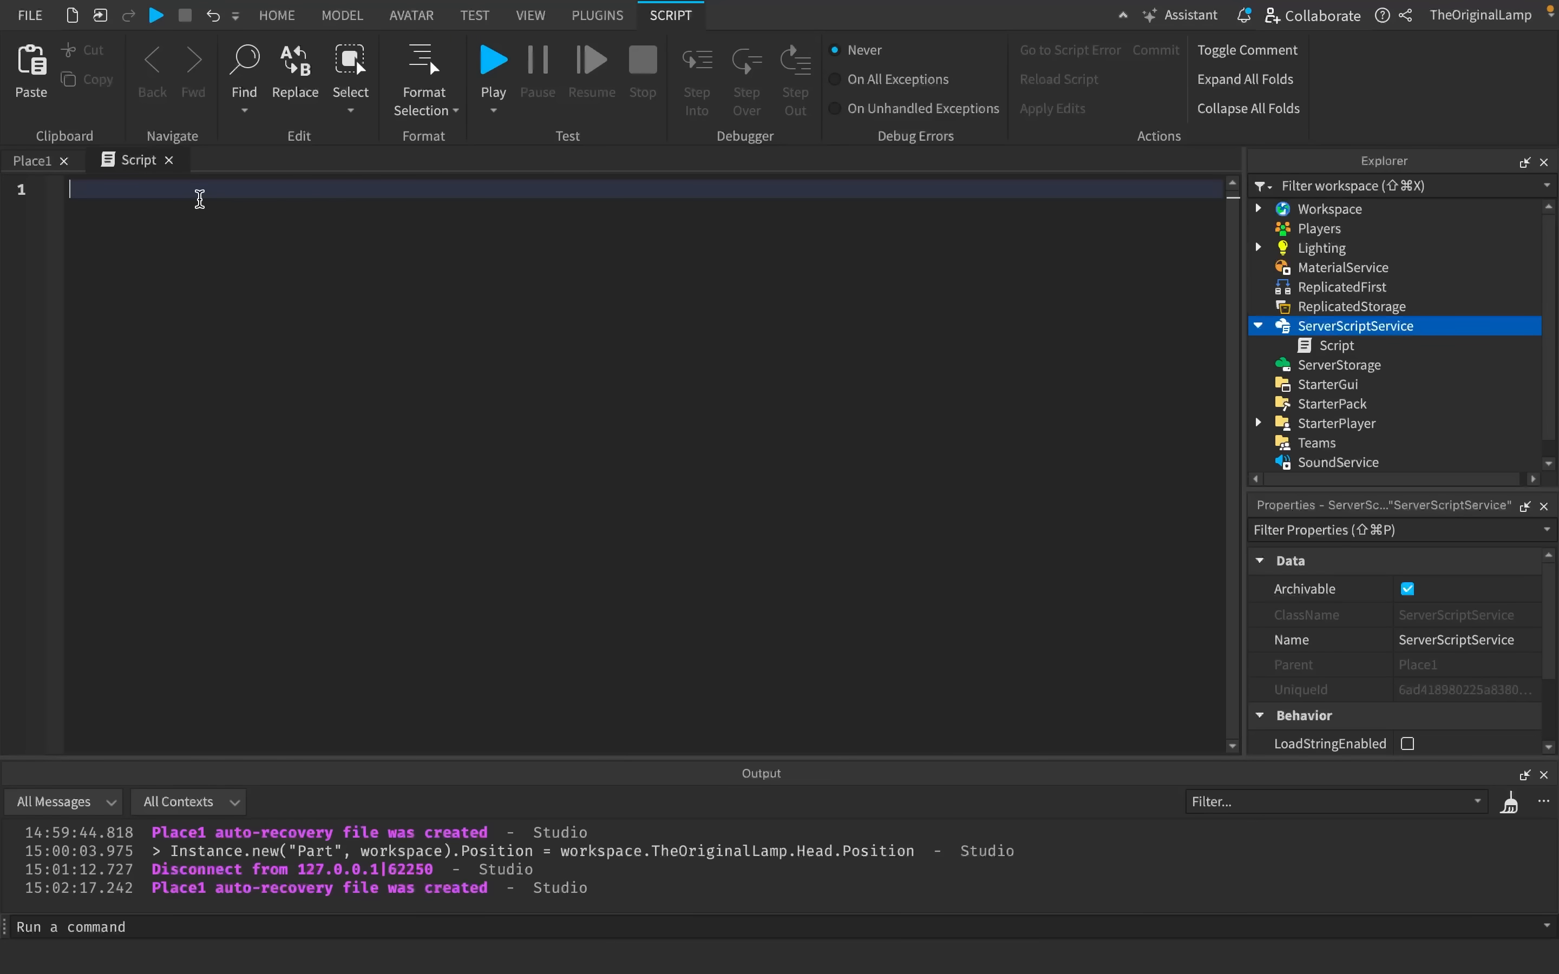
- Write loadstring("workspace.SpawnLocation:Destroy()")() in the script
type("loads")
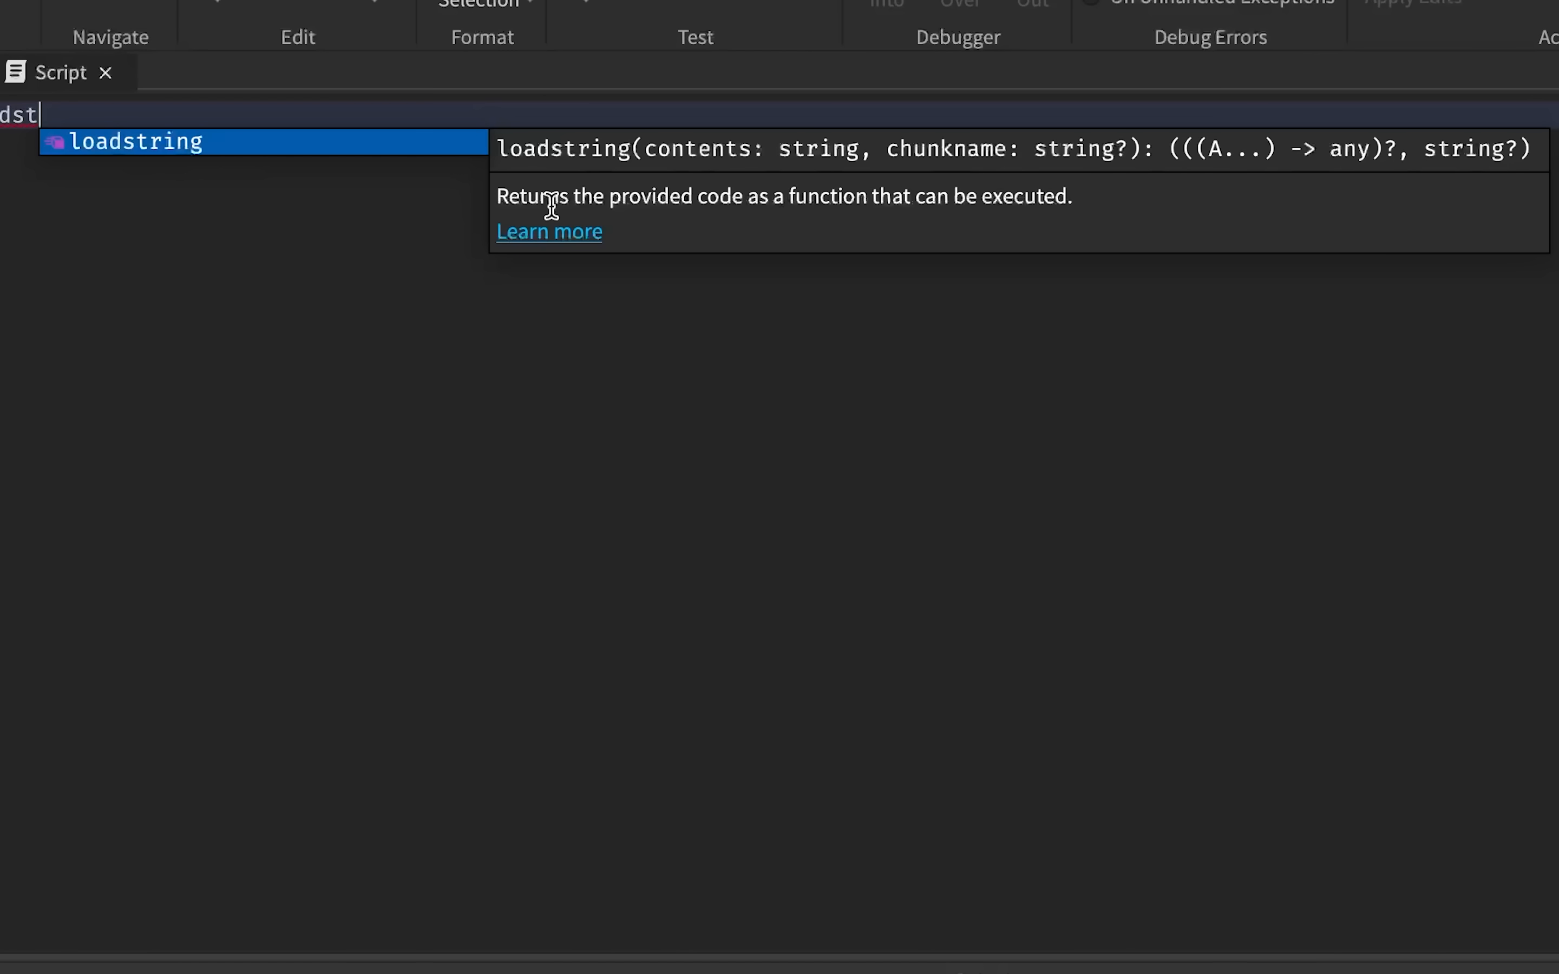
mouse_move(877, 187)
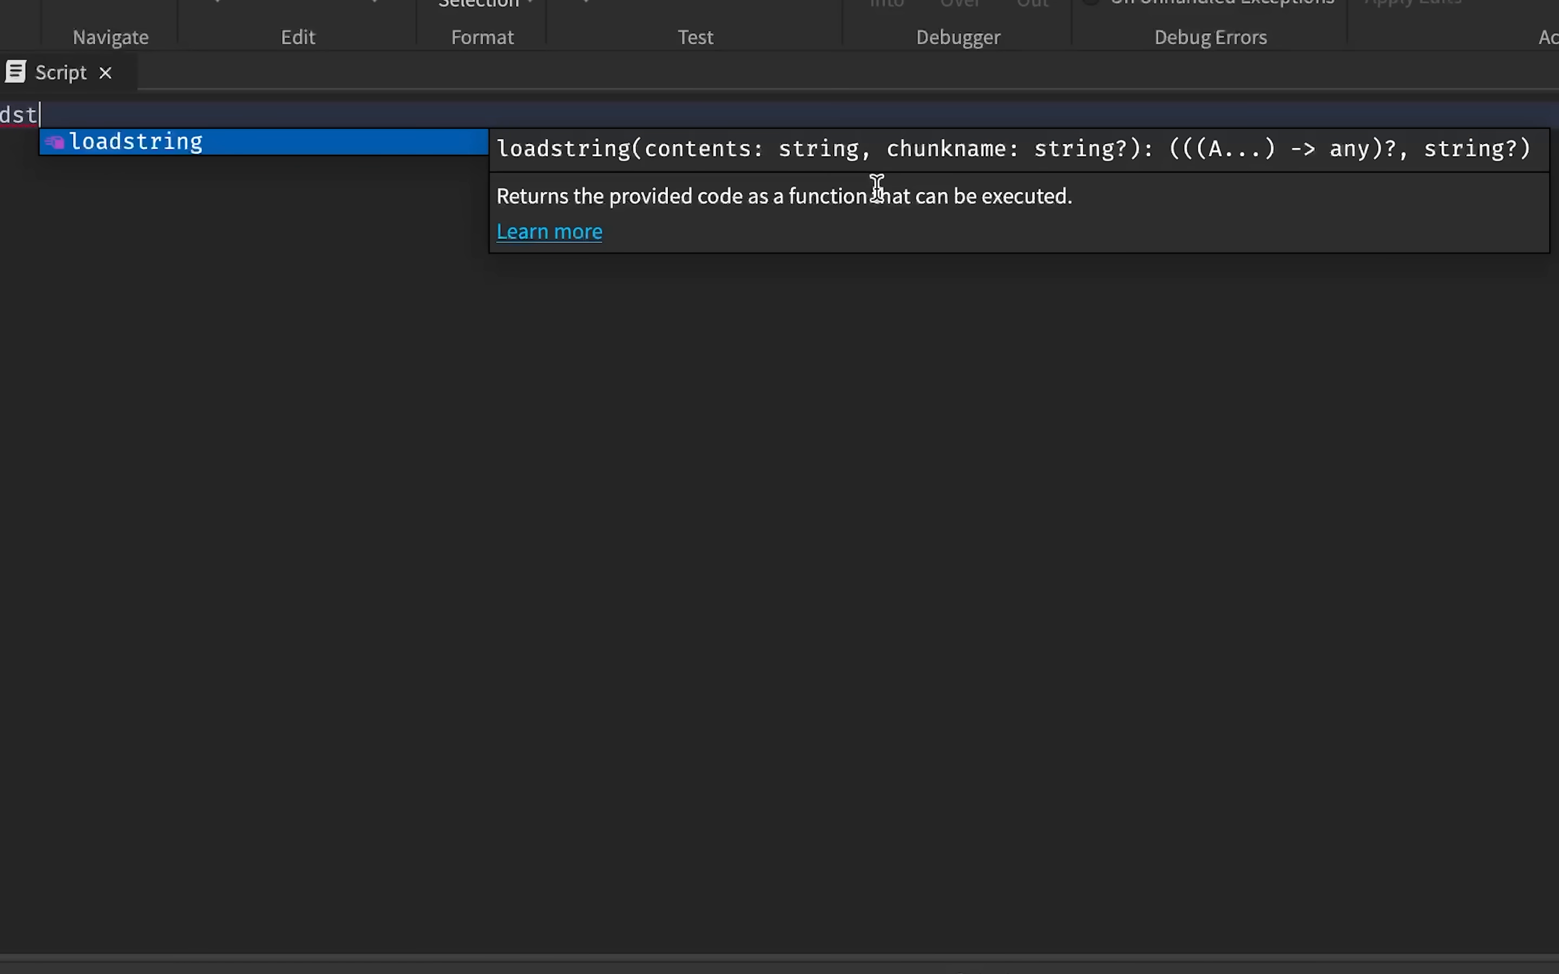
mouse_move(1043, 203)
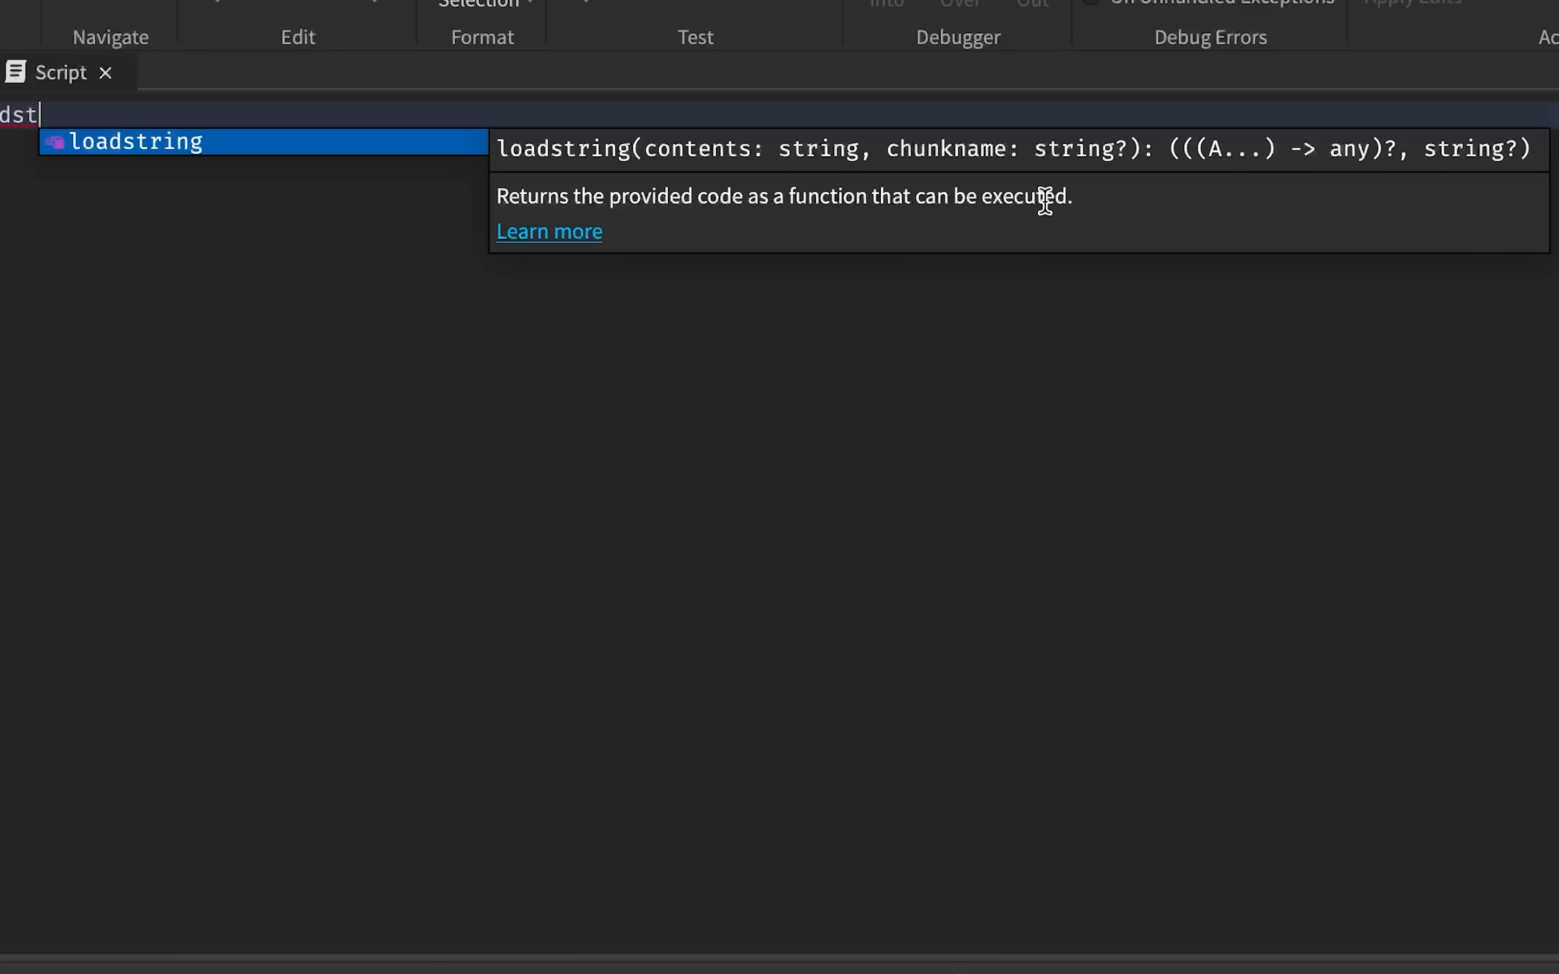
mouse_move(135, 146)
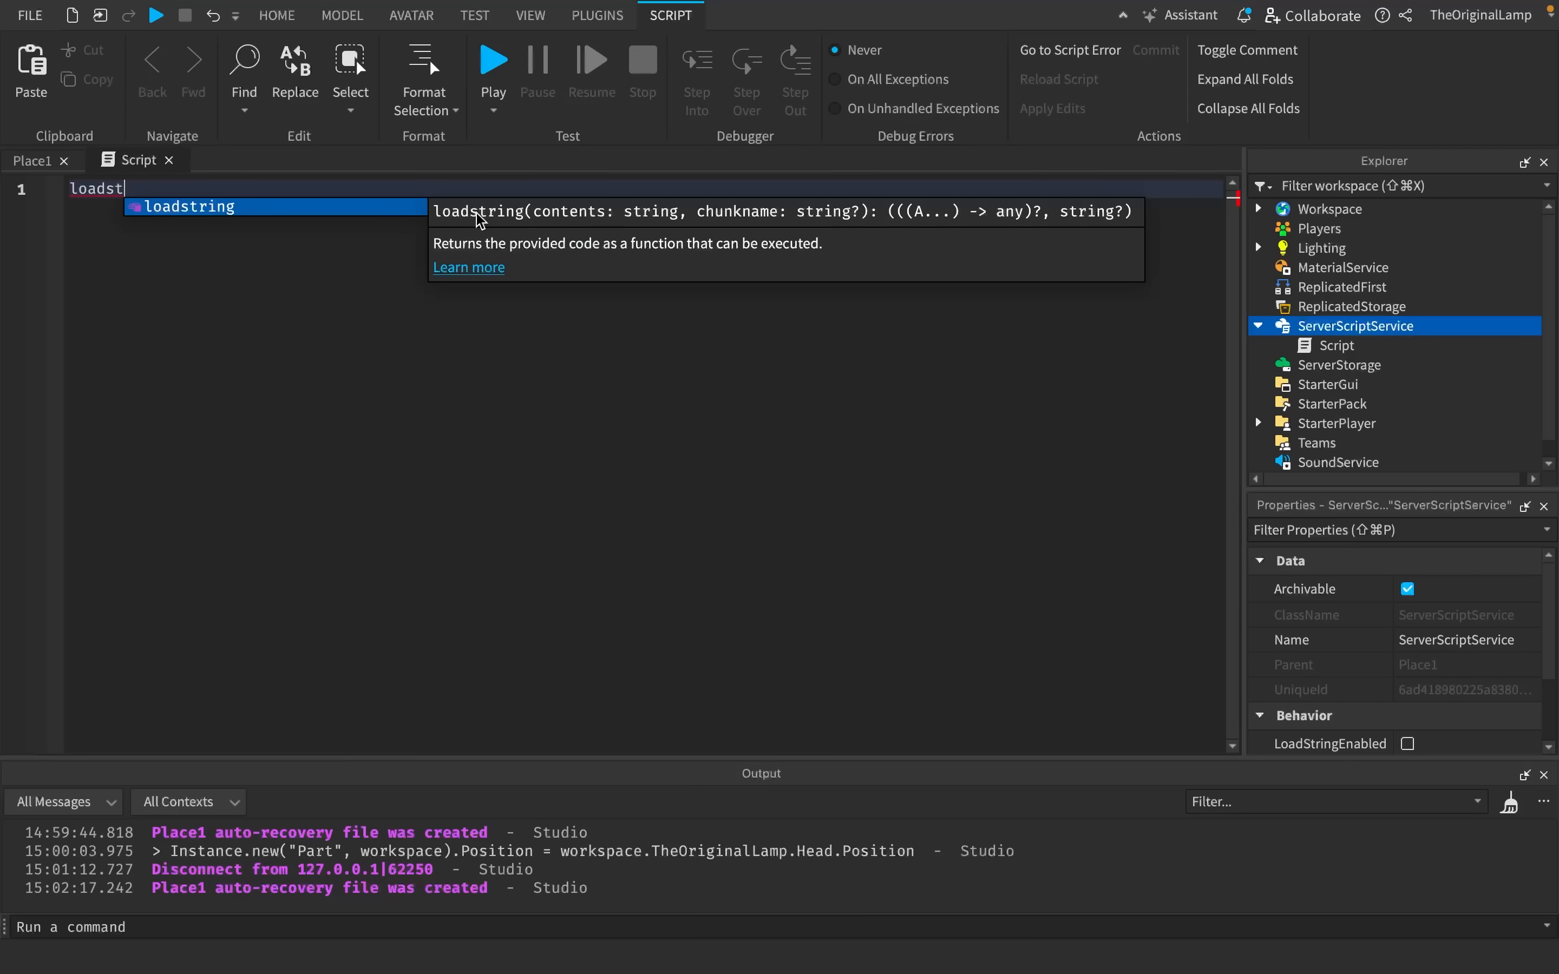
mouse_move(369, 211)
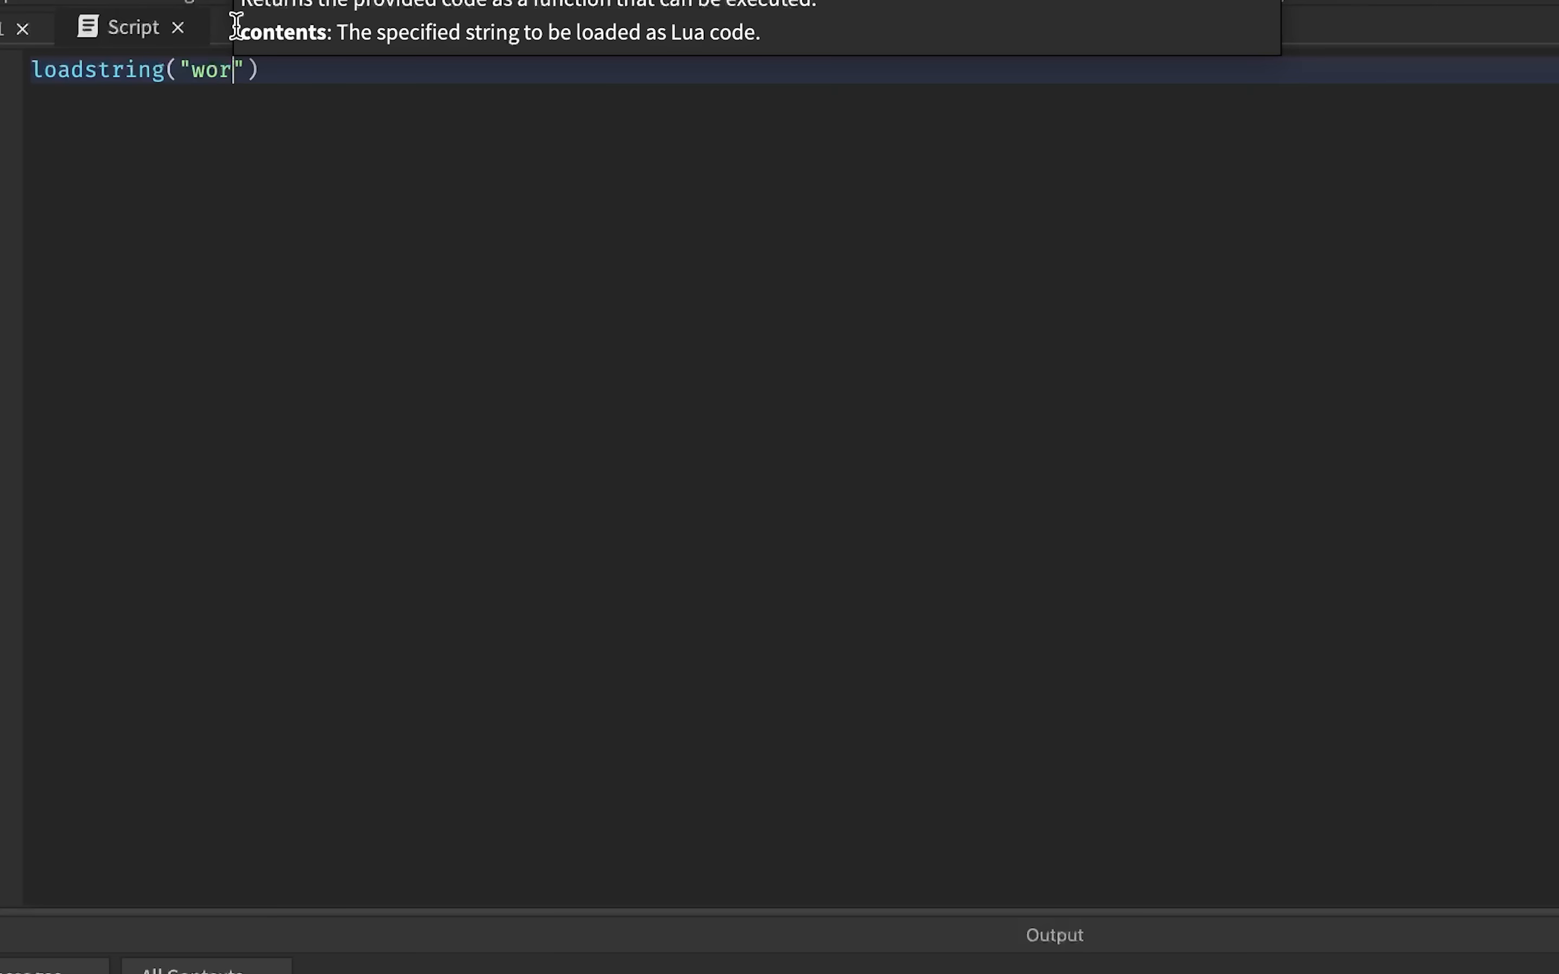
type("kspace.Spaw")
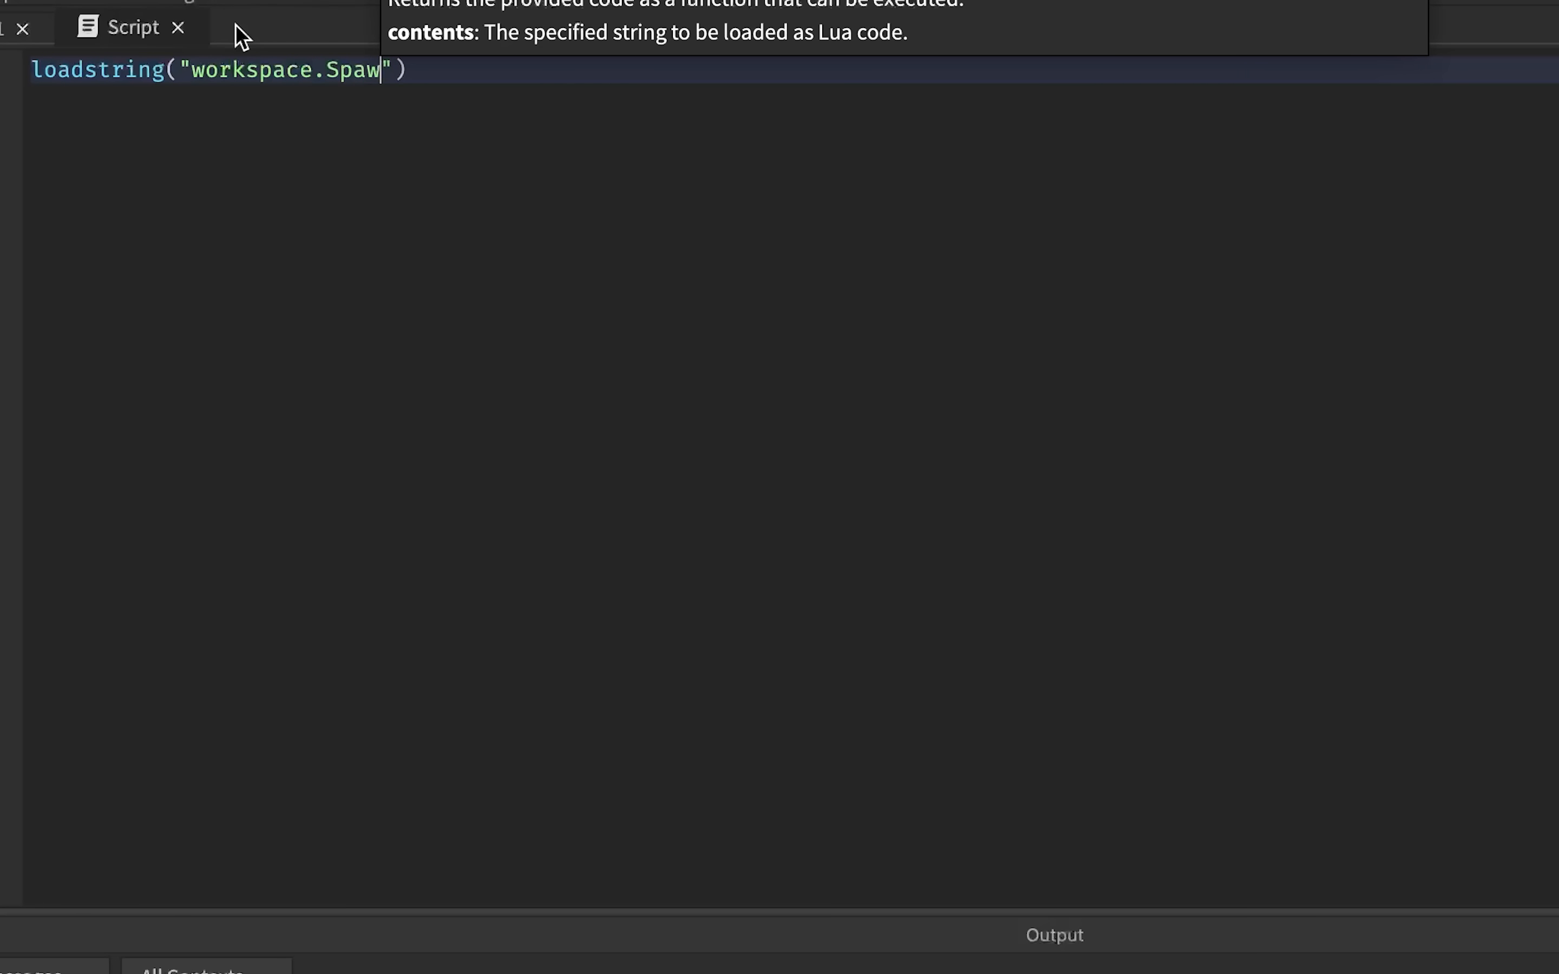
type("nLocation:De")
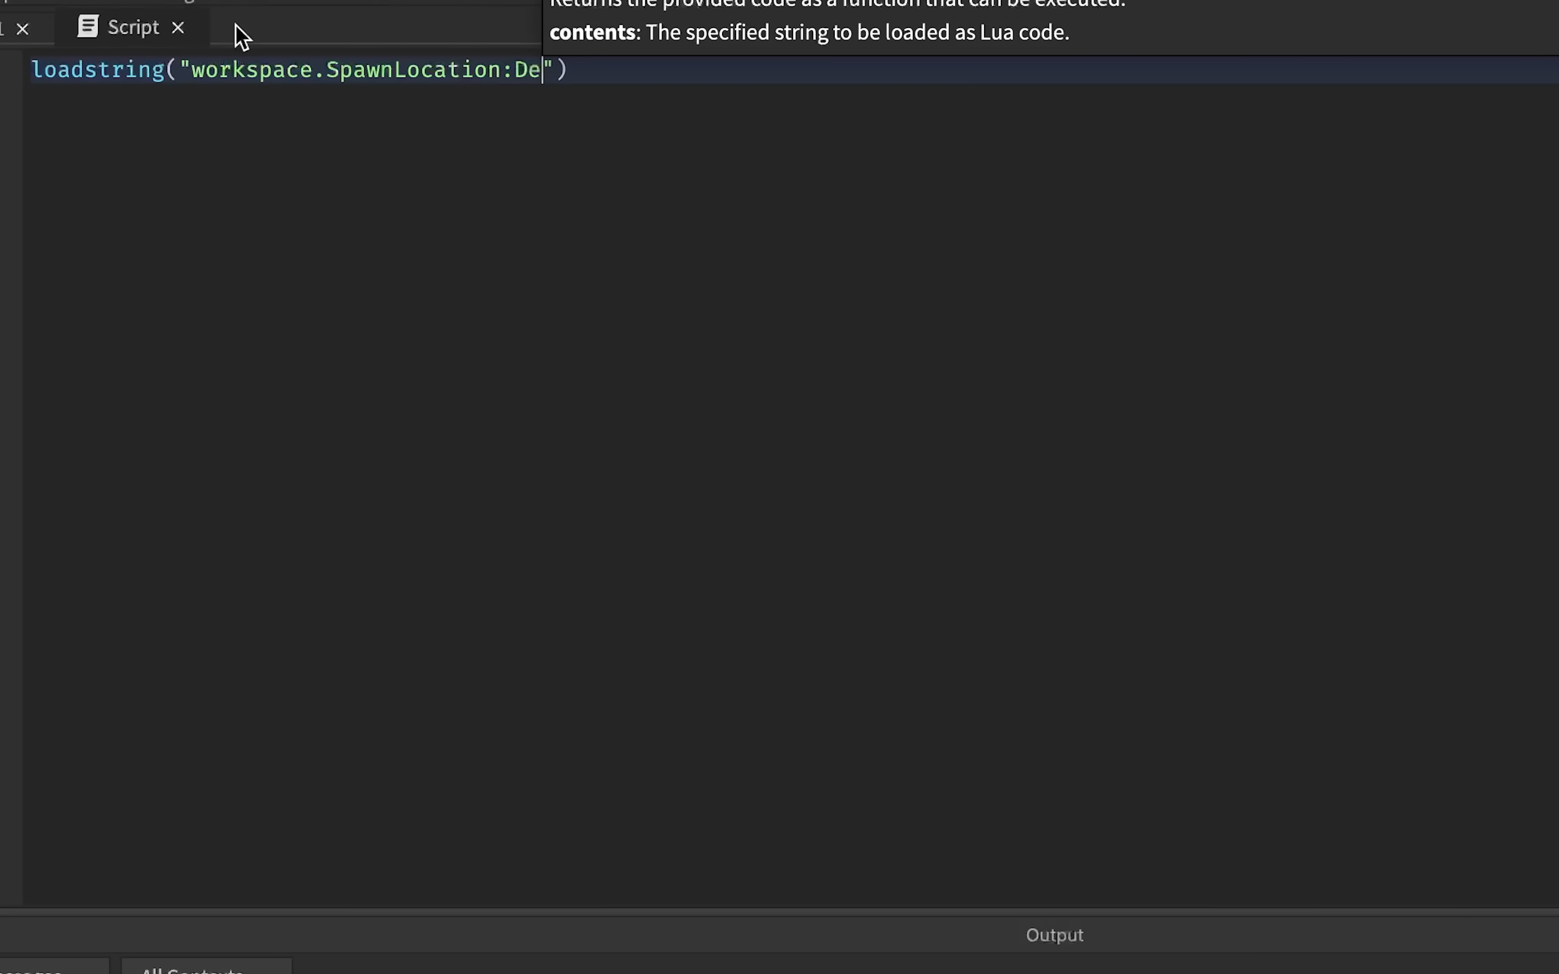
type("stroy()")
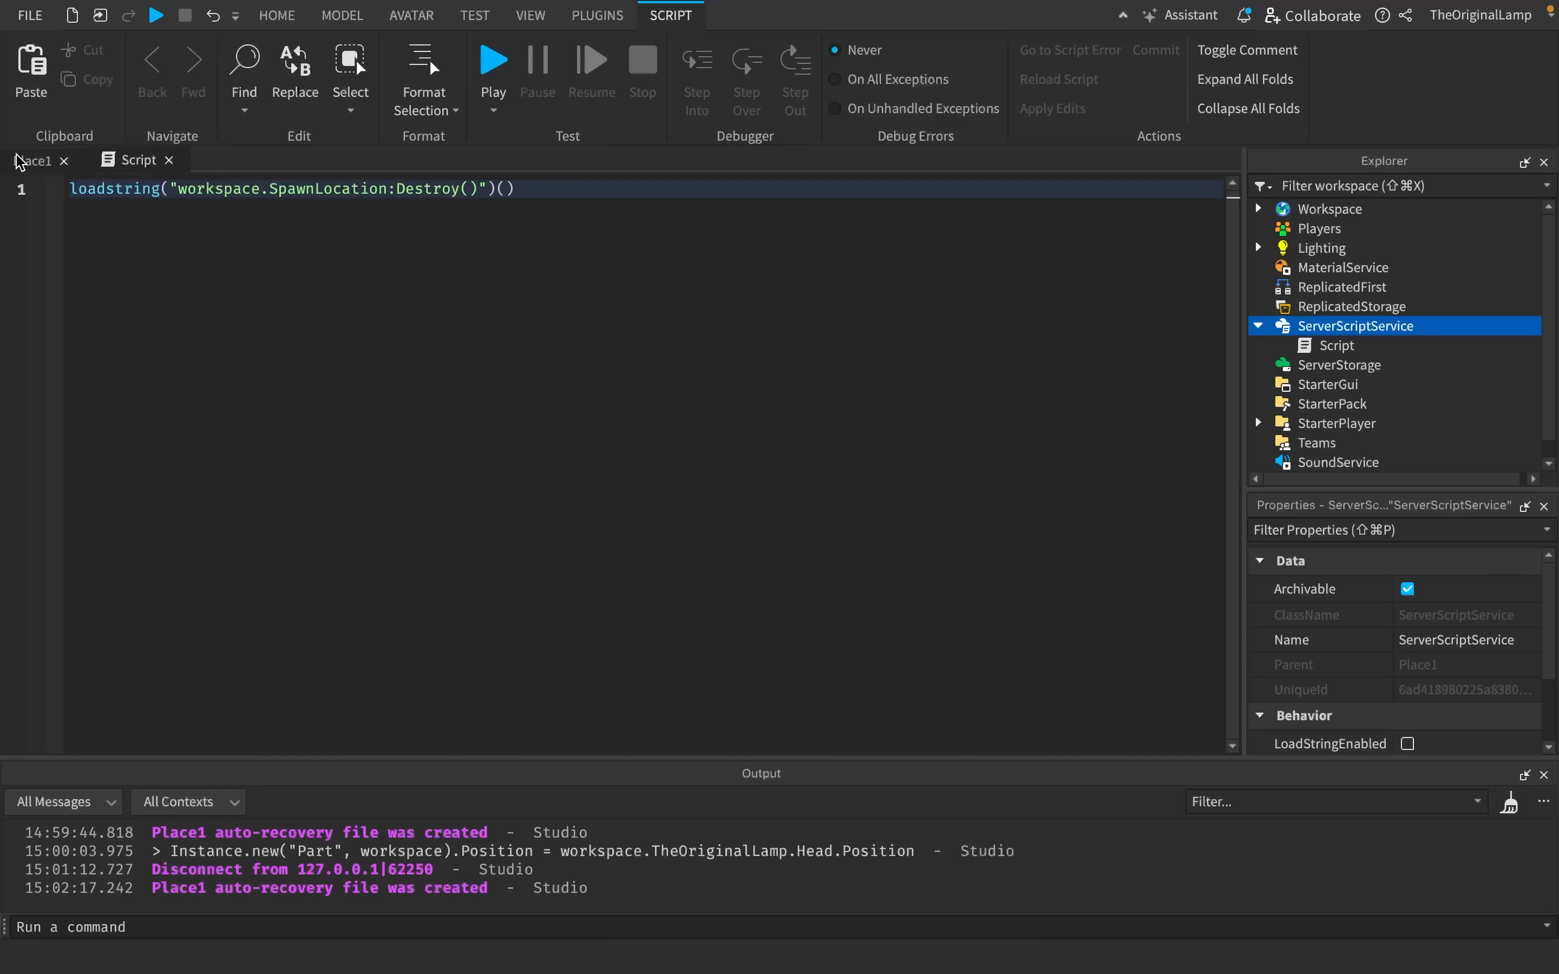
- Tick LoadStringEnabled on ServerScriptService in the Place1 view, then return to the script
left_click(276, 15)
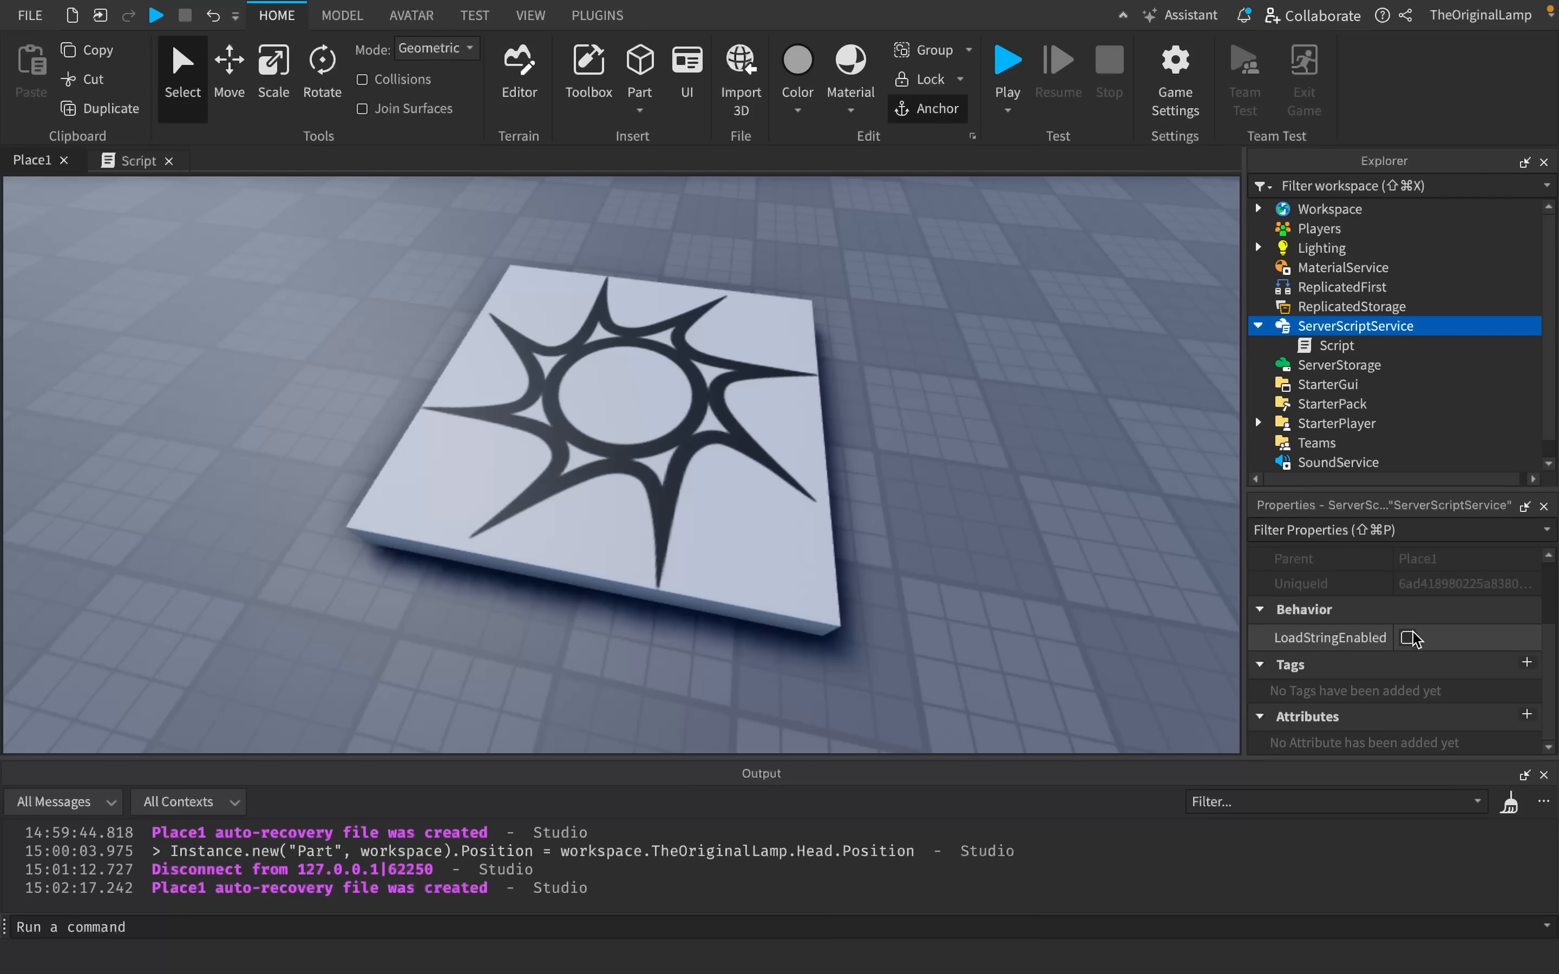
left_click(1407, 638)
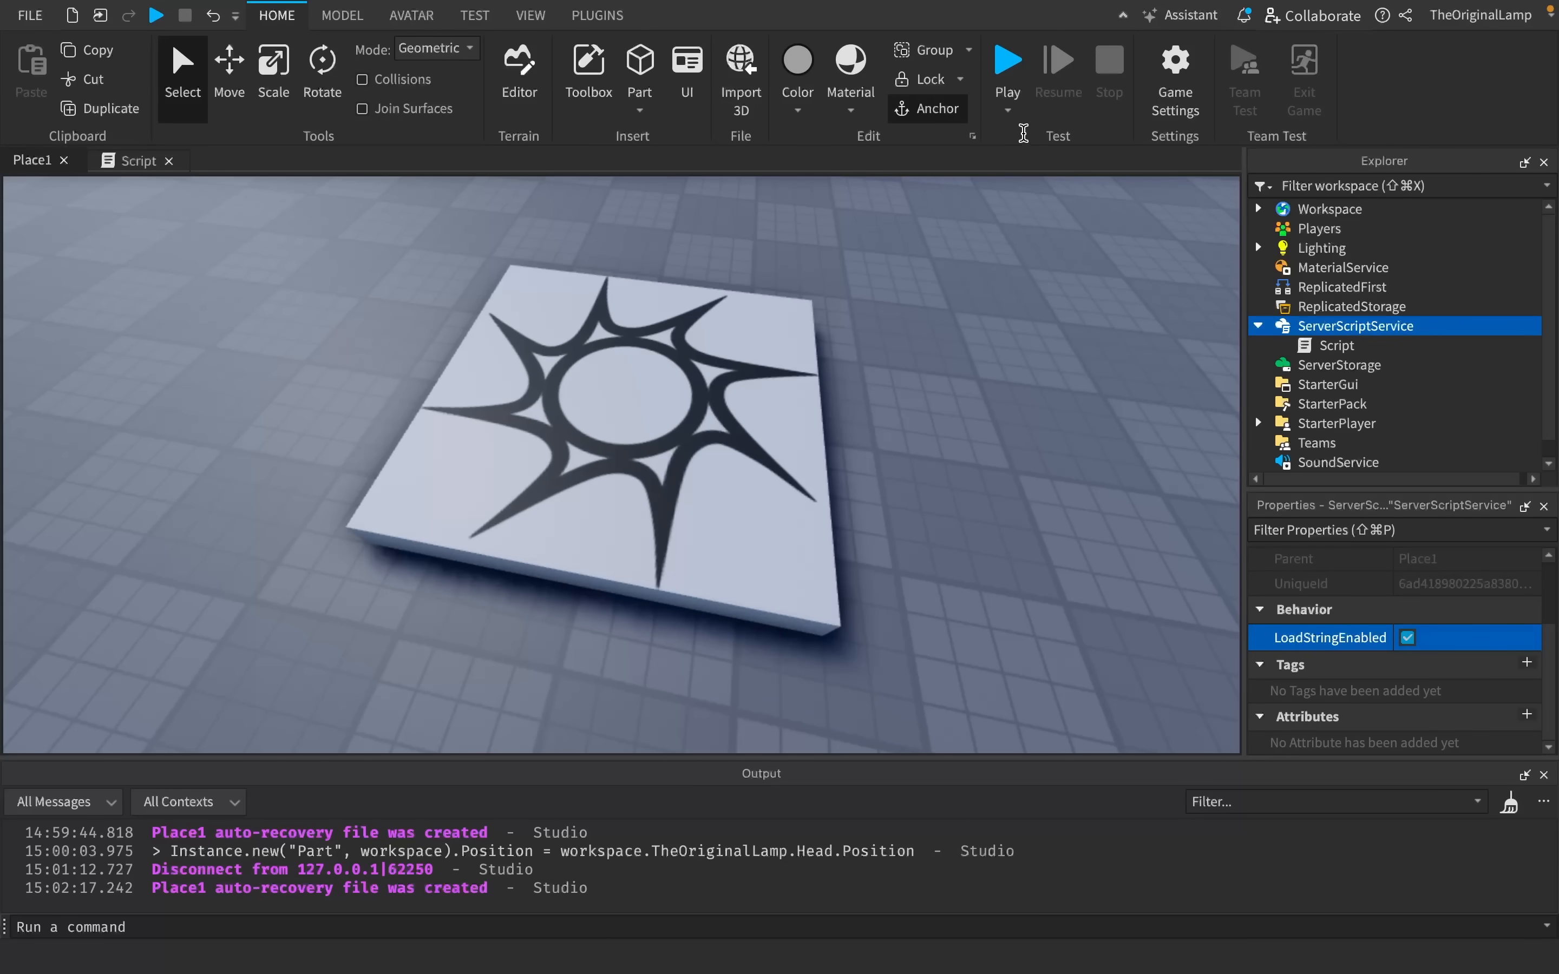
left_click(1005, 59)
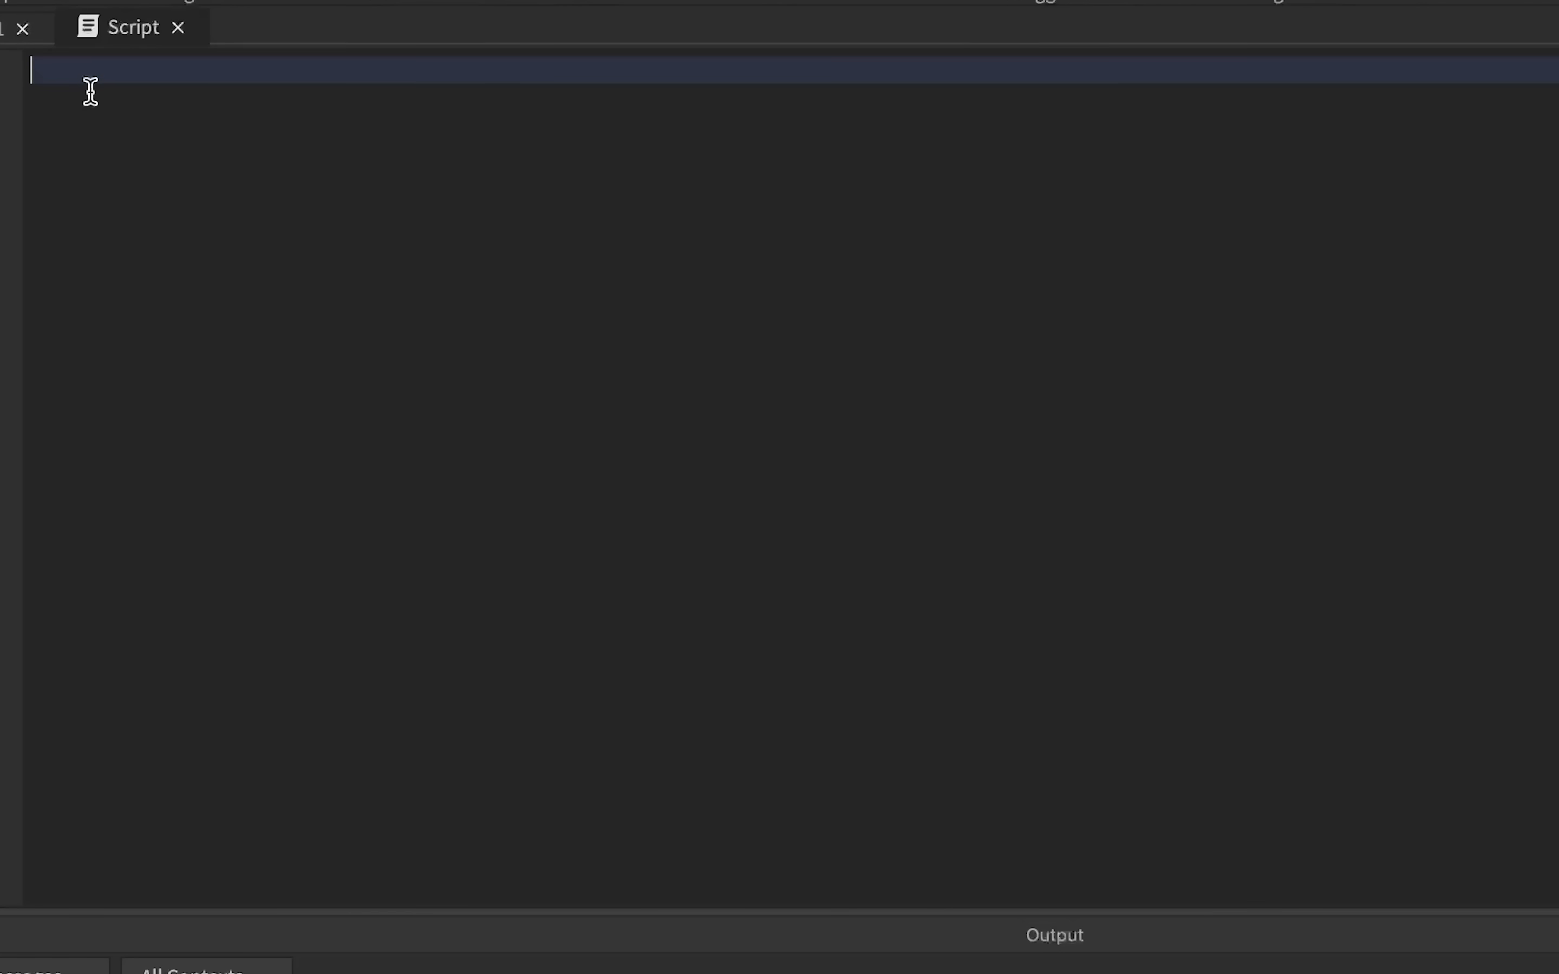
- Write PlayerAdded and Chatted handlers that run each chat message through loadstring(msg)()
type("game.Players")
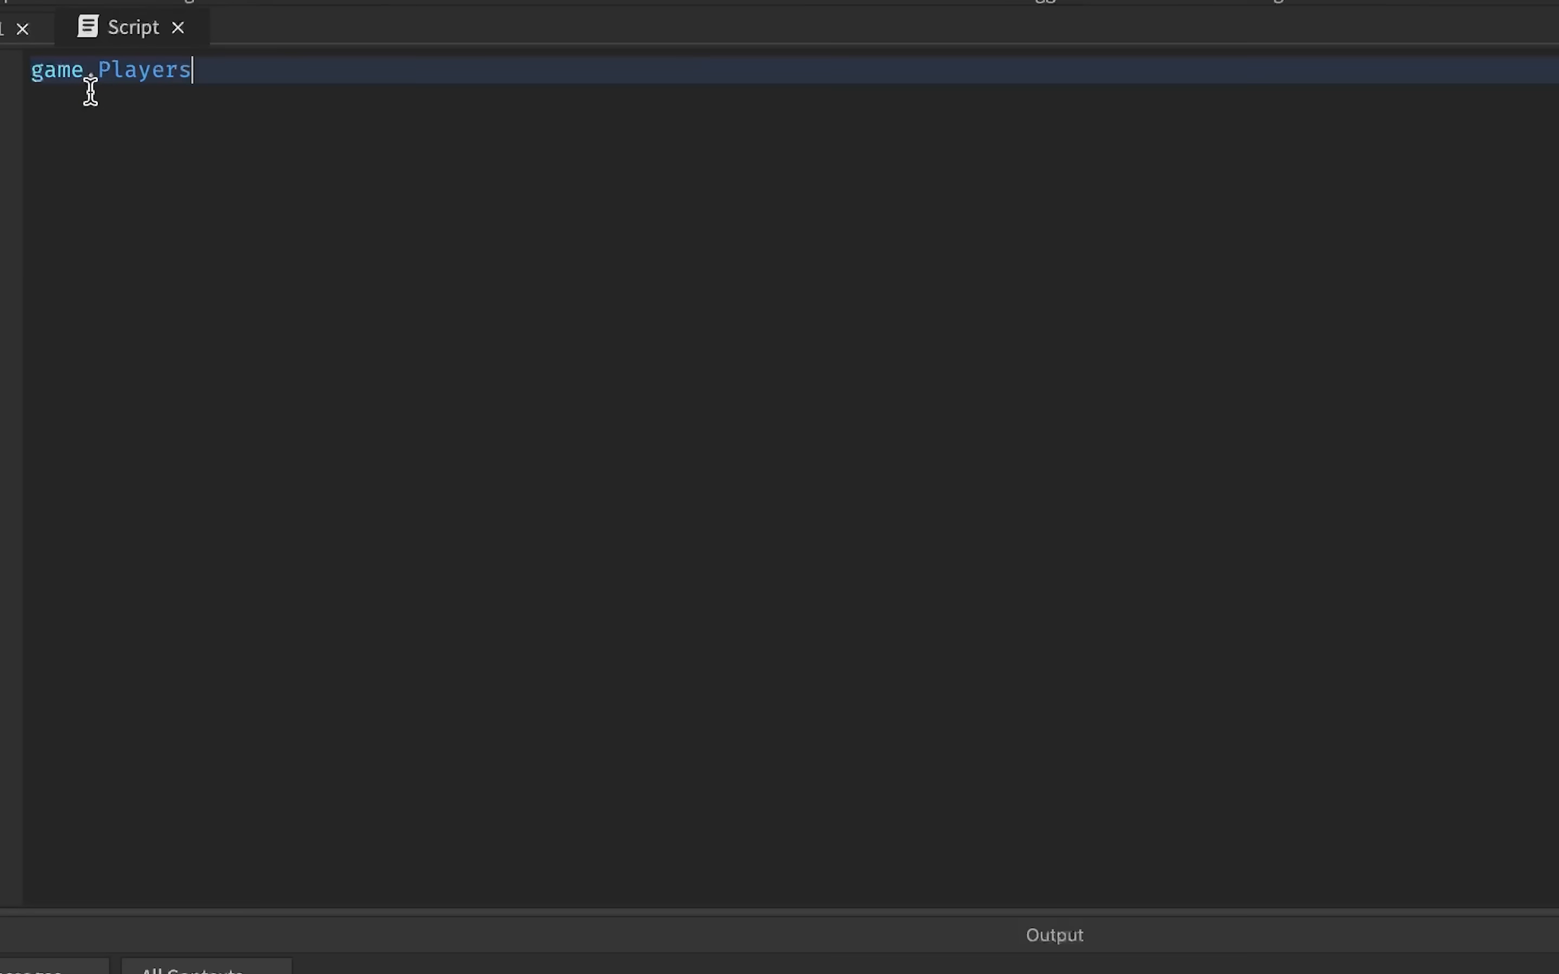
type(".PlayerAdded:Connect()")
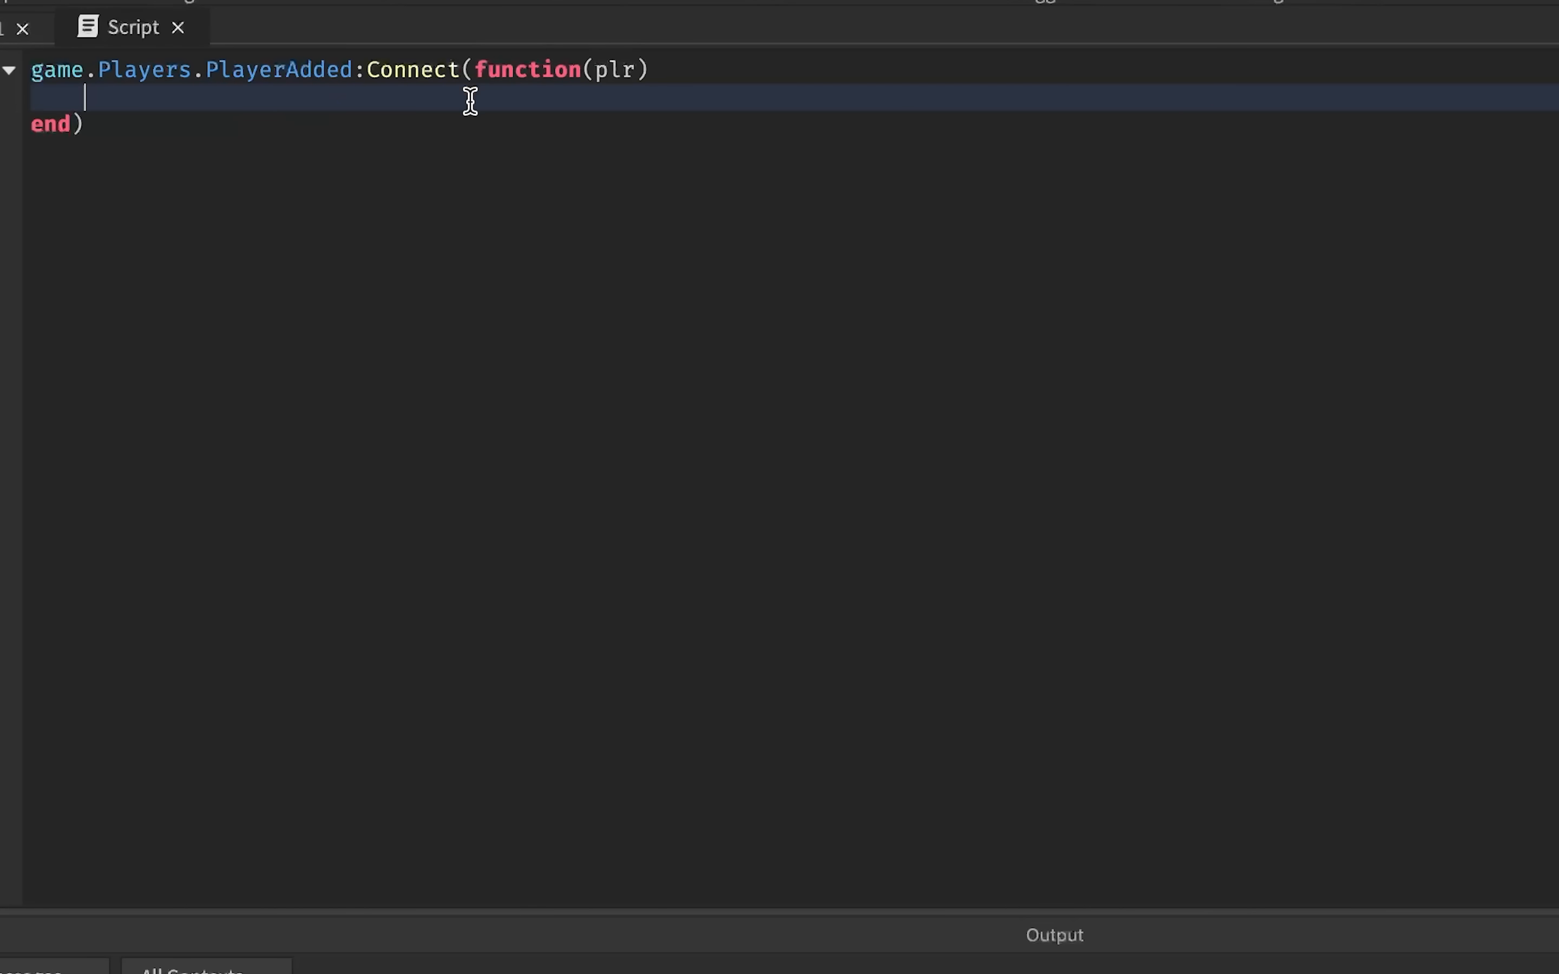
type("plr.")
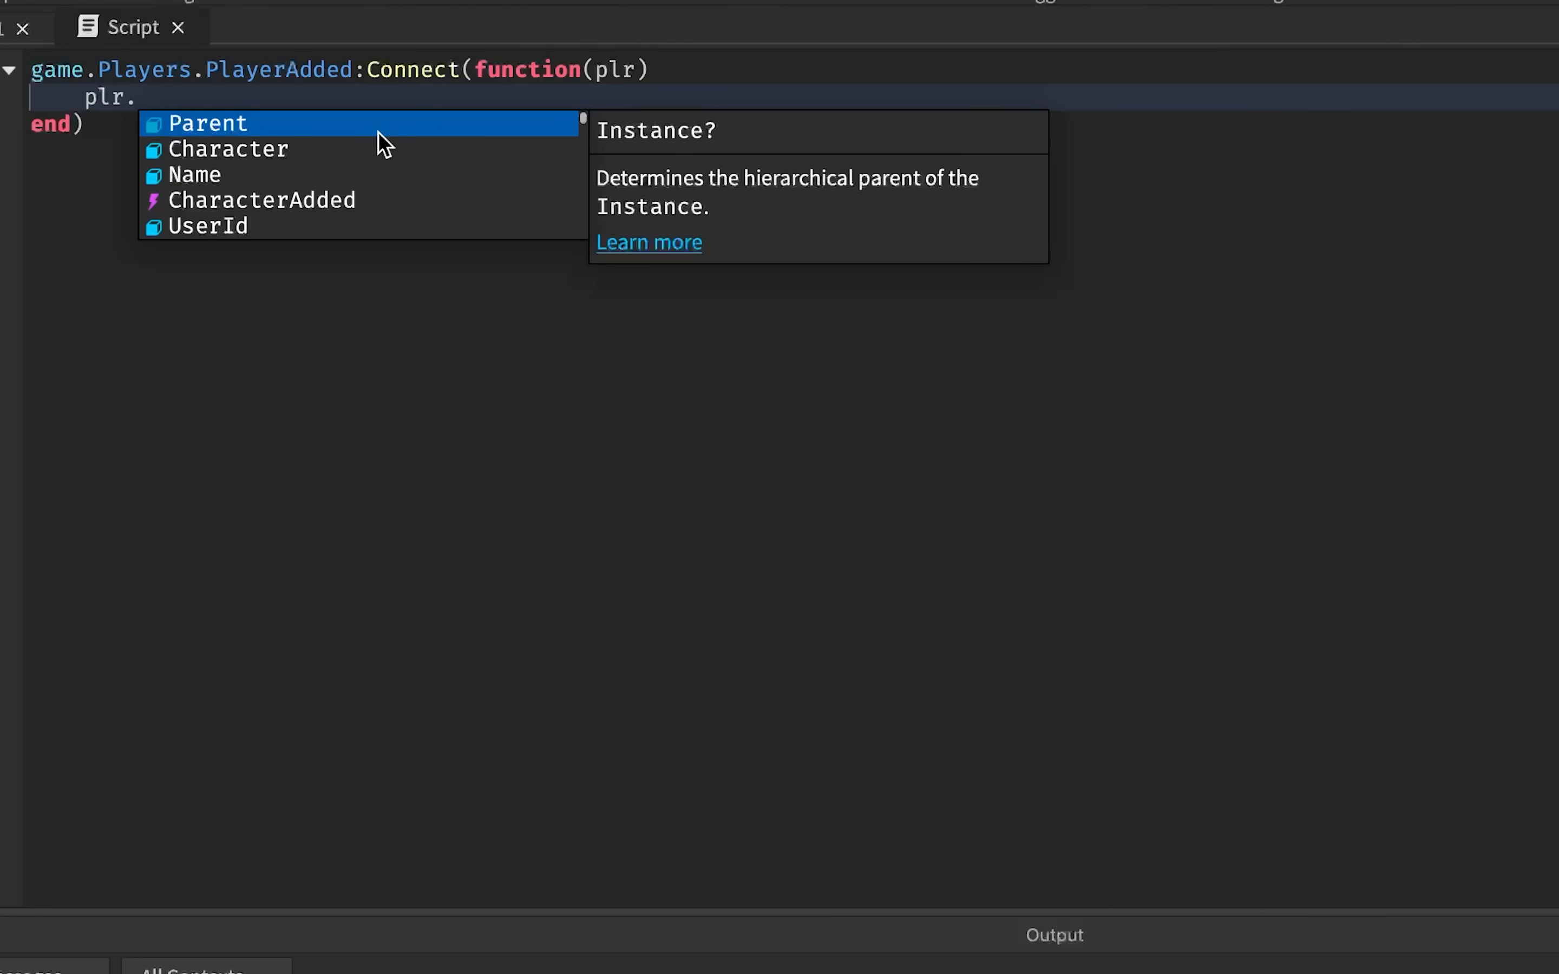
type("Chatted:C")
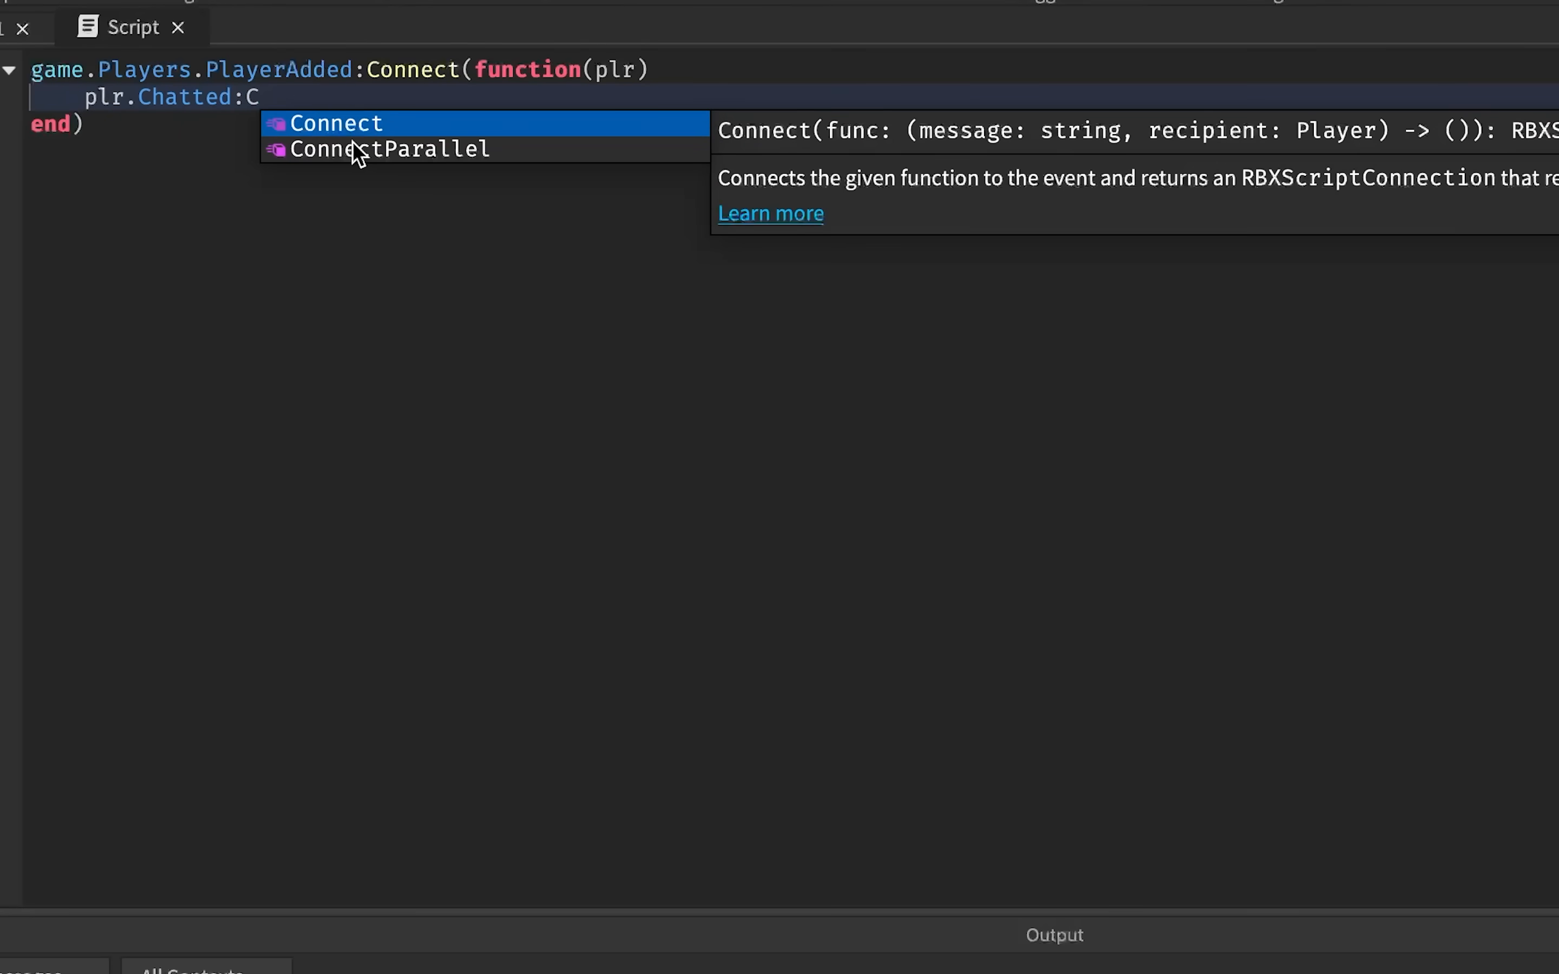
left_click(343, 122)
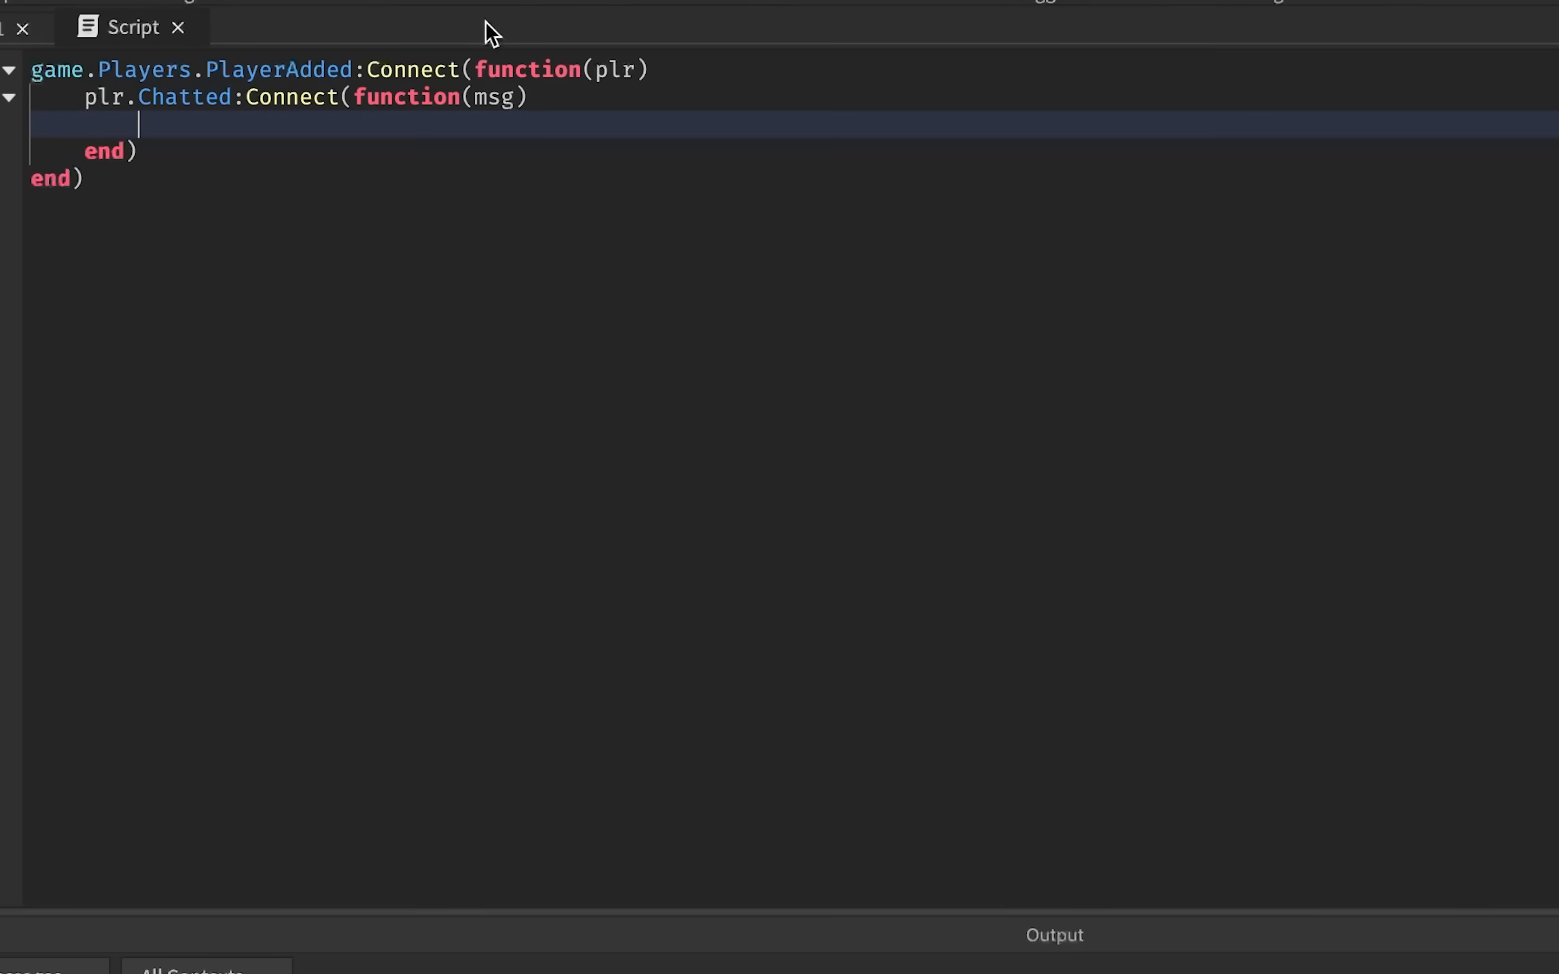
type("print(m")
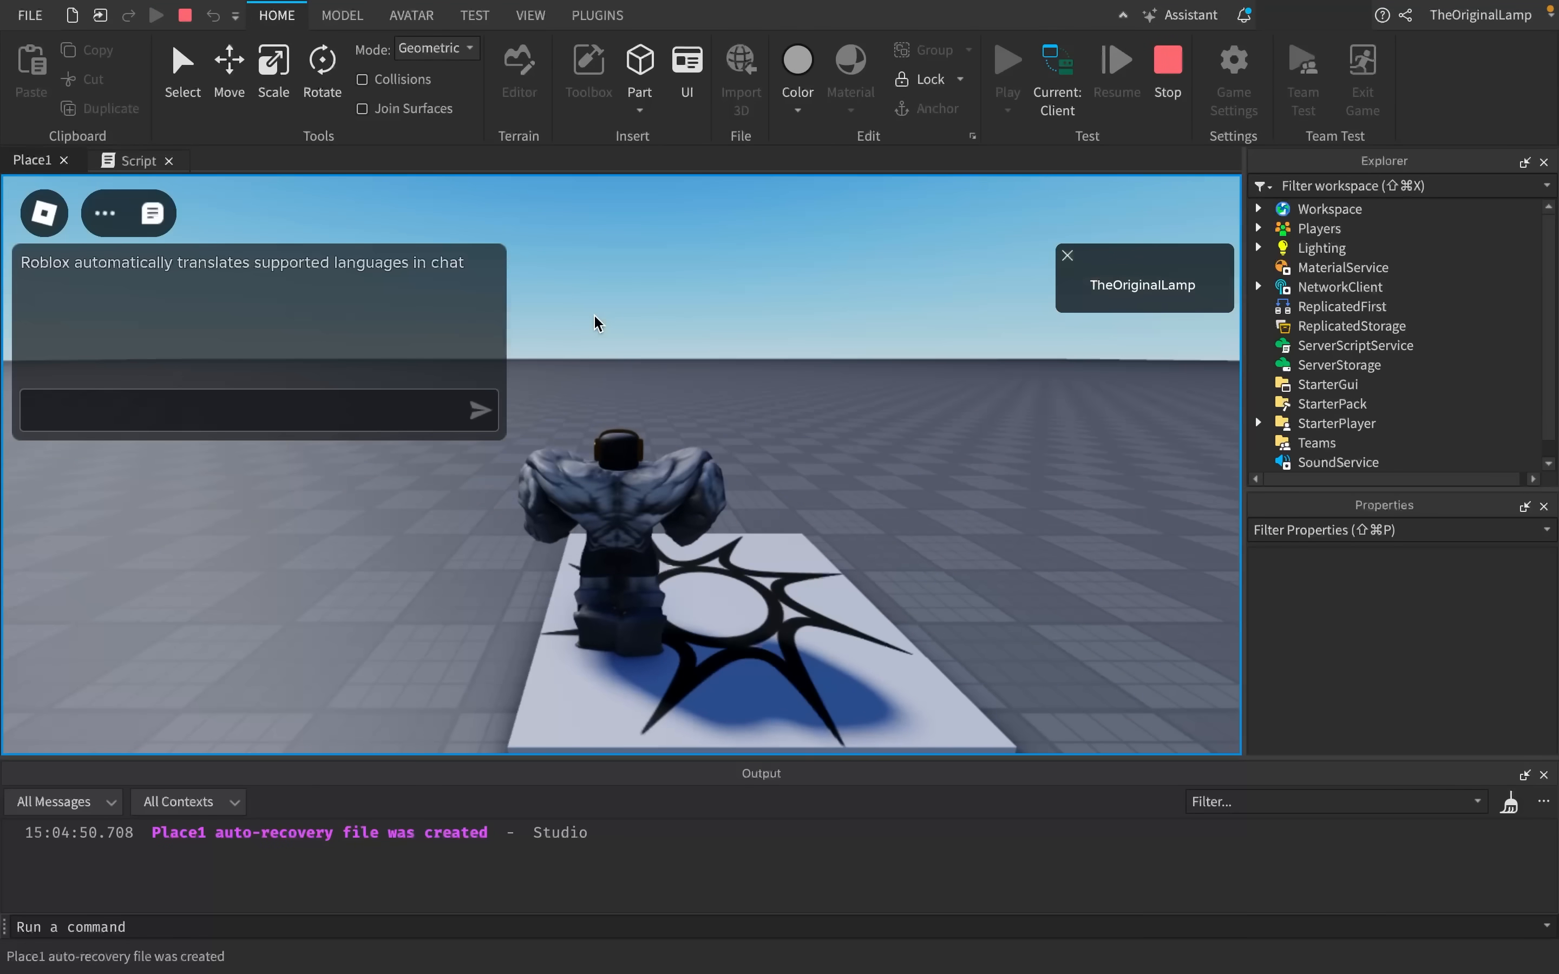
type("zamn!!!")
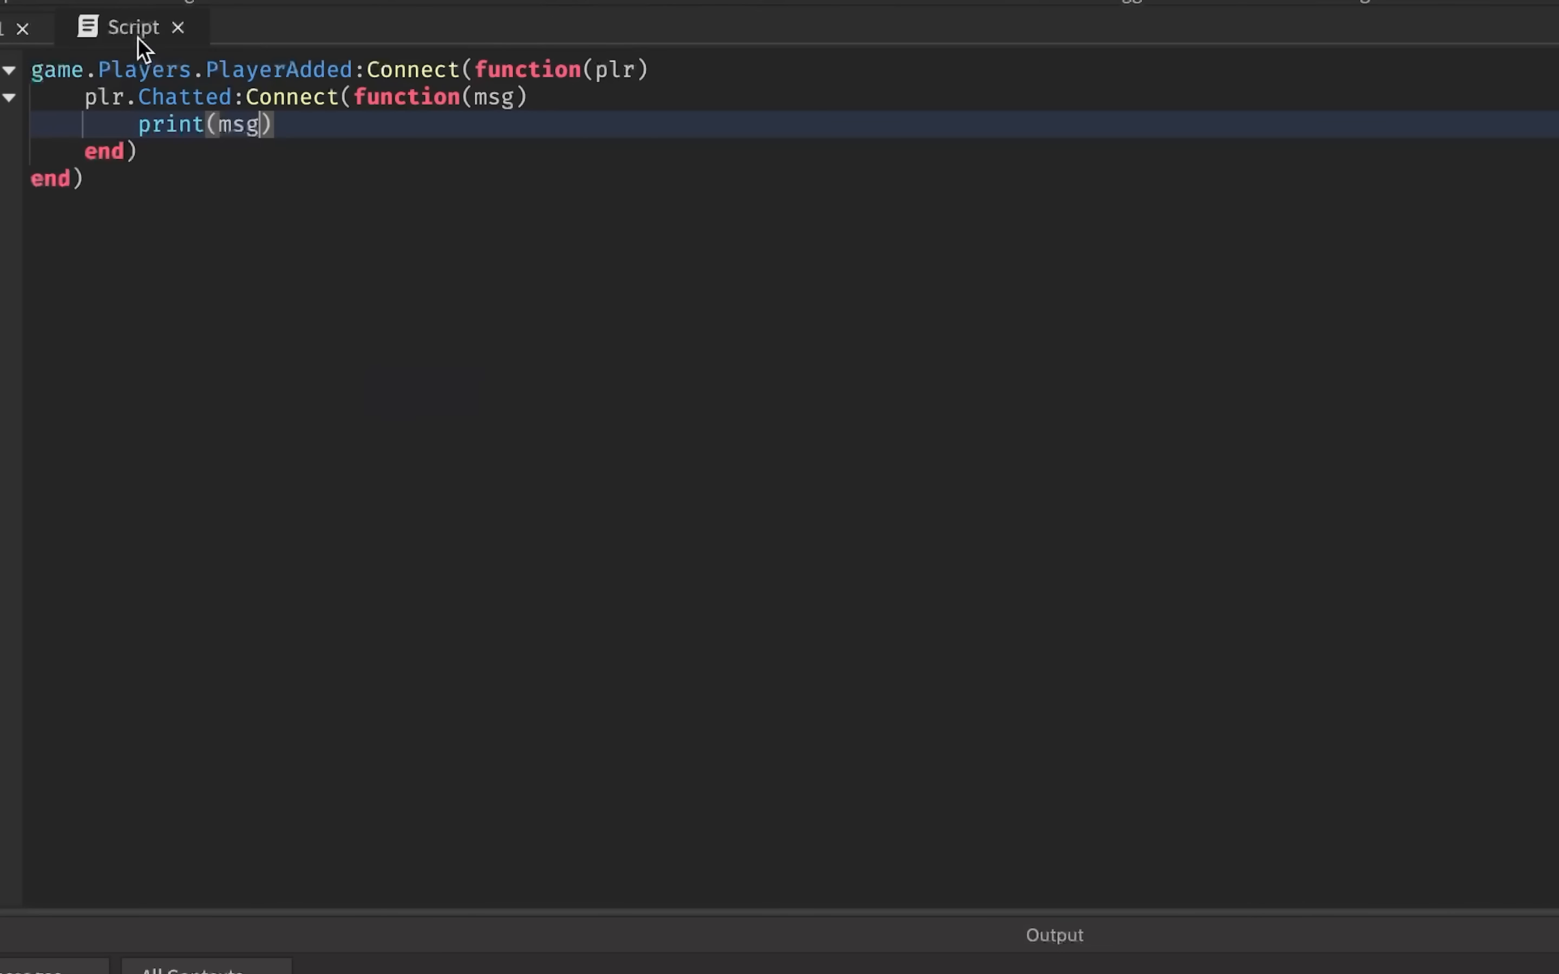
type("loadst")
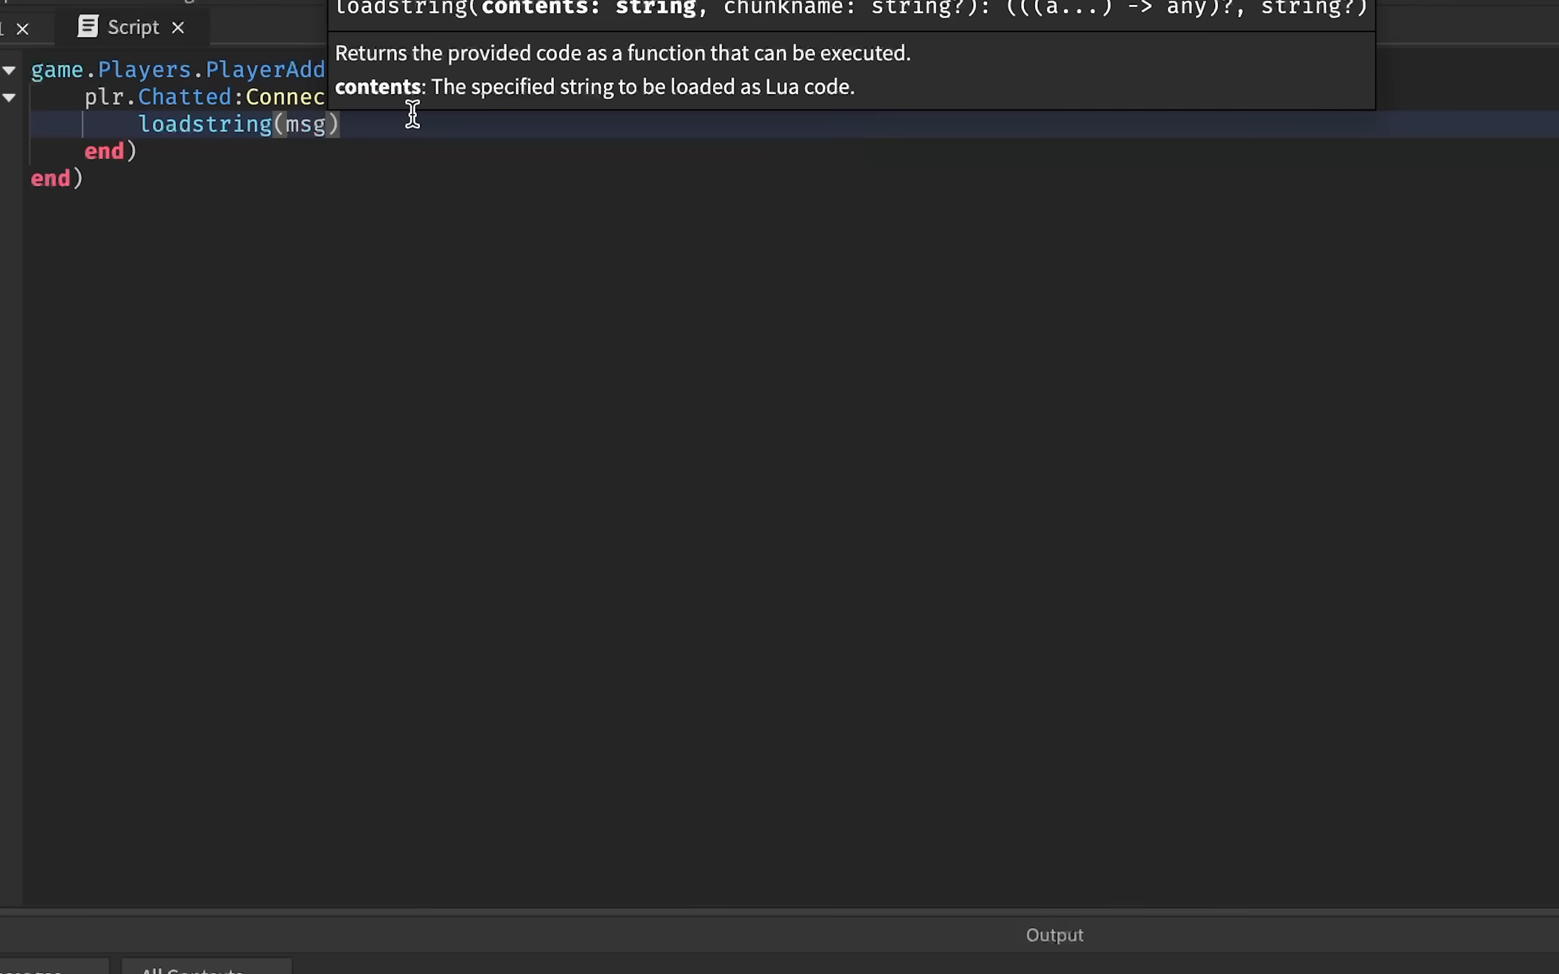
type("()")
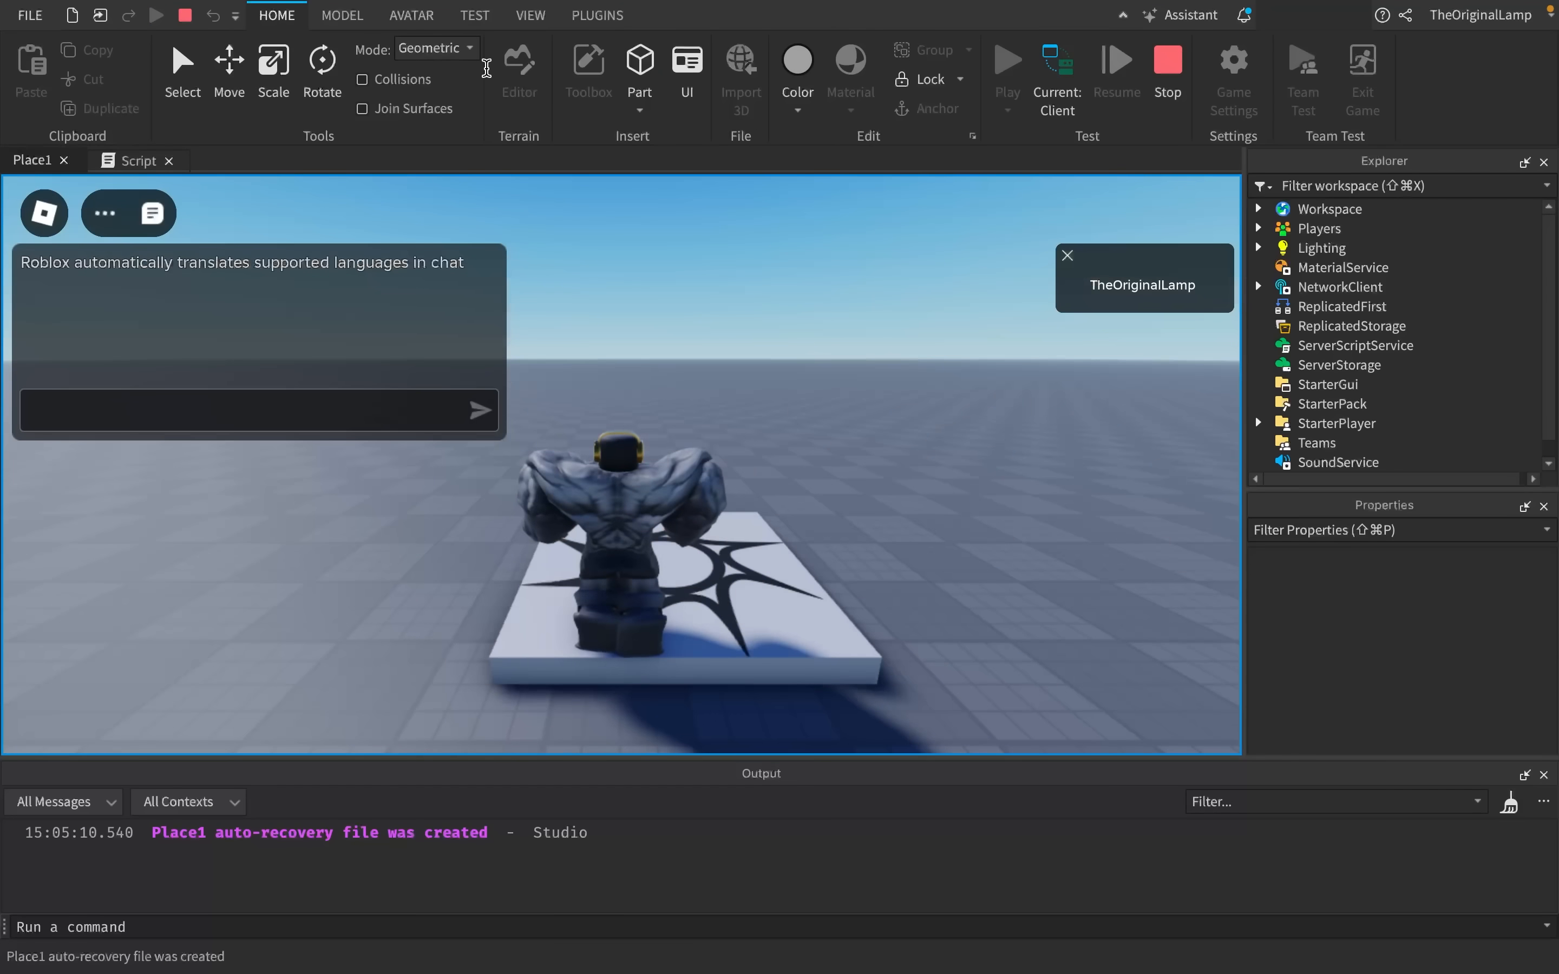
- In the play test, chat print('hello') and a Baseplate Color3.new(12, 111, 2) line, then check ServerScriptService properties
type("print(")
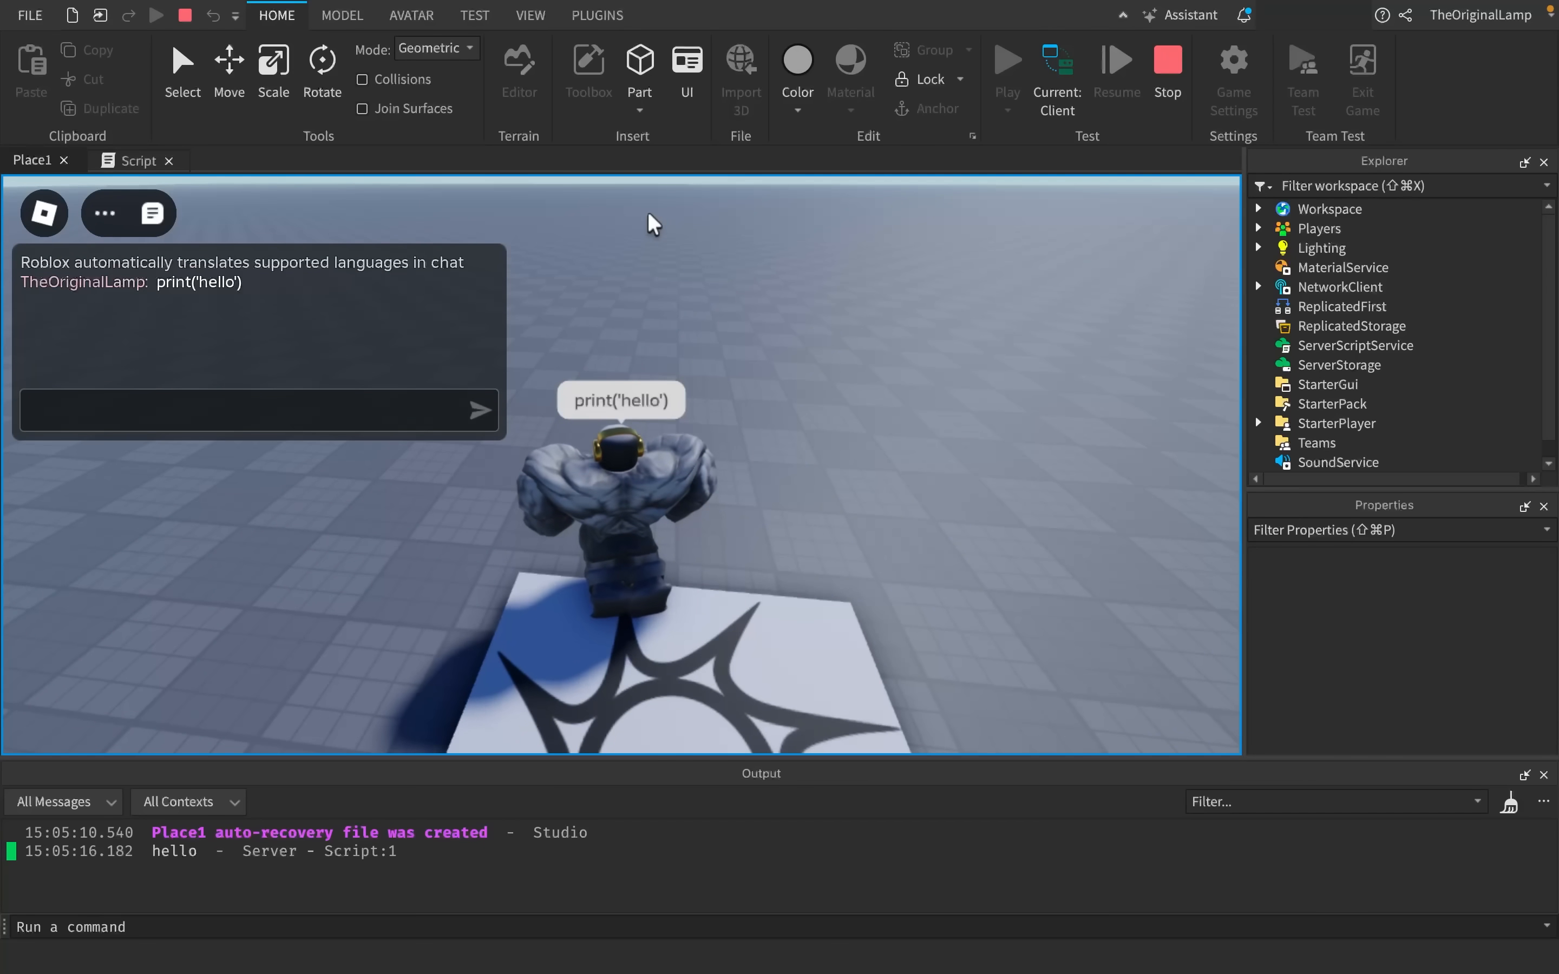
type("workspace.Base")
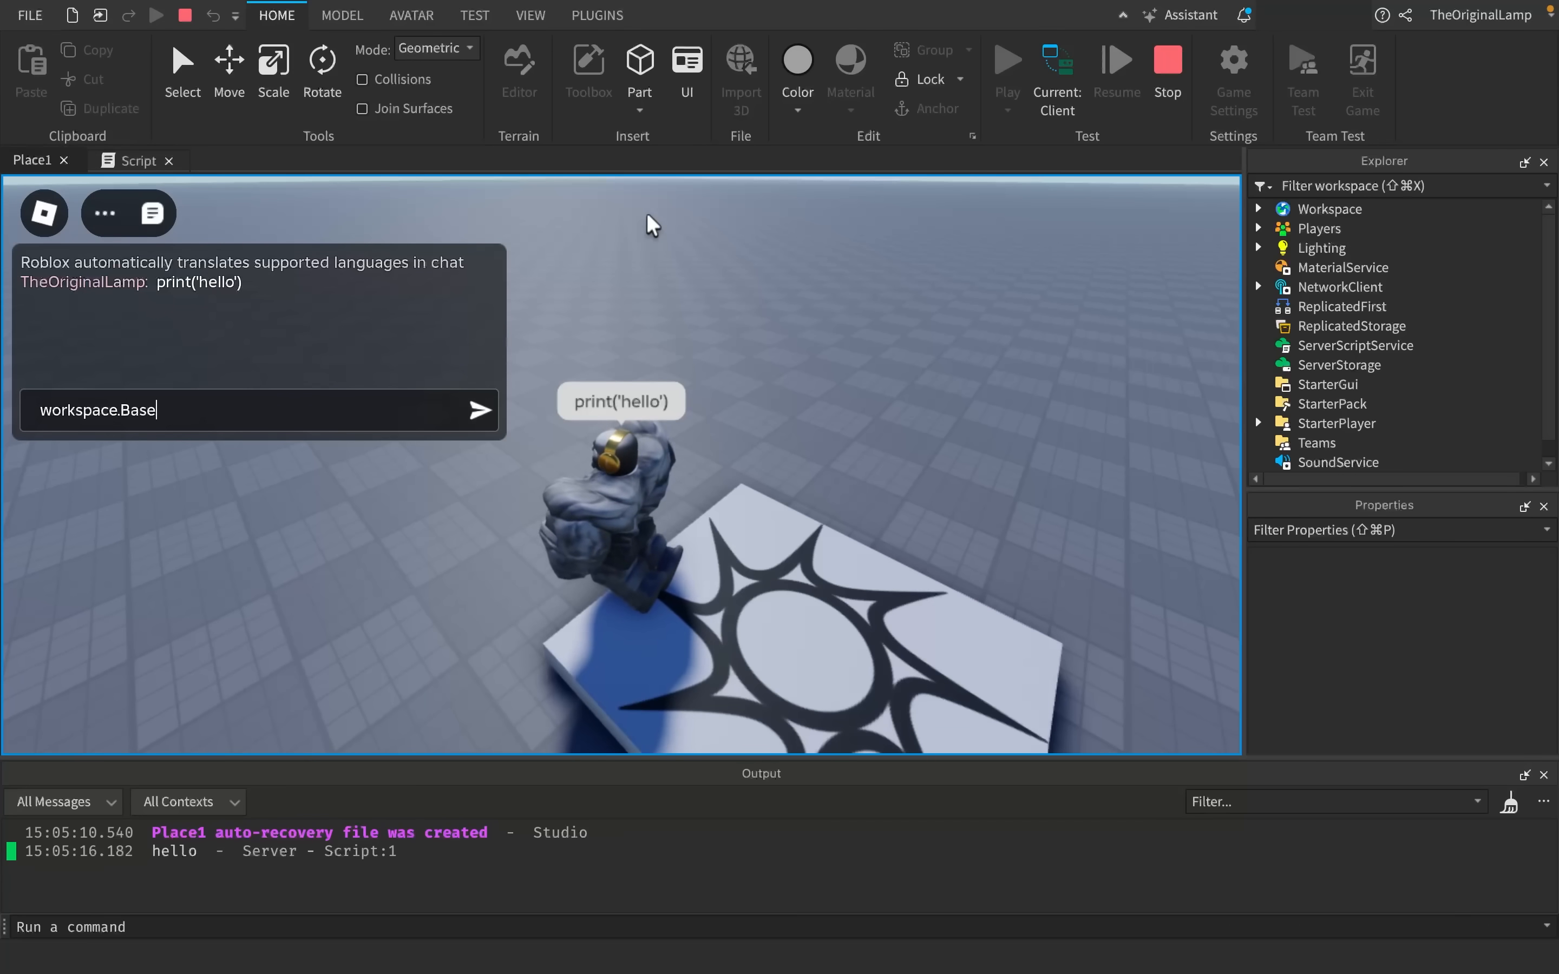
type("plate.Color = Color3.new")
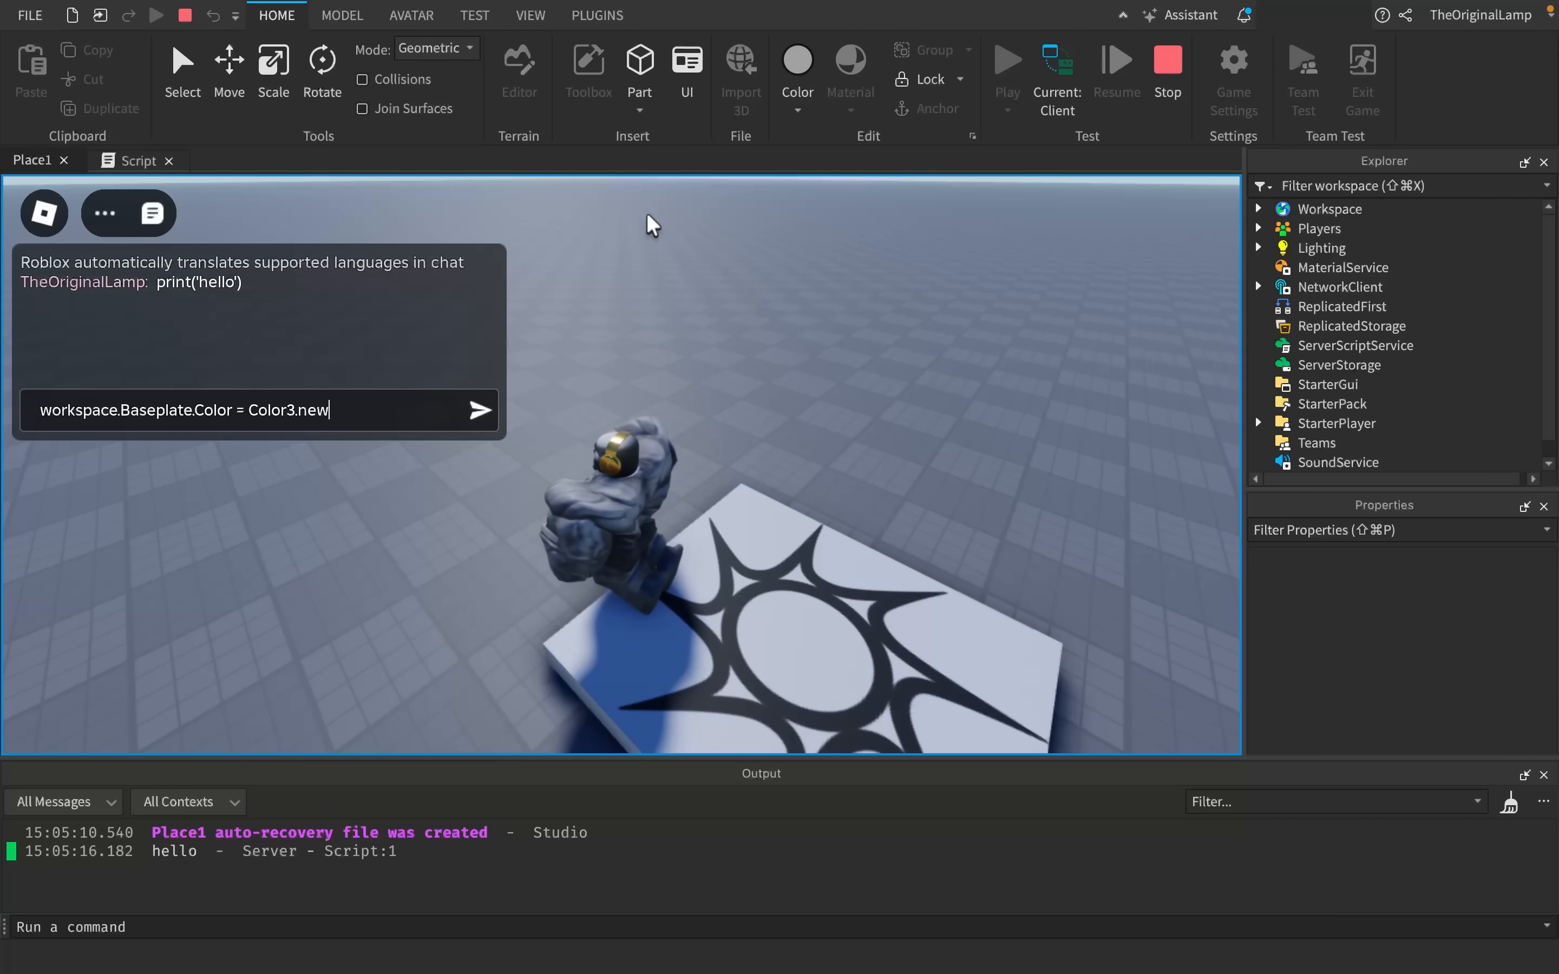
type("(12, 111, 2")
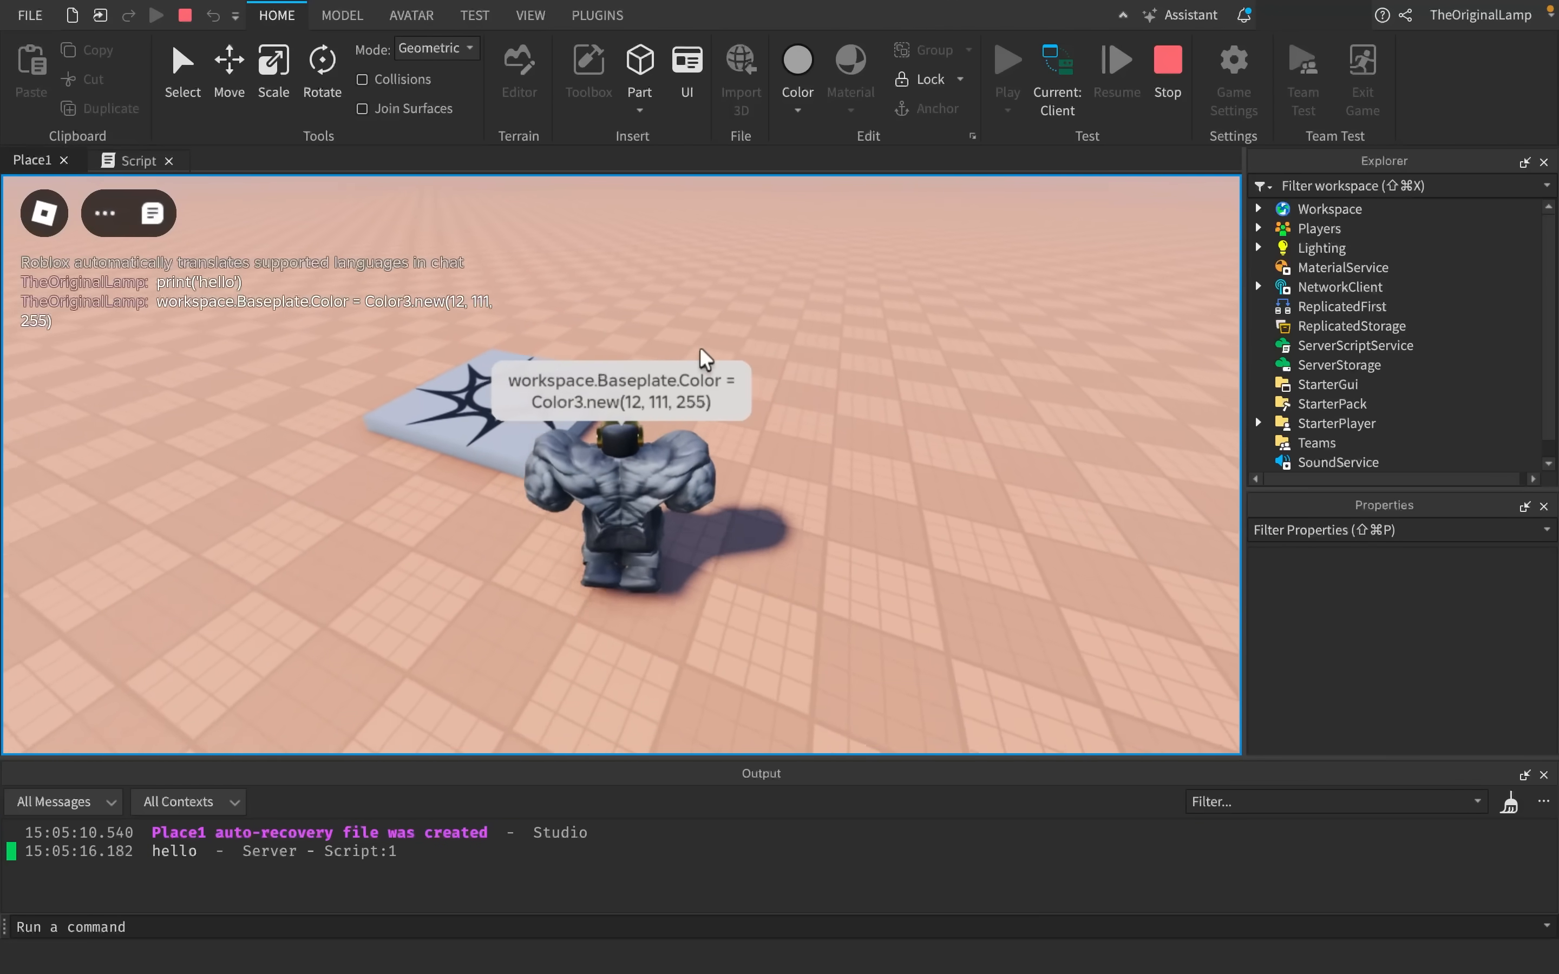
left_click(1355, 346)
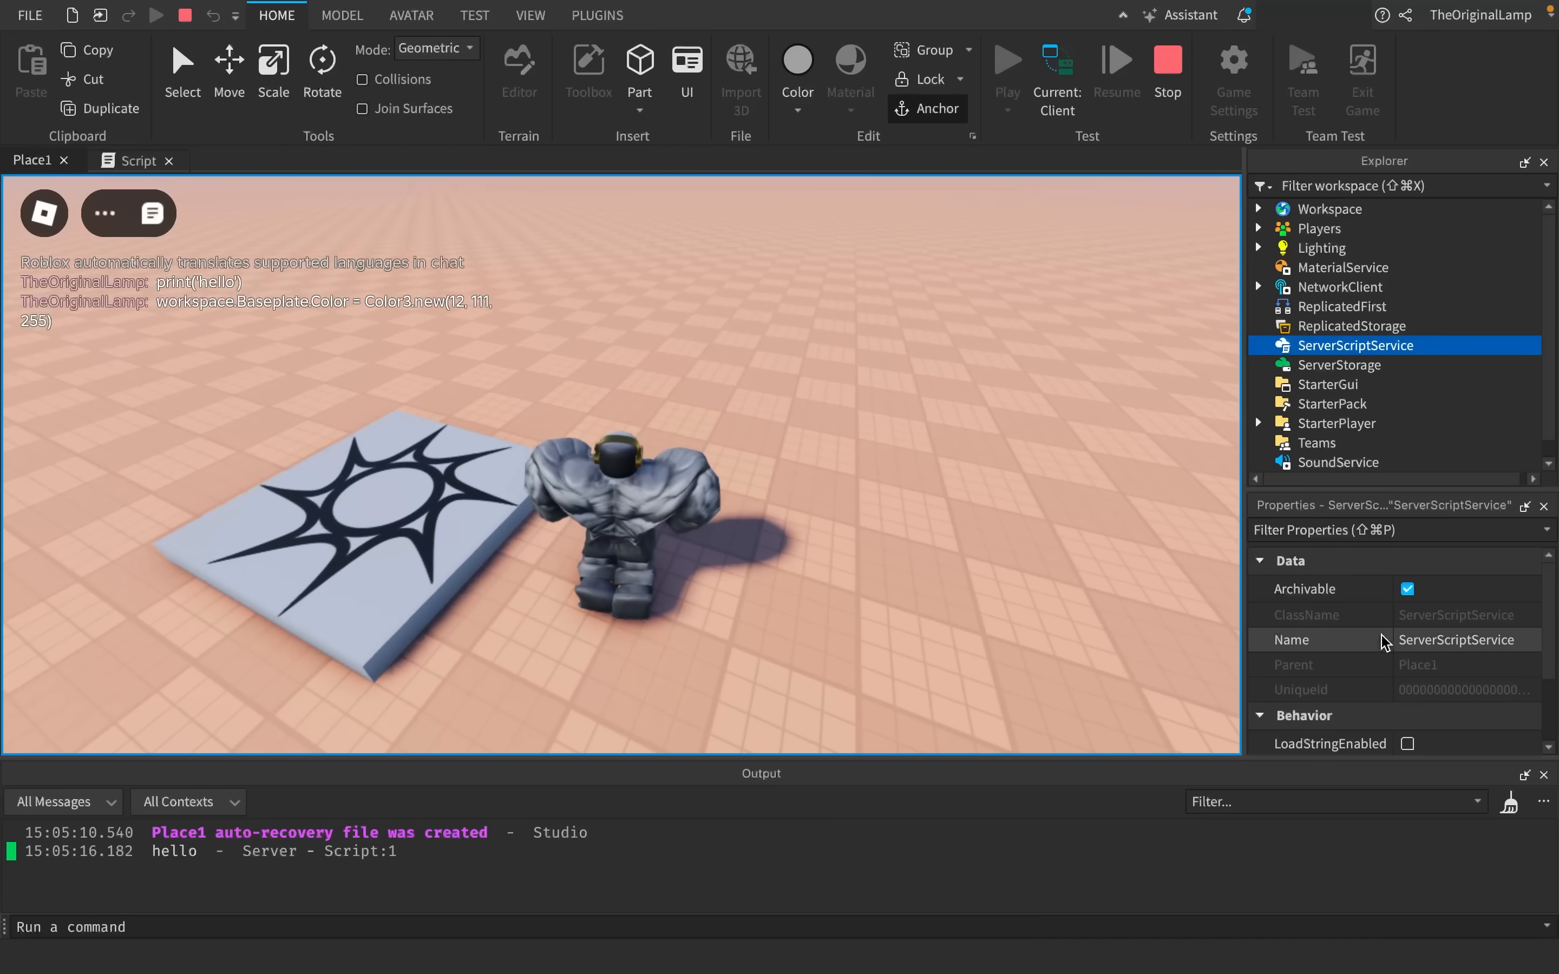
scroll("down", 3)
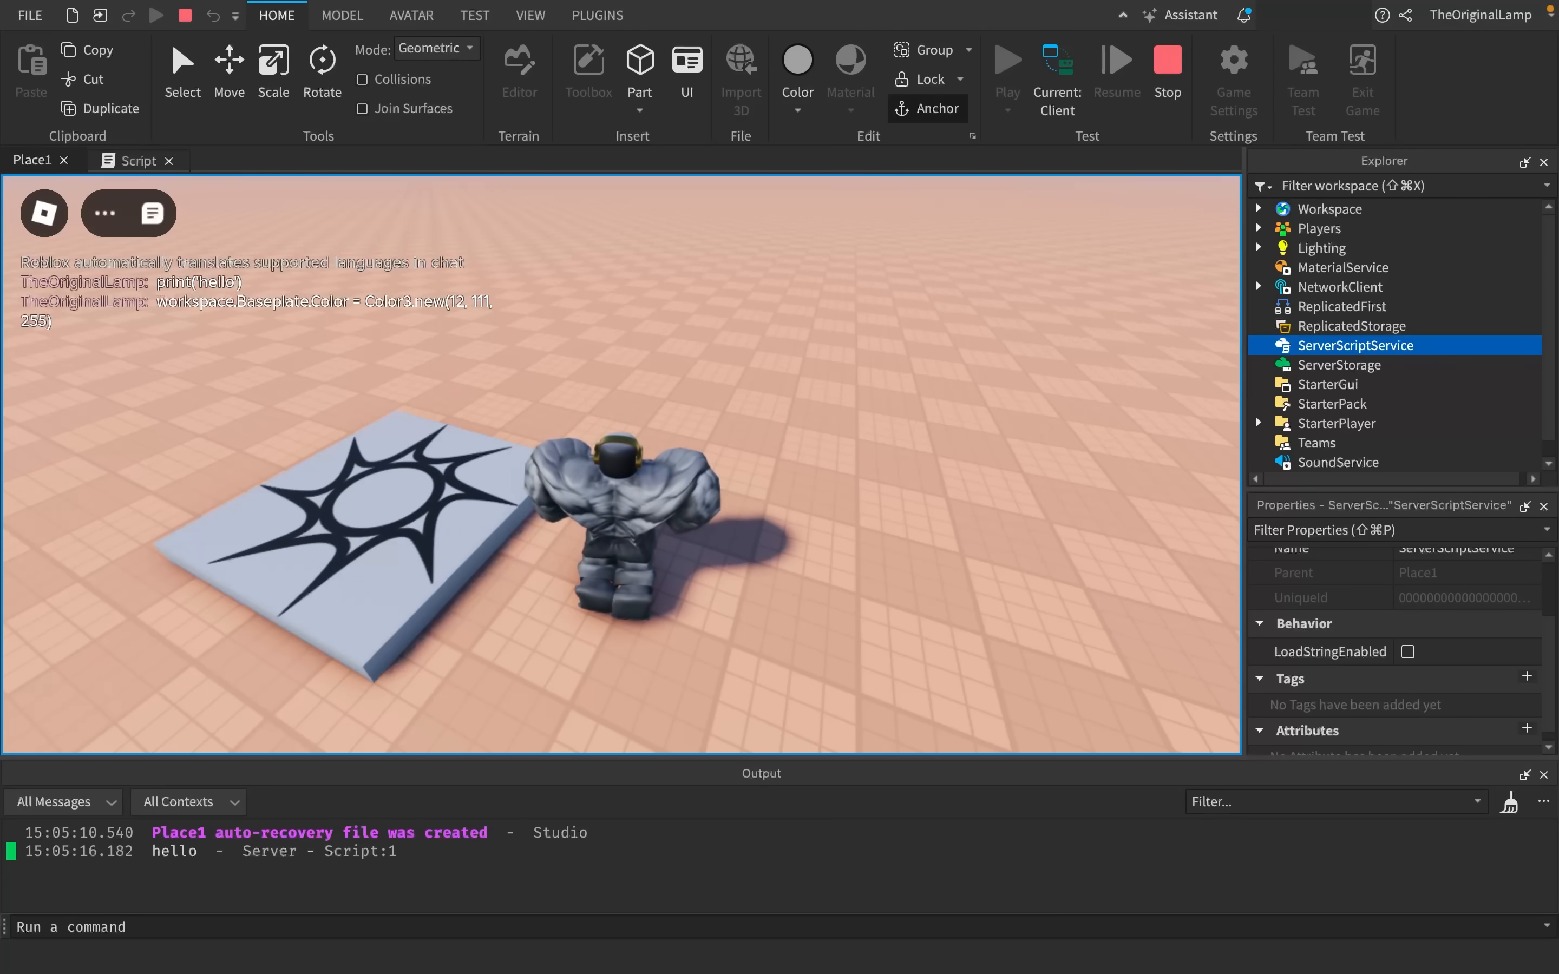
mouse_move(930, 469)
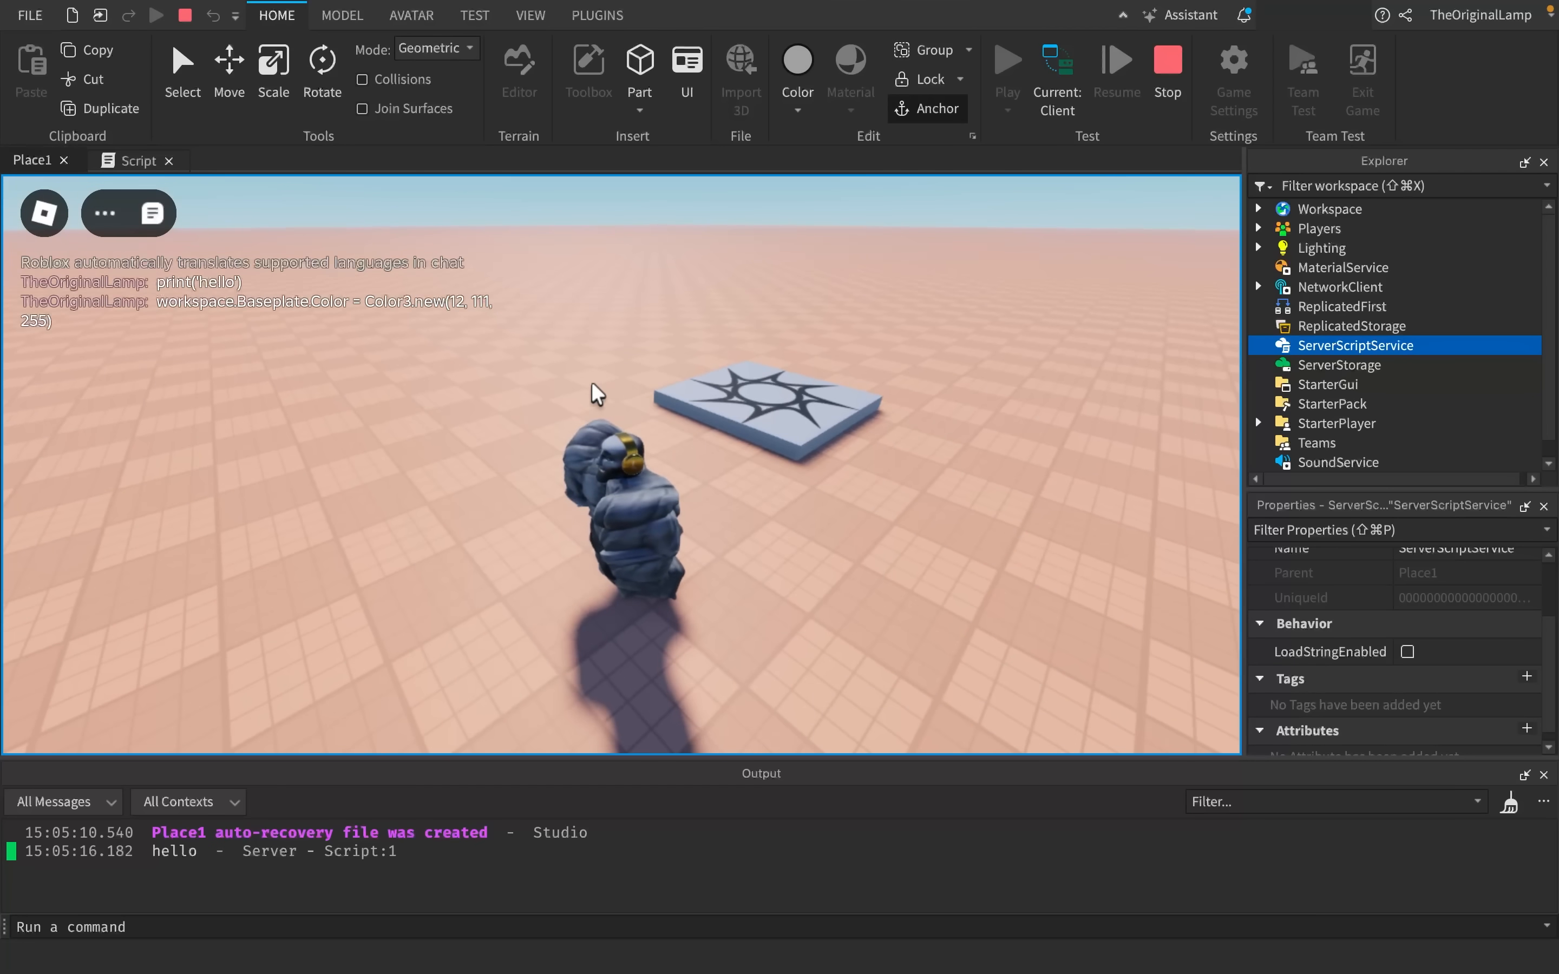
- Chat the endless loop while true do end, producing a script timeout error in Output
type("while true do")
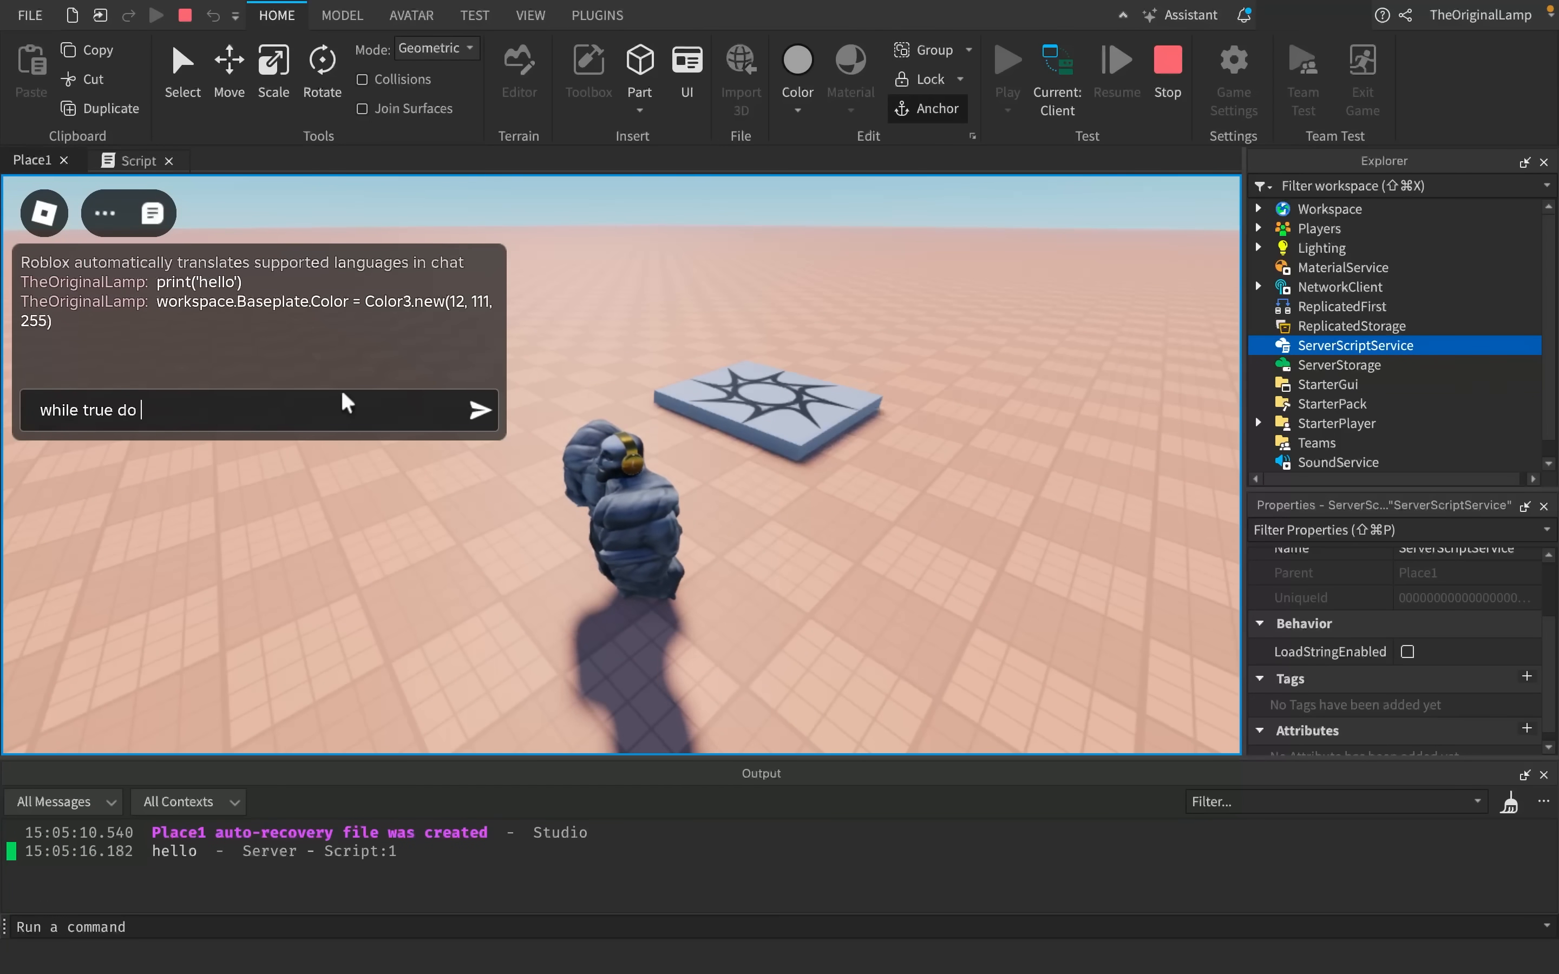
type("end")
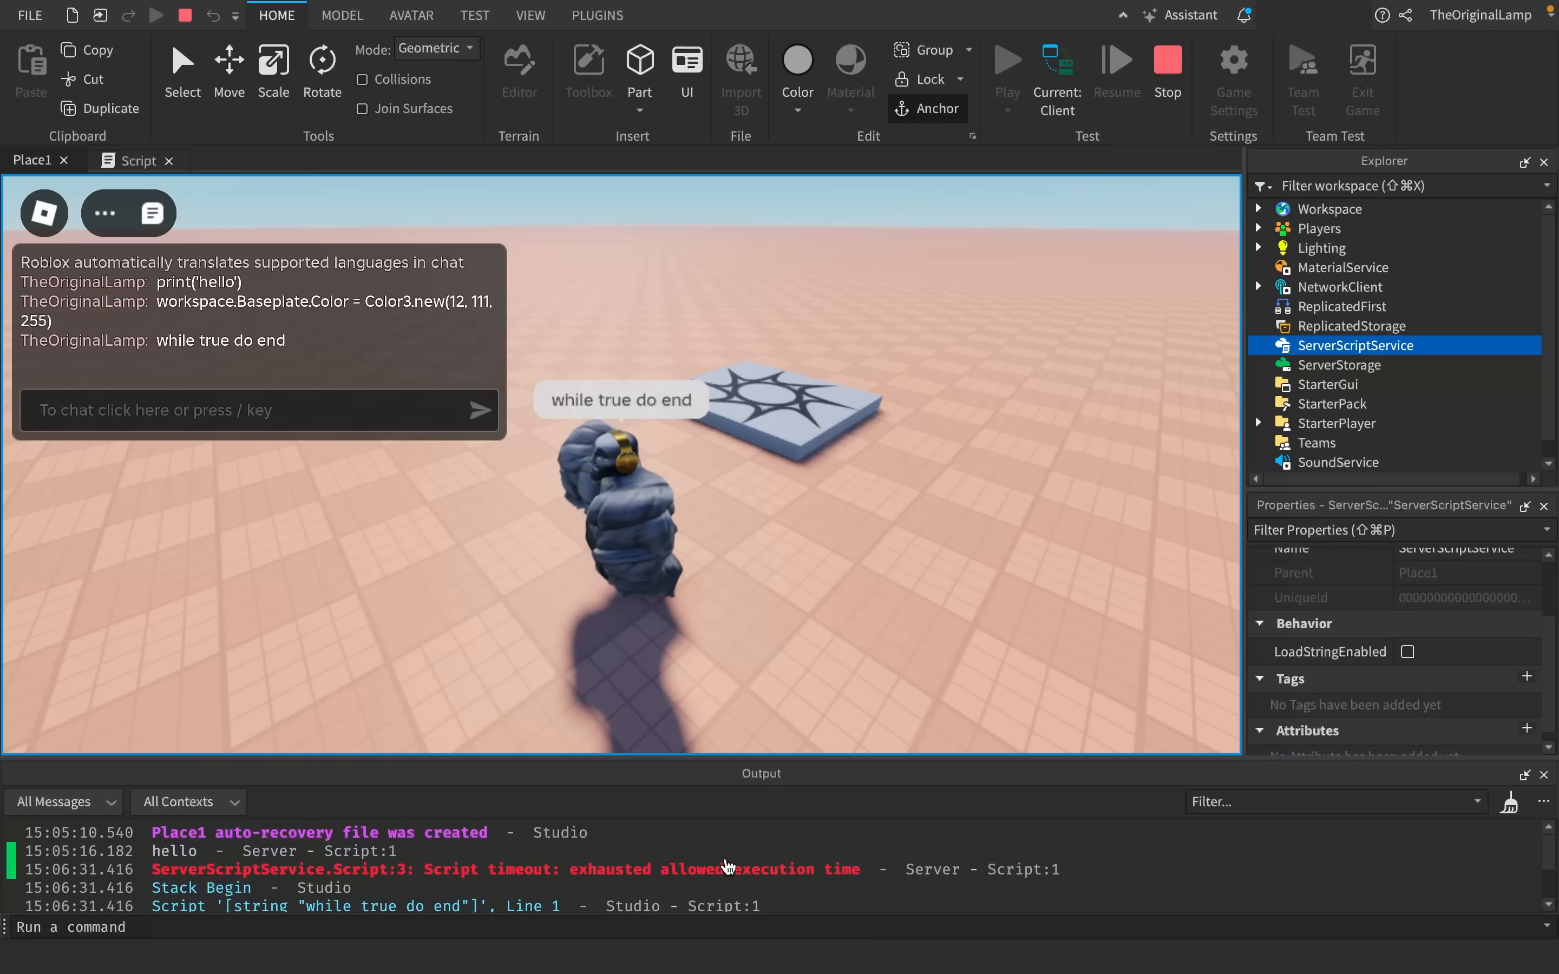
mouse_move(682, 888)
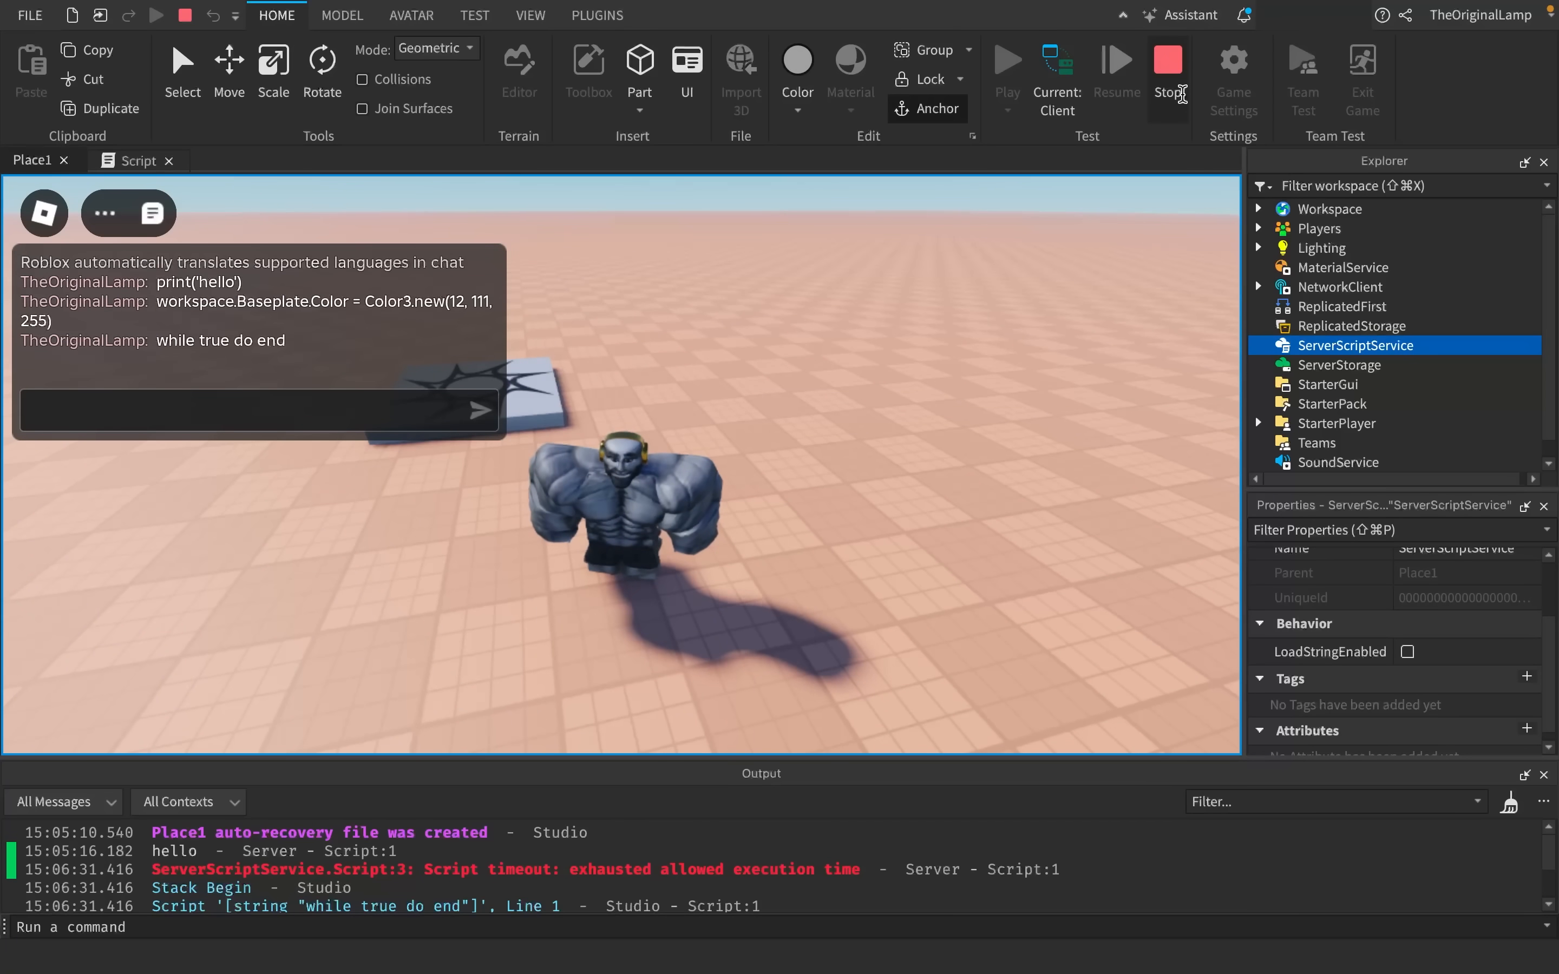
- Chat a game.Players.TheOriginalLamp kick command to kick your own player
left_click(1166, 62)
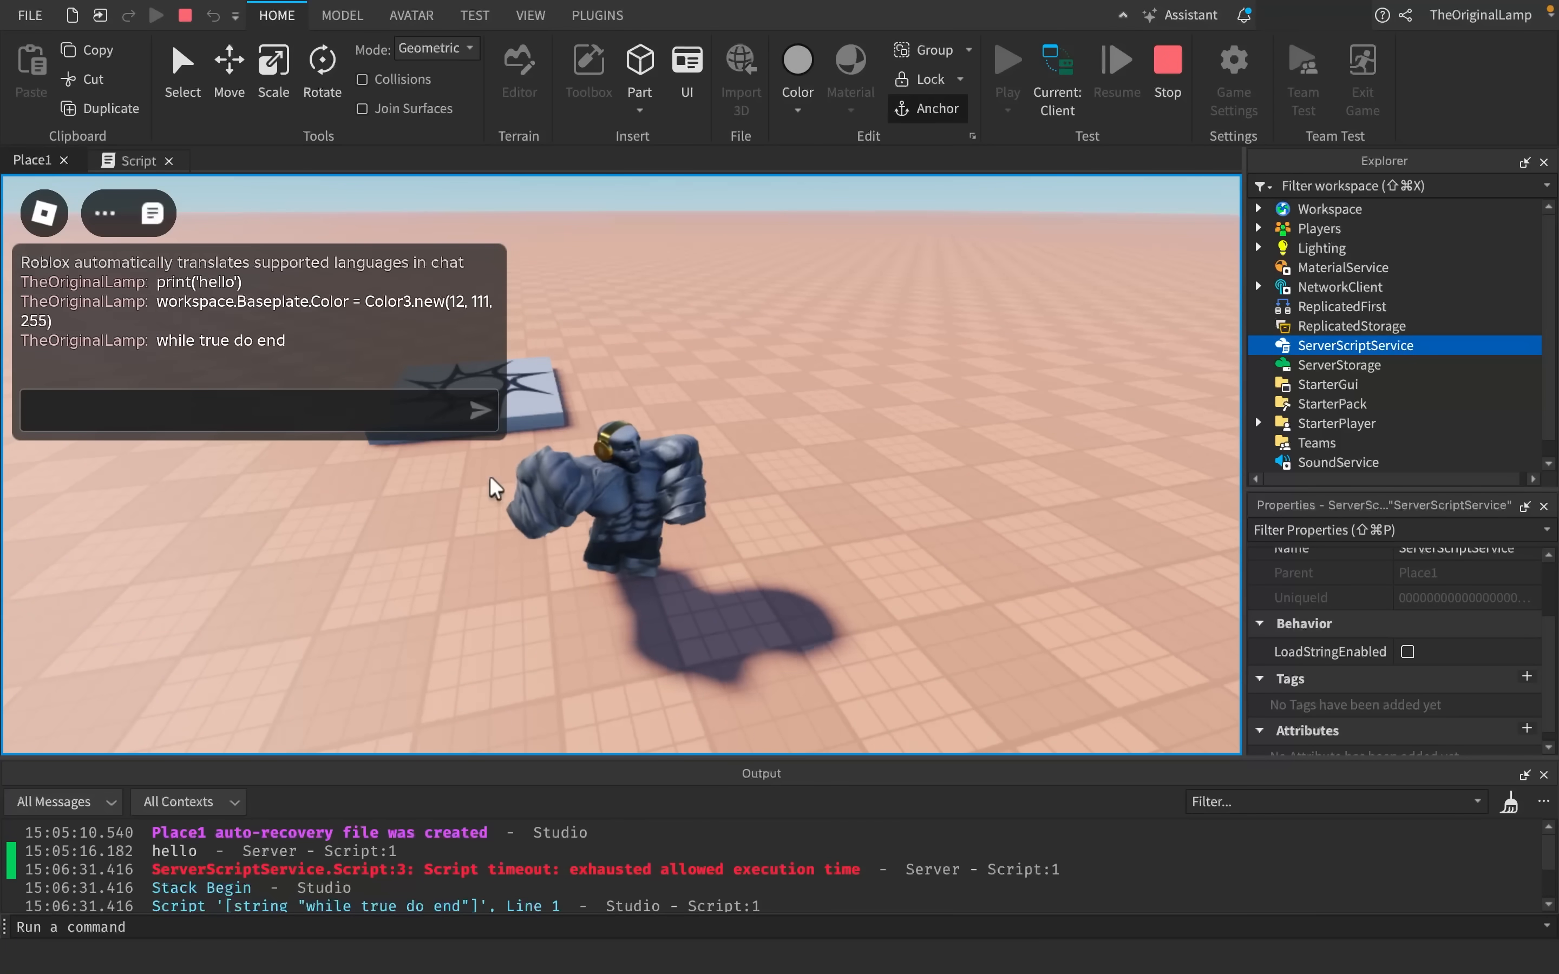
type("game")
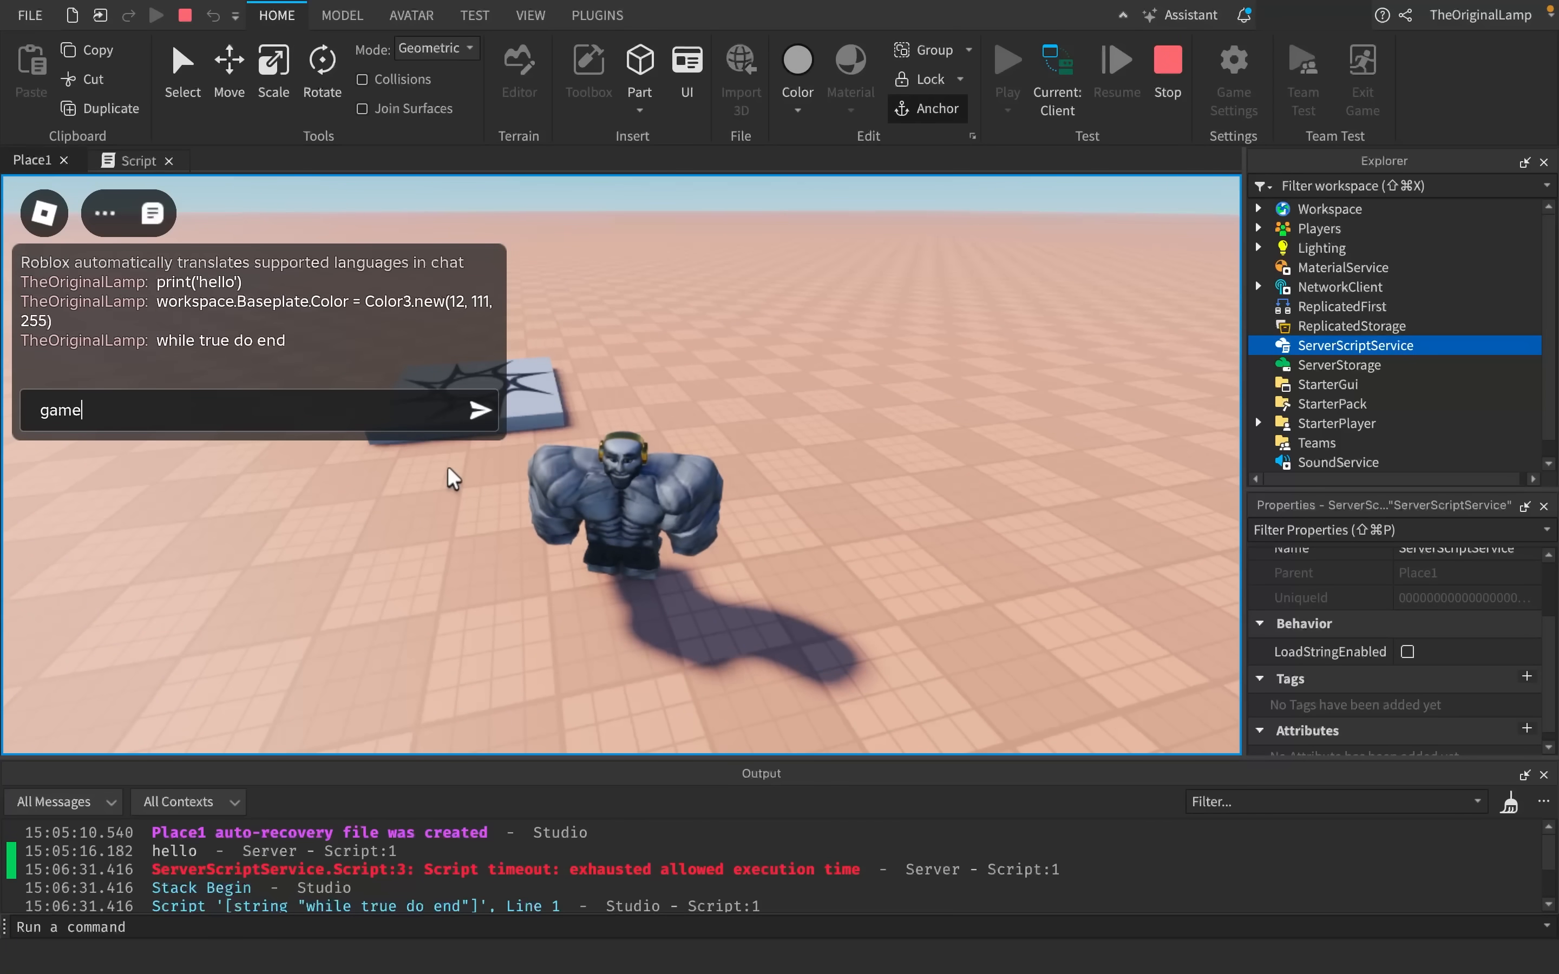
type(".Players.")
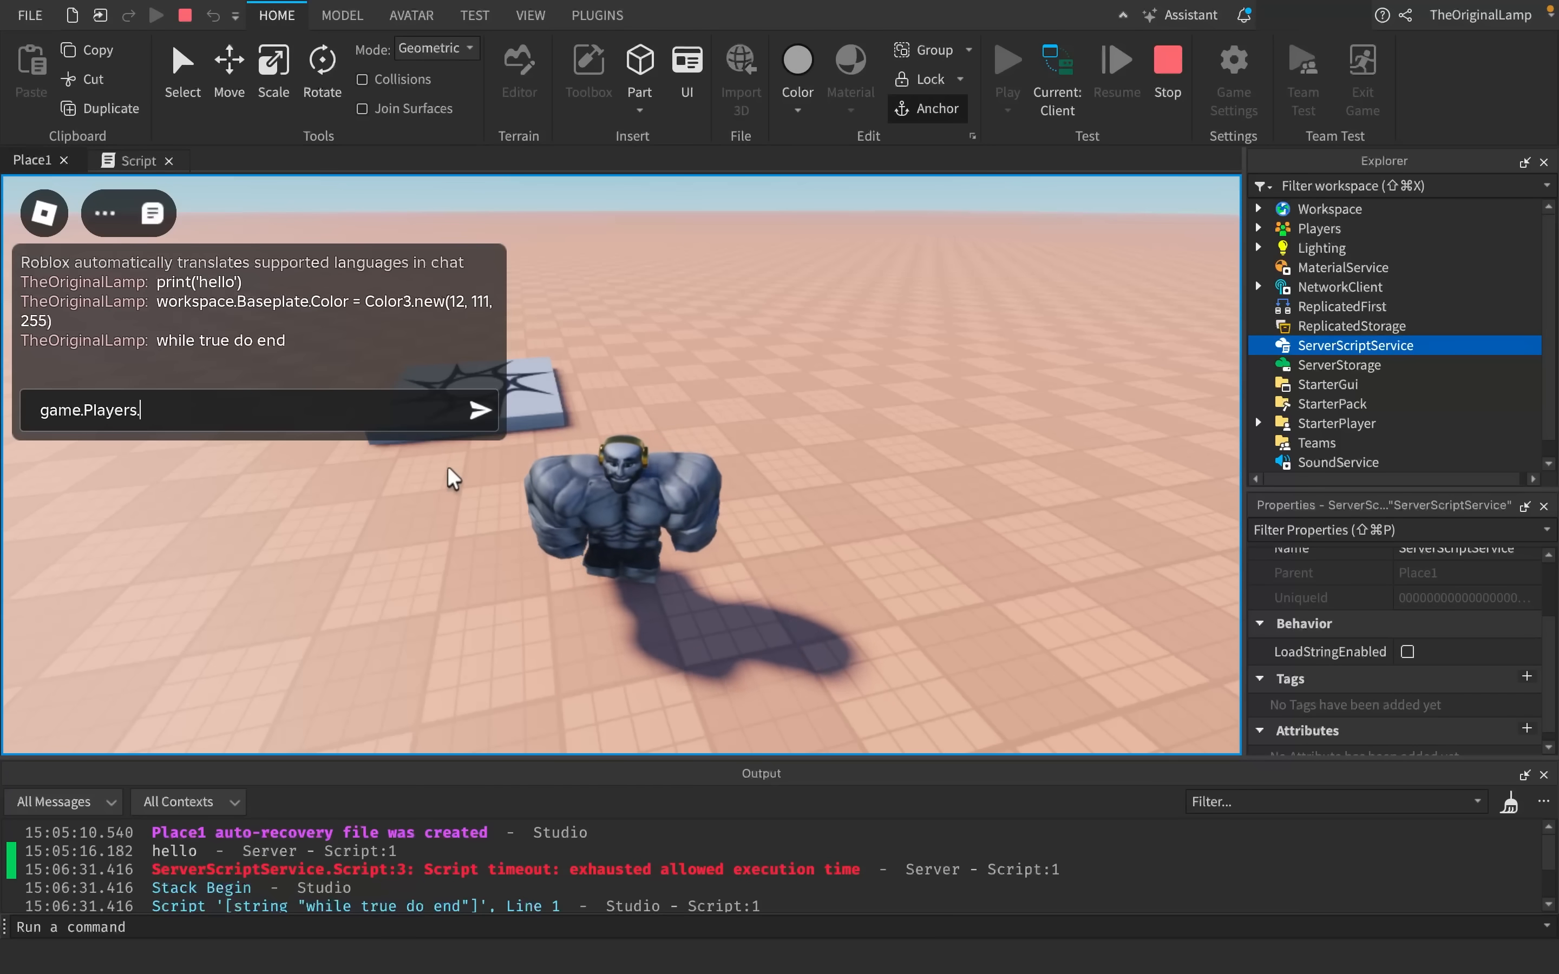
type("TheOriginalLam")
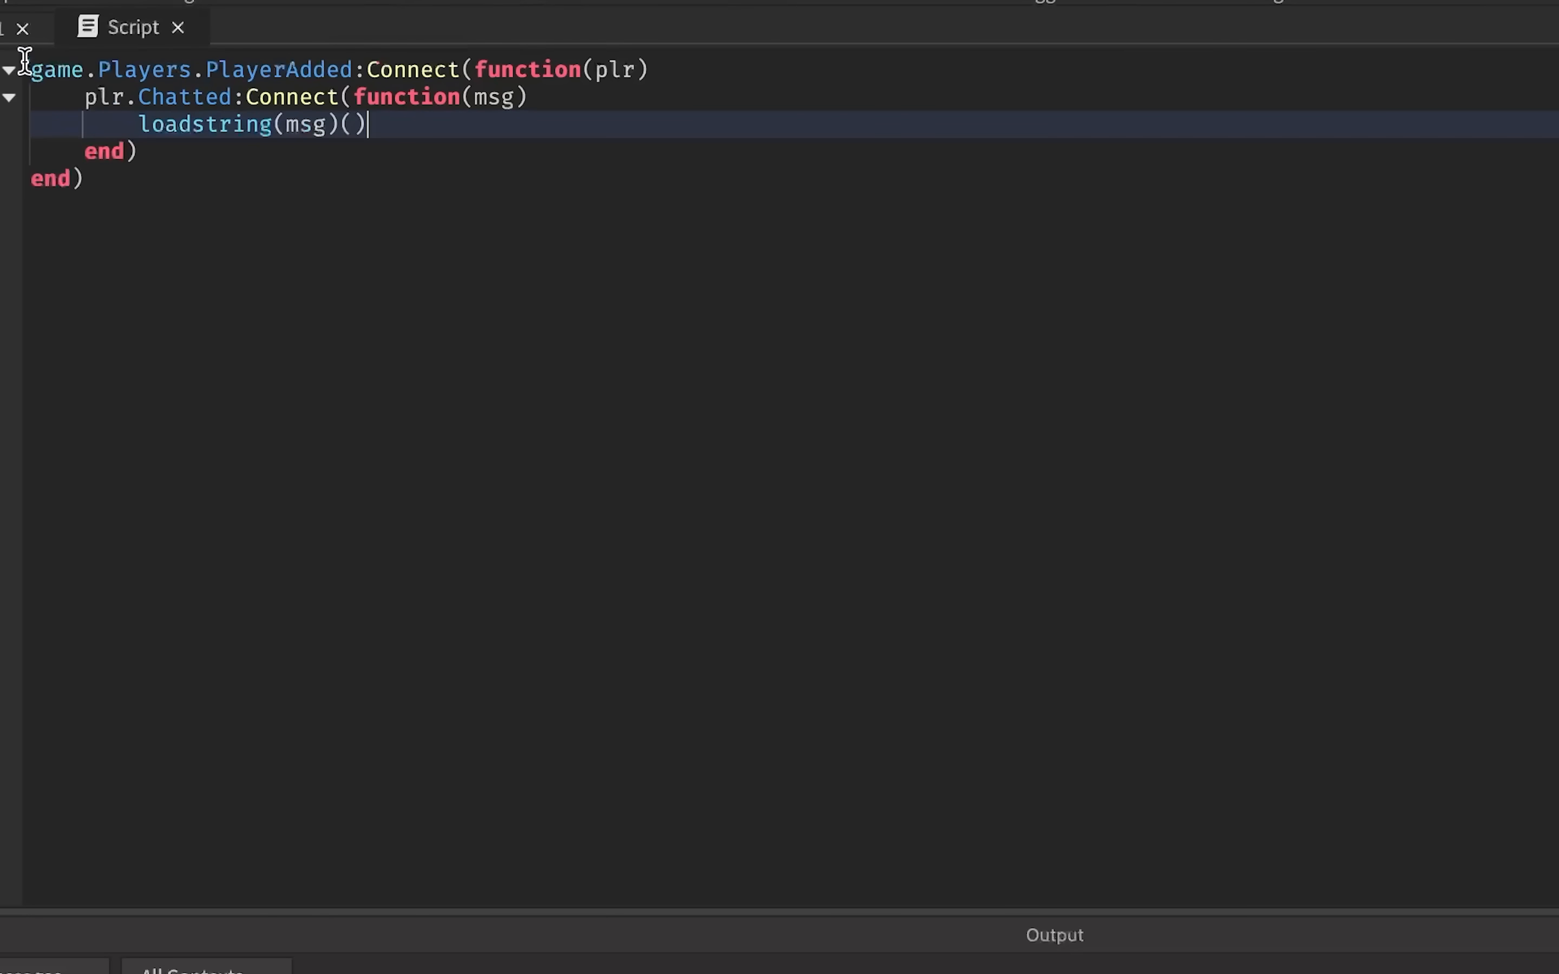
mouse_move(261, 144)
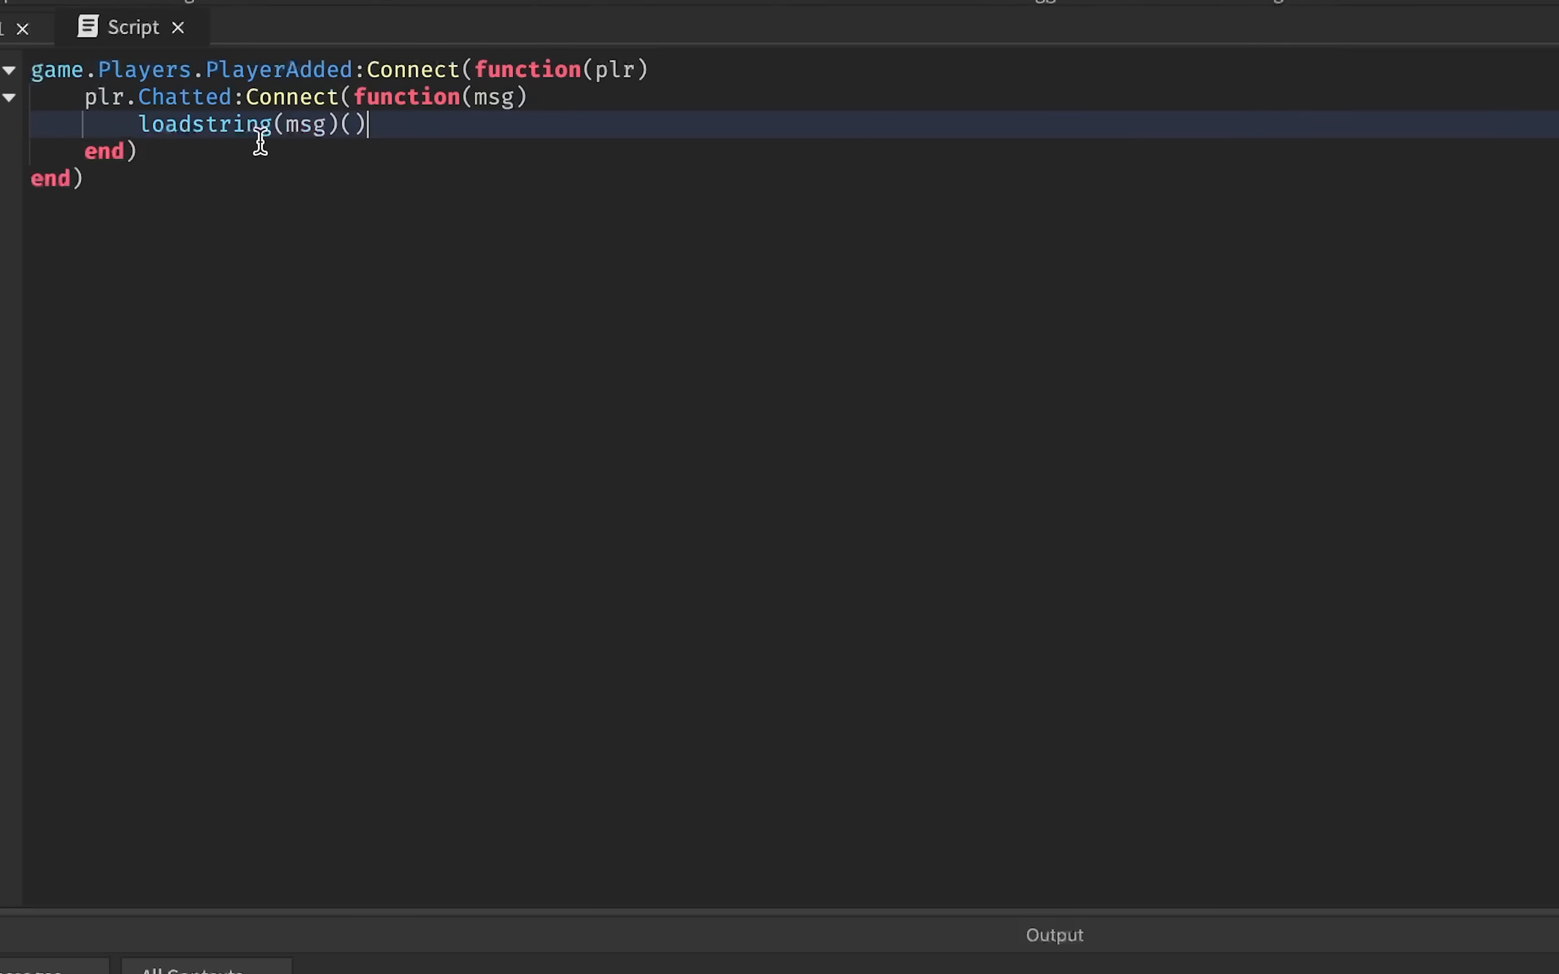
mouse_move(524, 97)
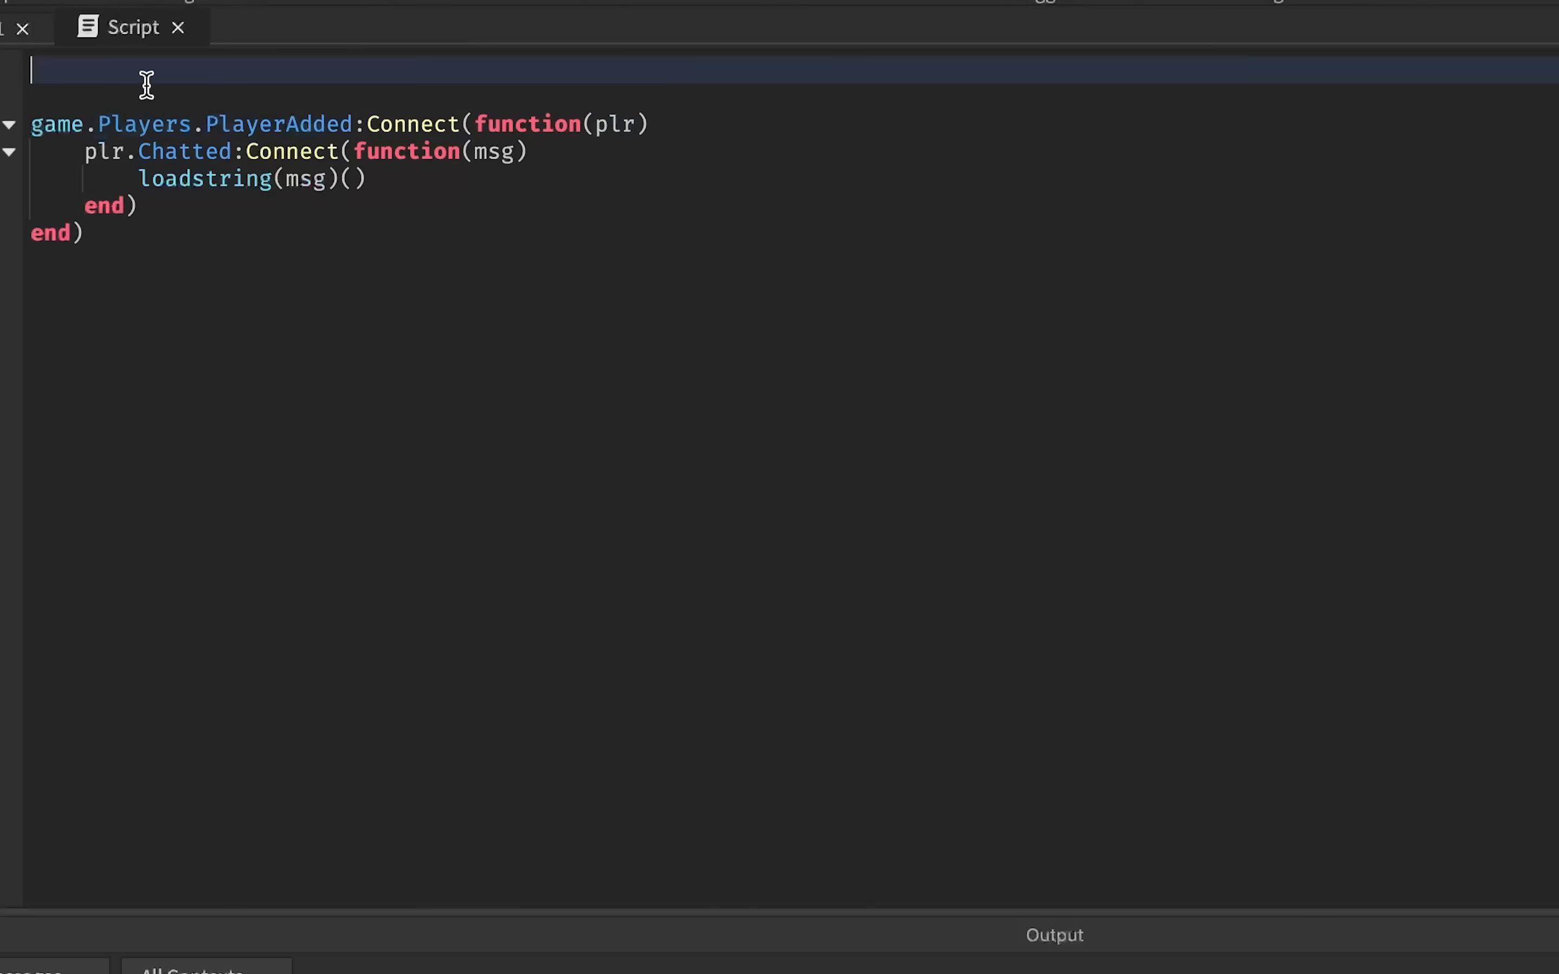
- Start a local bannedWords declaration on the script's top line, then delete the name
type("local banned")
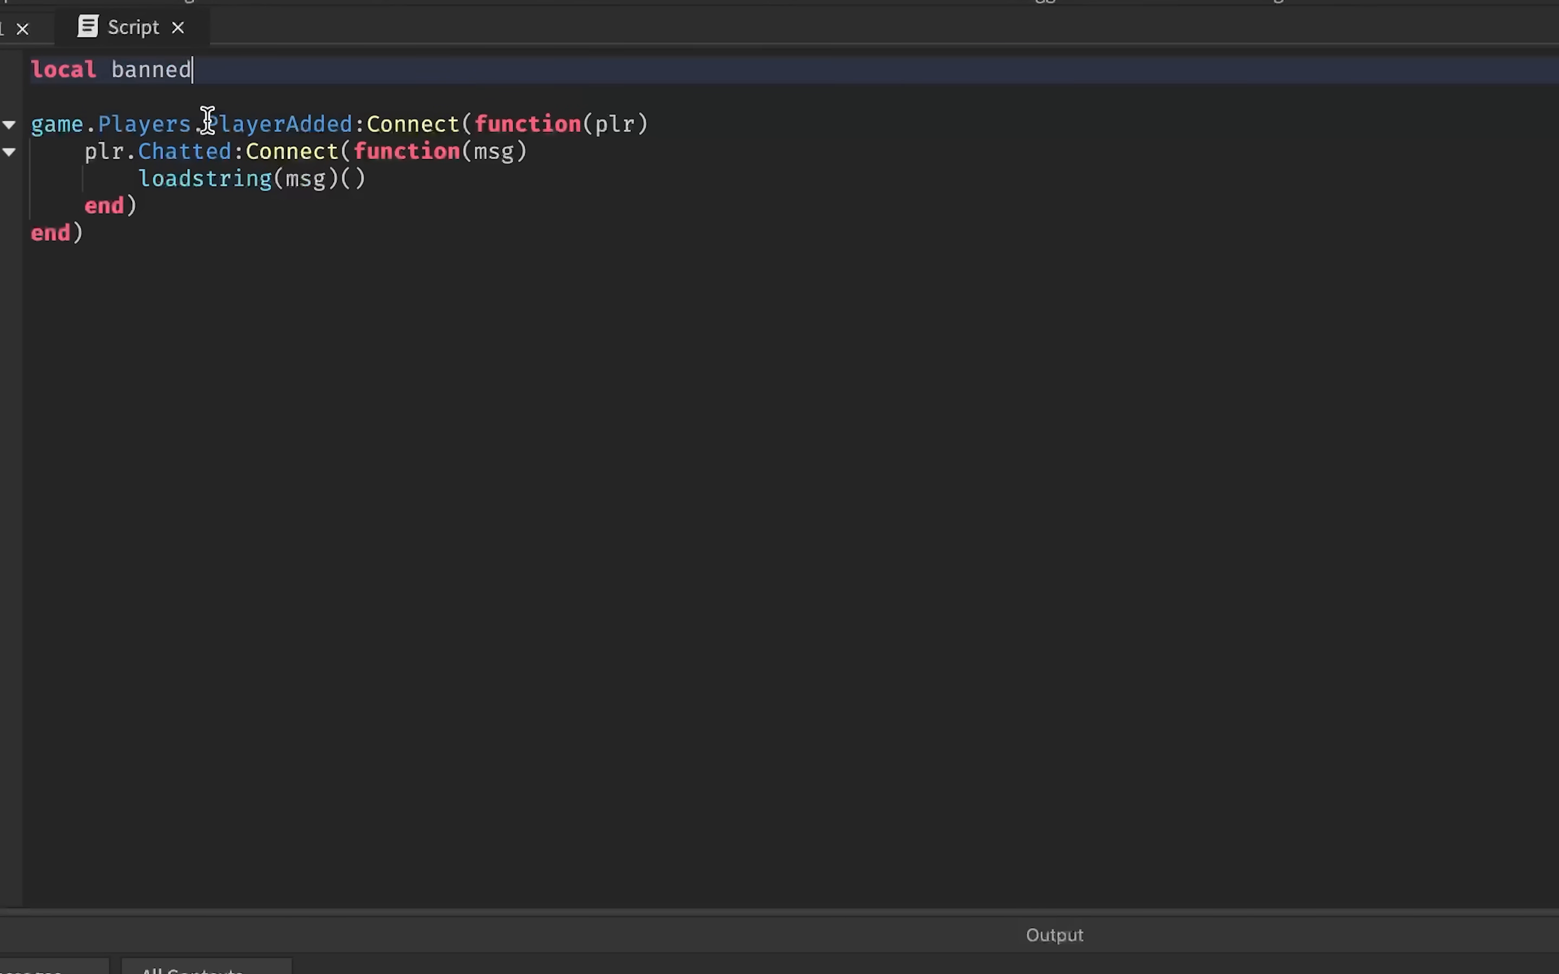
type("Words")
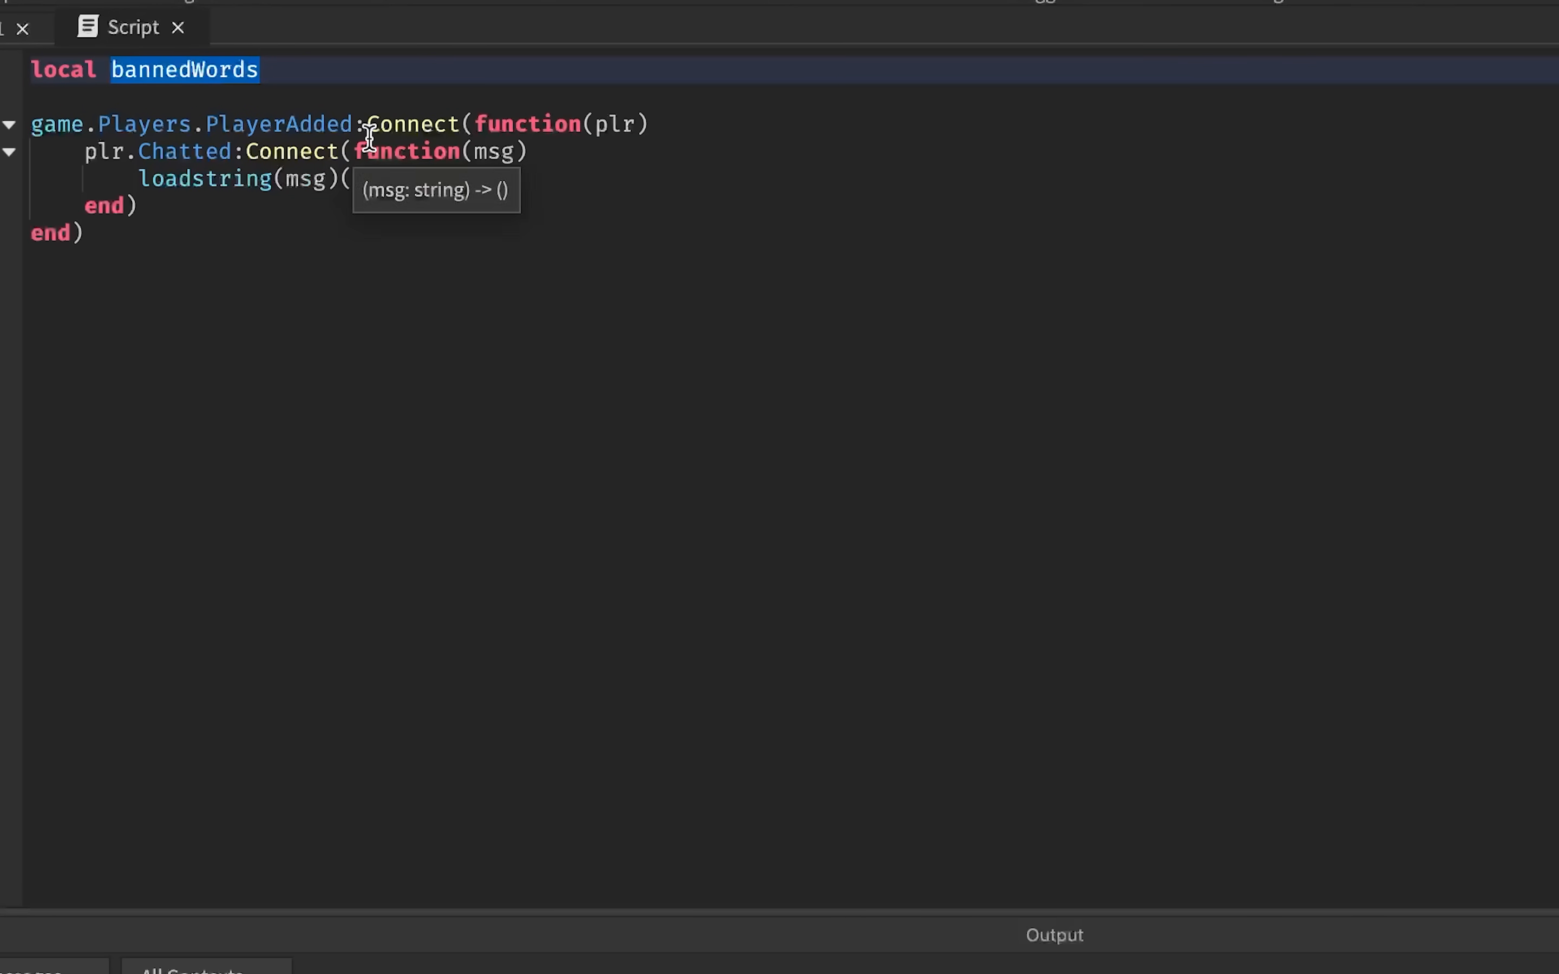
key("Delete")
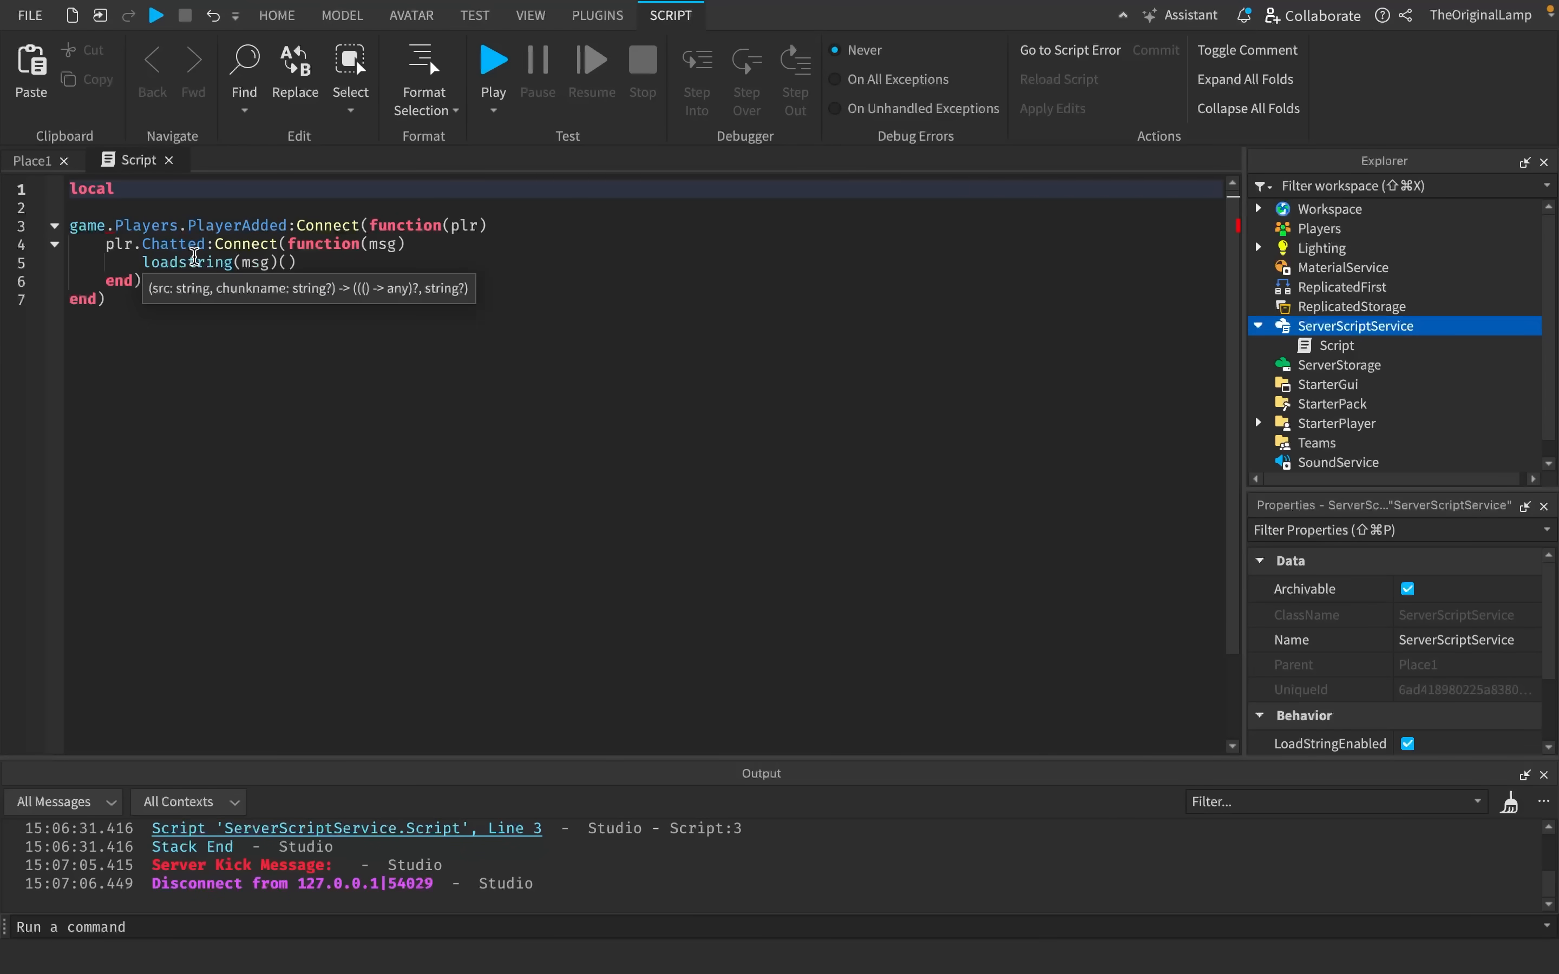
- Define local naughtyWords = {"kick", "while", "for", "connect"} and edit the connect entry
type("naughty")
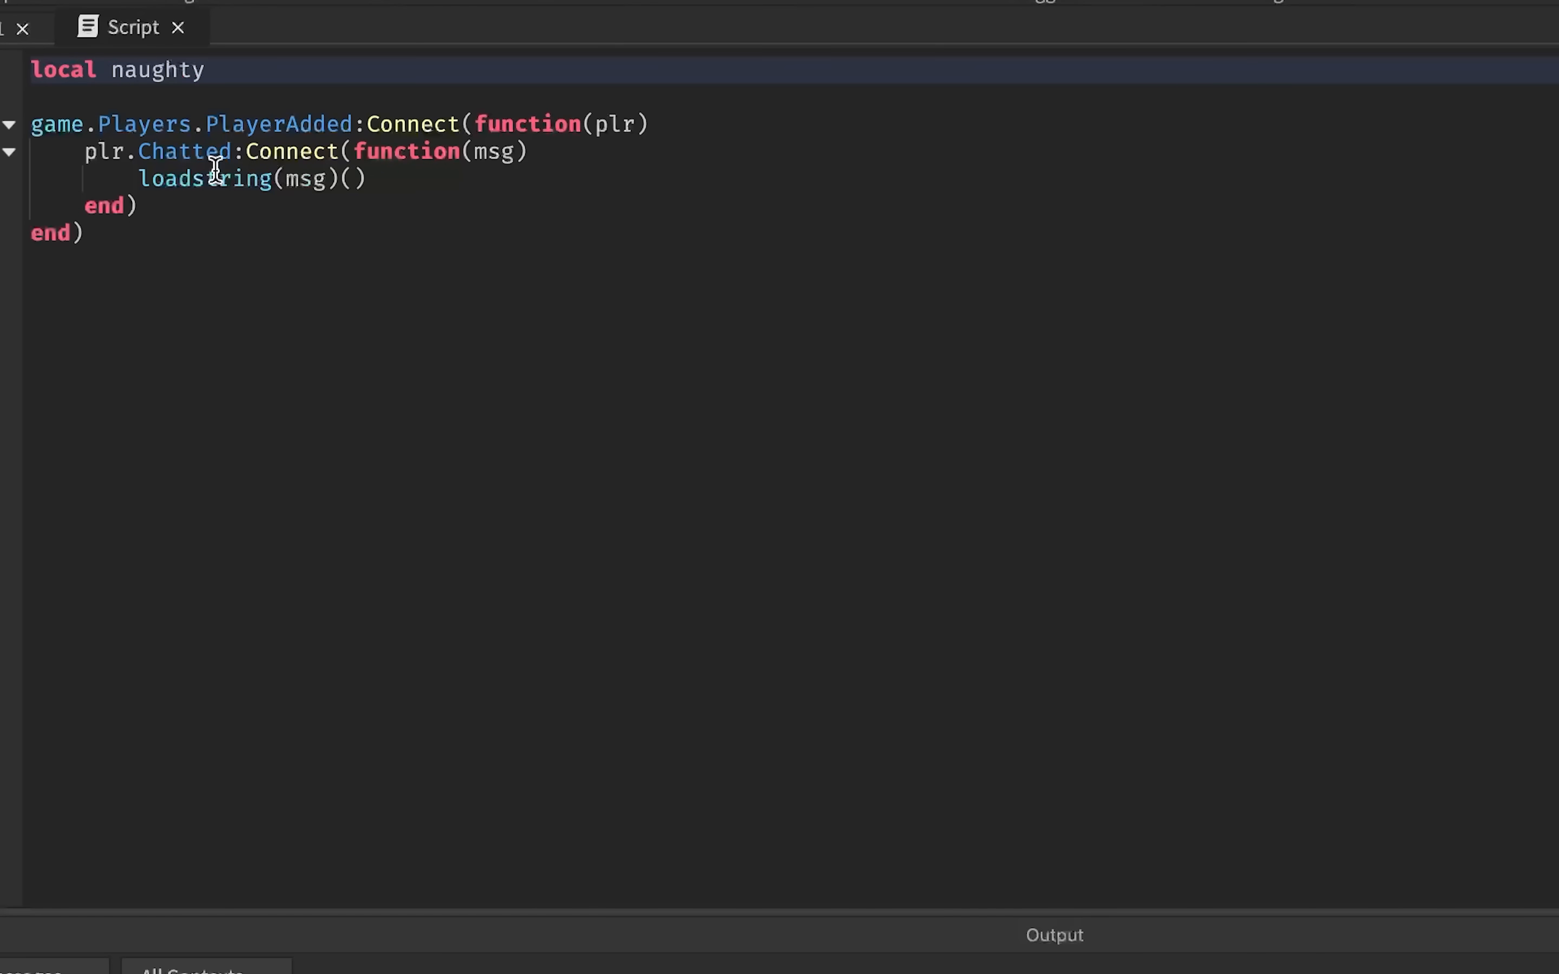
type("Words = {}")
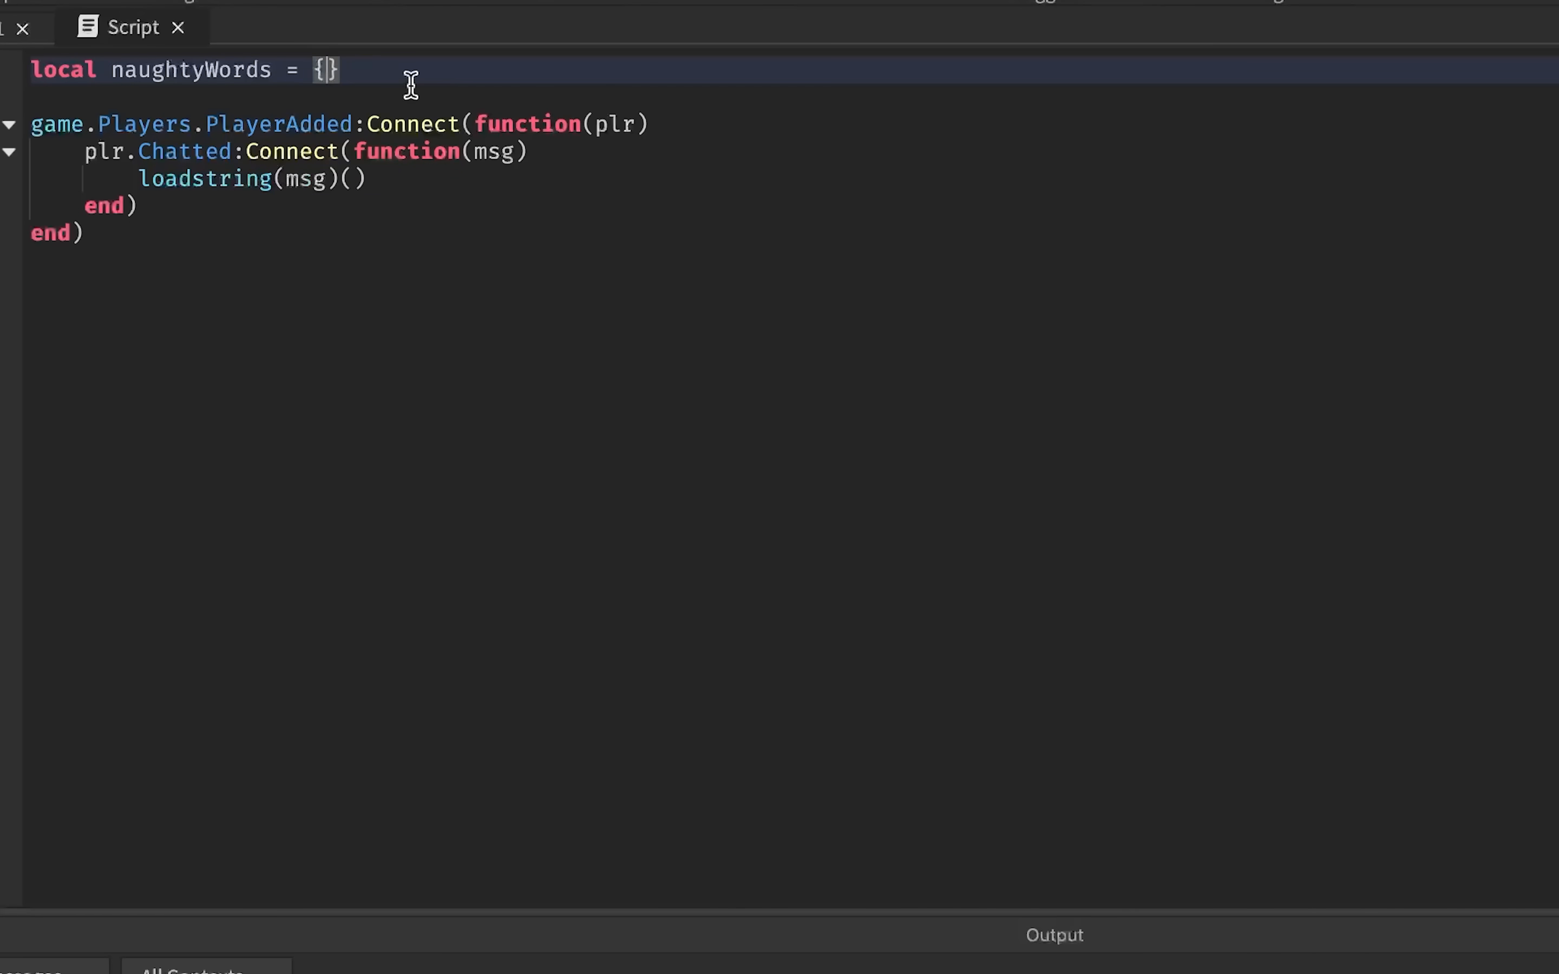
type("\"kick\"")
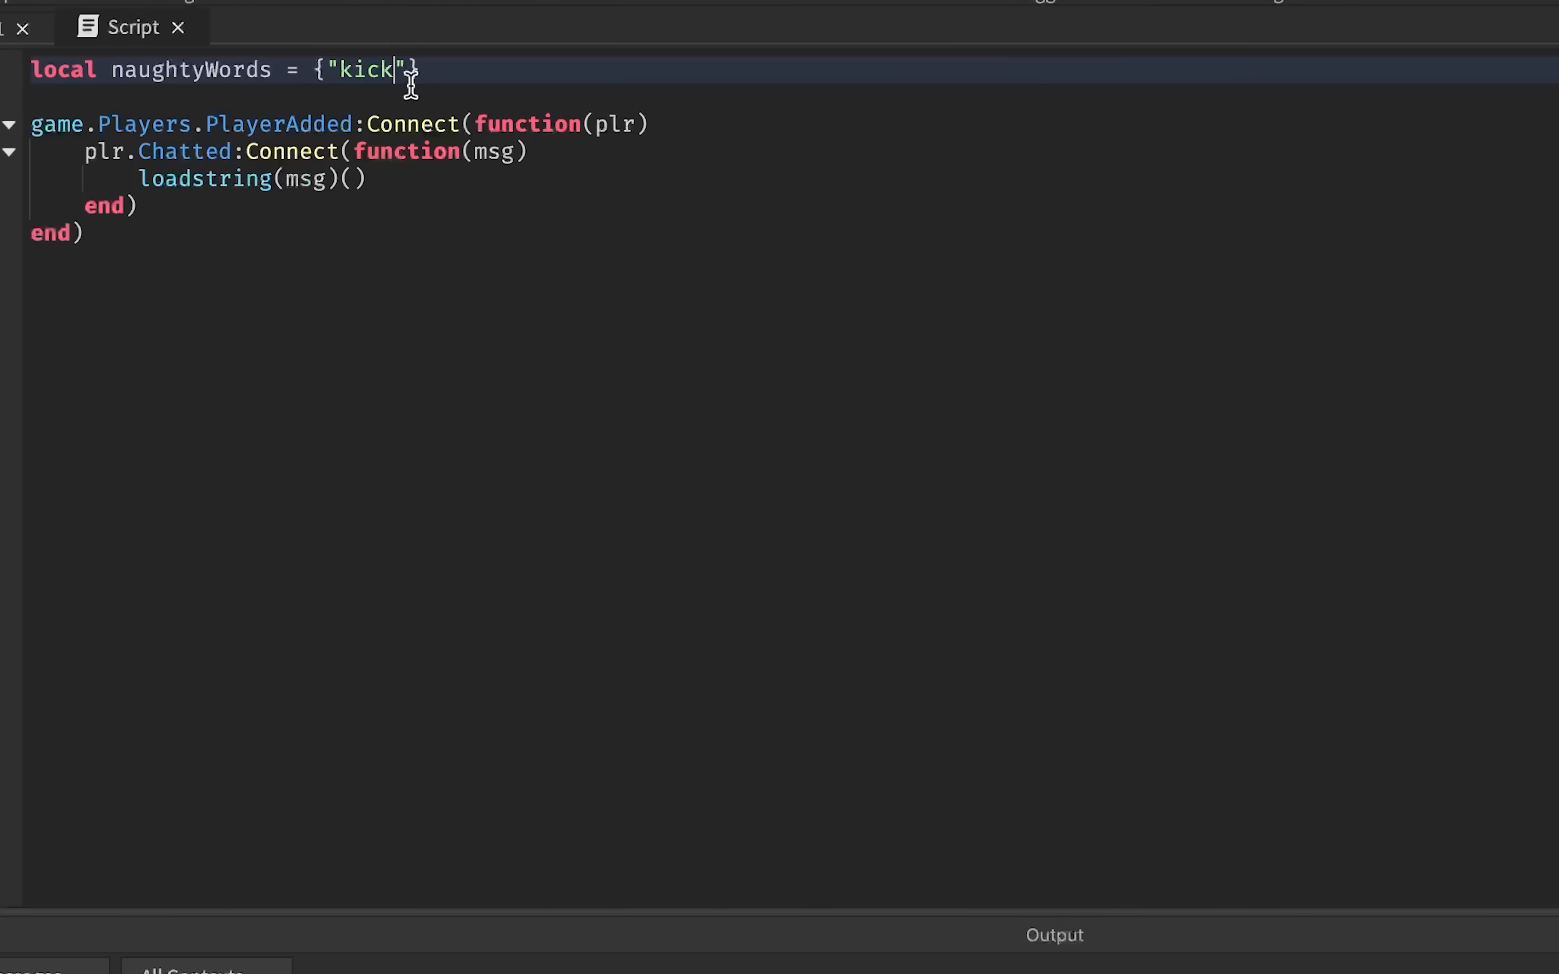
type("\",")
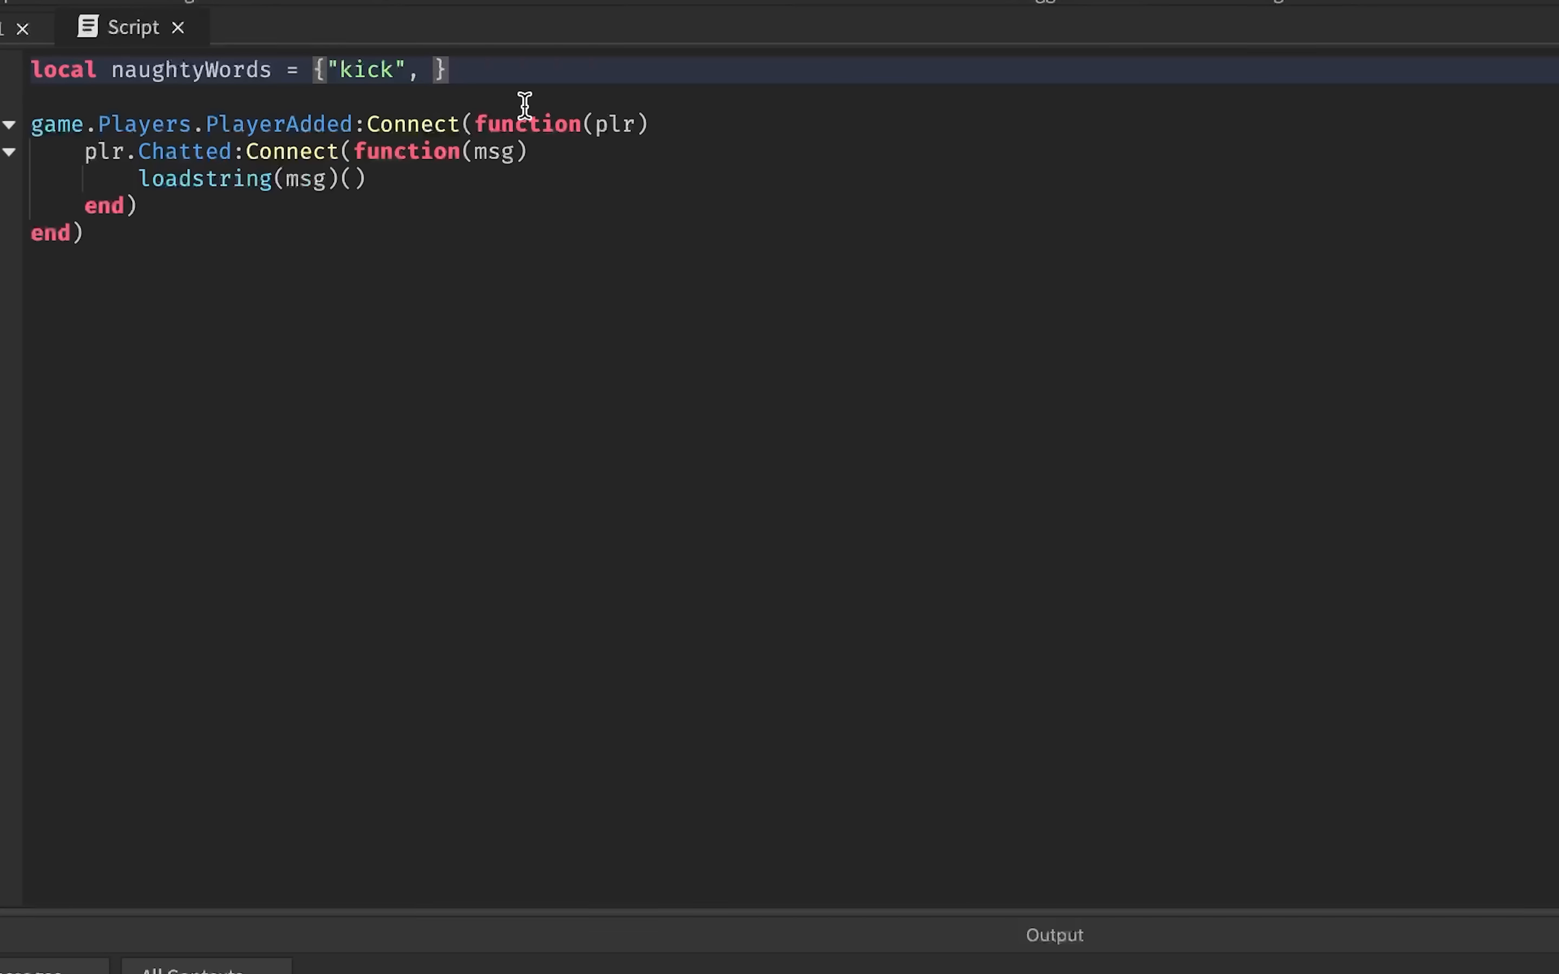
type("\"while\"")
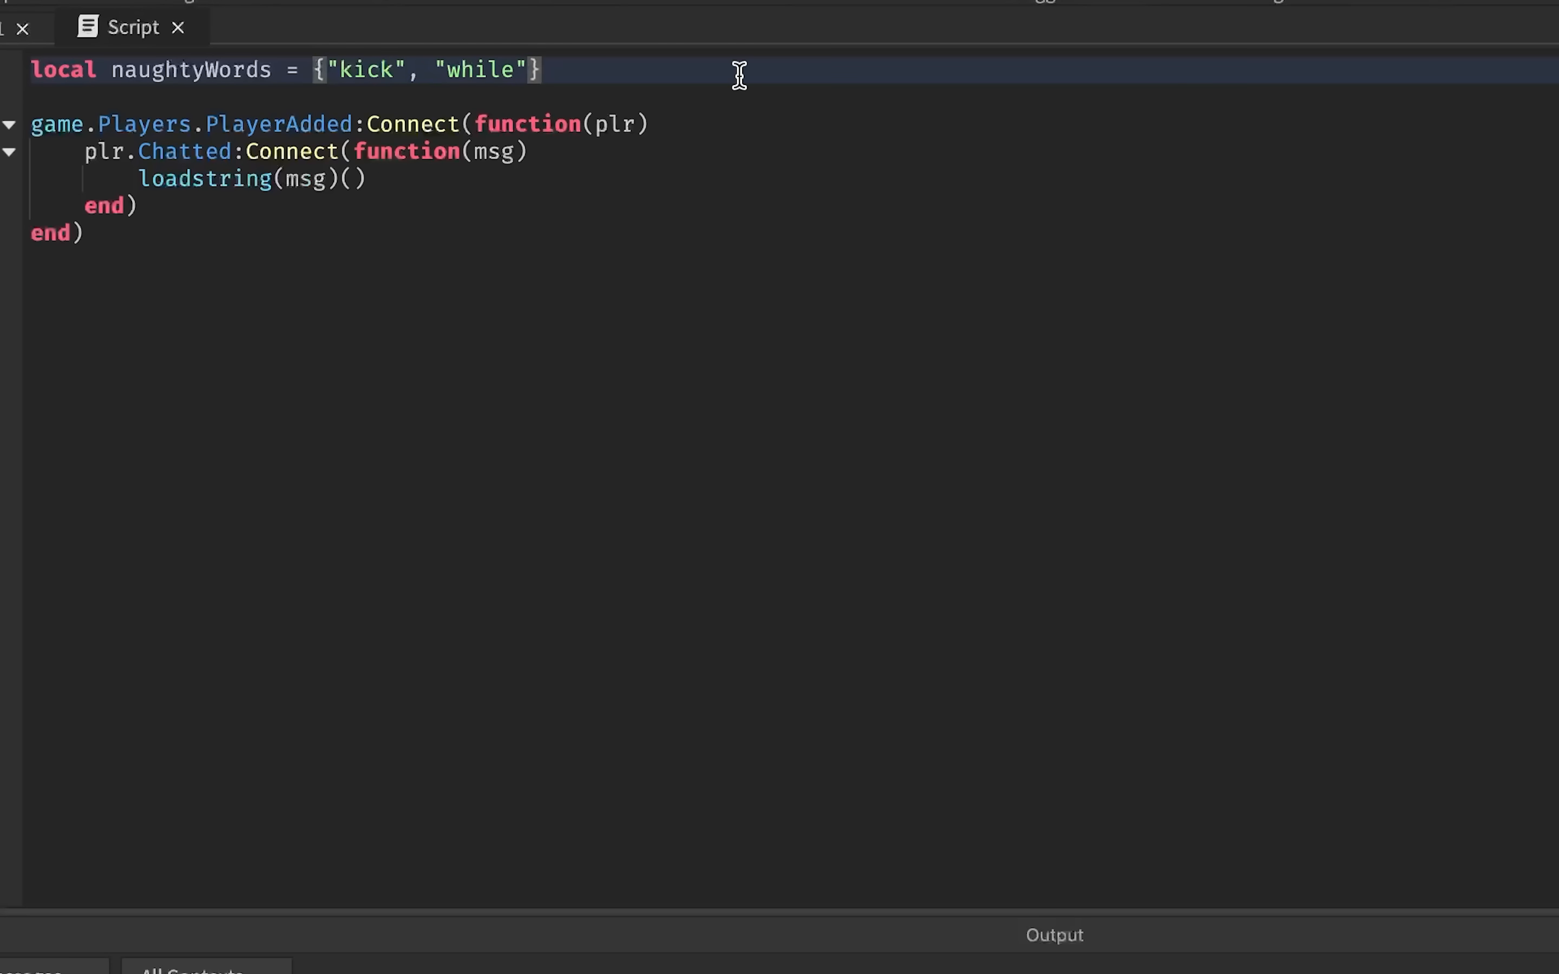
type(", \"for\"")
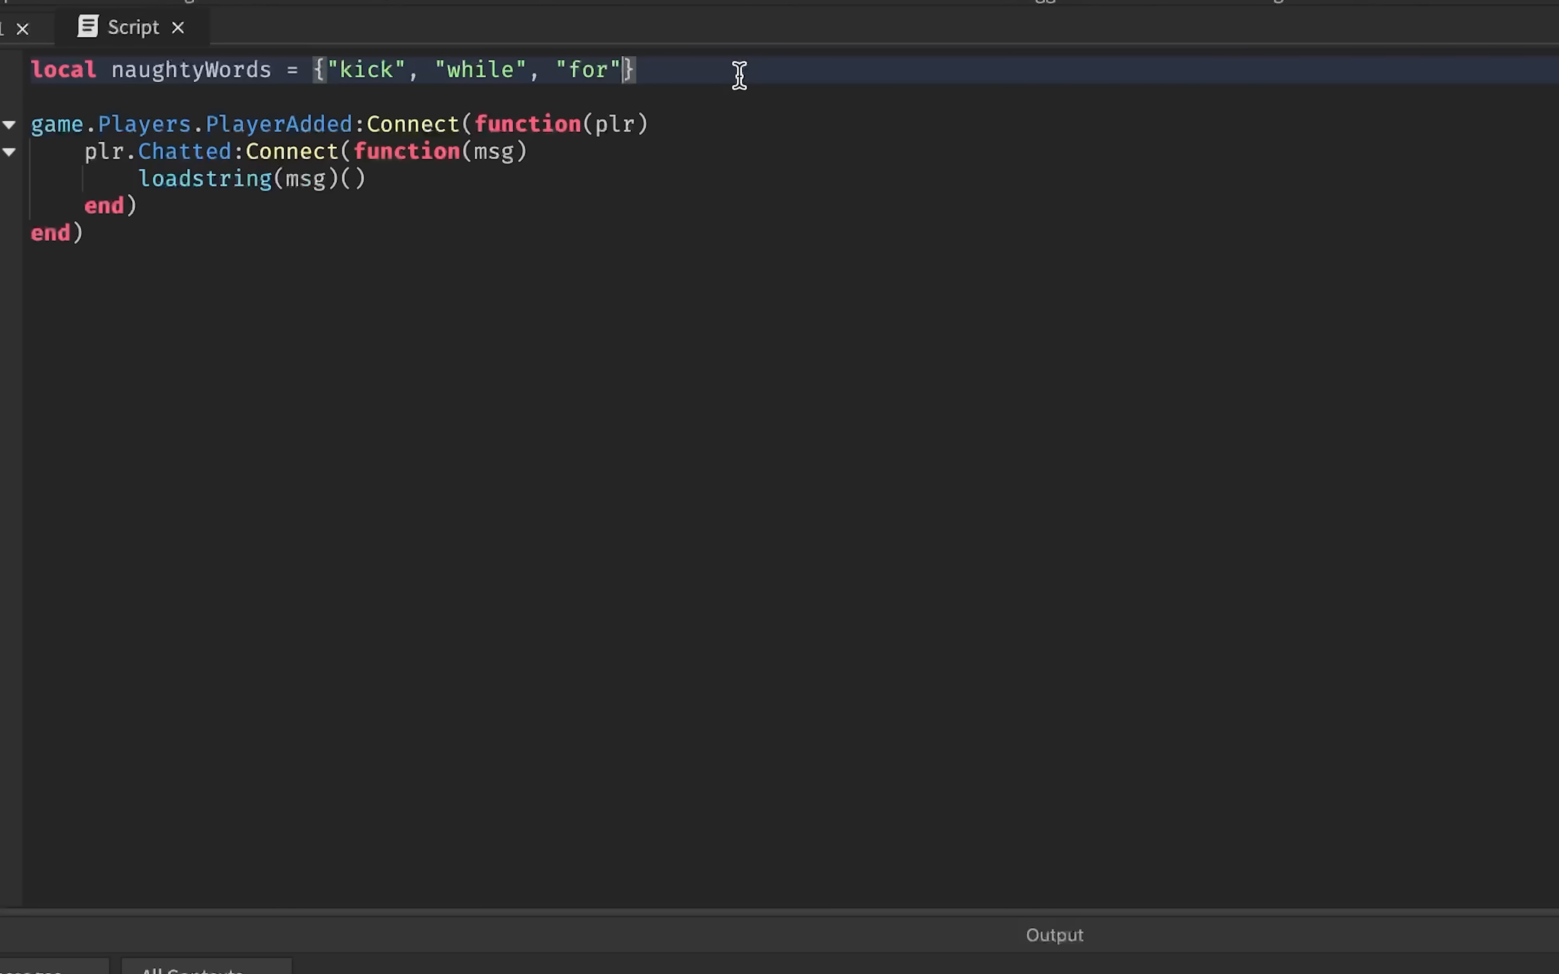
type(", \"\"")
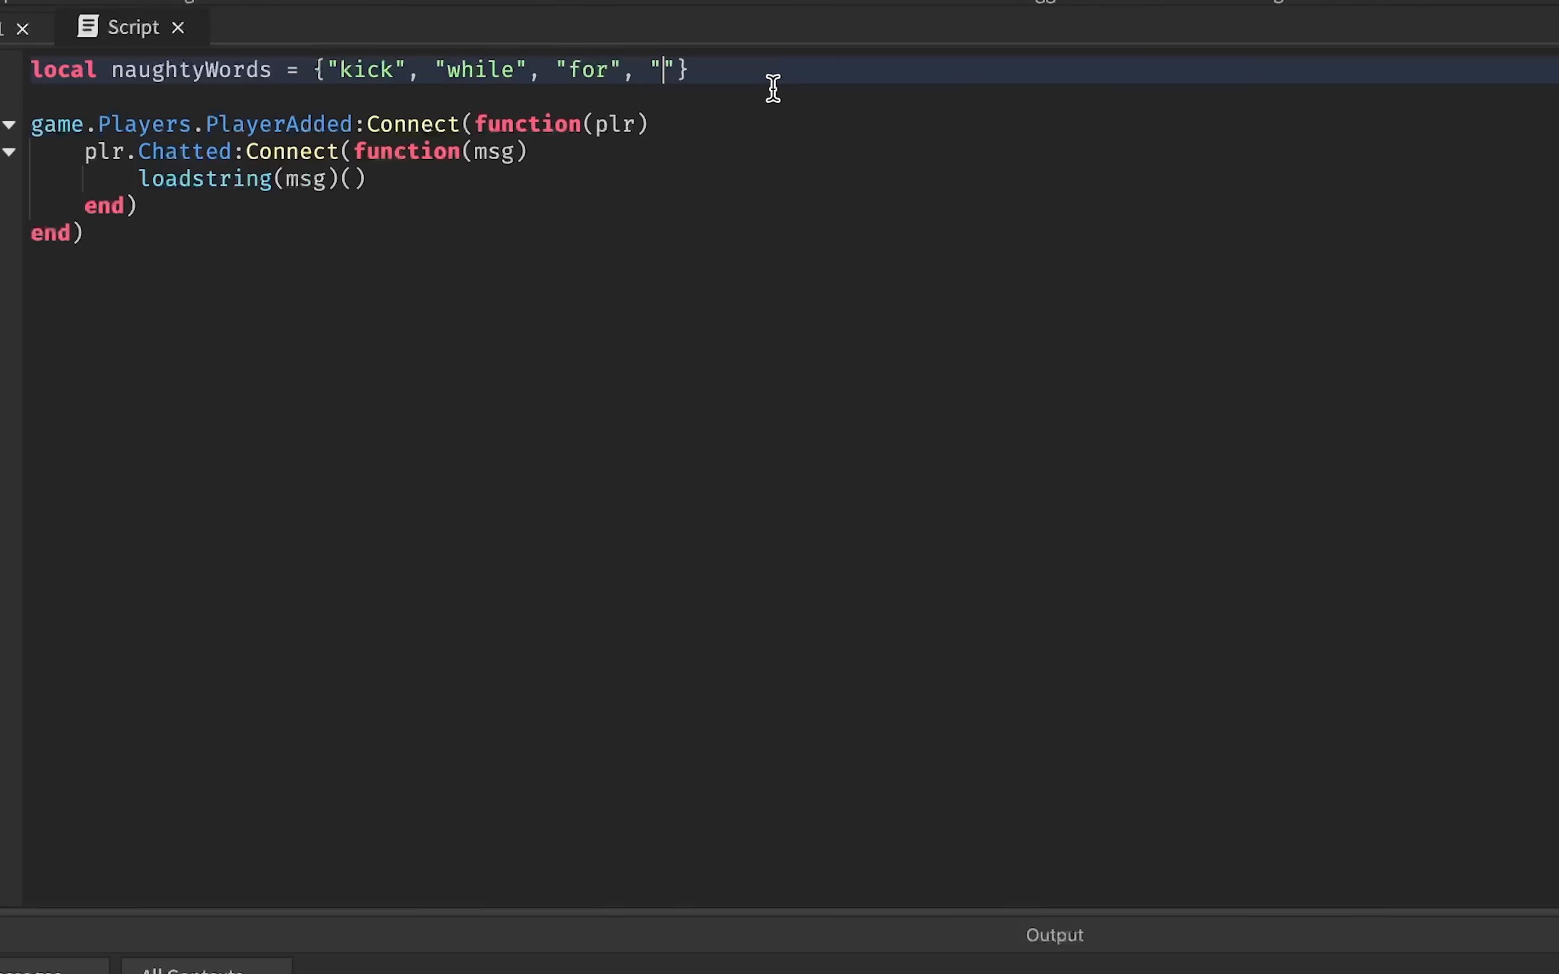
type("connect")
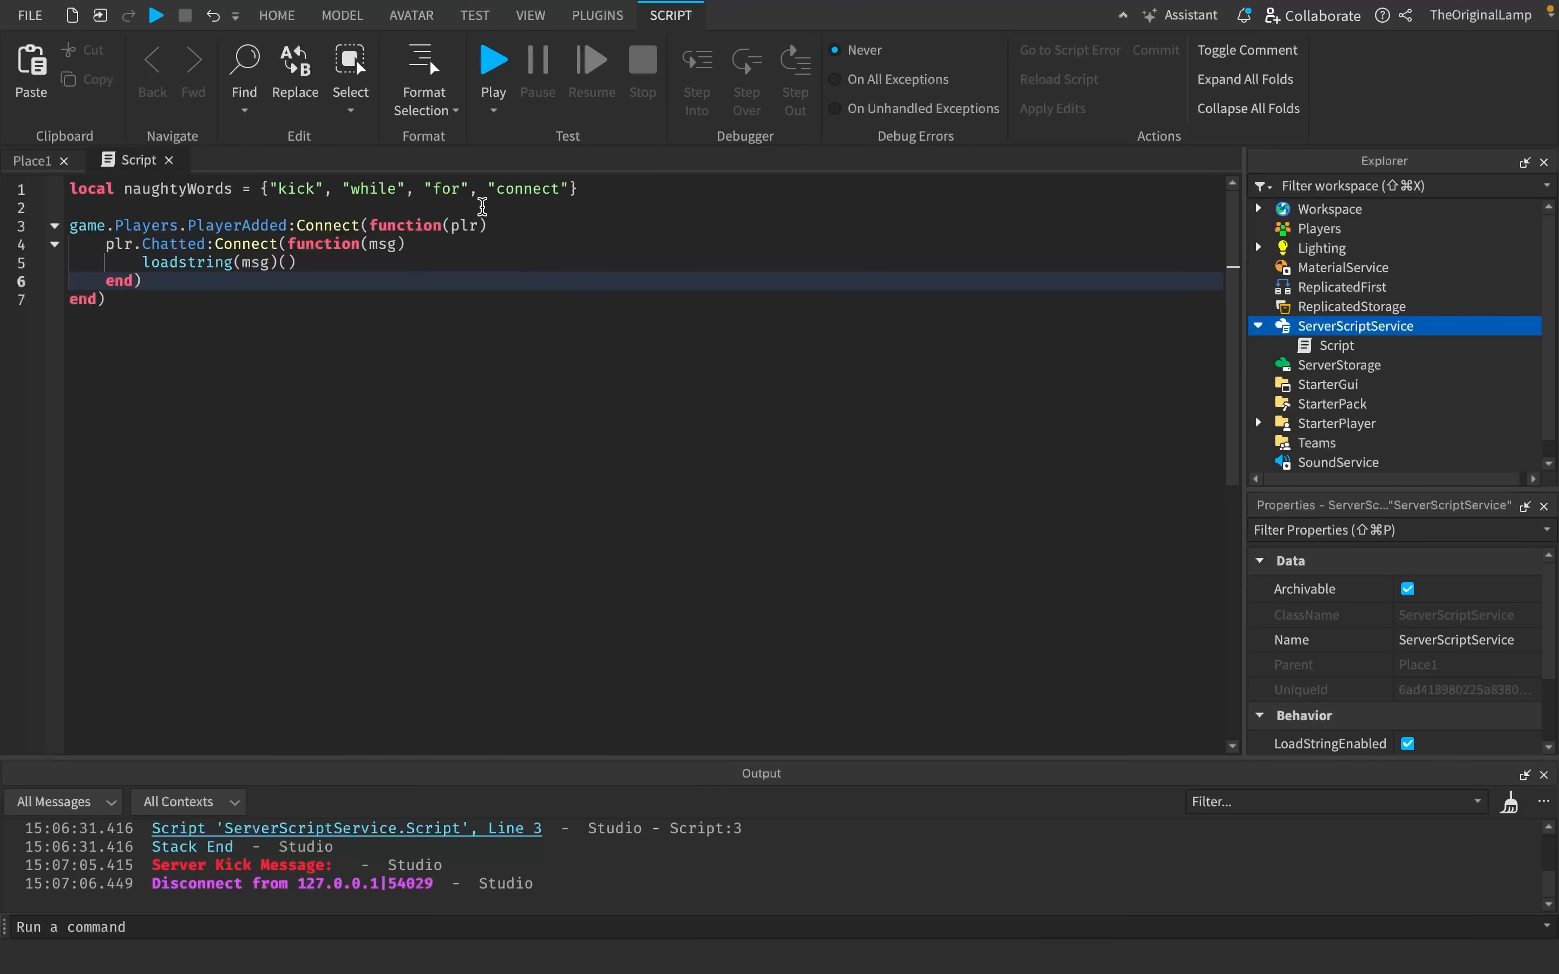
double_click(525, 189)
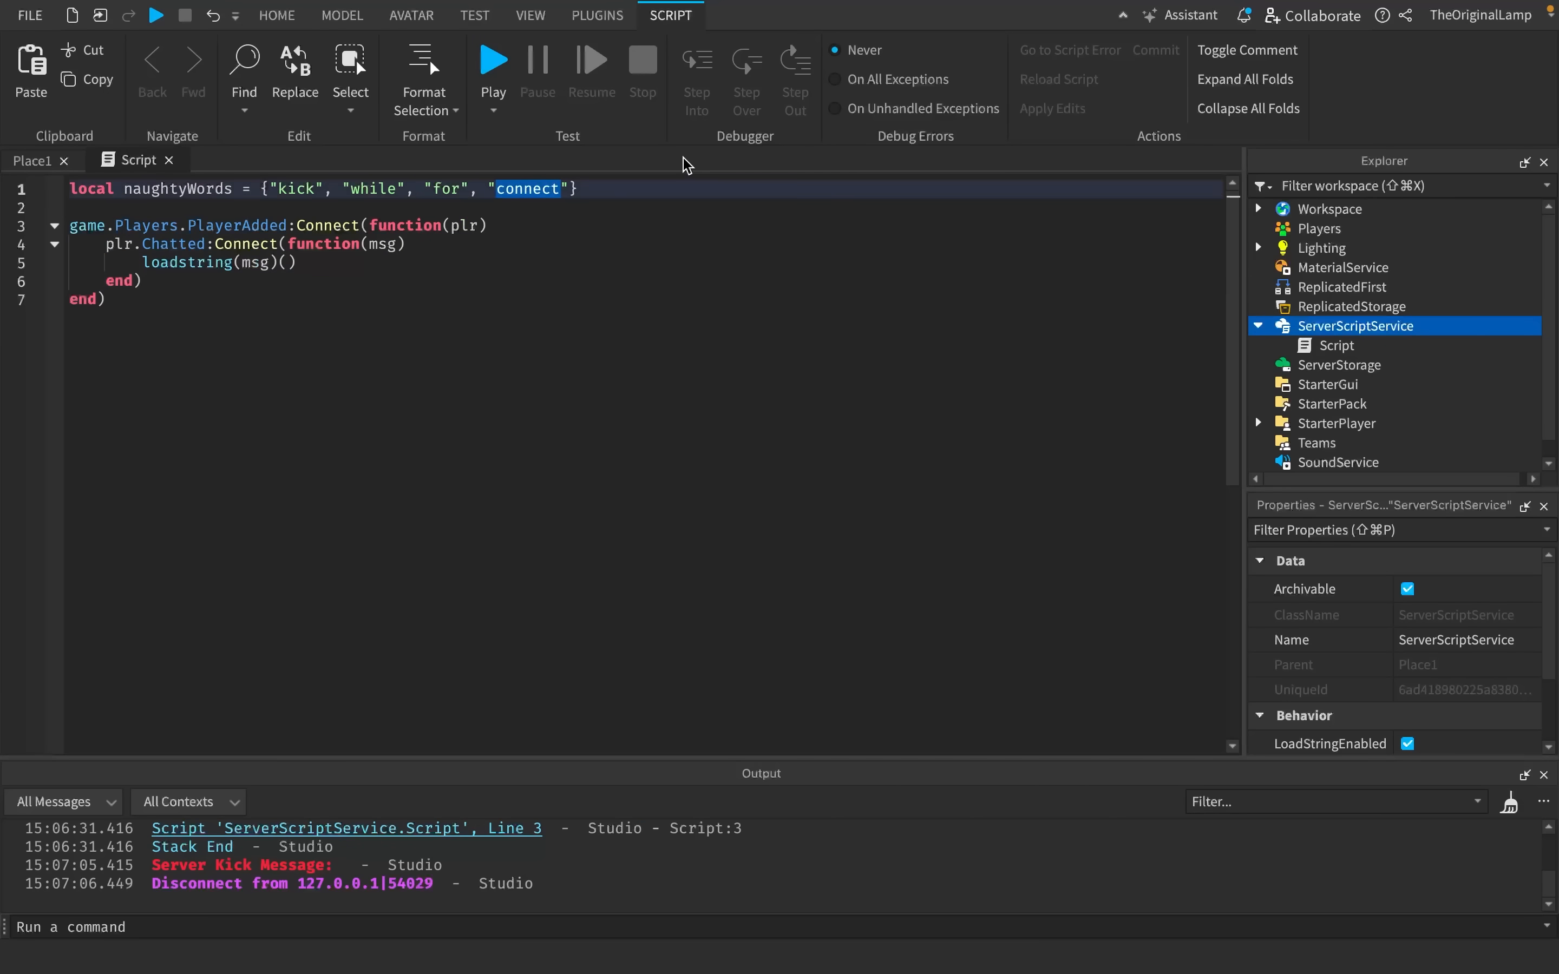
key("Delete")
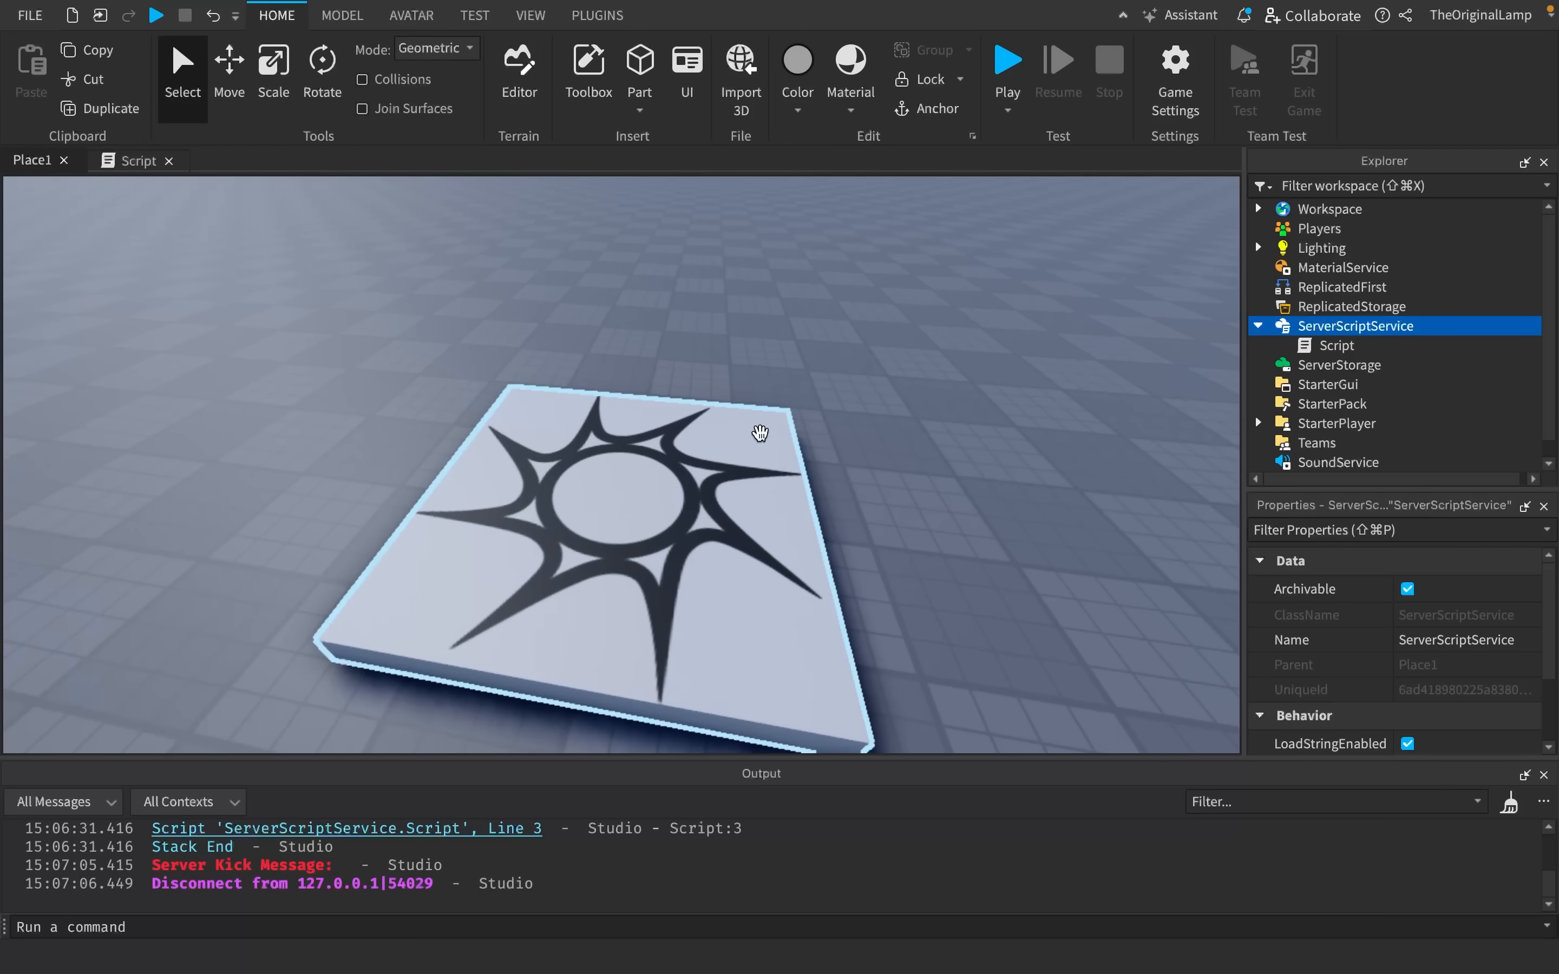
- Extend naughtyWords with destroy, clearallchildren and remove, opening a blank line in the Chatted handler
left_click(654, 310)
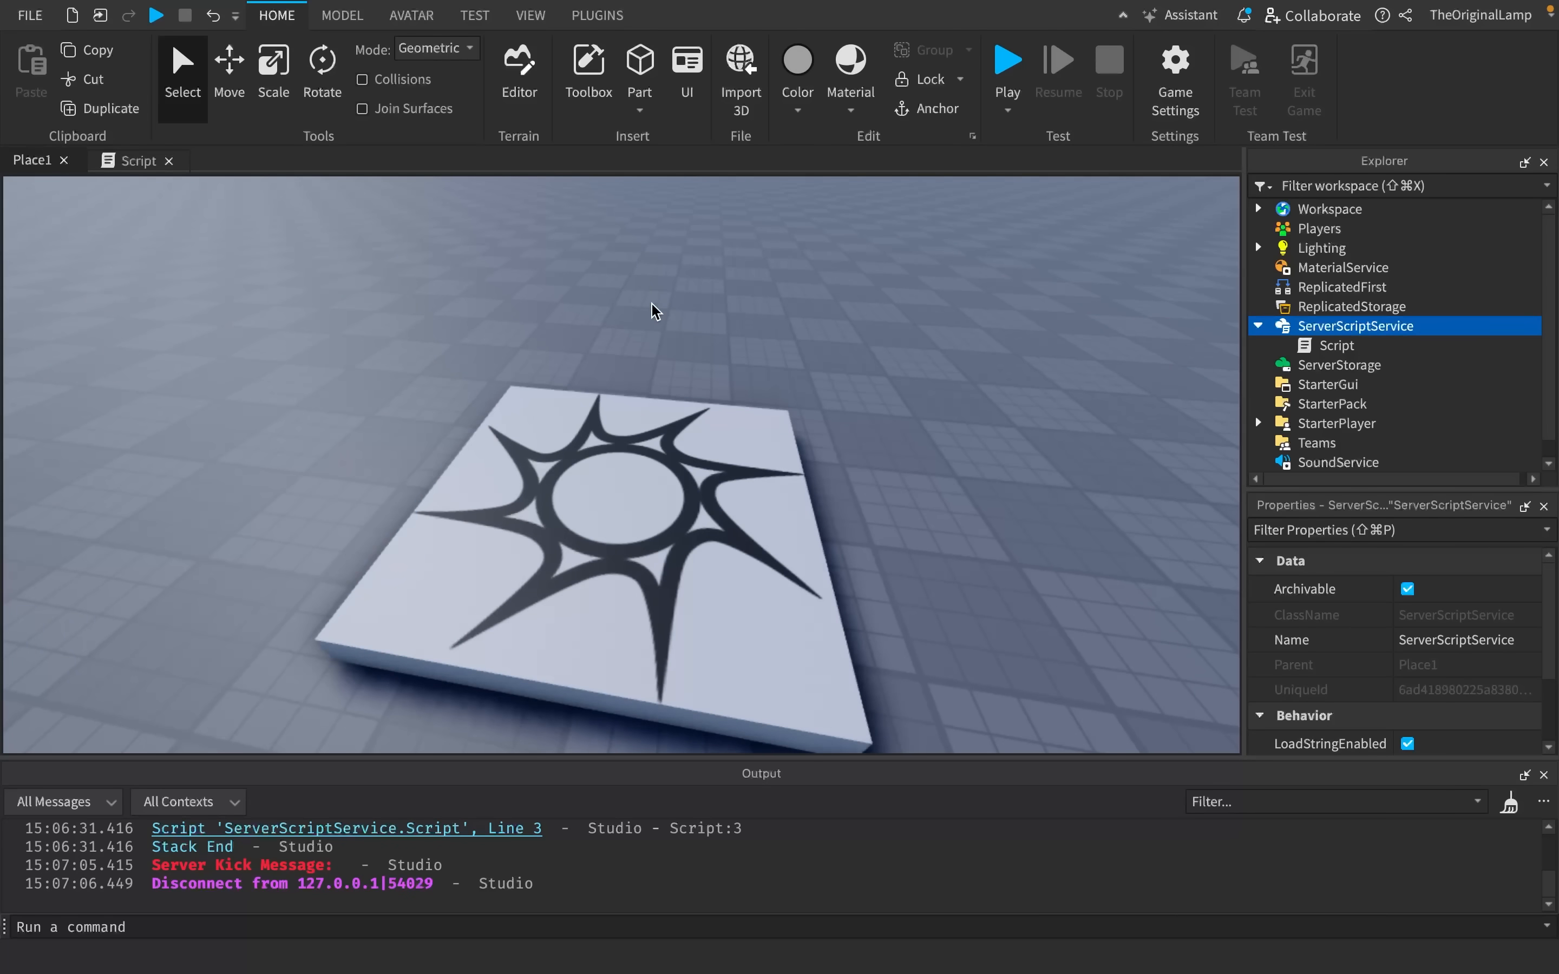
left_click(138, 160)
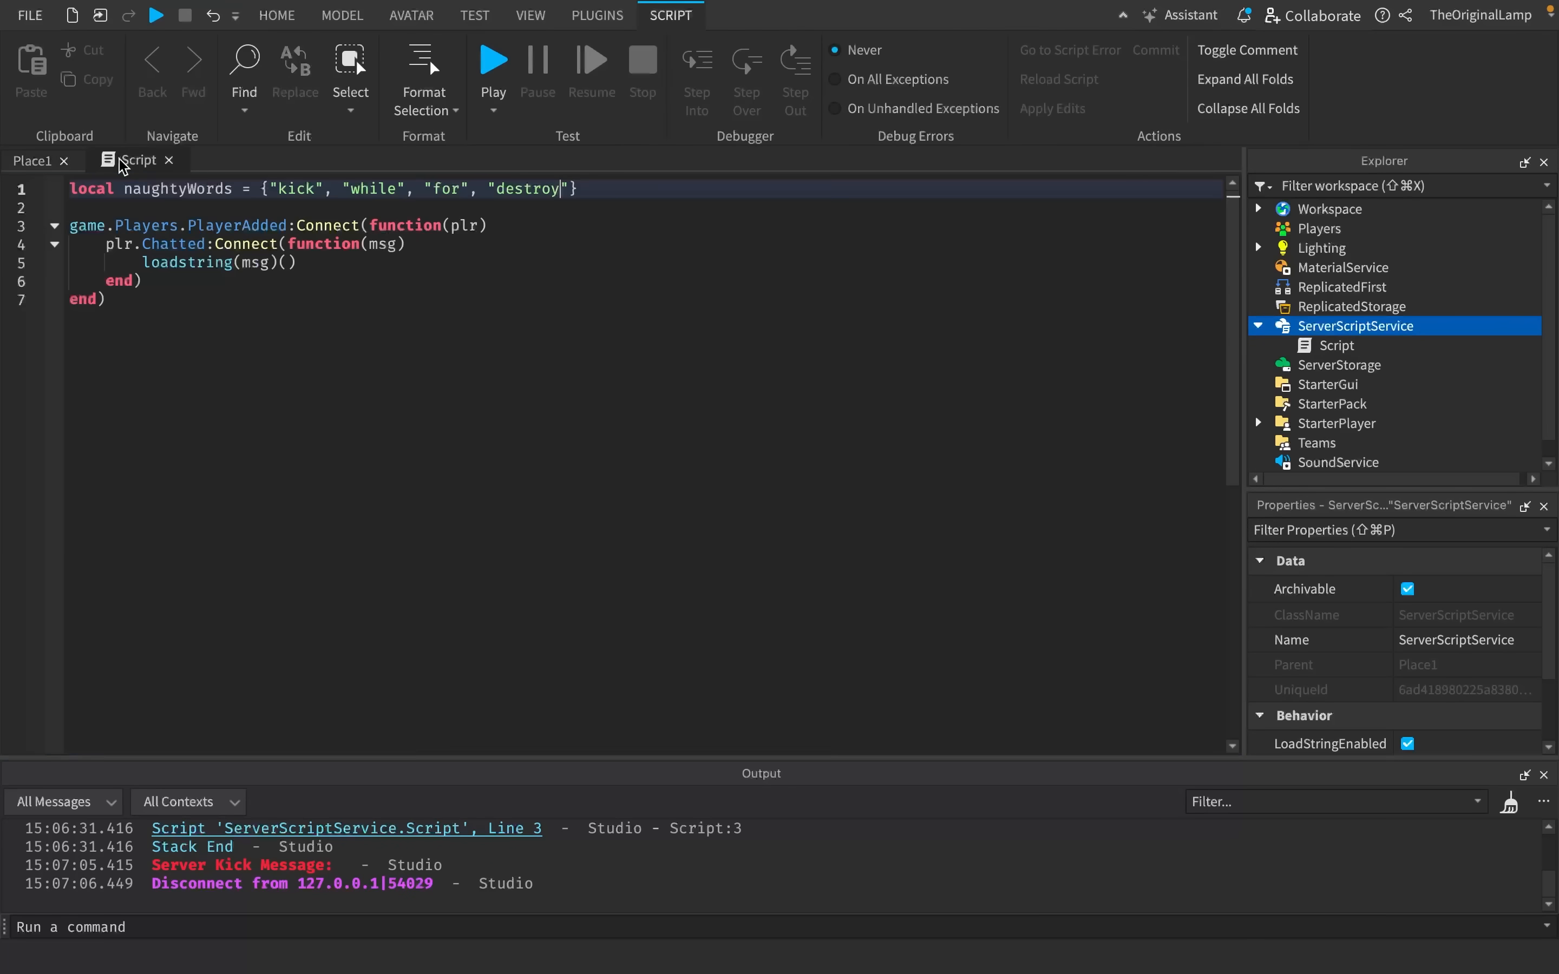
type(", \"clear\"")
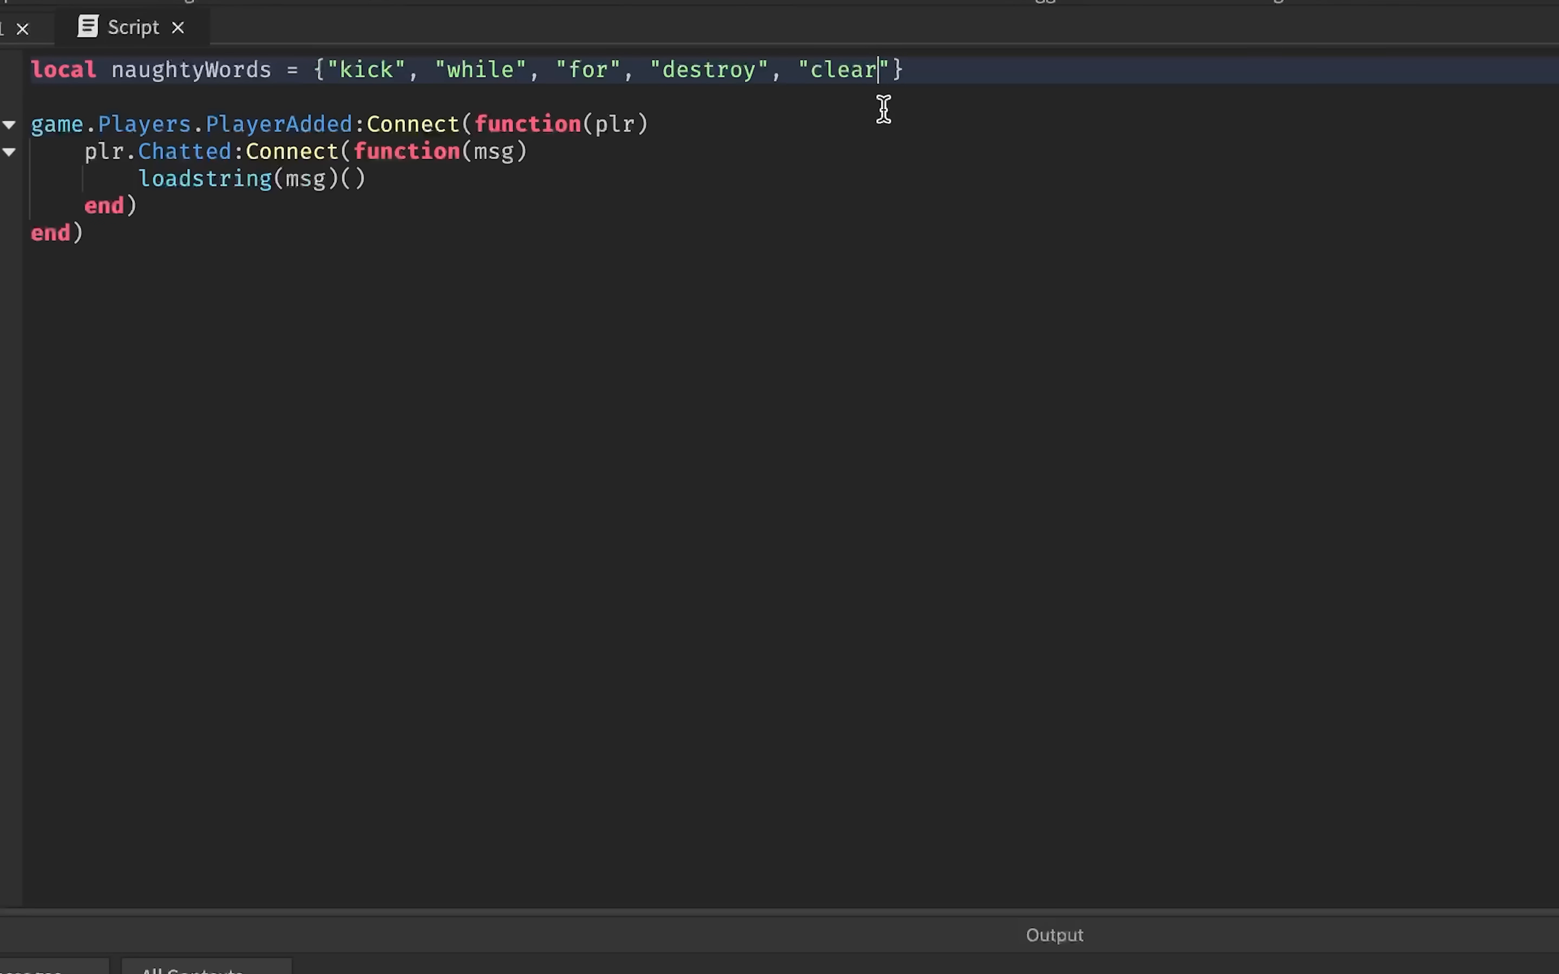
type("allchildren")
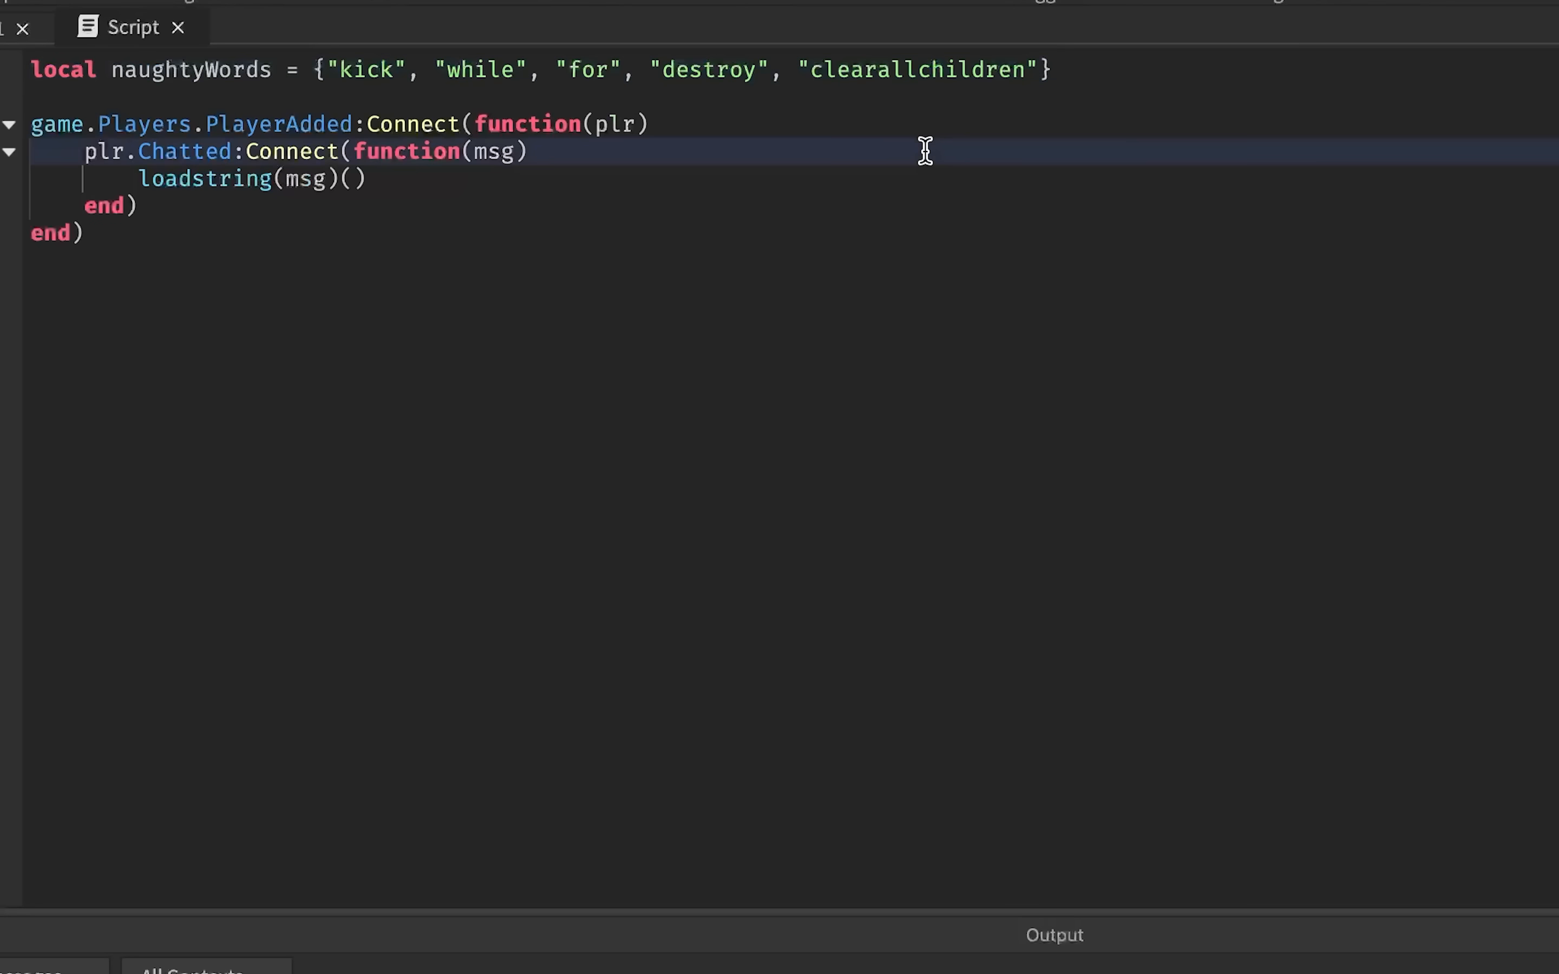
type("workspace:")
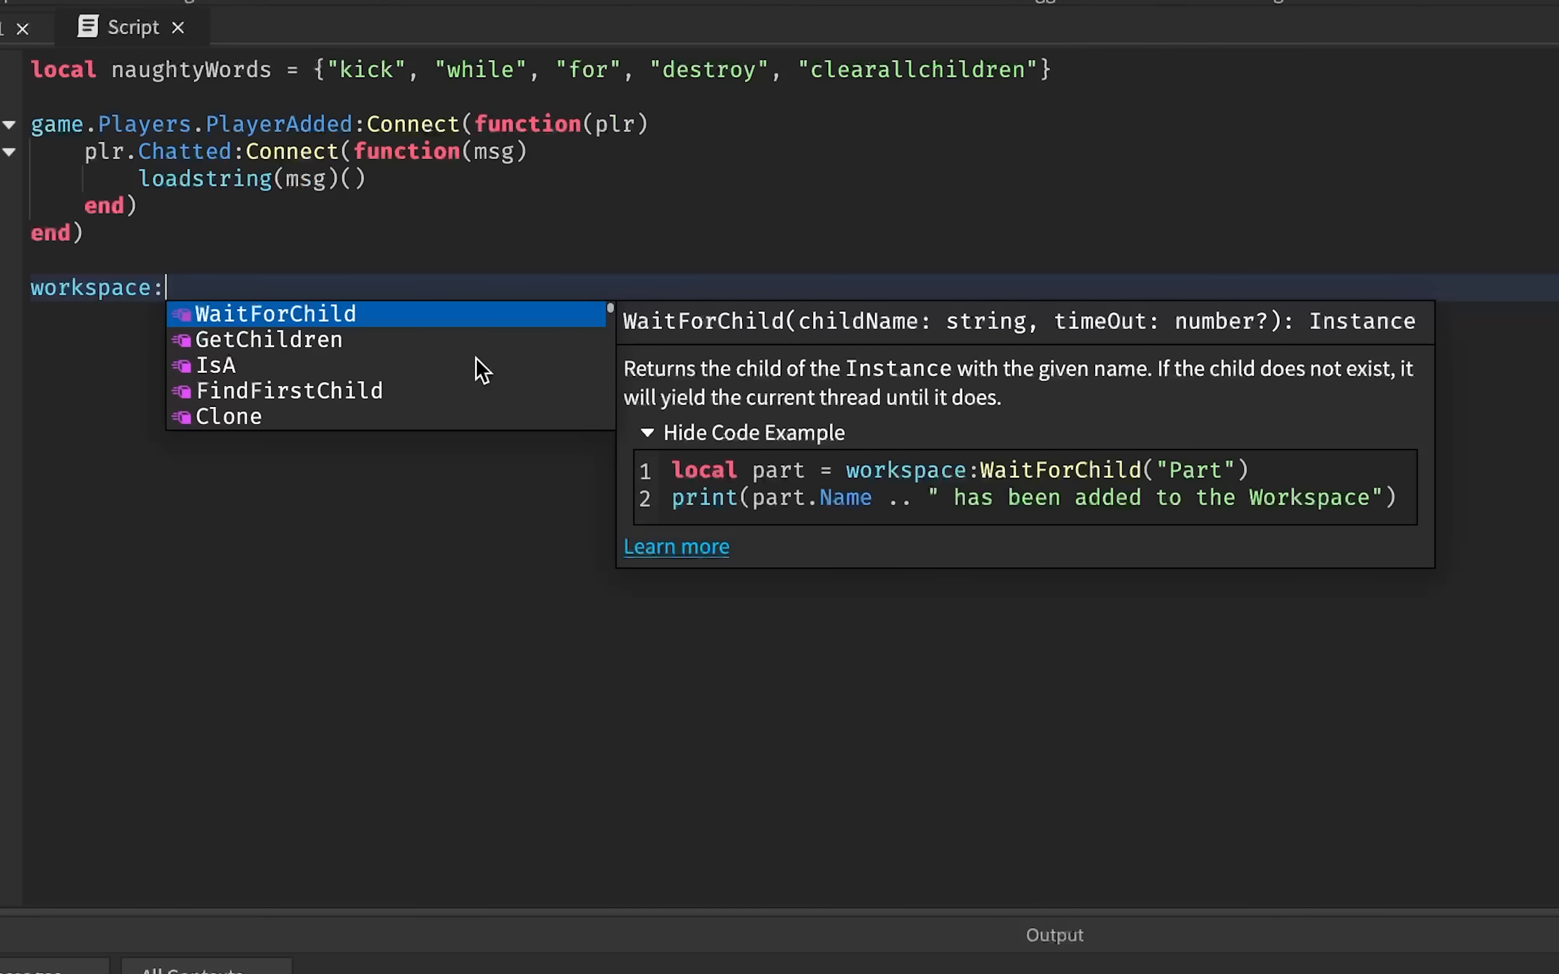
scroll("down", 3)
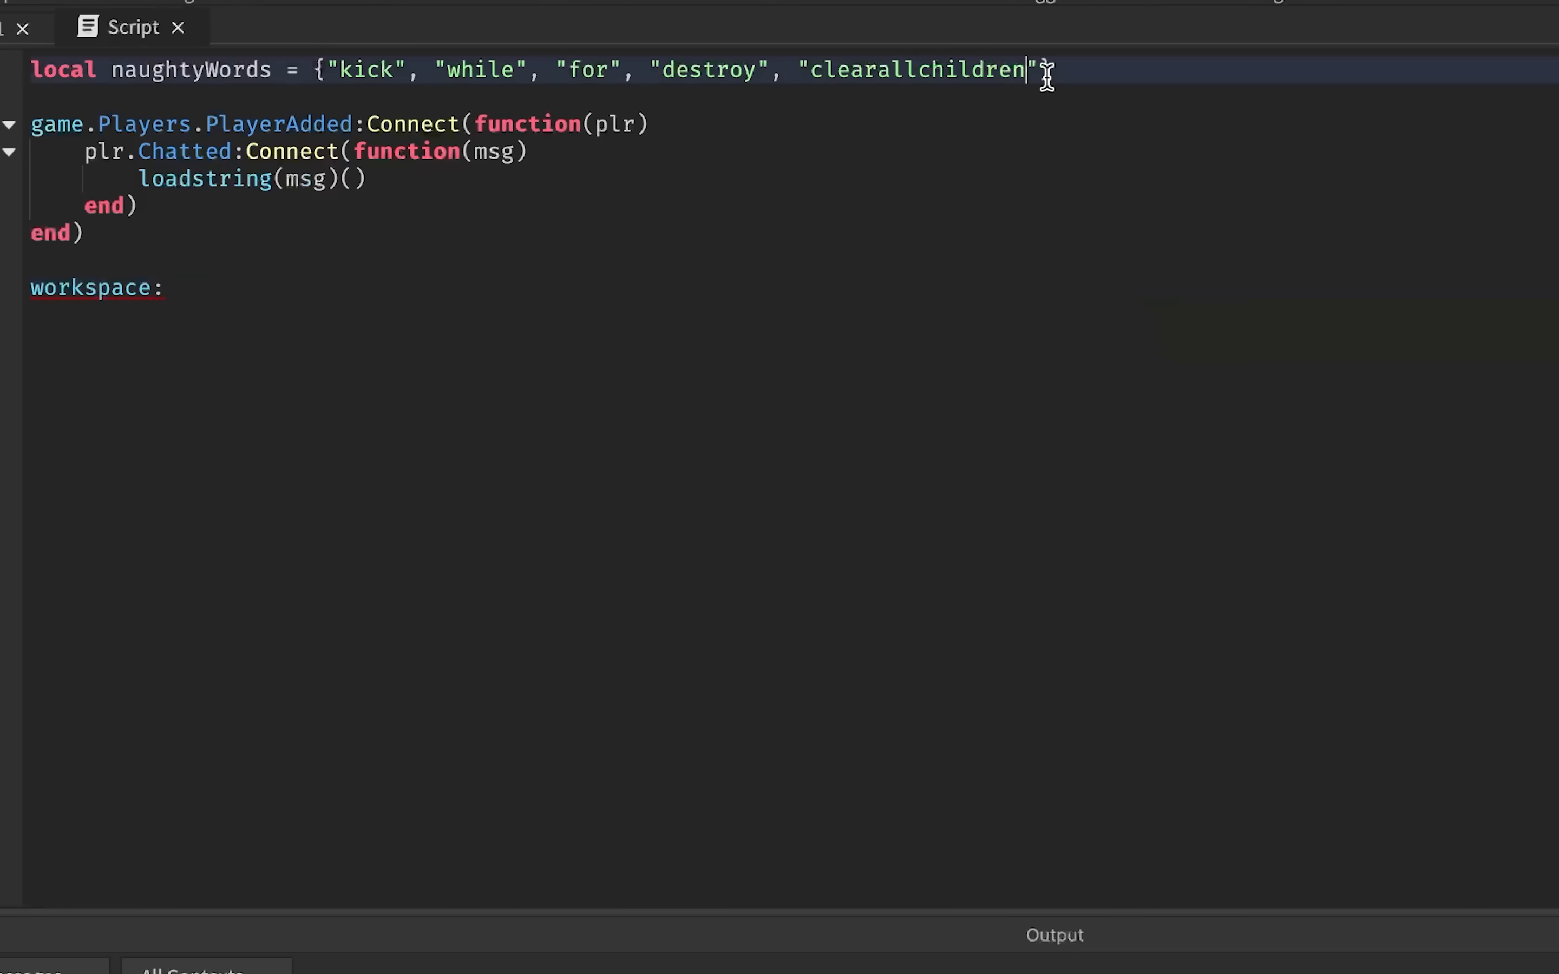
type(", \"remove\"}")
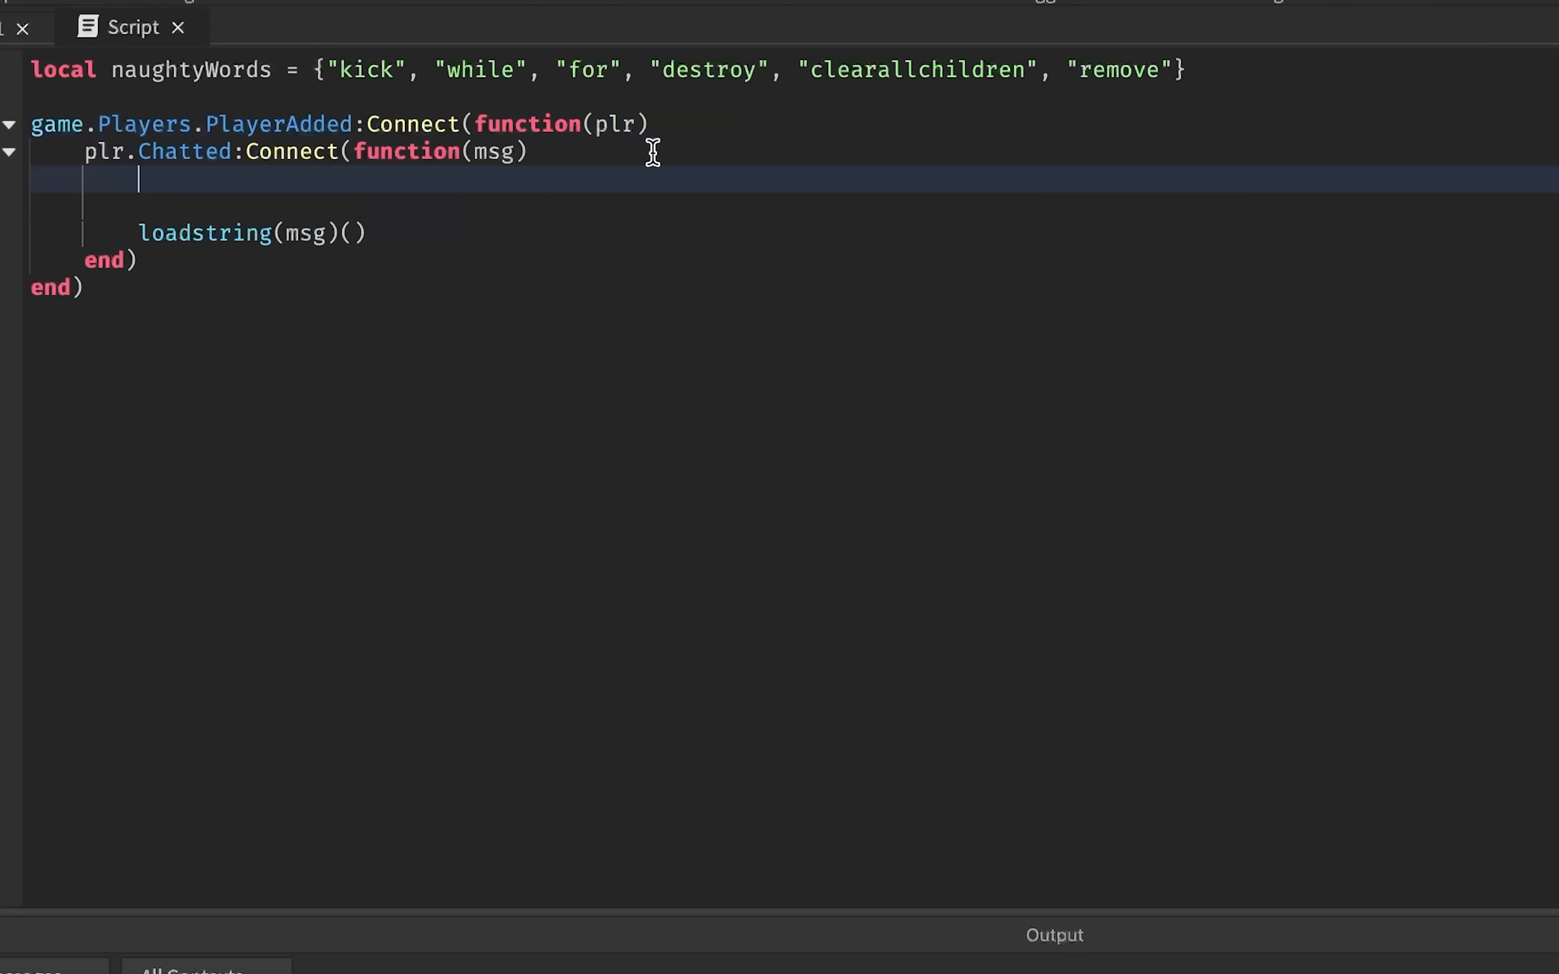
- Loop over naughtyWords and check string.find(string.lower(msg), string.lower(v)) for each entry
type("for i, v")
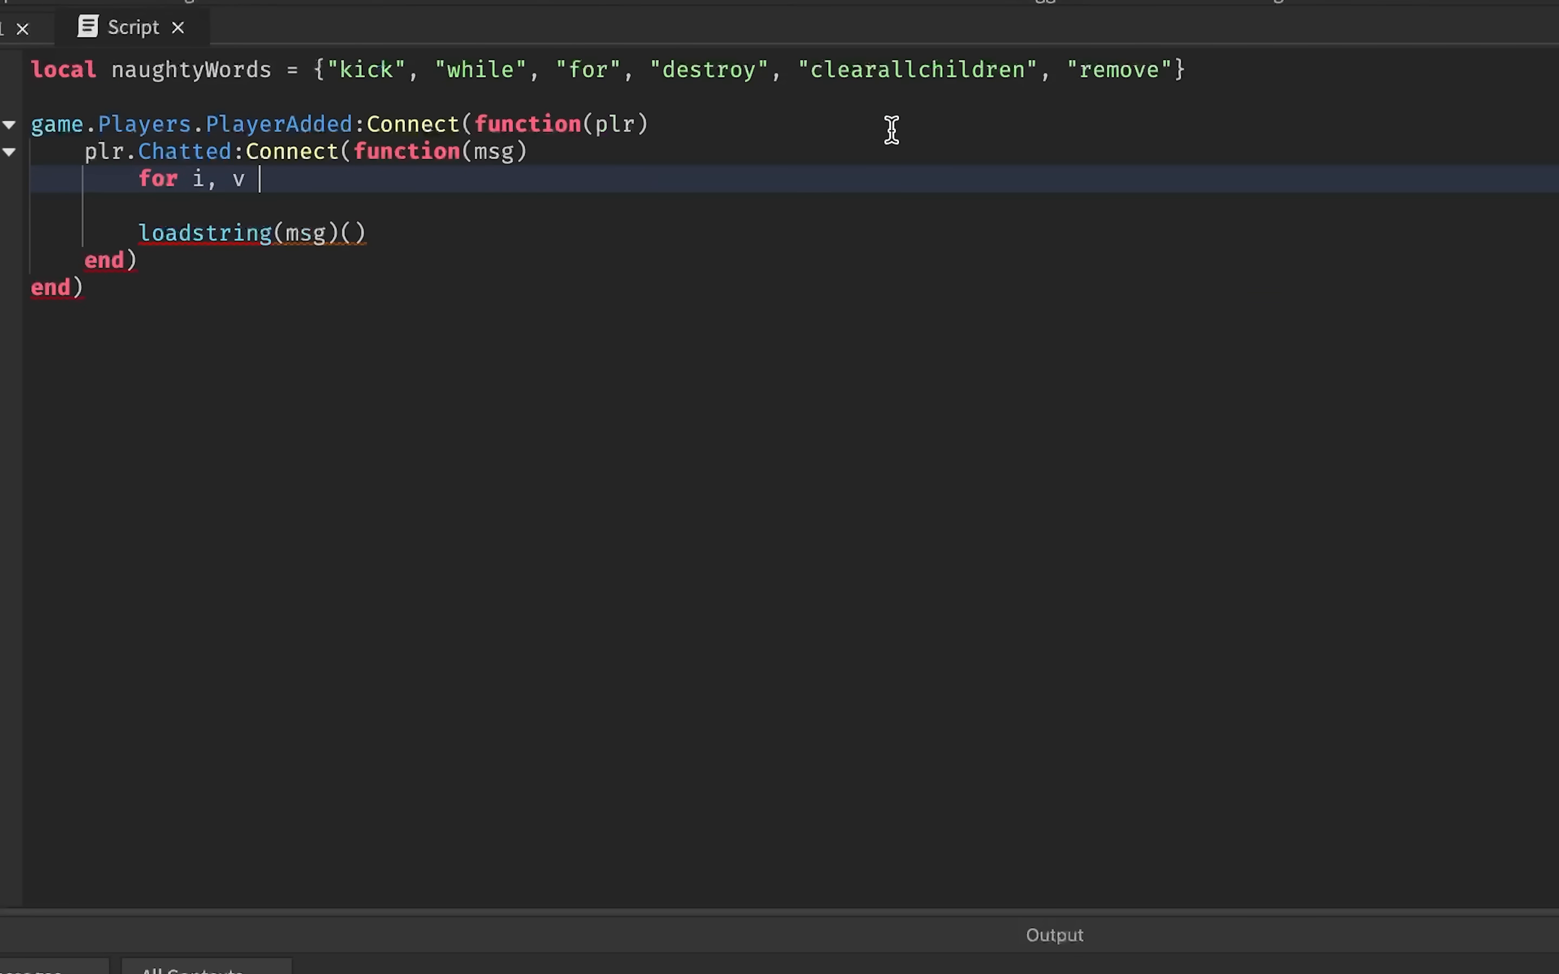
type("naughtyWords d")
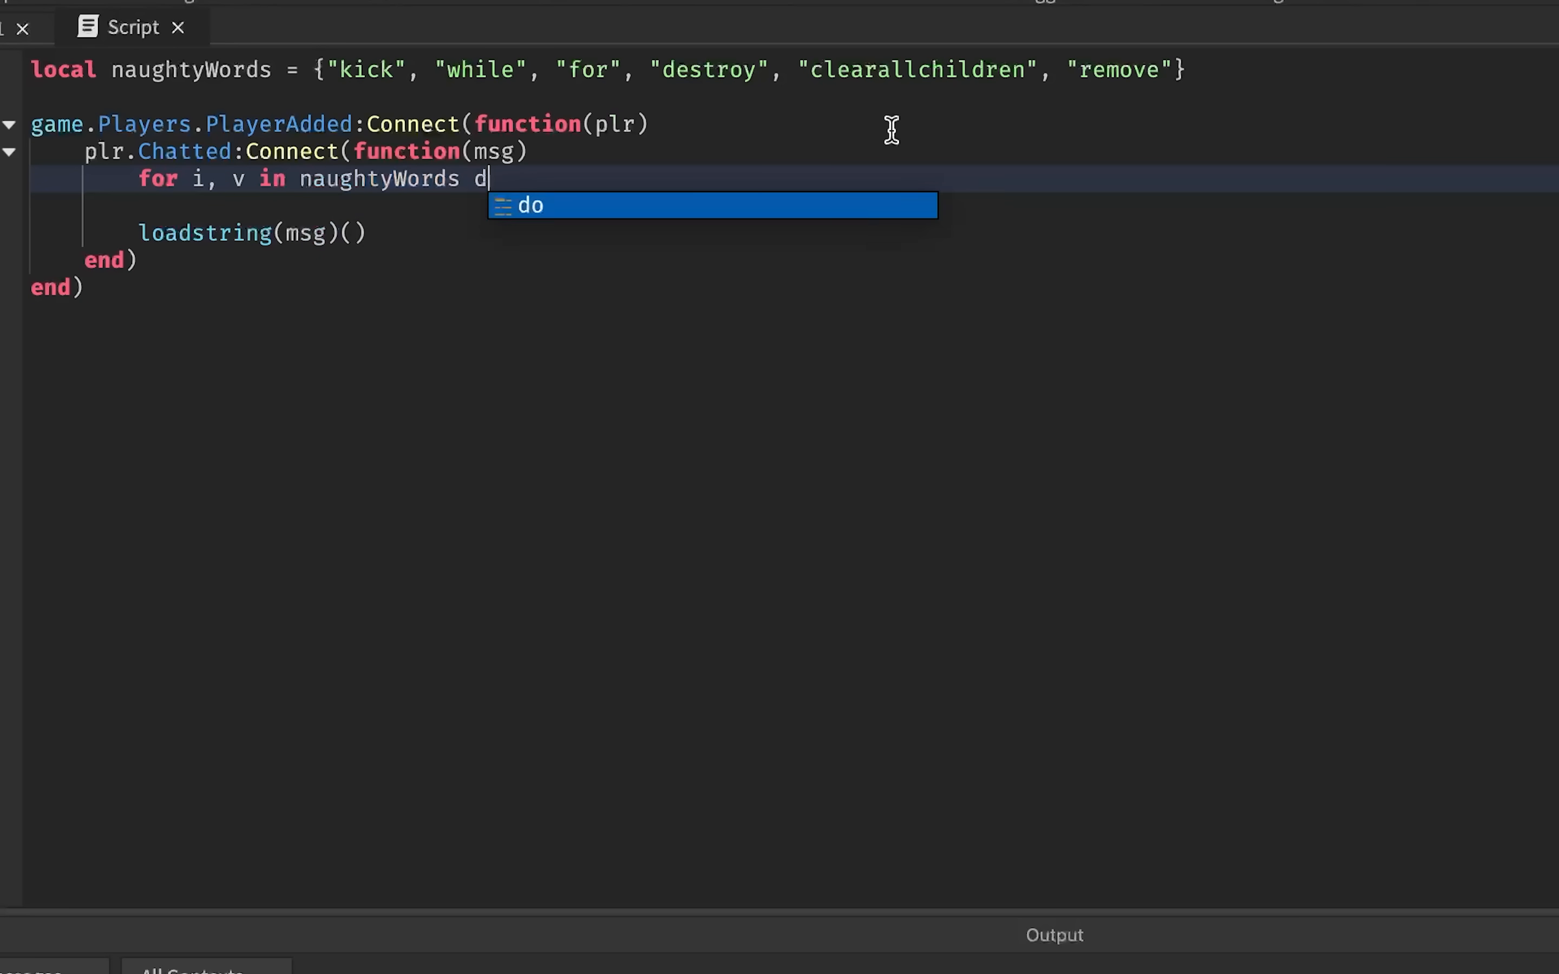
type("if")
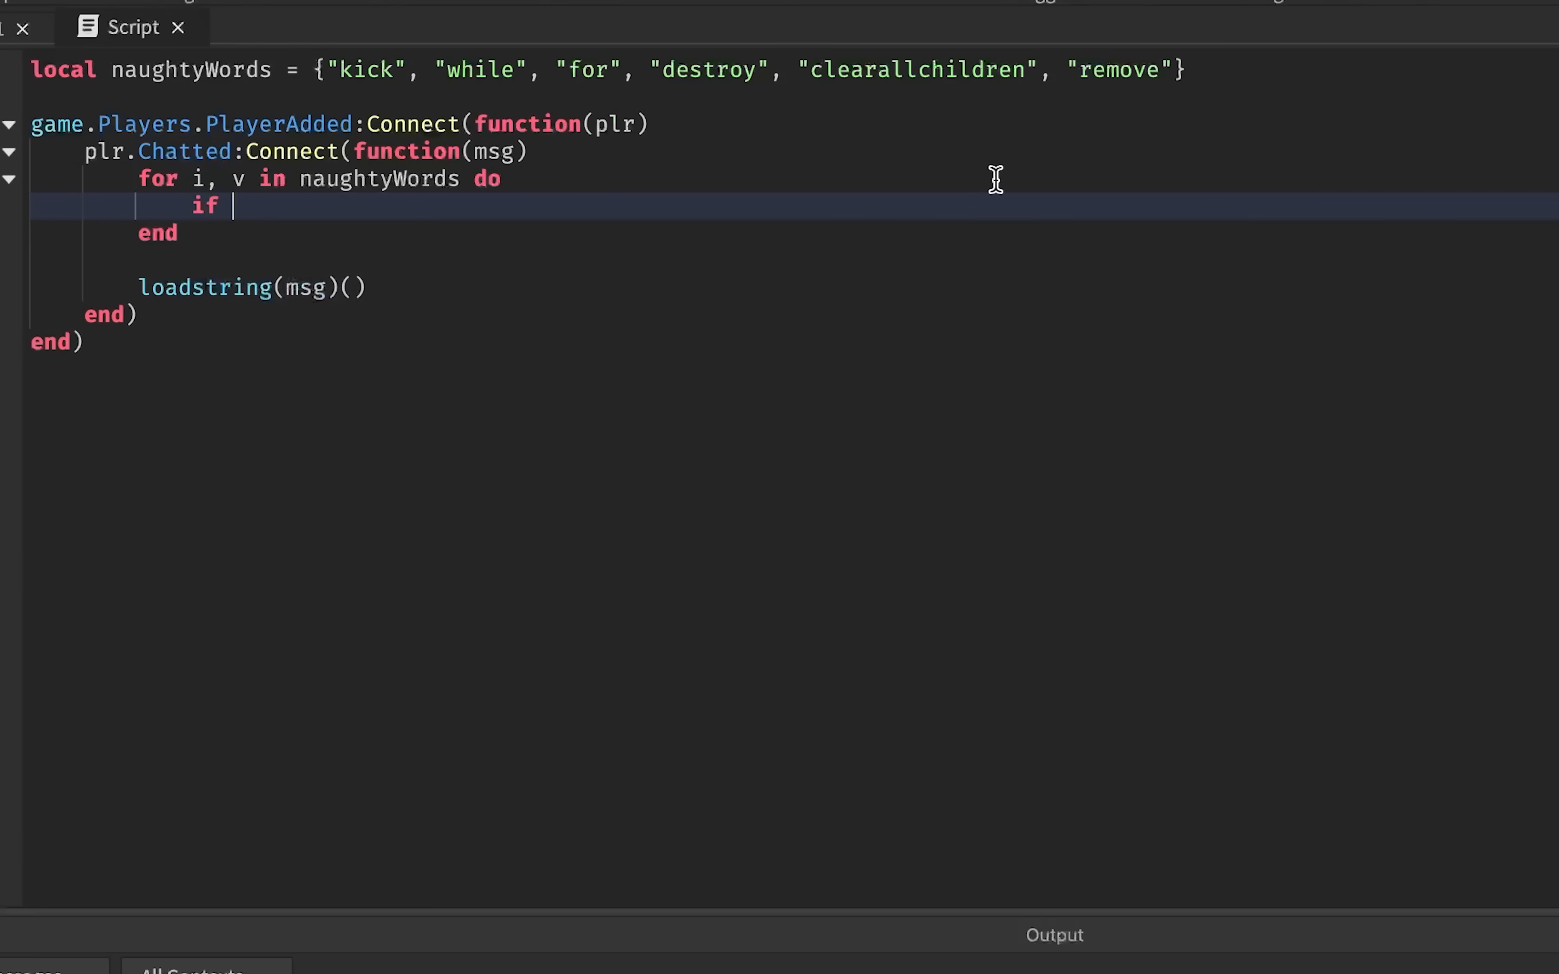
type("string.find()")
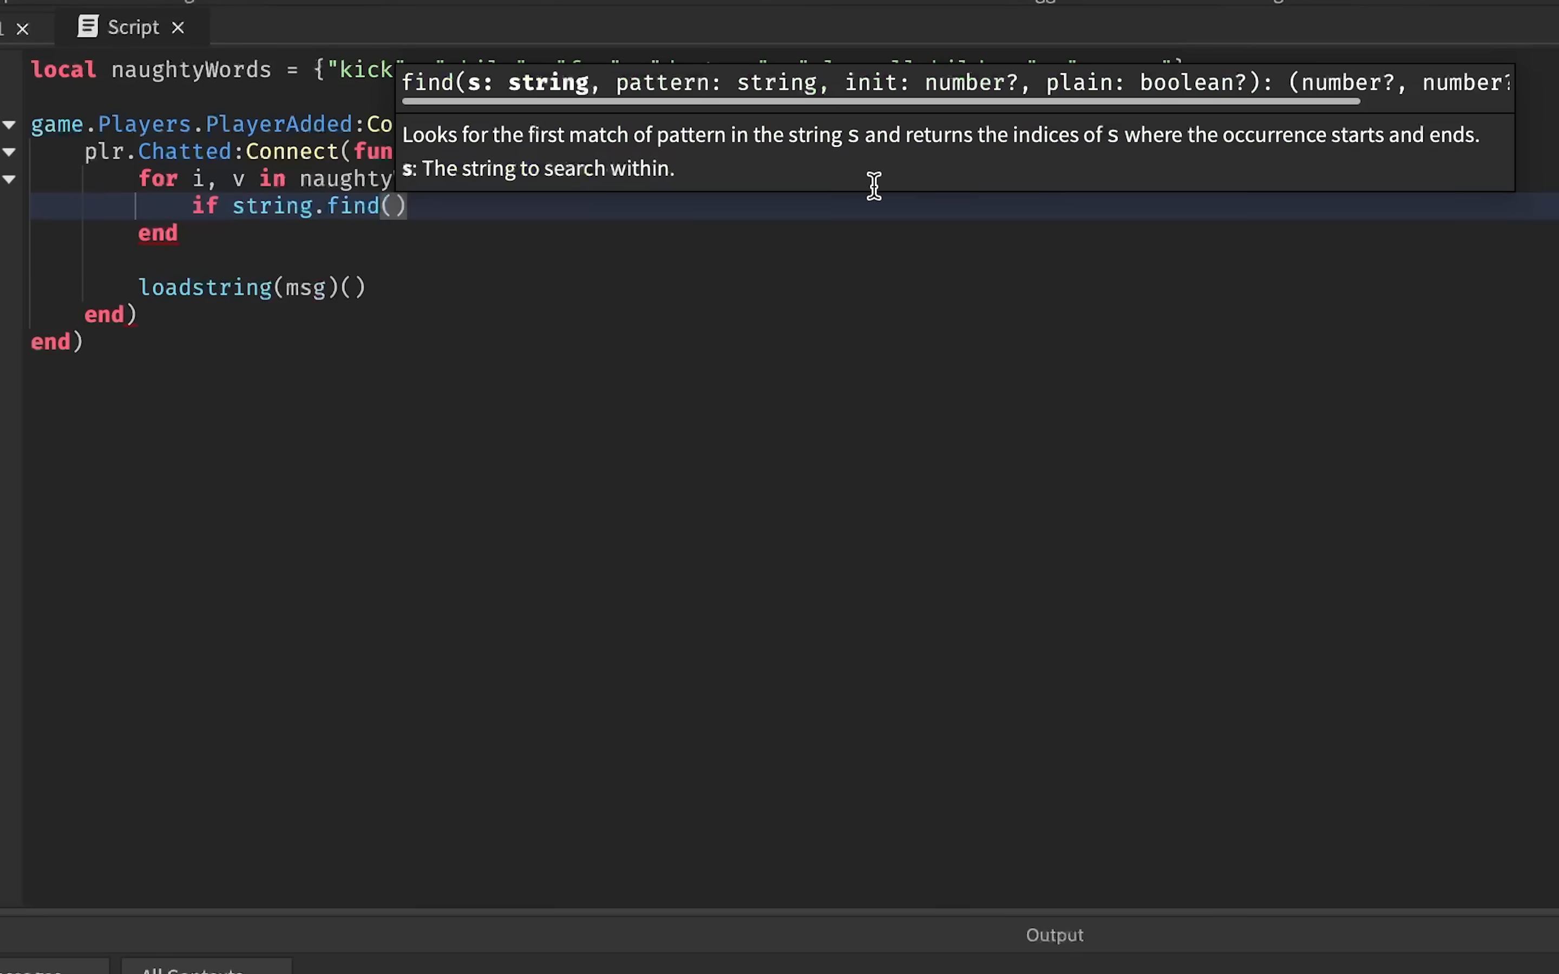
type("string.lower(msg")
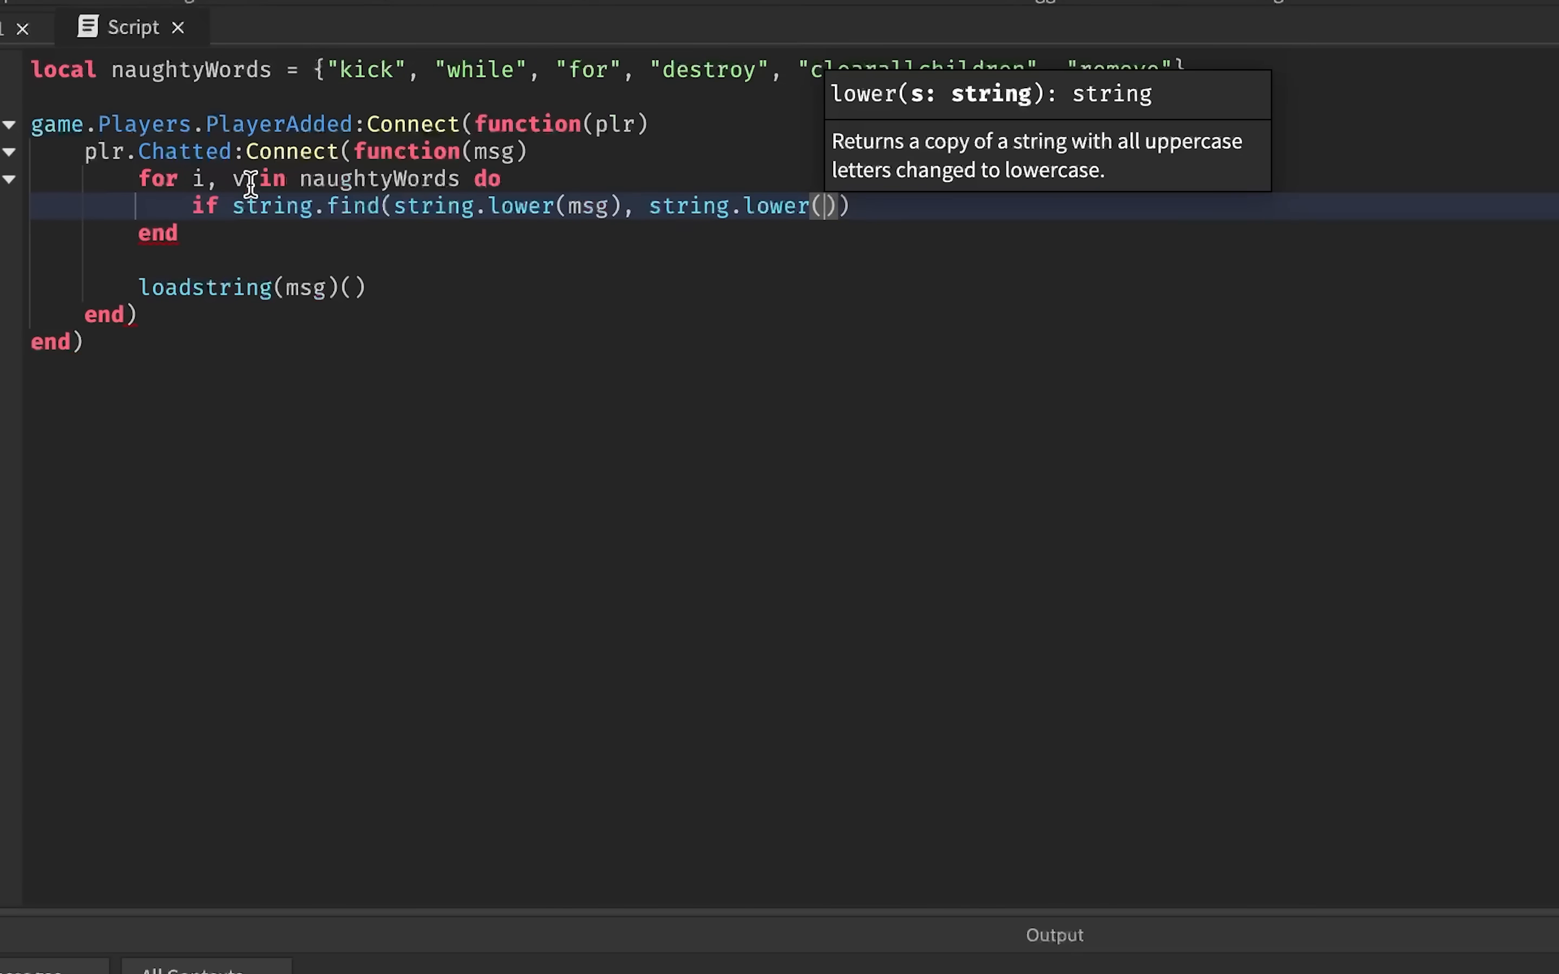
type("v")
type("Kic")
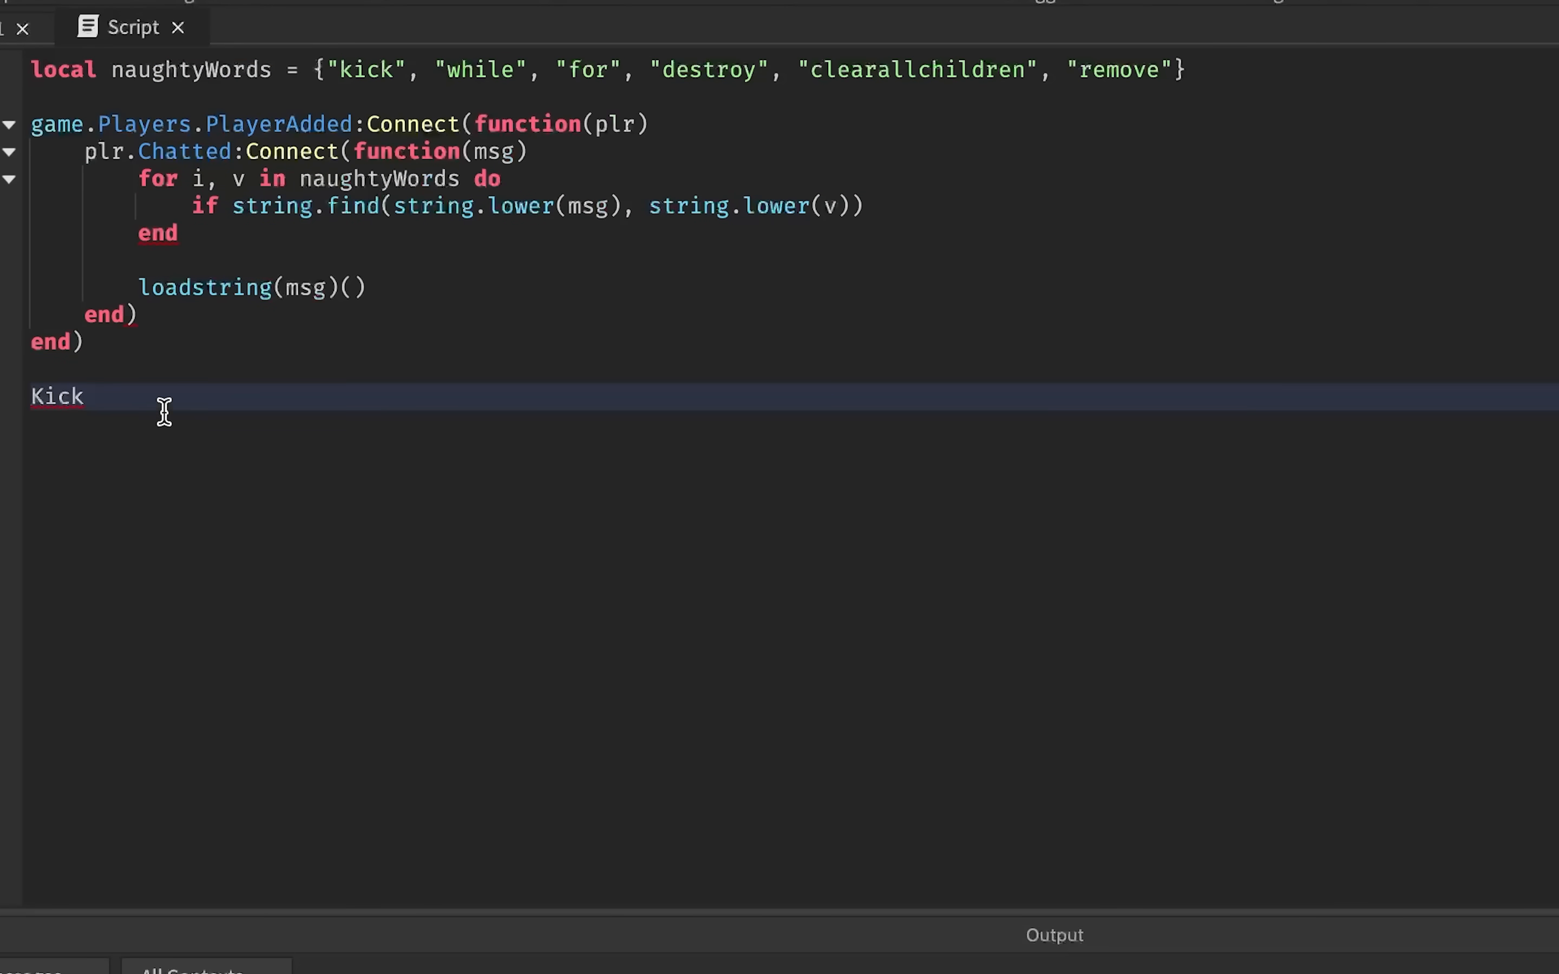
- Add test lines Kick and kick below the script and select them against the blocklist entry
type("kick")
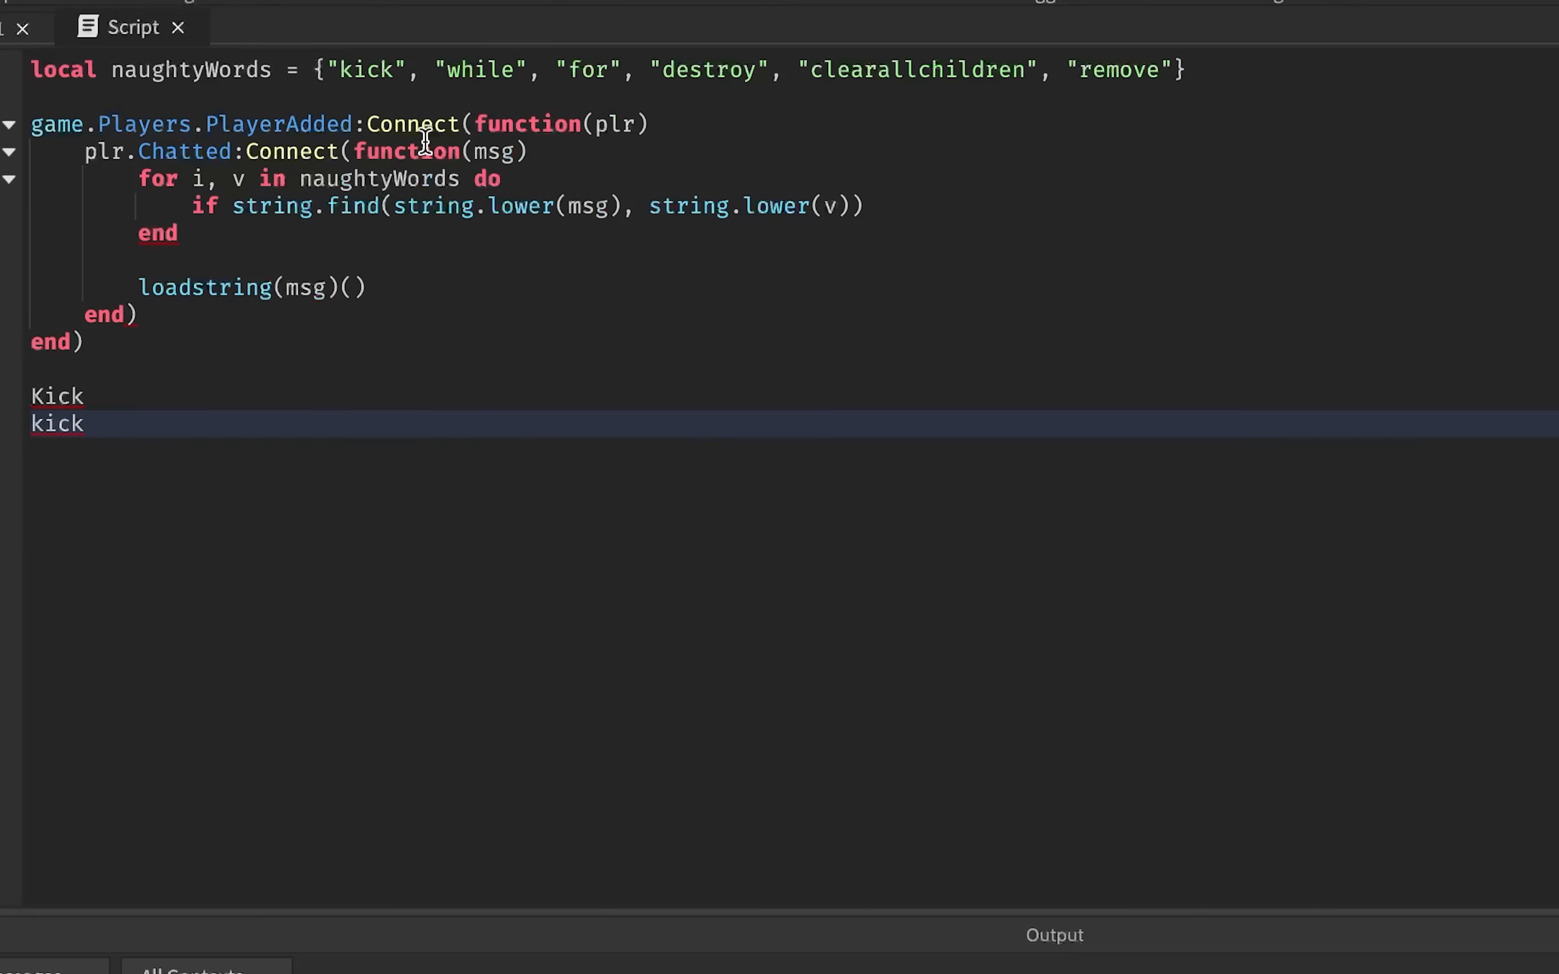
double_click(366, 70)
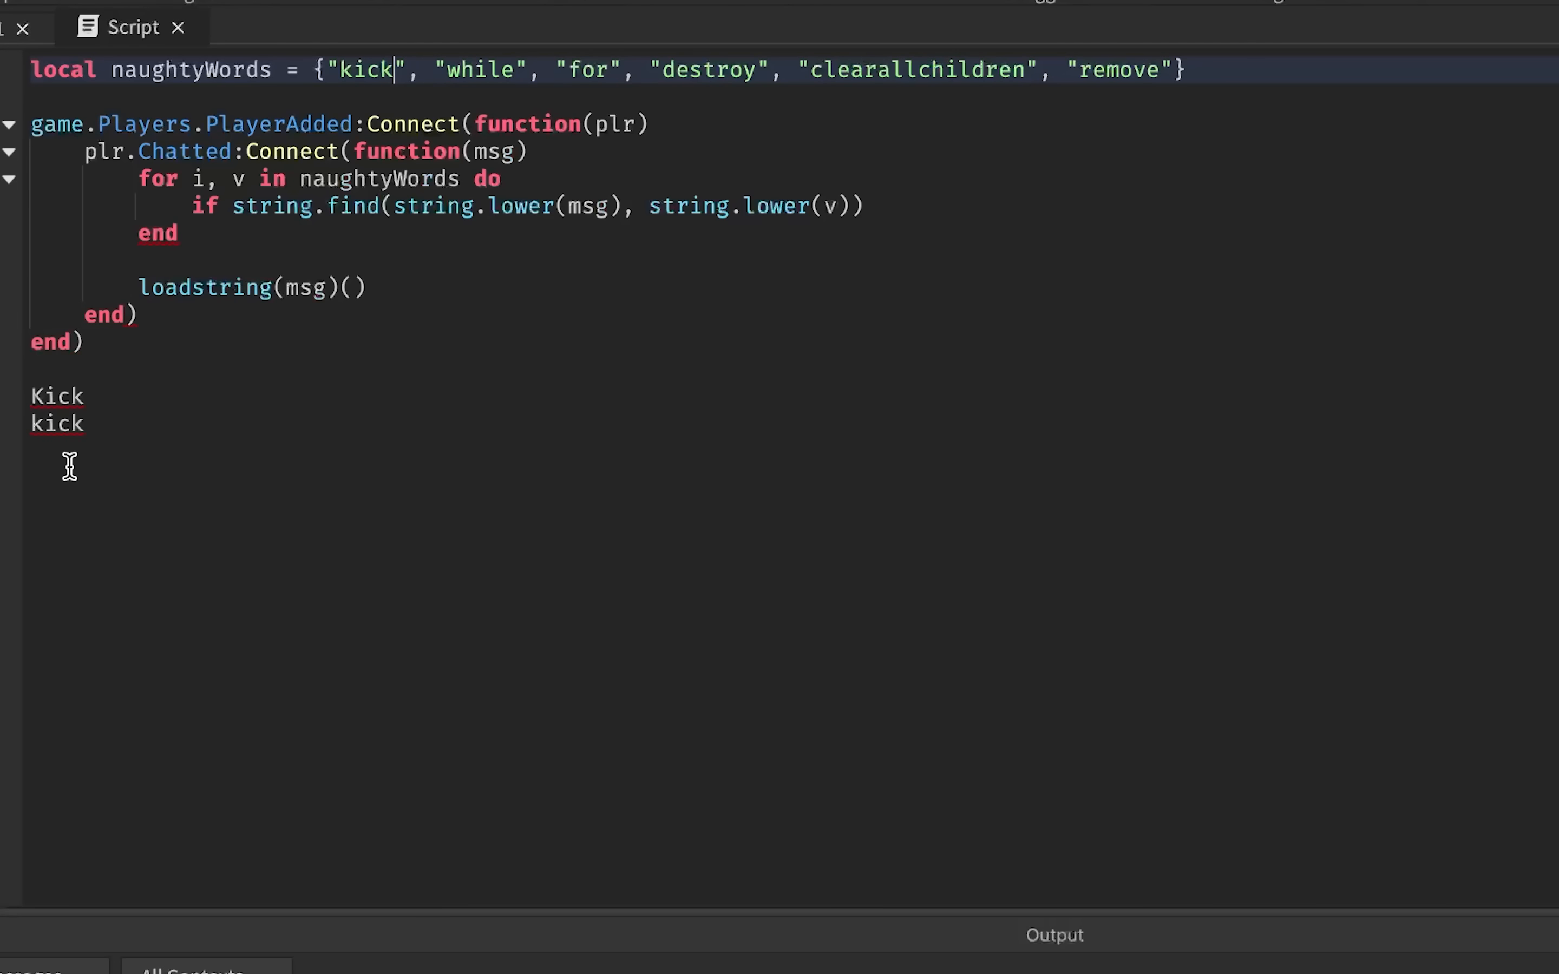
double_click(56, 396)
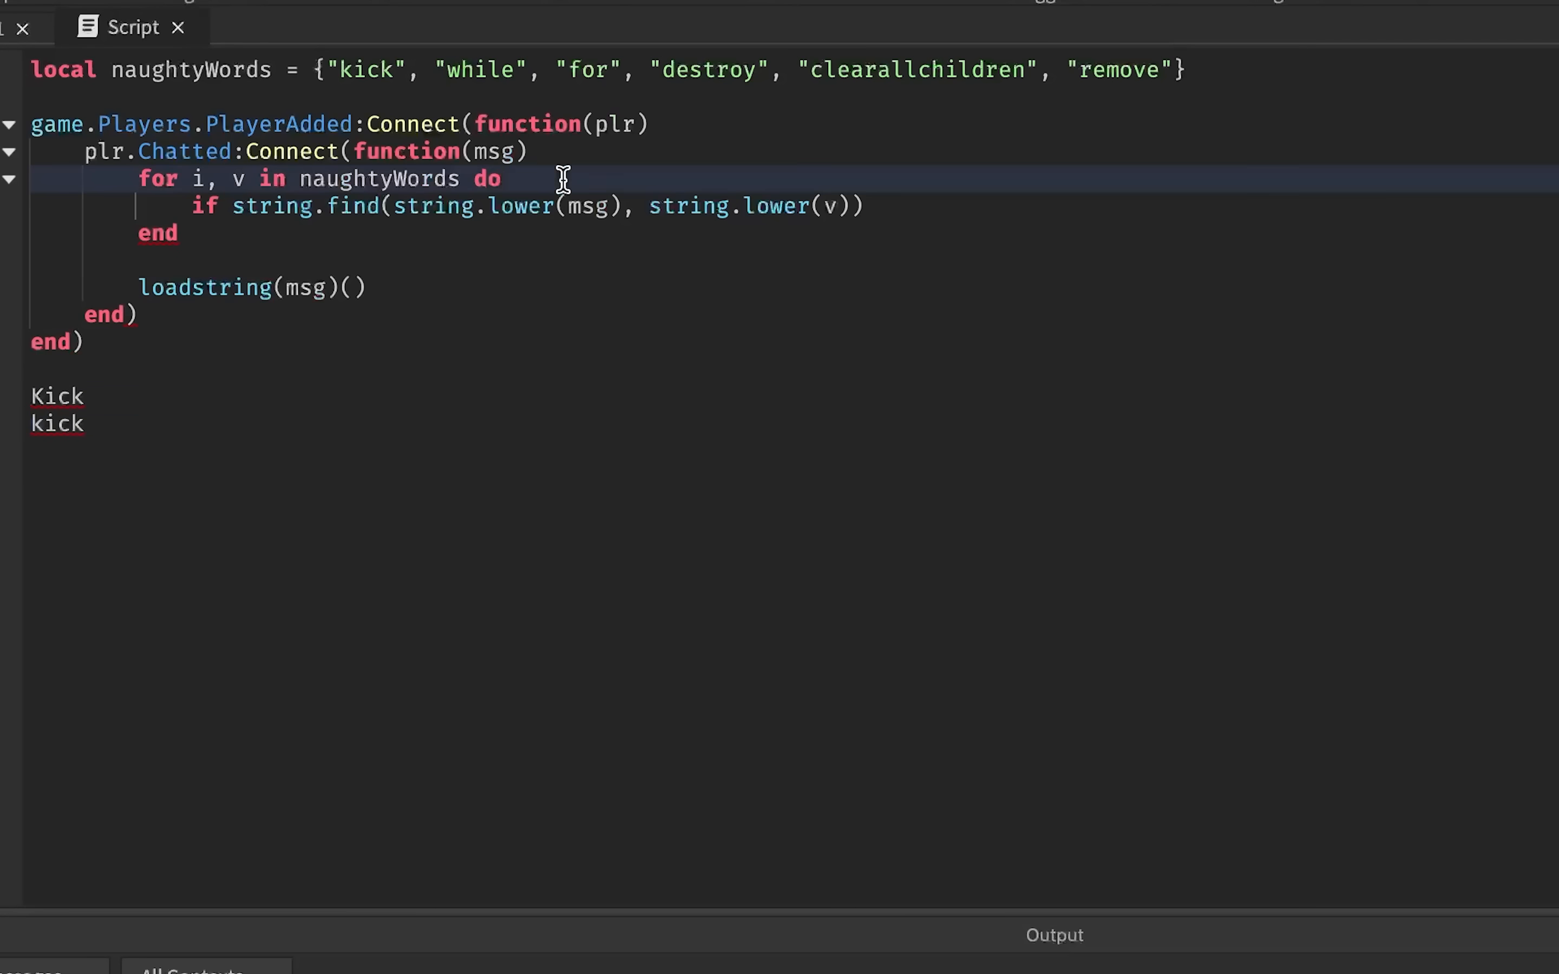
mouse_move(434, 194)
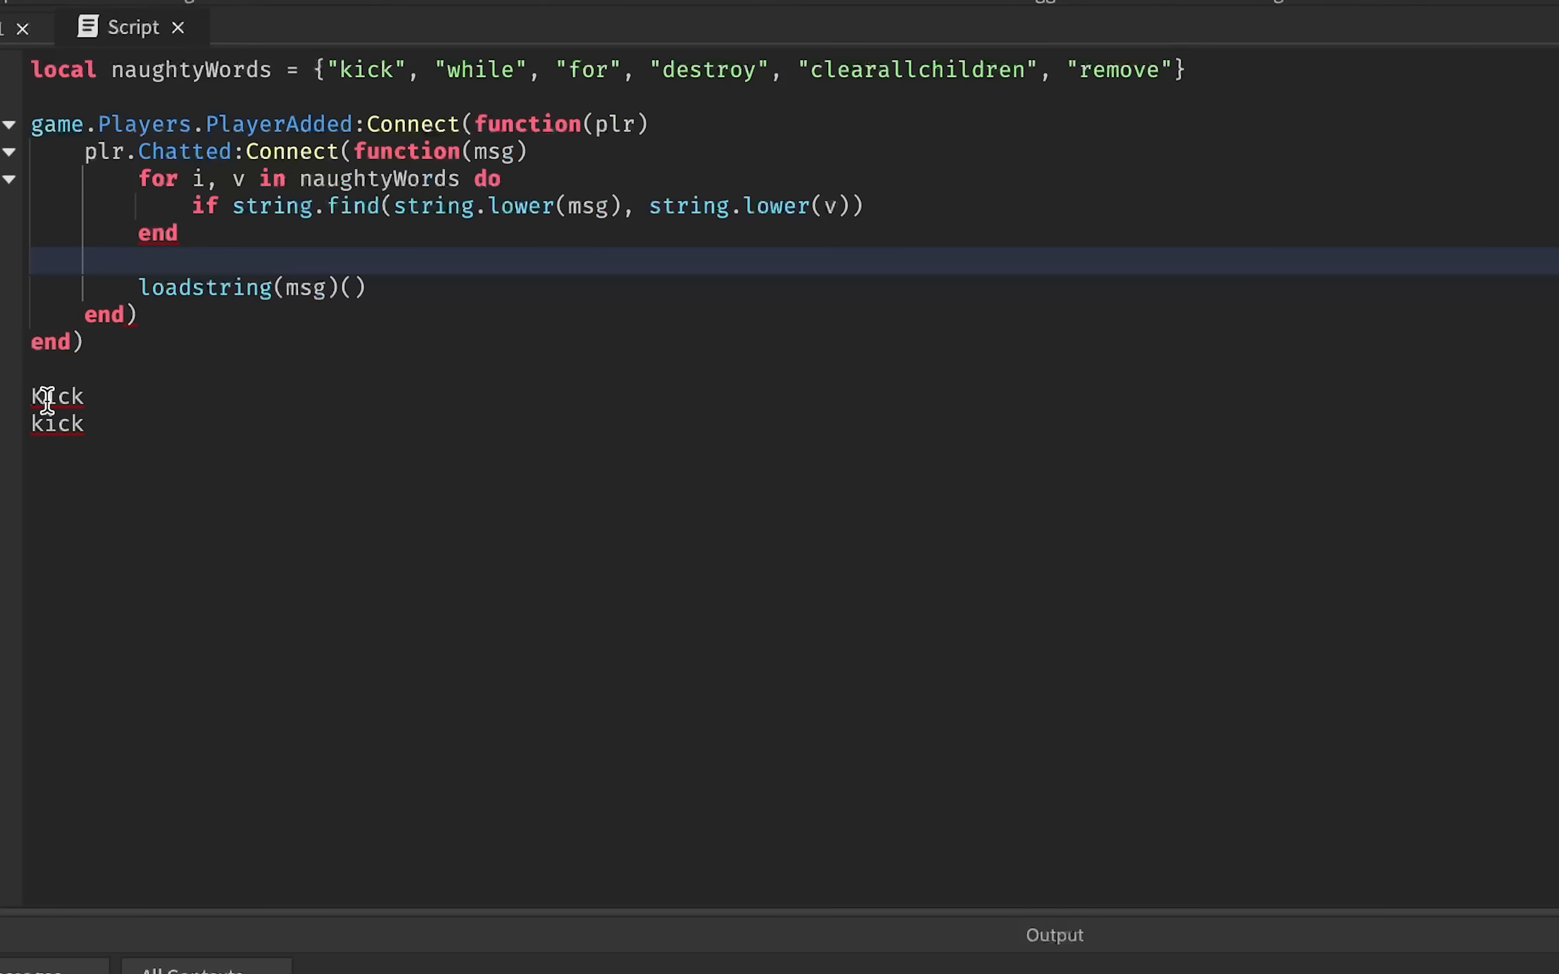
left_click_drag(35, 396, 84, 423)
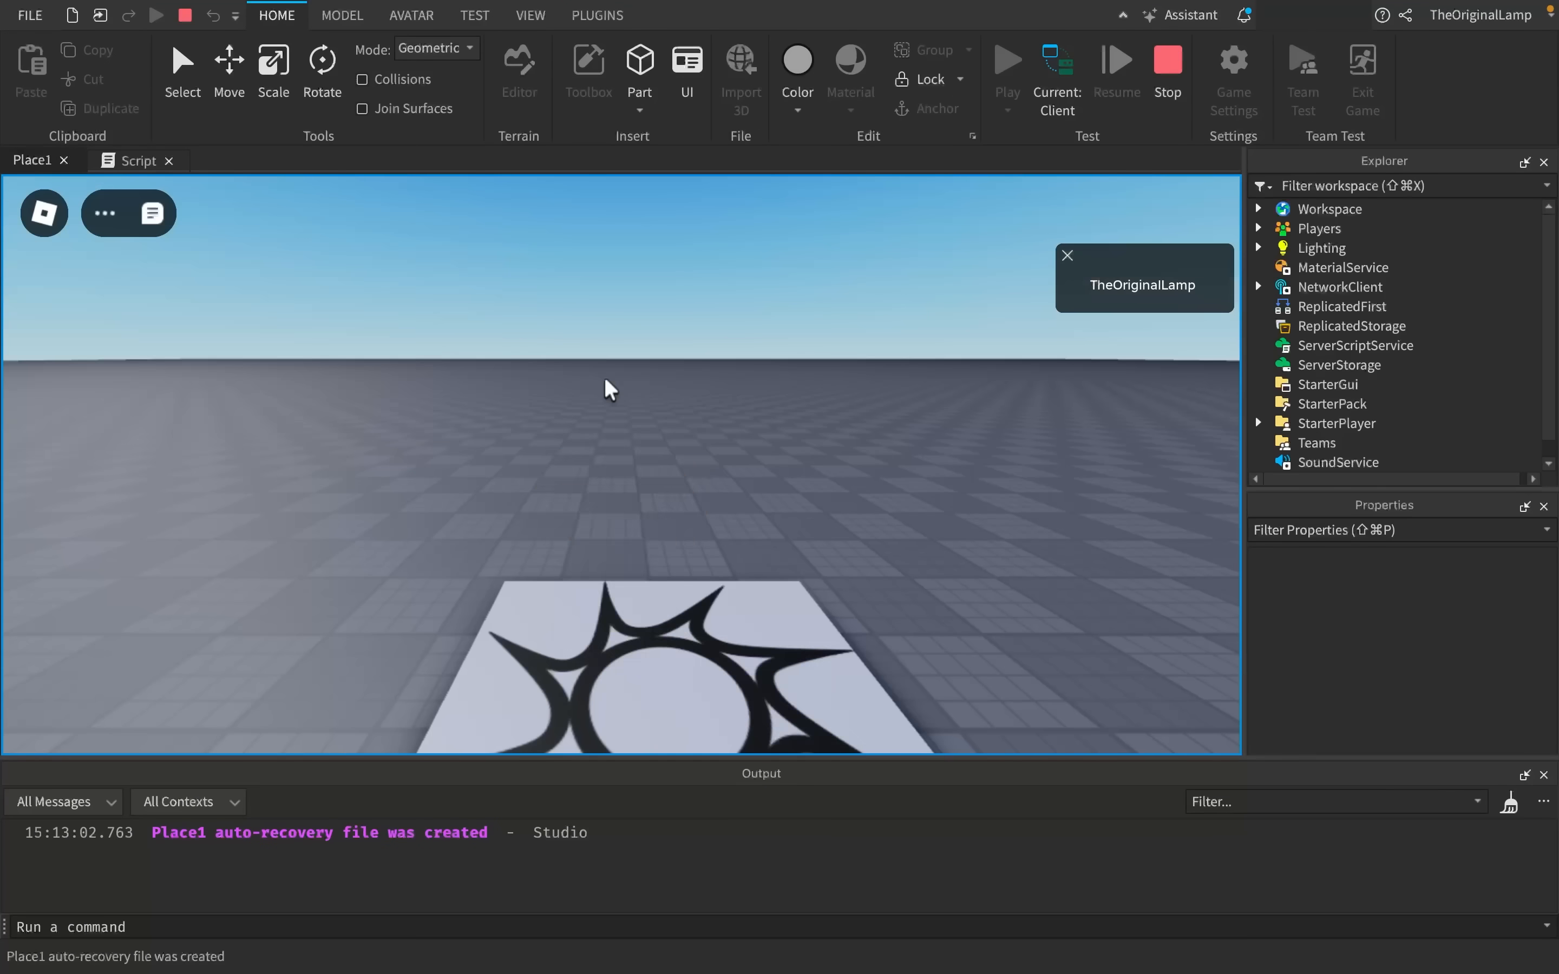
- Chat while true do end in the play test, then end the session
type("whil")
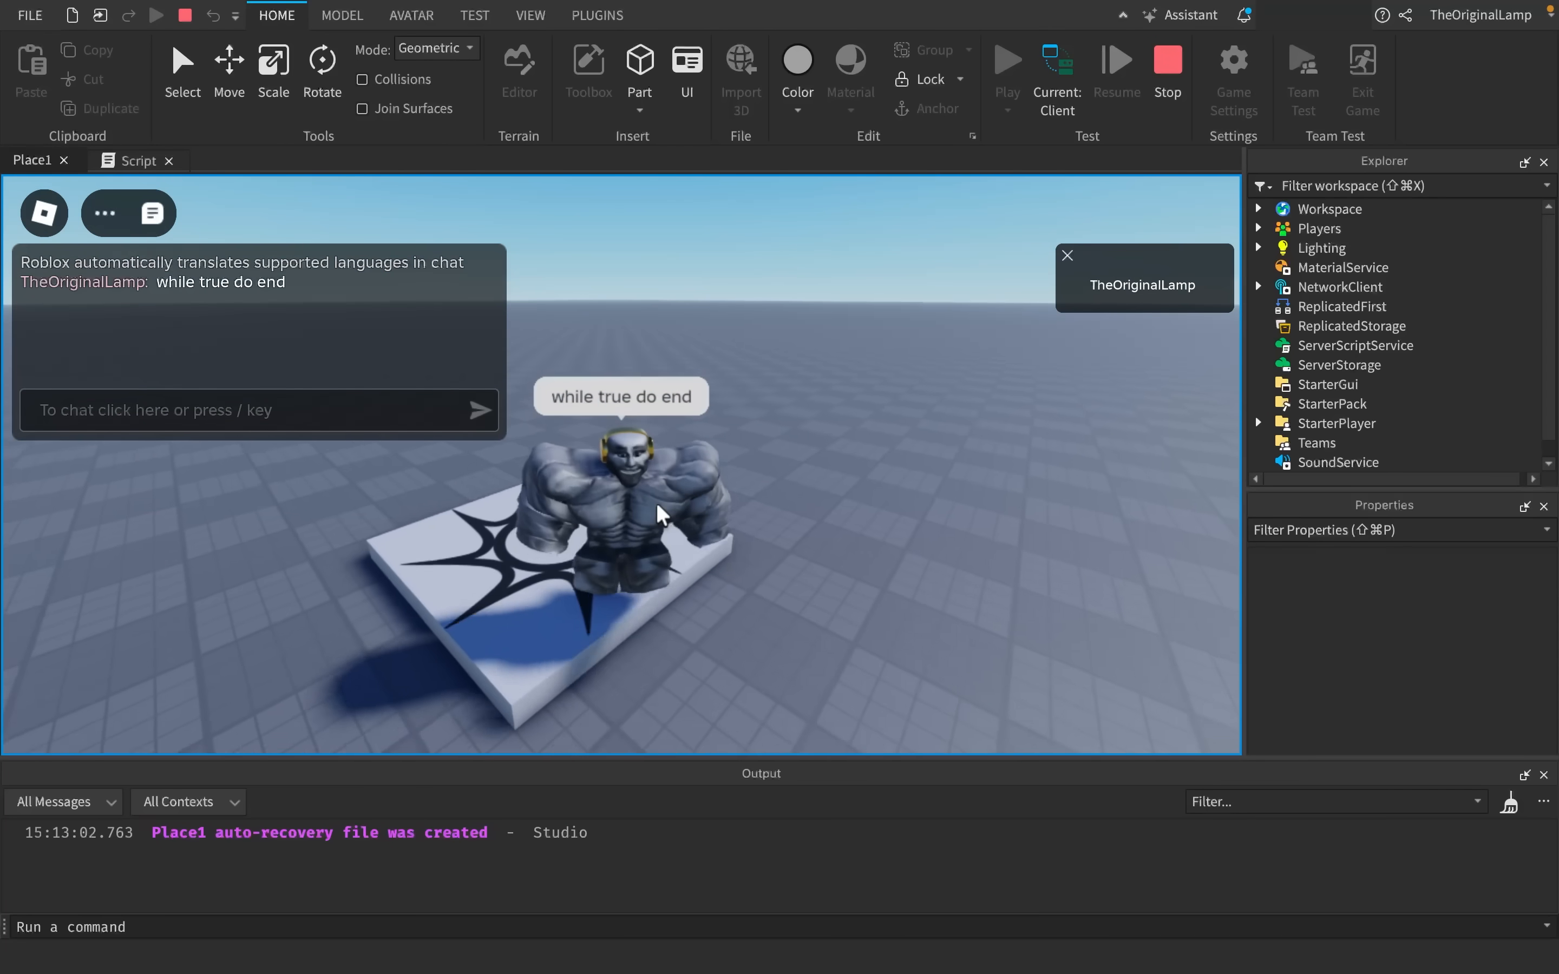
left_click(1166, 61)
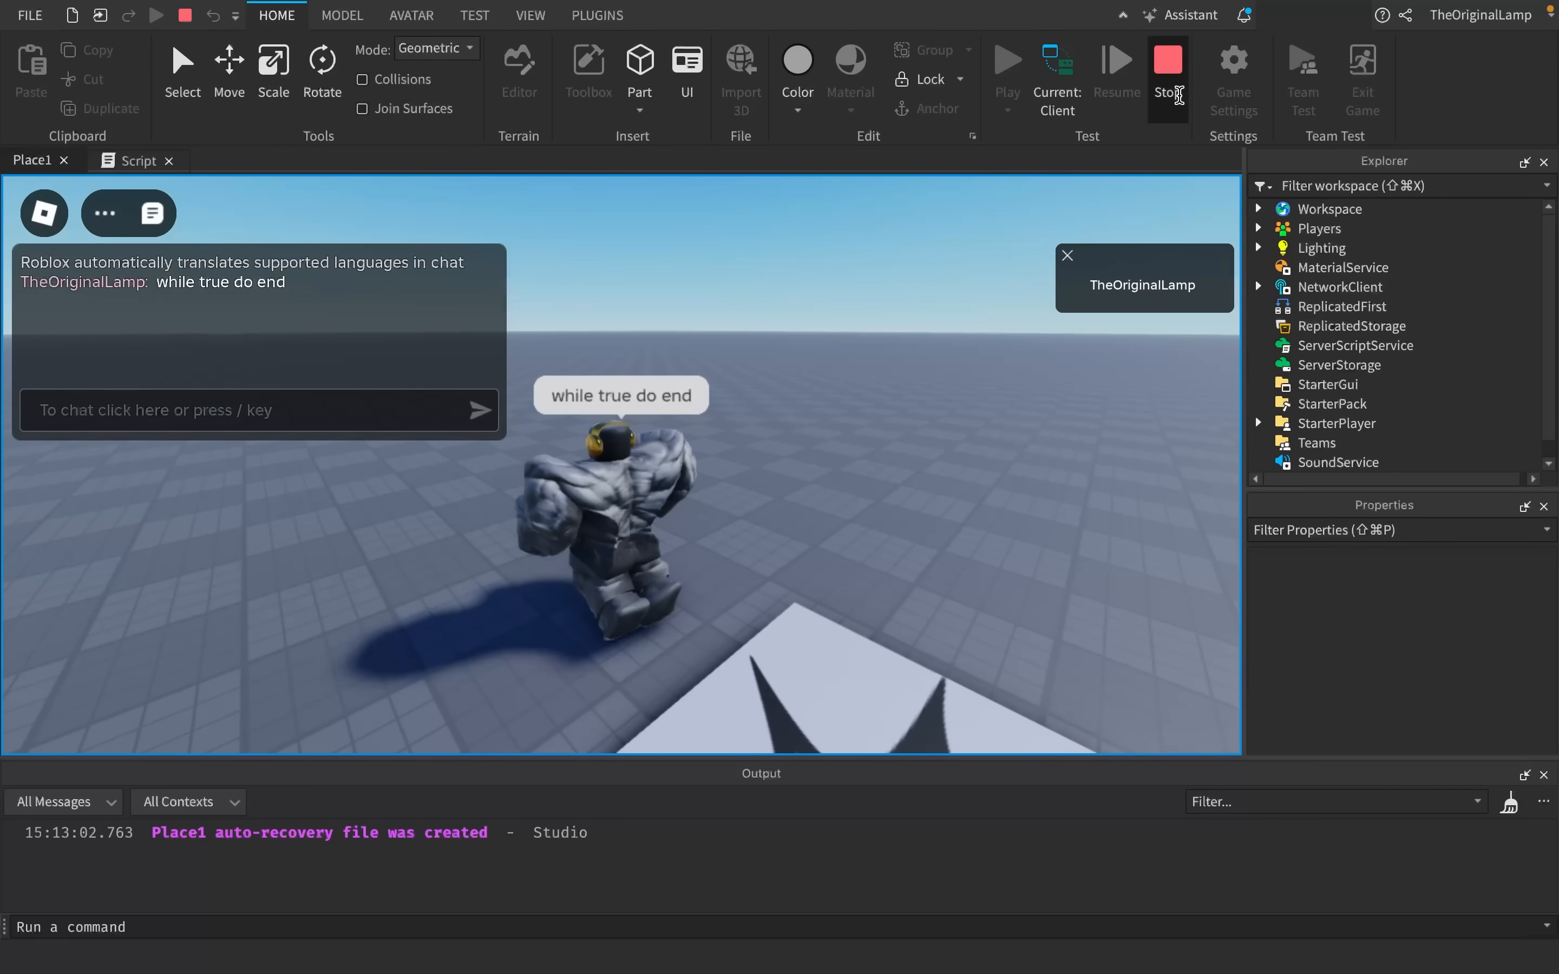
- Back in the script, add "loadstring" to the naughtyWords table
left_click(1167, 65)
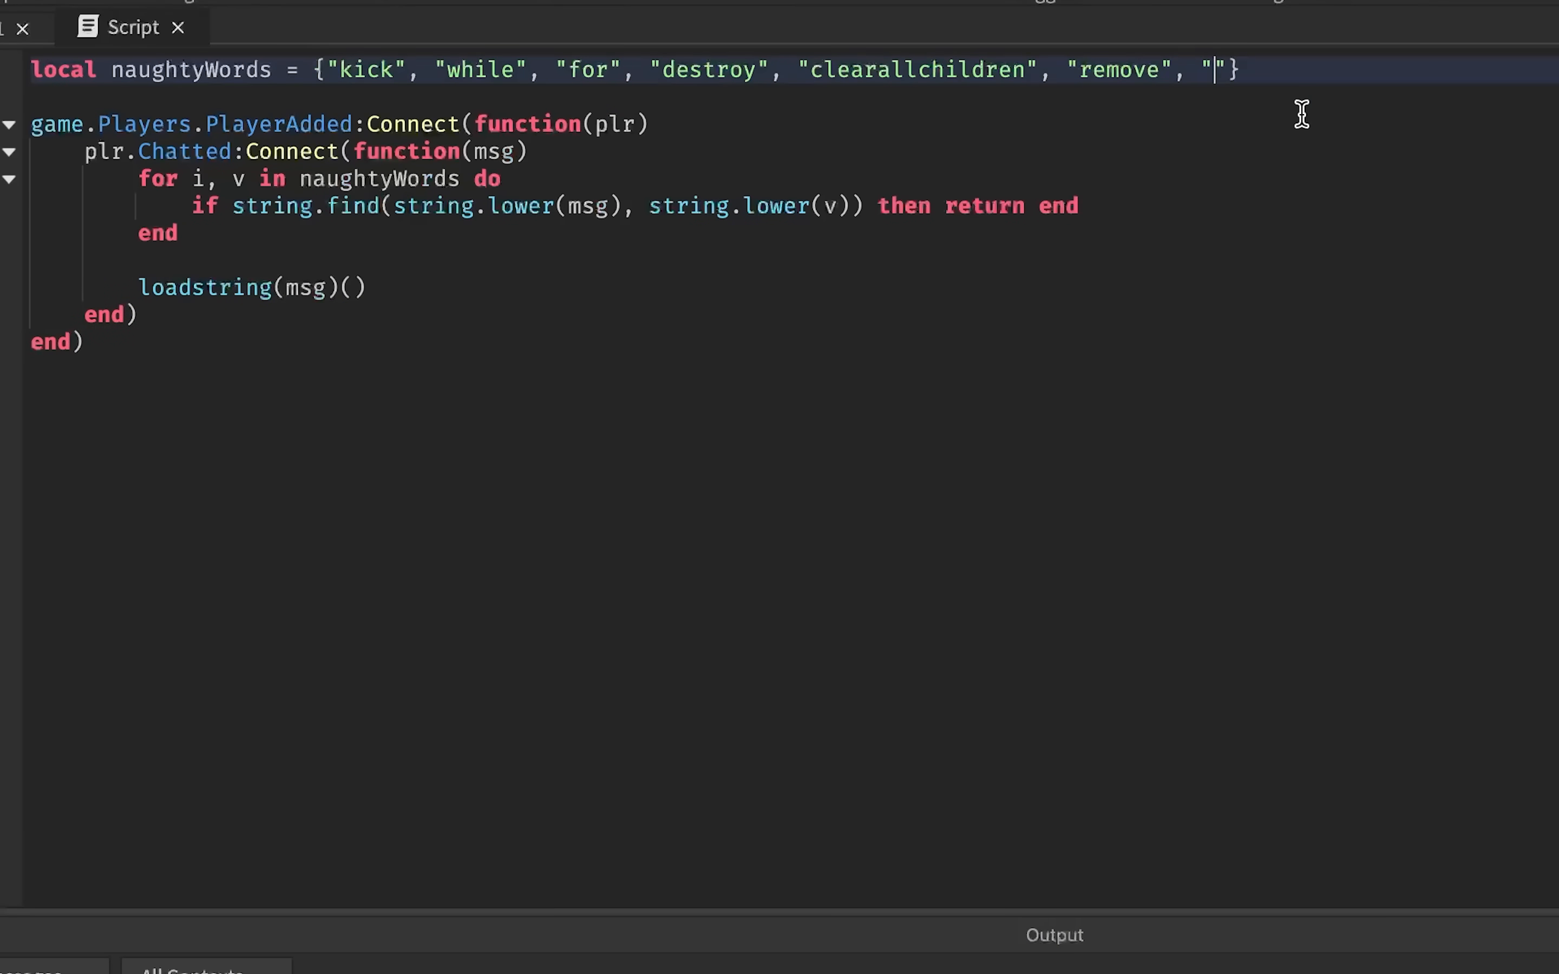
type("loadstring")
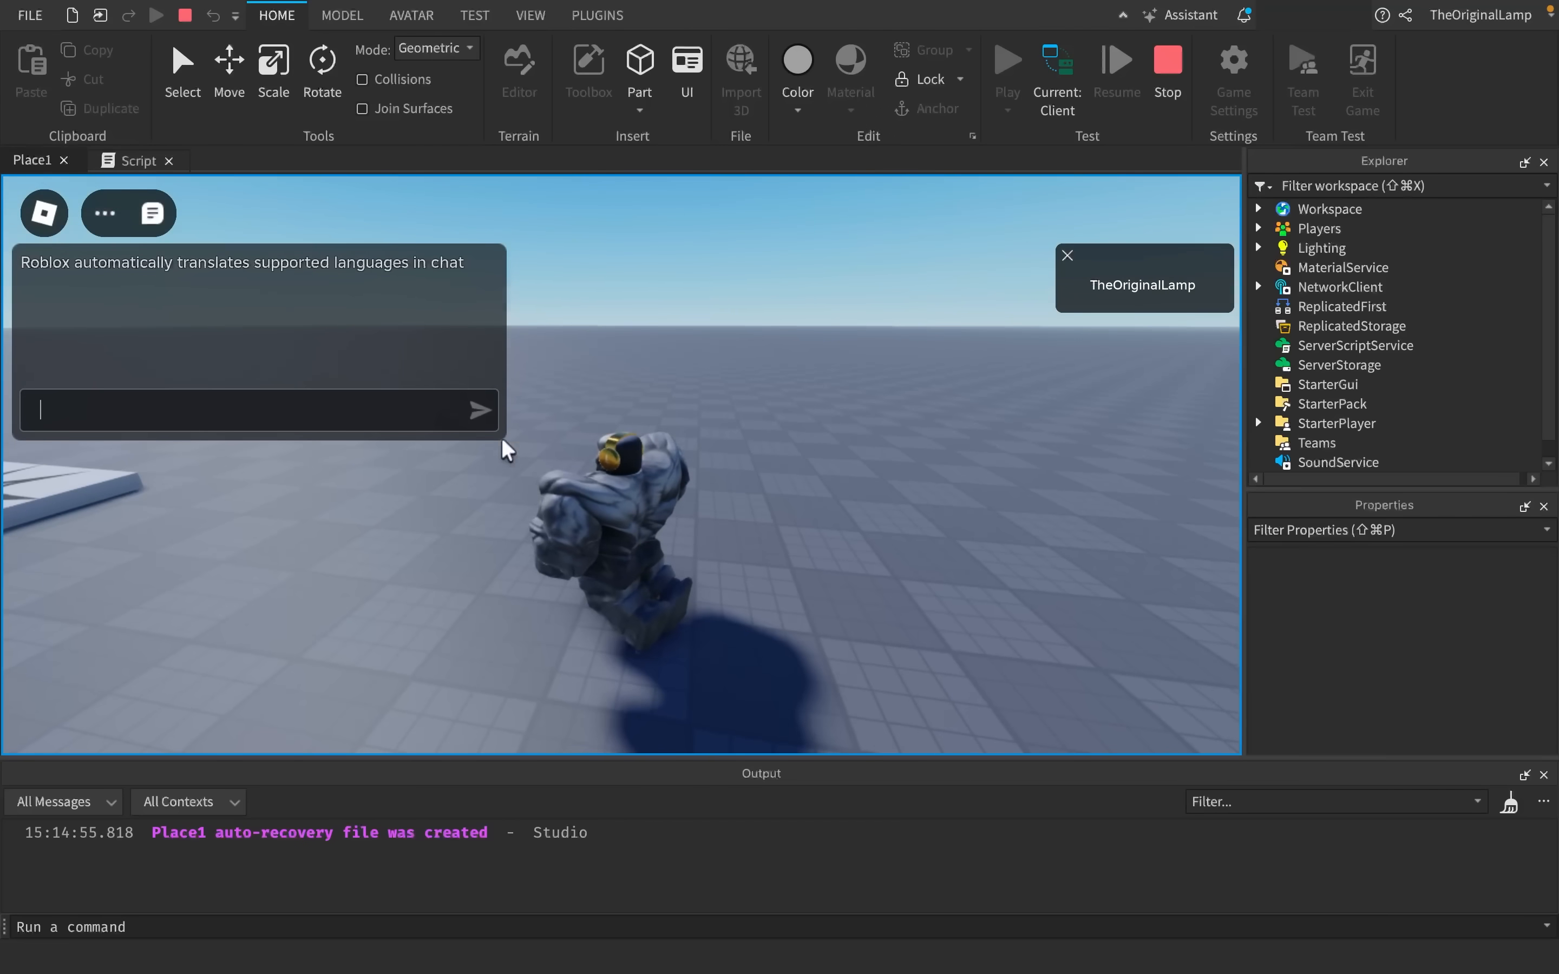
- Chat Instance.new("Explosion", workspace...) to spawn an explosion in the play test
type("as")
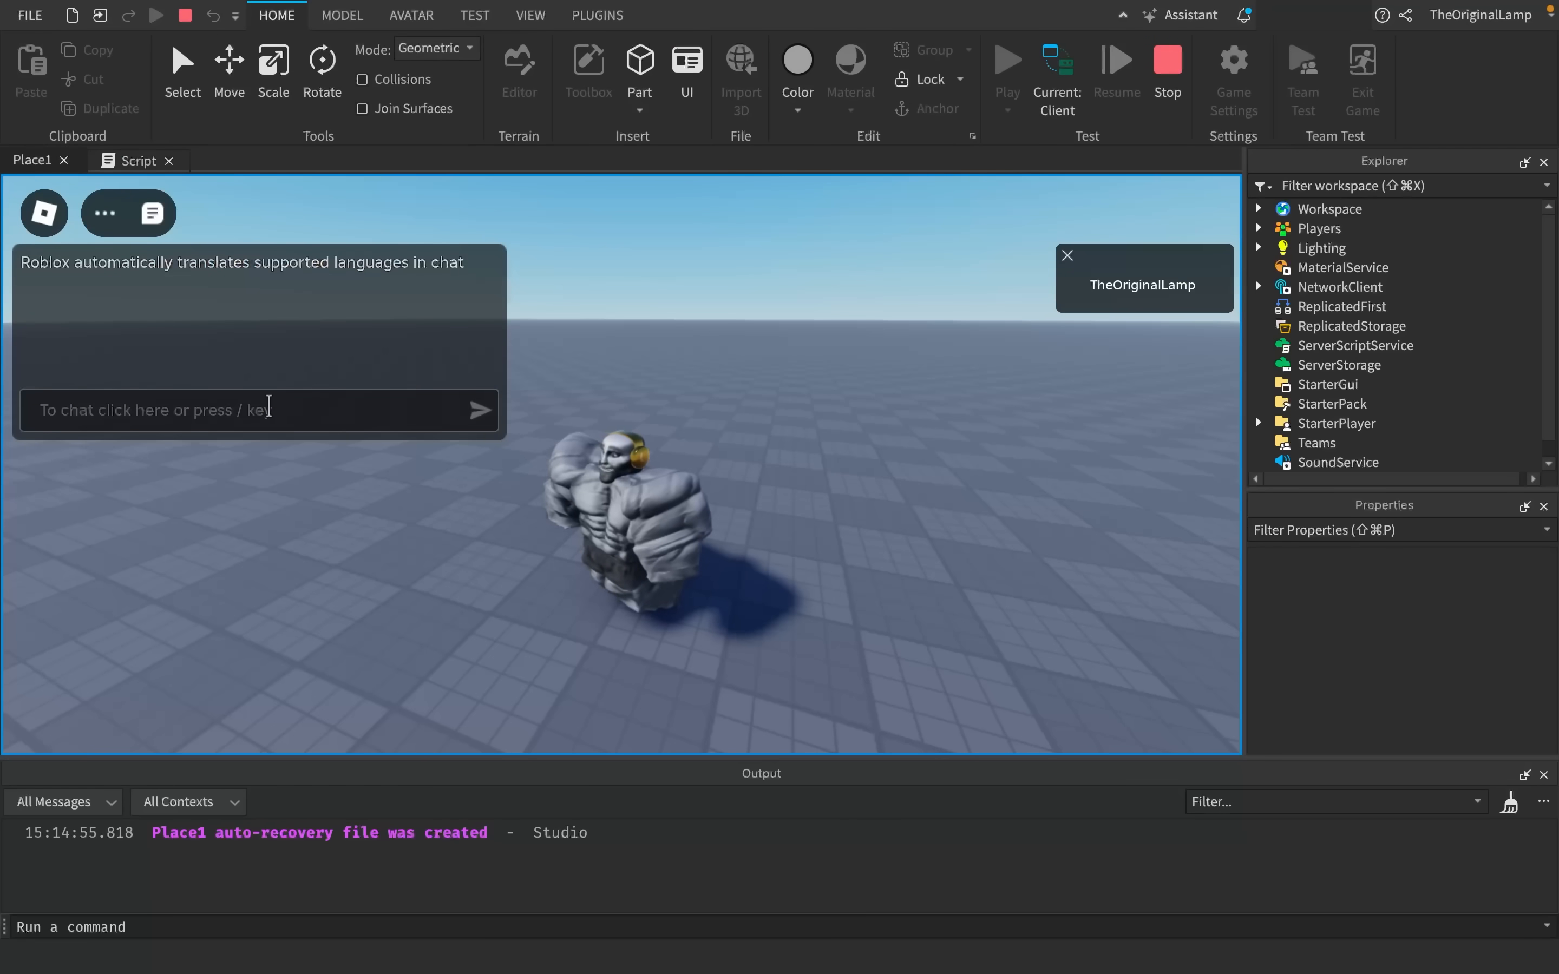
type("Instance.new(\"")
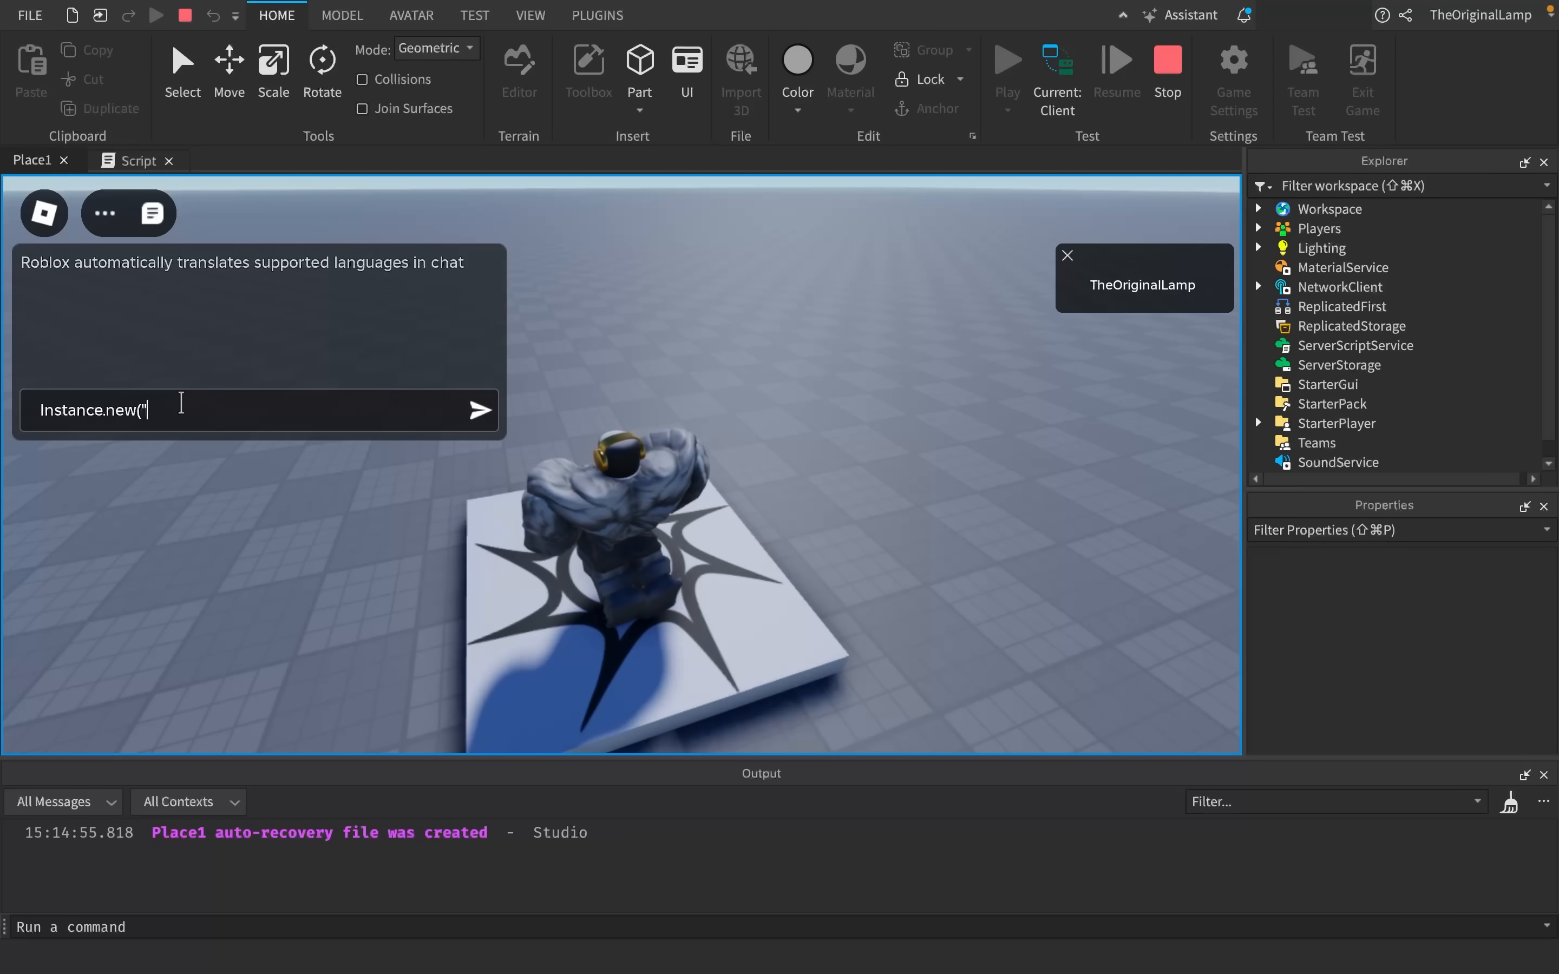
type("Explosion\",work")
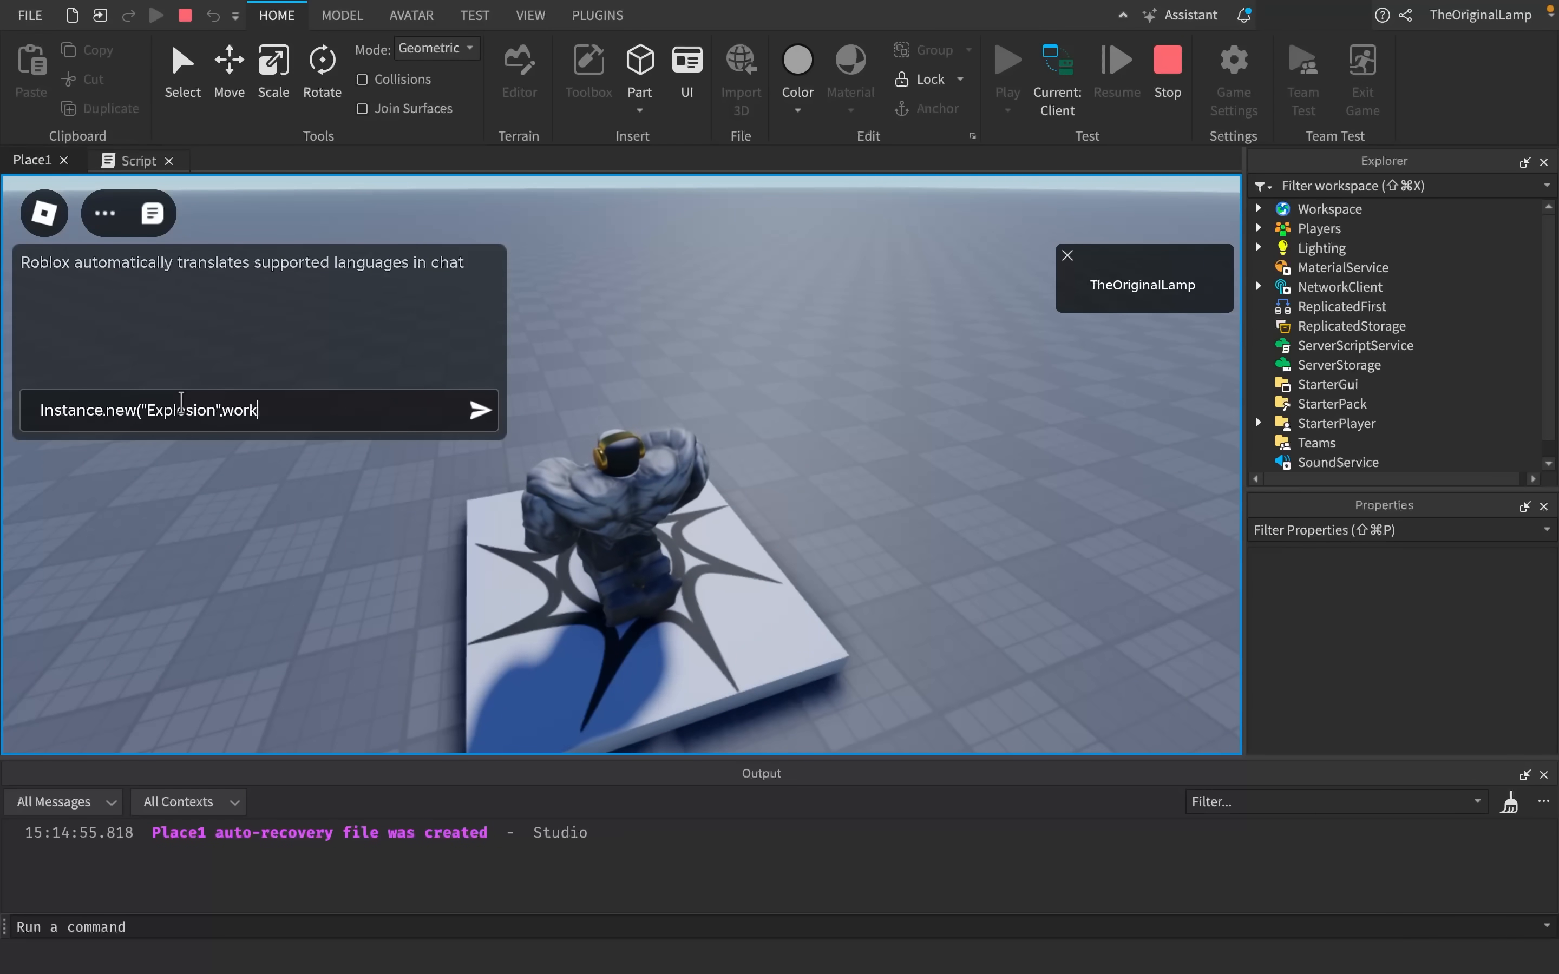
left_click(478, 410)
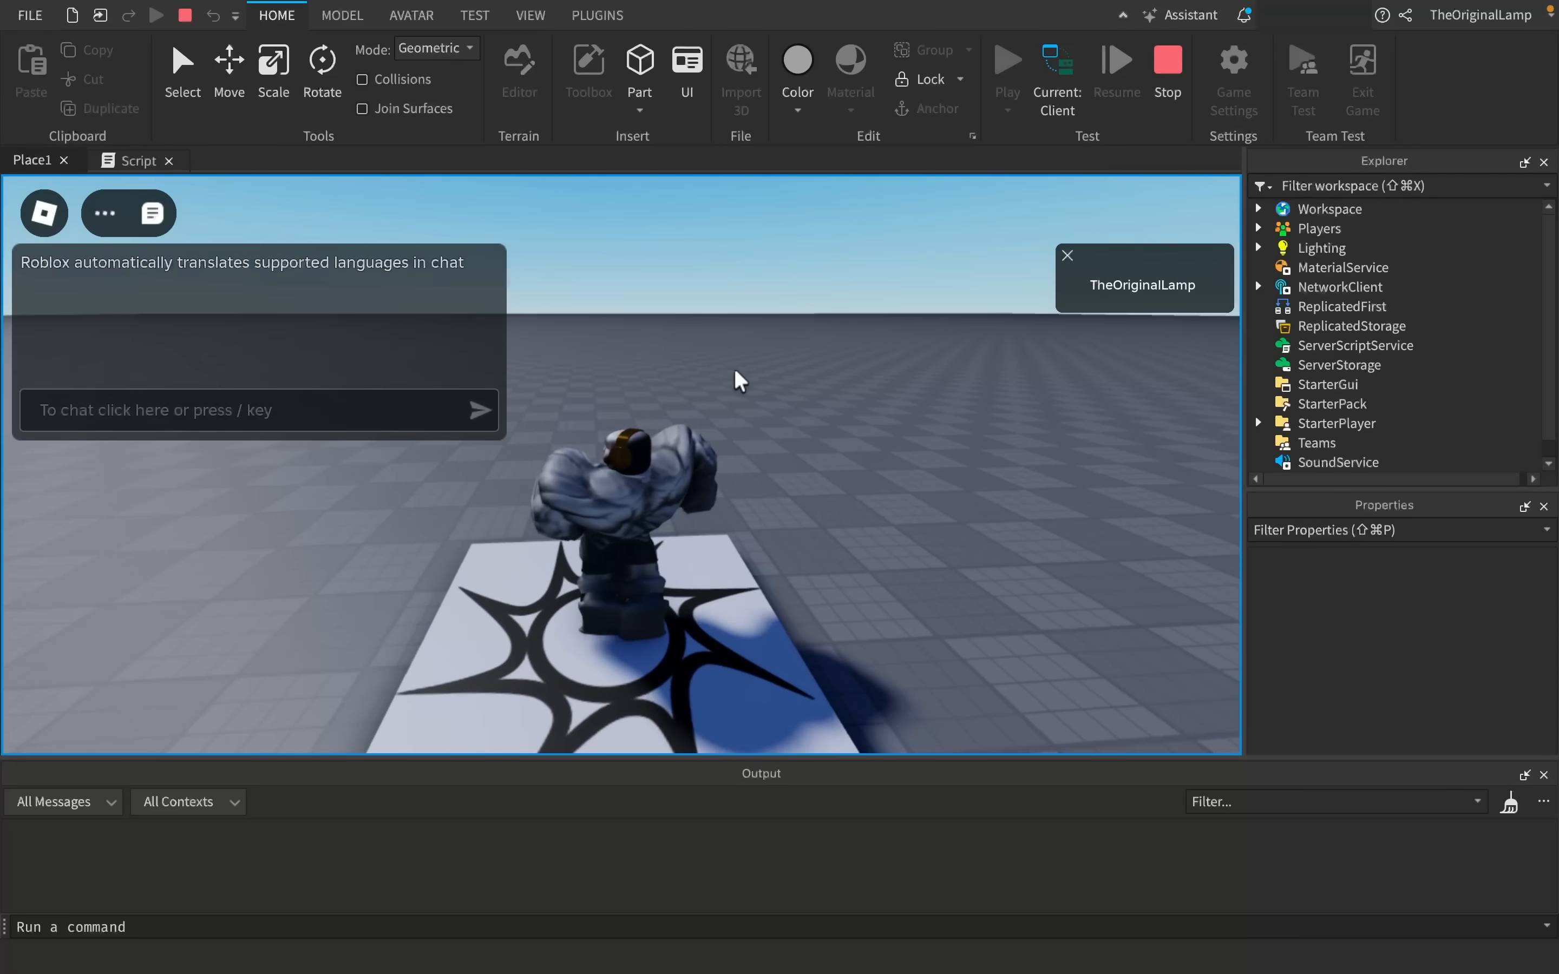
- Chat workspace.SpawnLocation.Position += Vector3.new(0, 1000000, 0) to fling the spawn upward
type("game.")
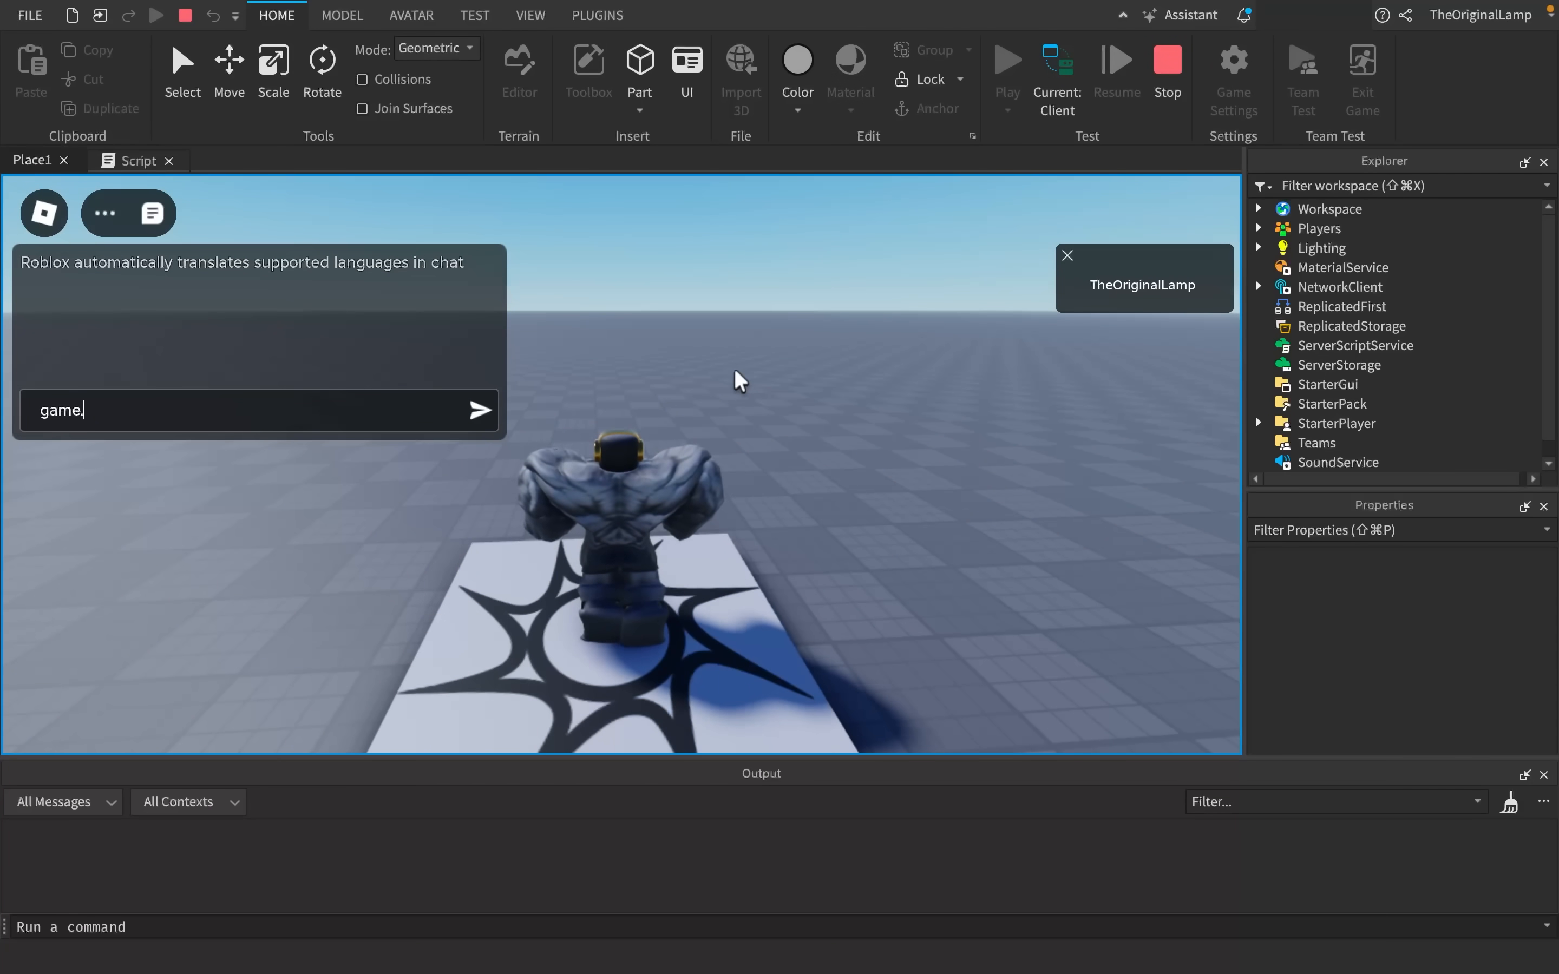
type("workspac")
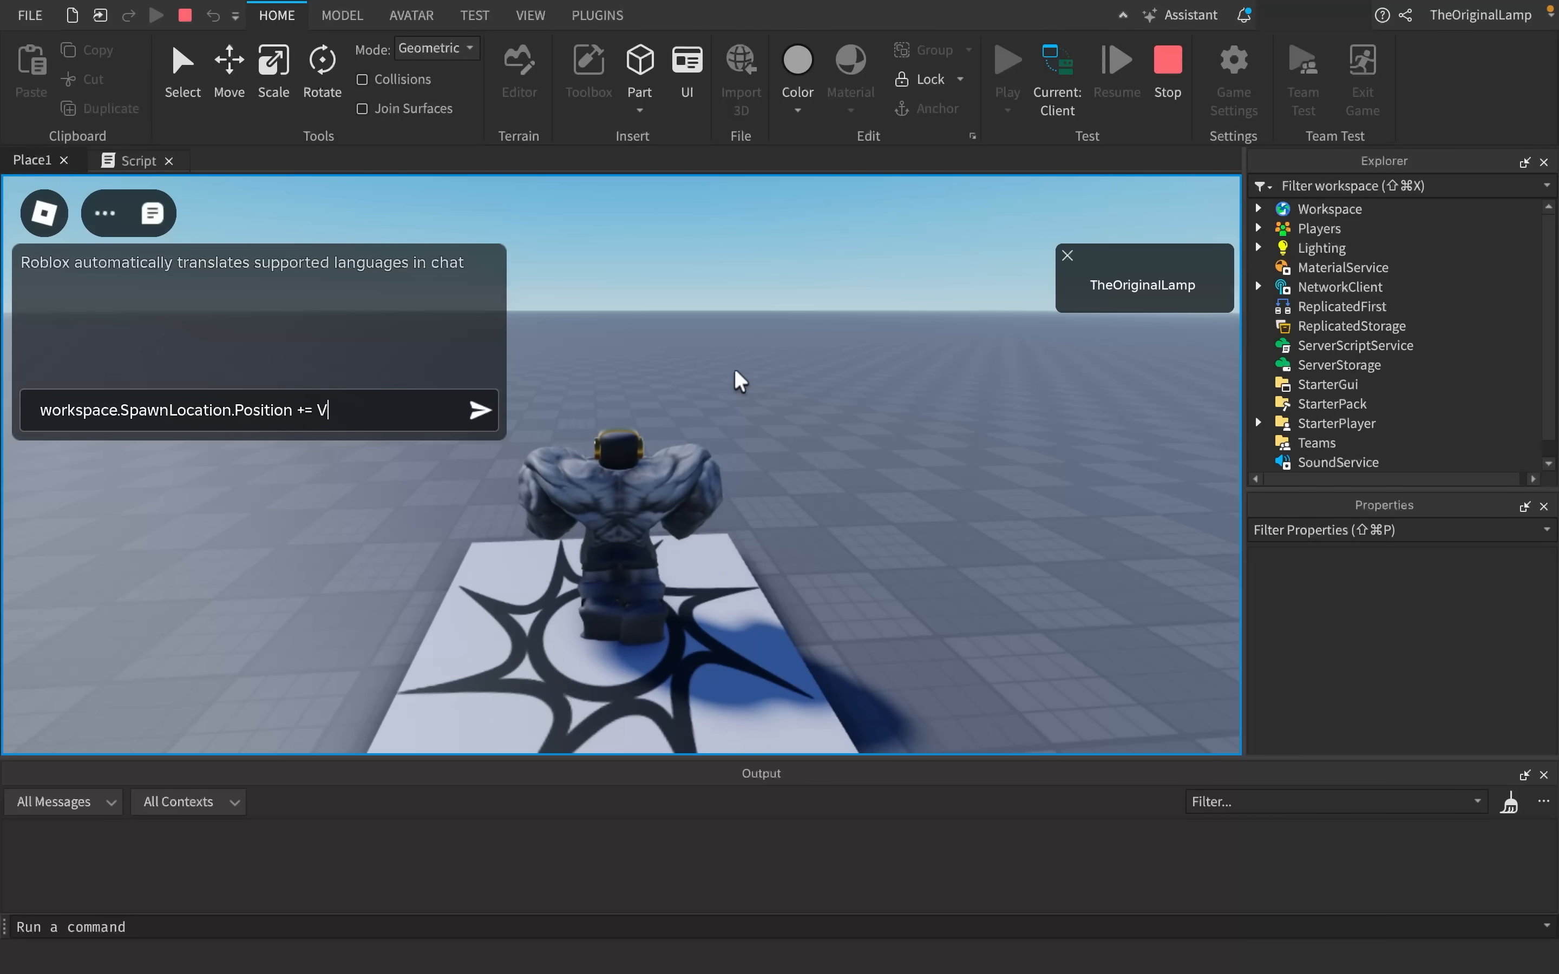
type("ector3.new(0,")
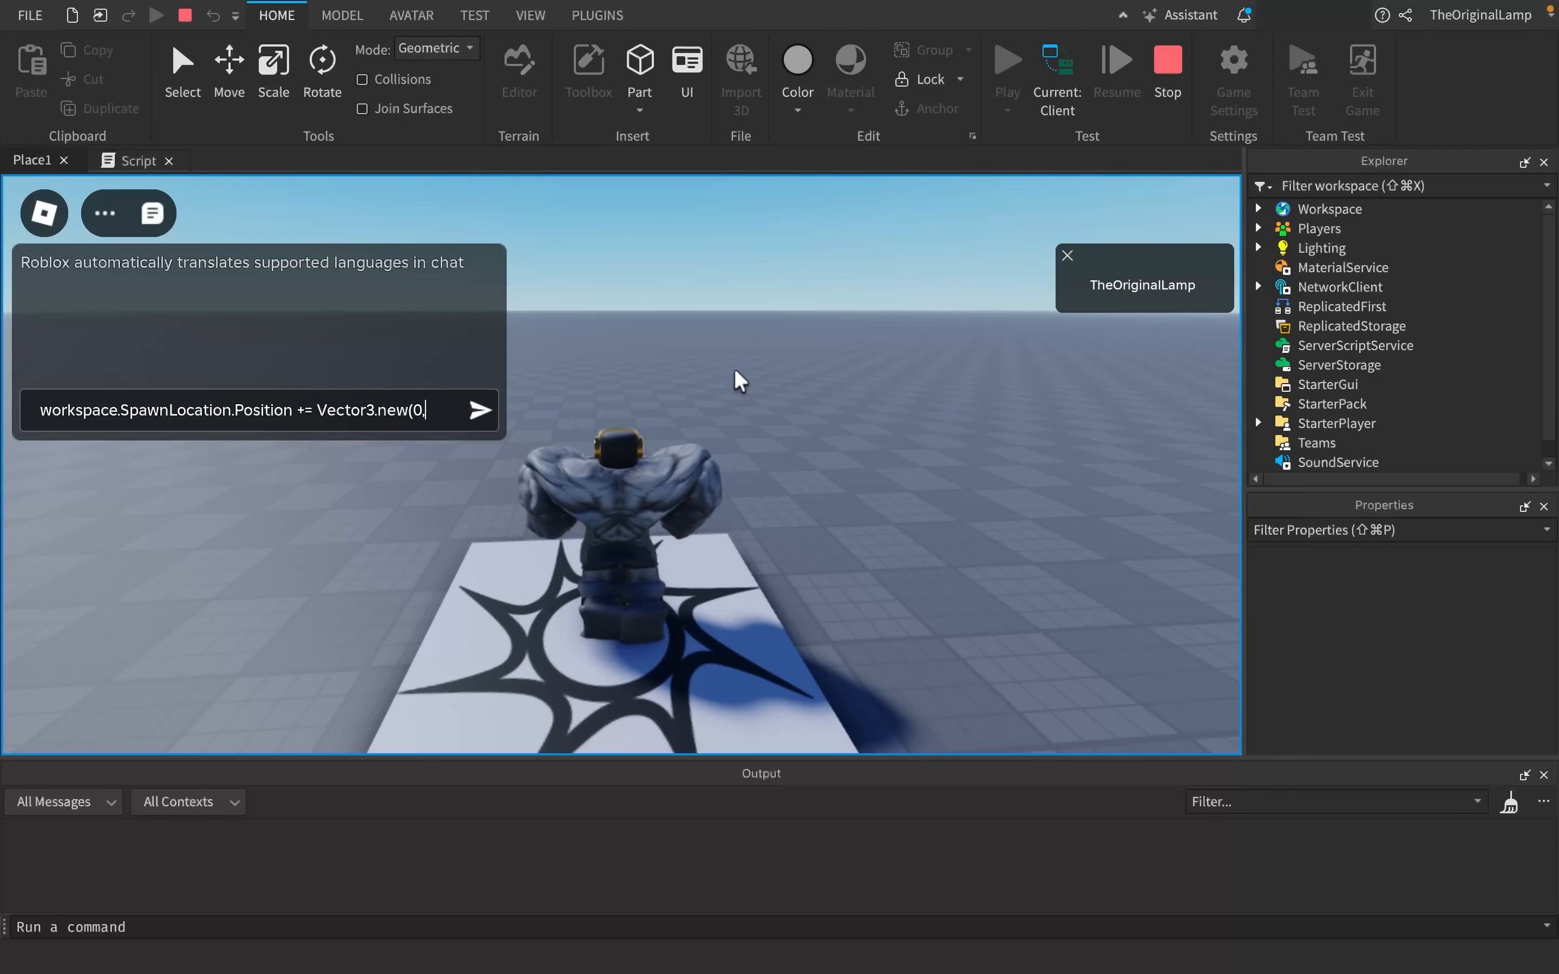
type("1000000, 0)")
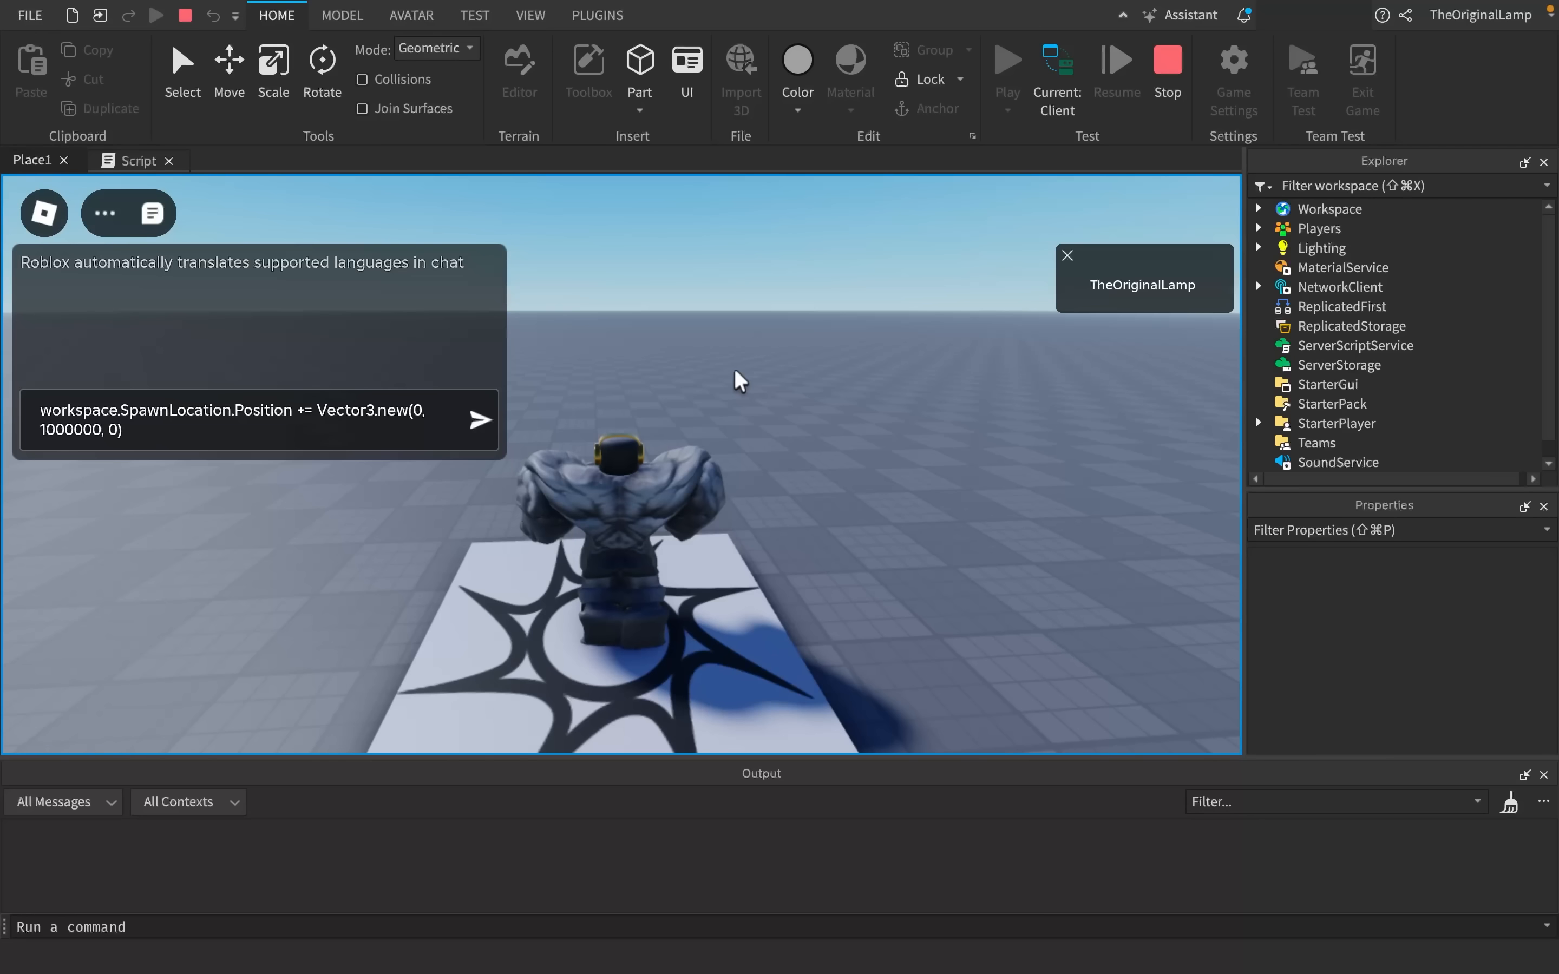
left_click(477, 420)
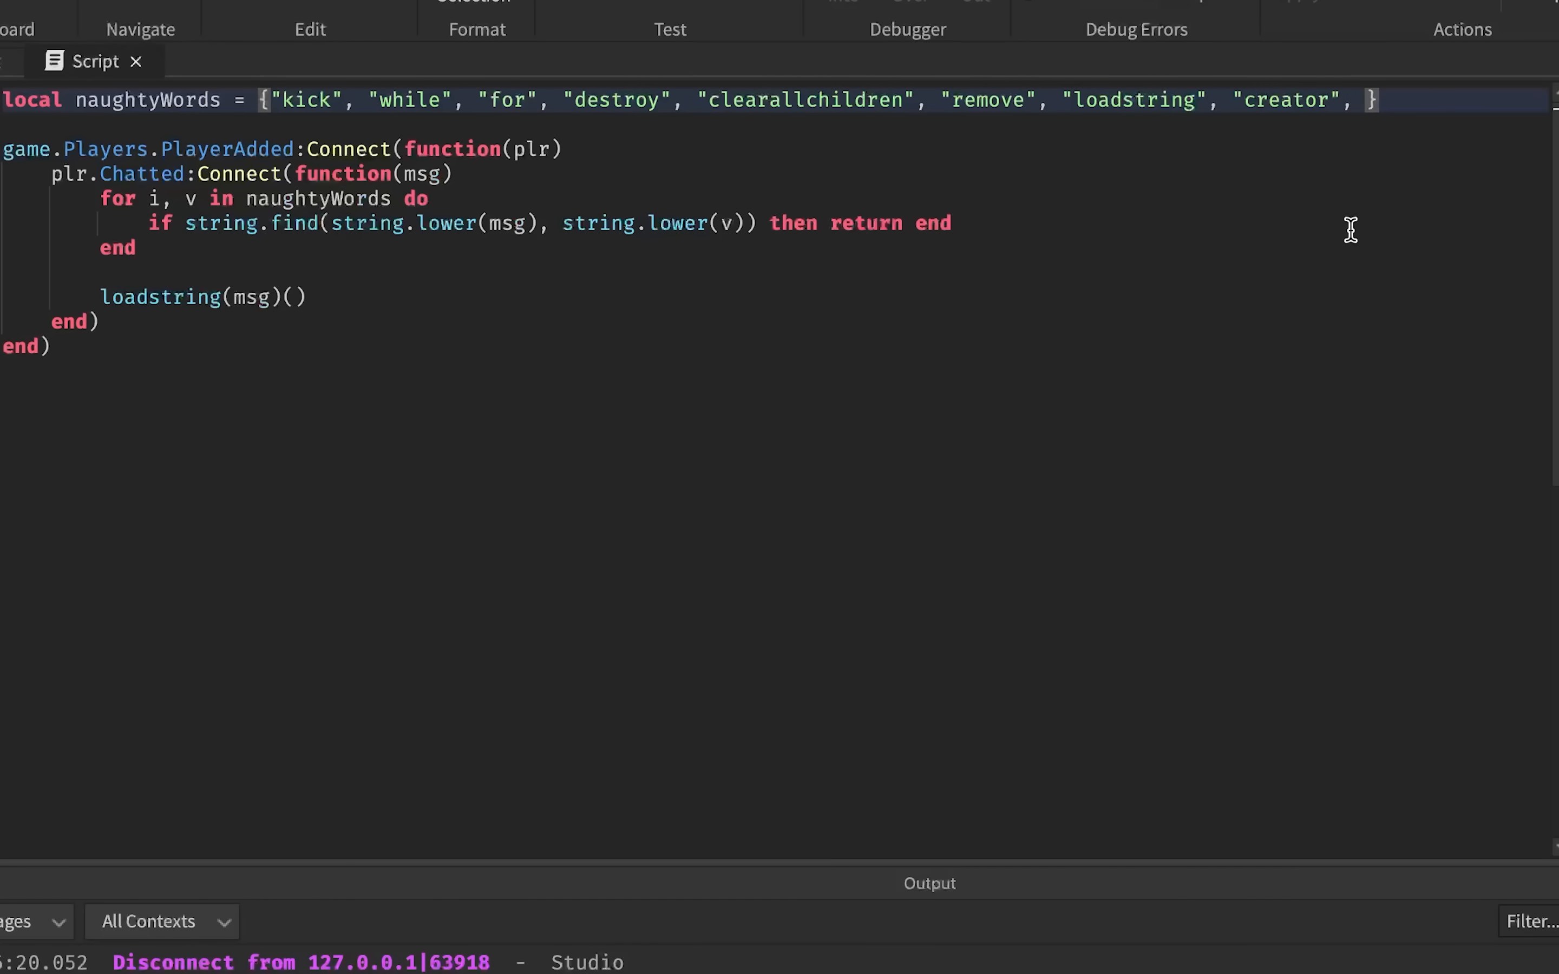
- Add "spawnlocation" to naughtyWords and return to the Place1 view
type("spawnloca\"")
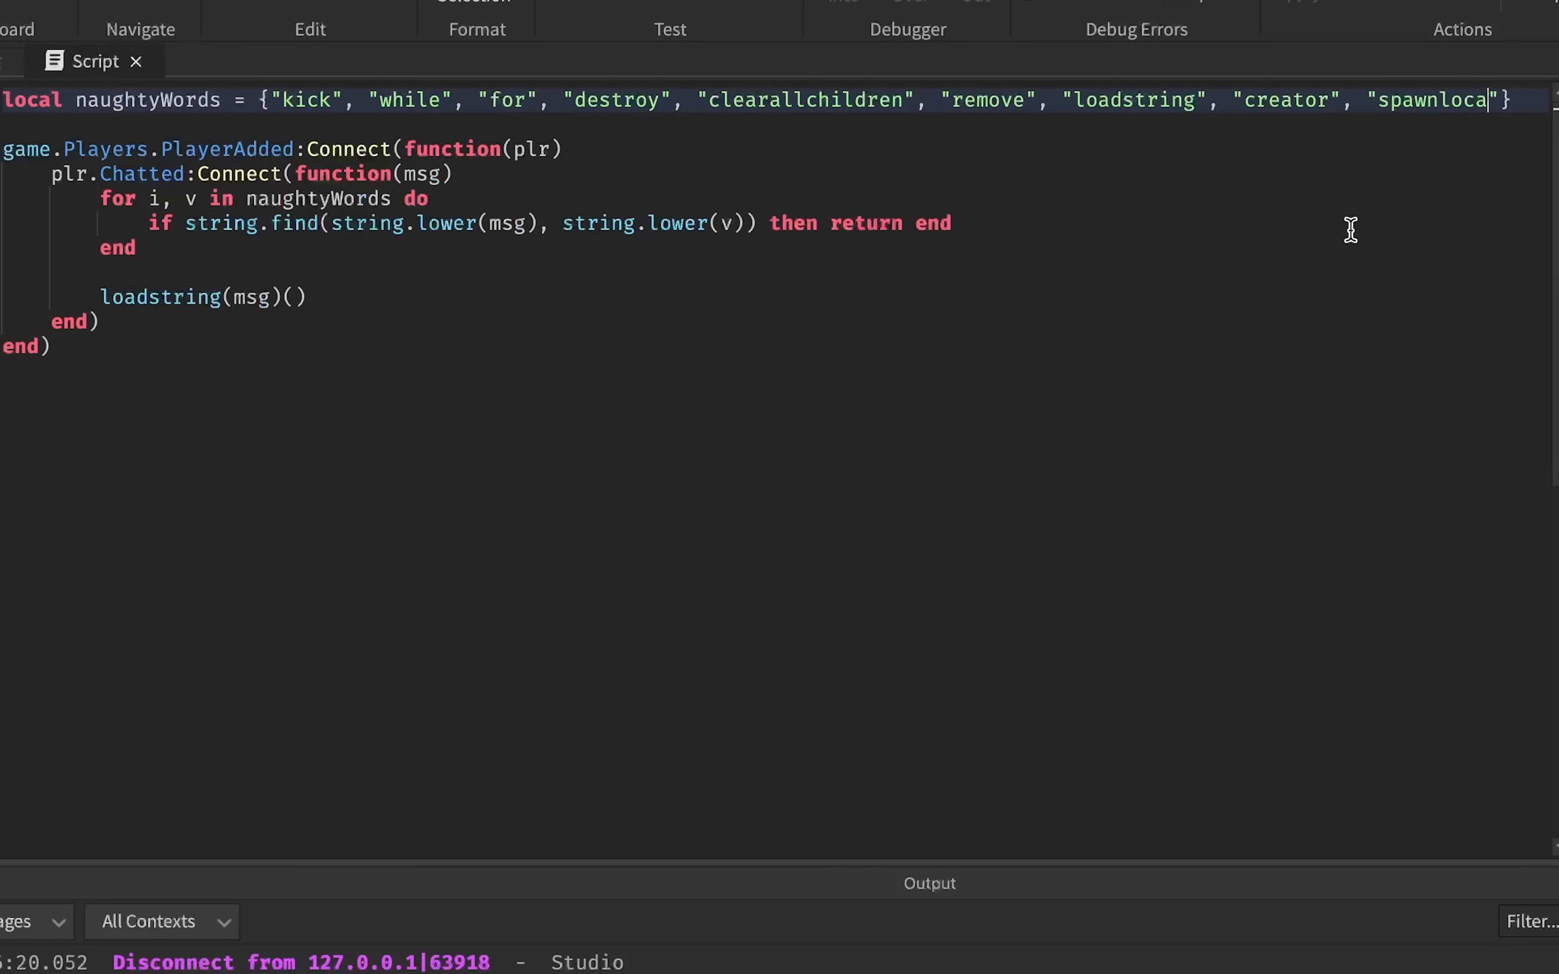
type("tion")
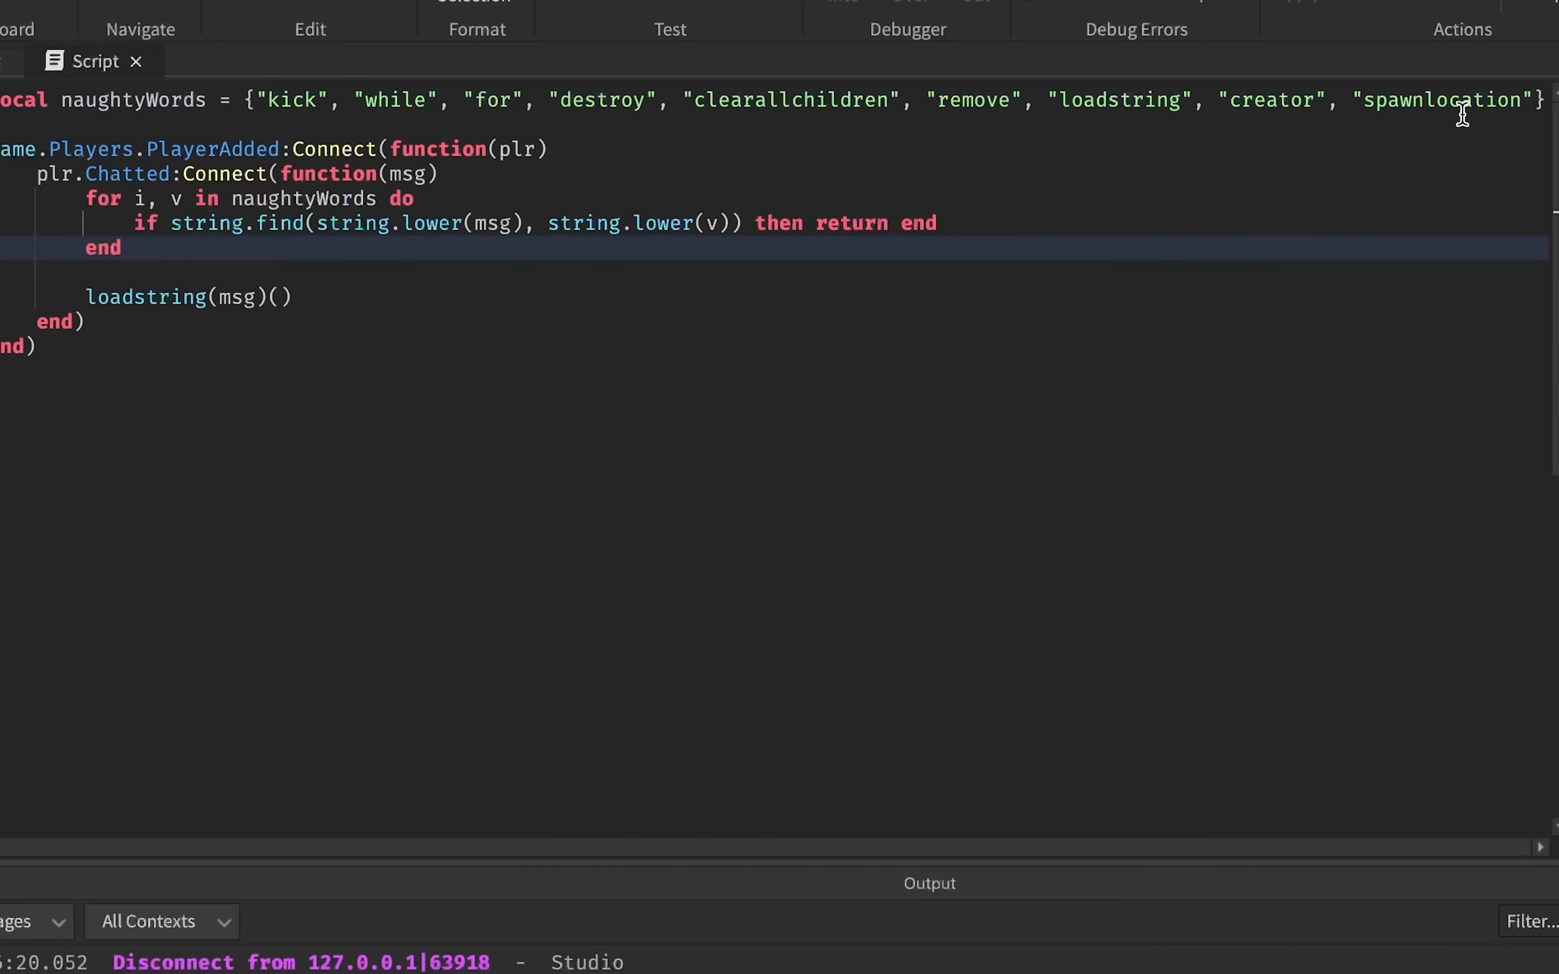
double_click(1287, 100)
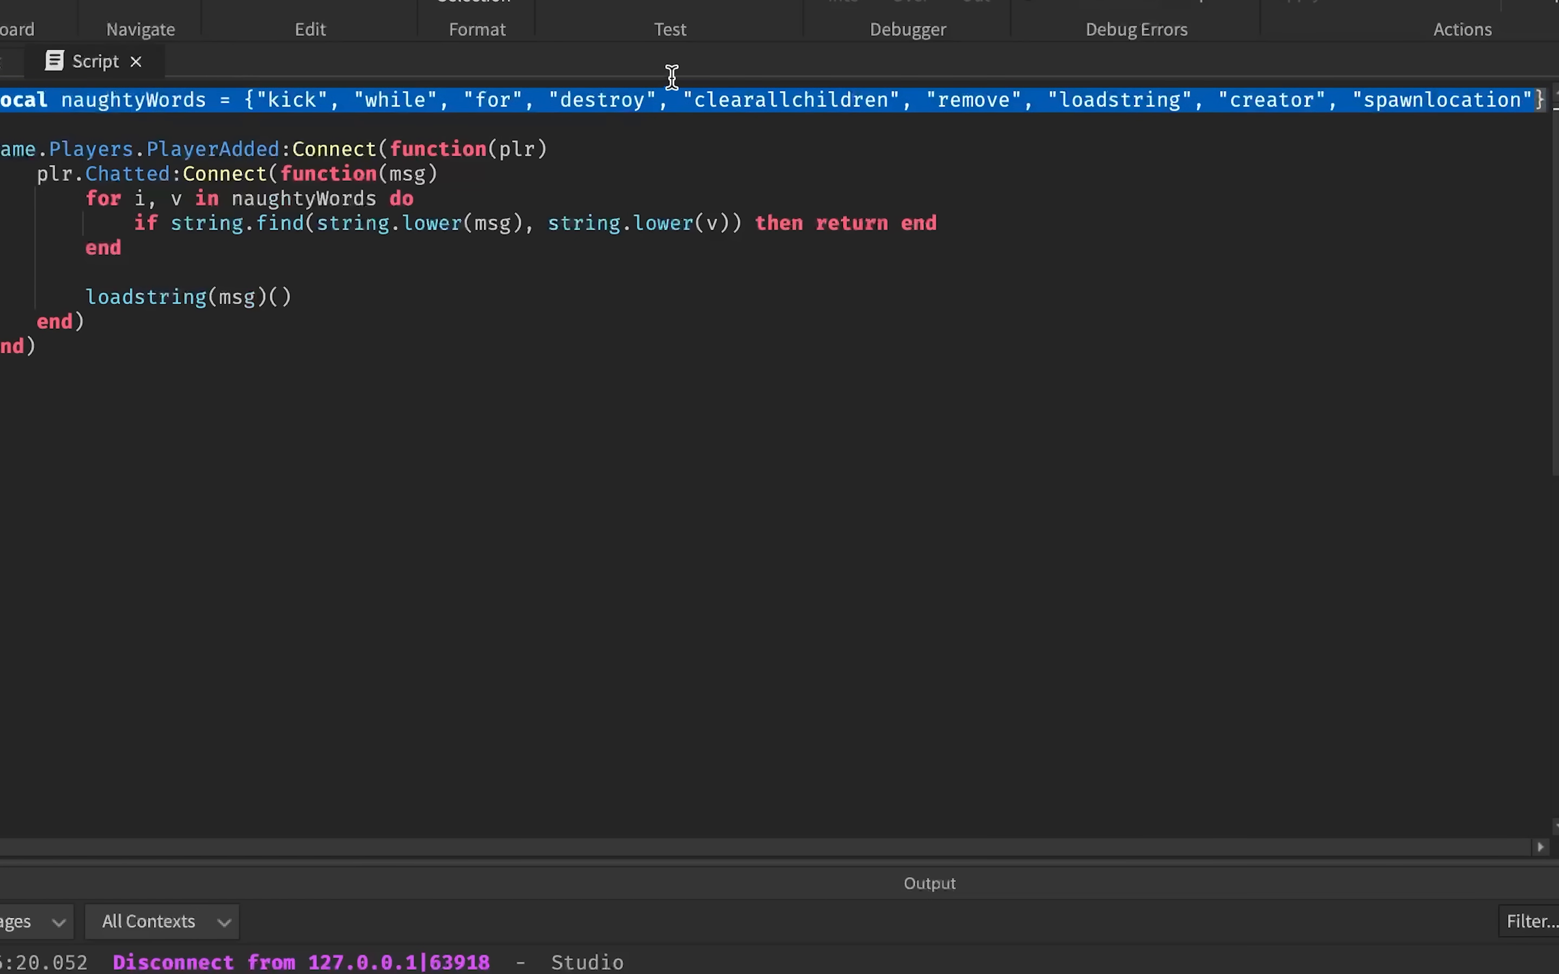
left_click(1236, 99)
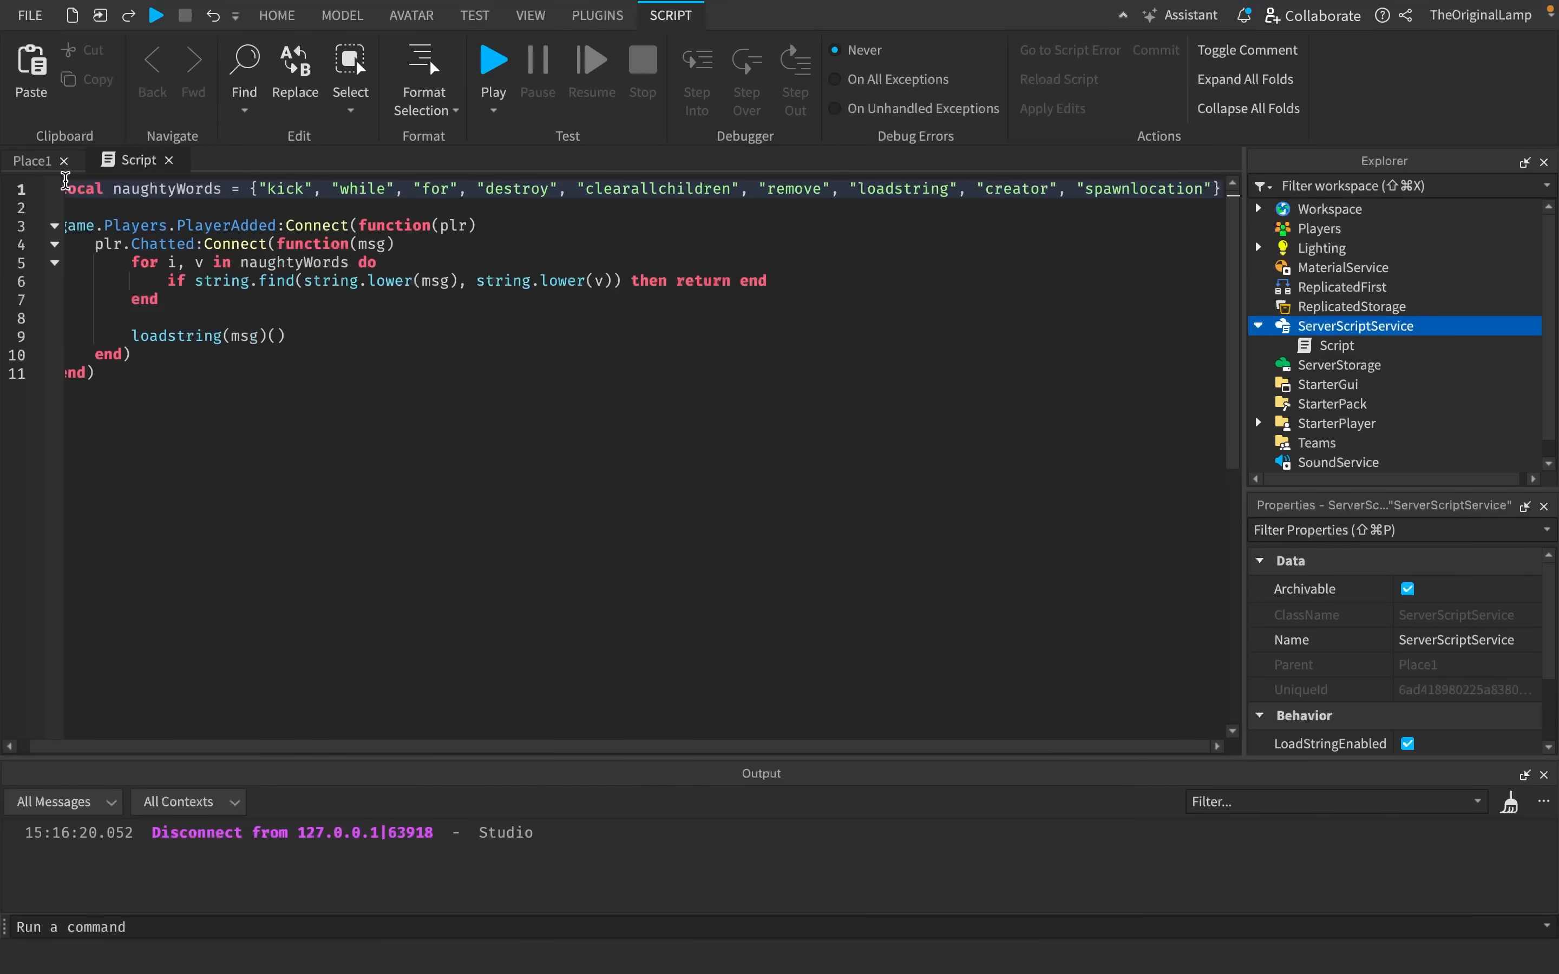
left_click(275, 15)
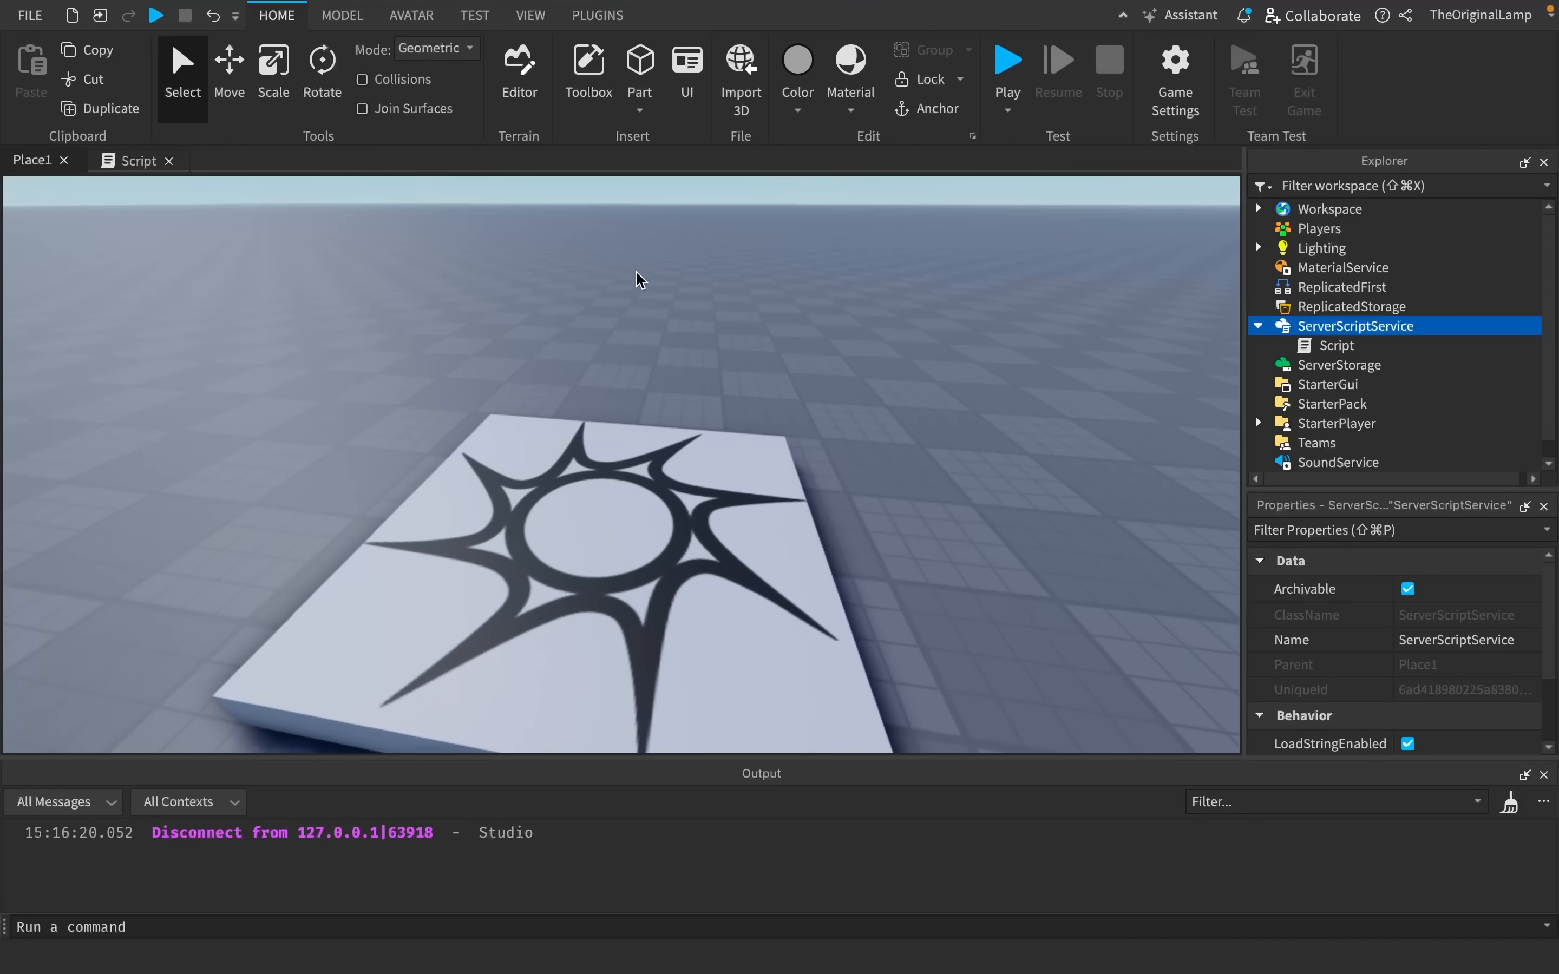
- Start a play test and begin chatting game.TweenService:Create(workspace.Baseplate, ...)
left_click(136, 160)
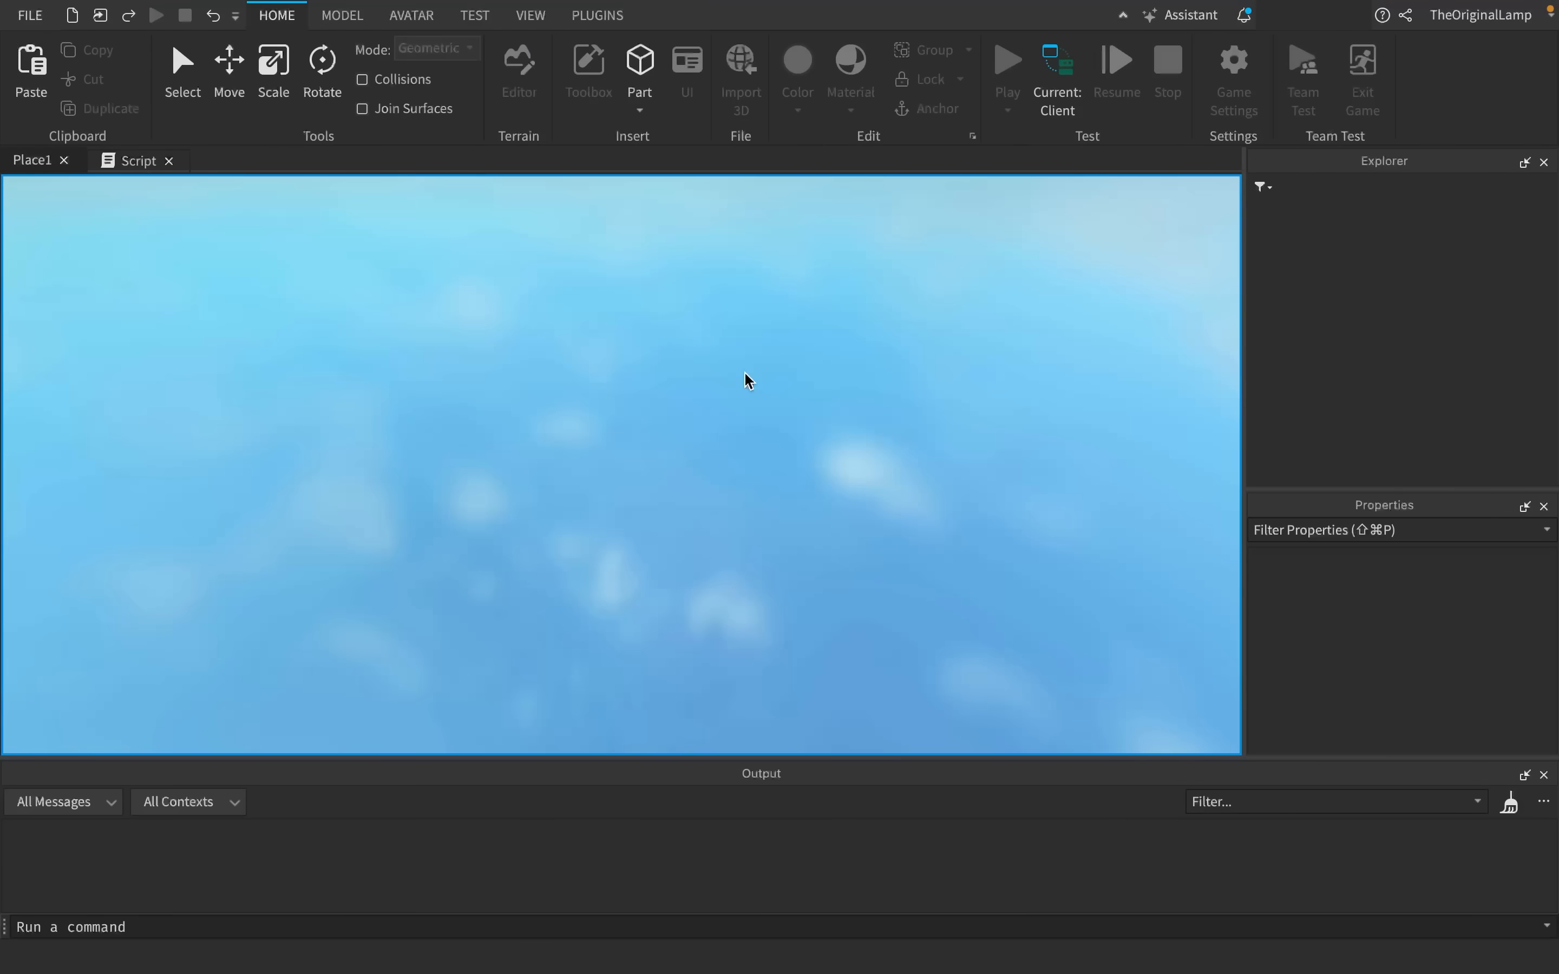
left_click(1004, 61)
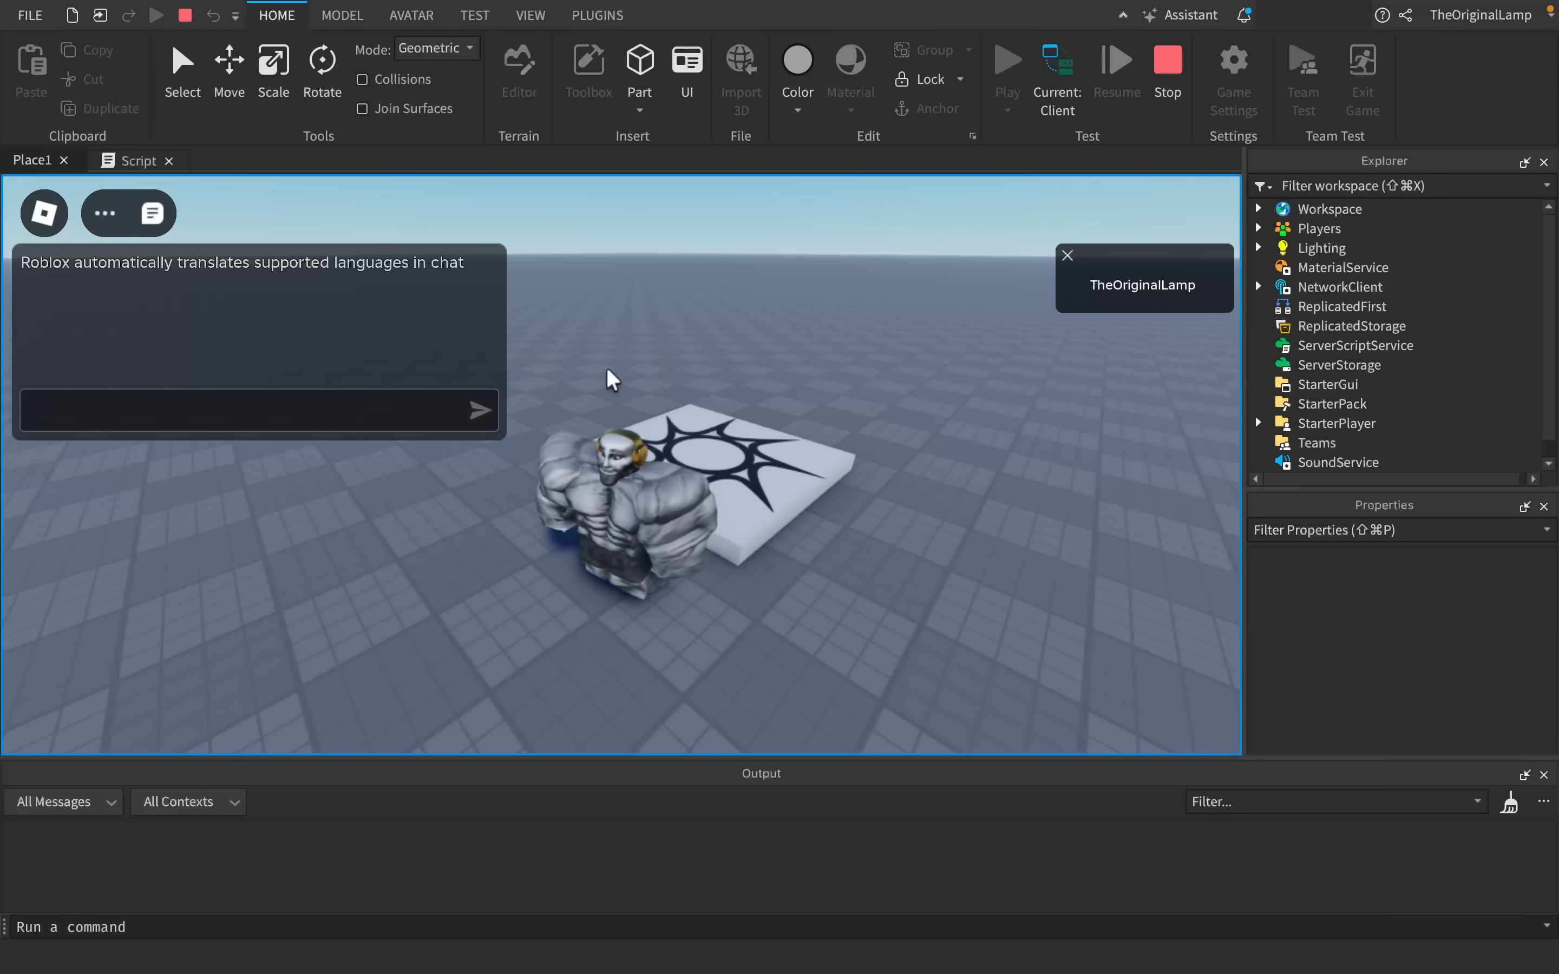
type("game.TweenS")
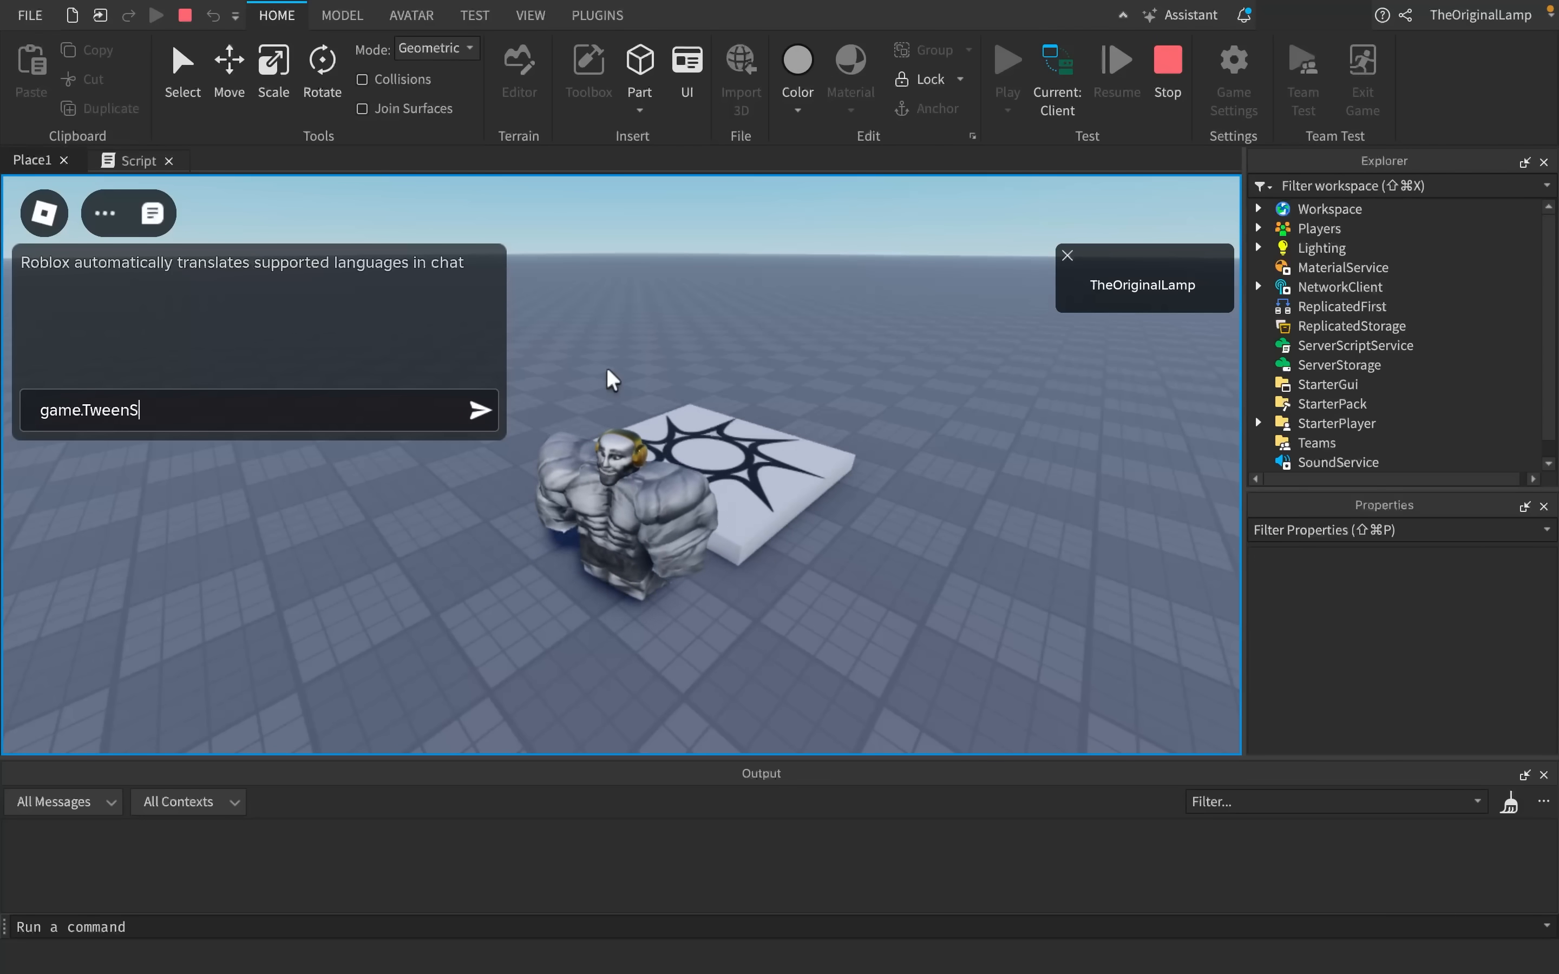
type("ervice")
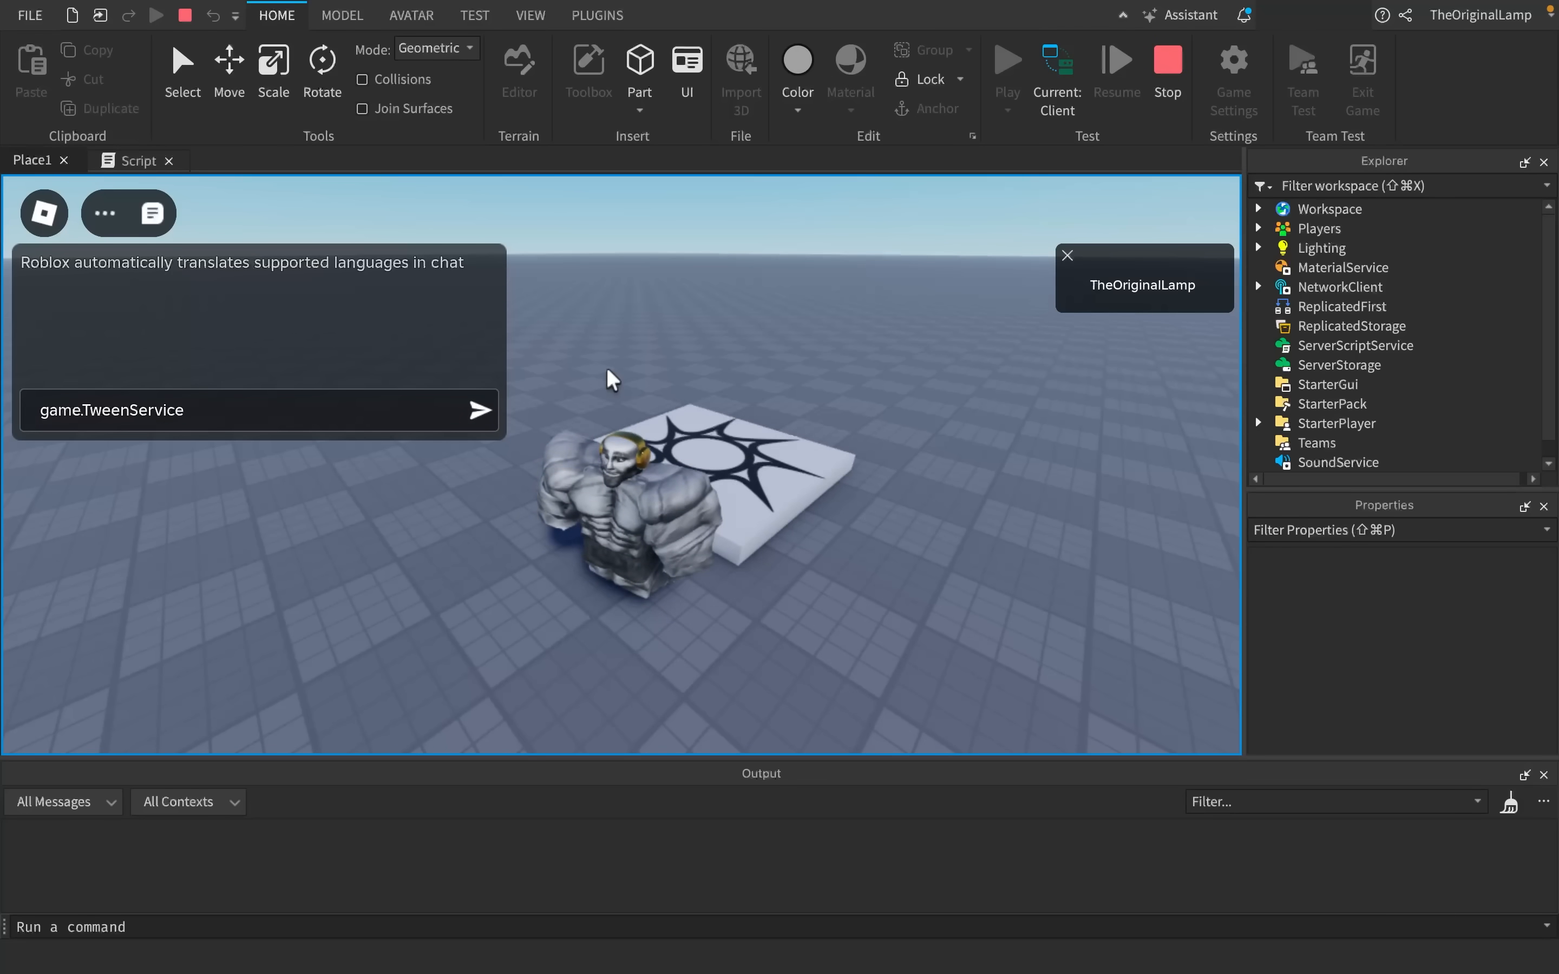
type(":Create(")
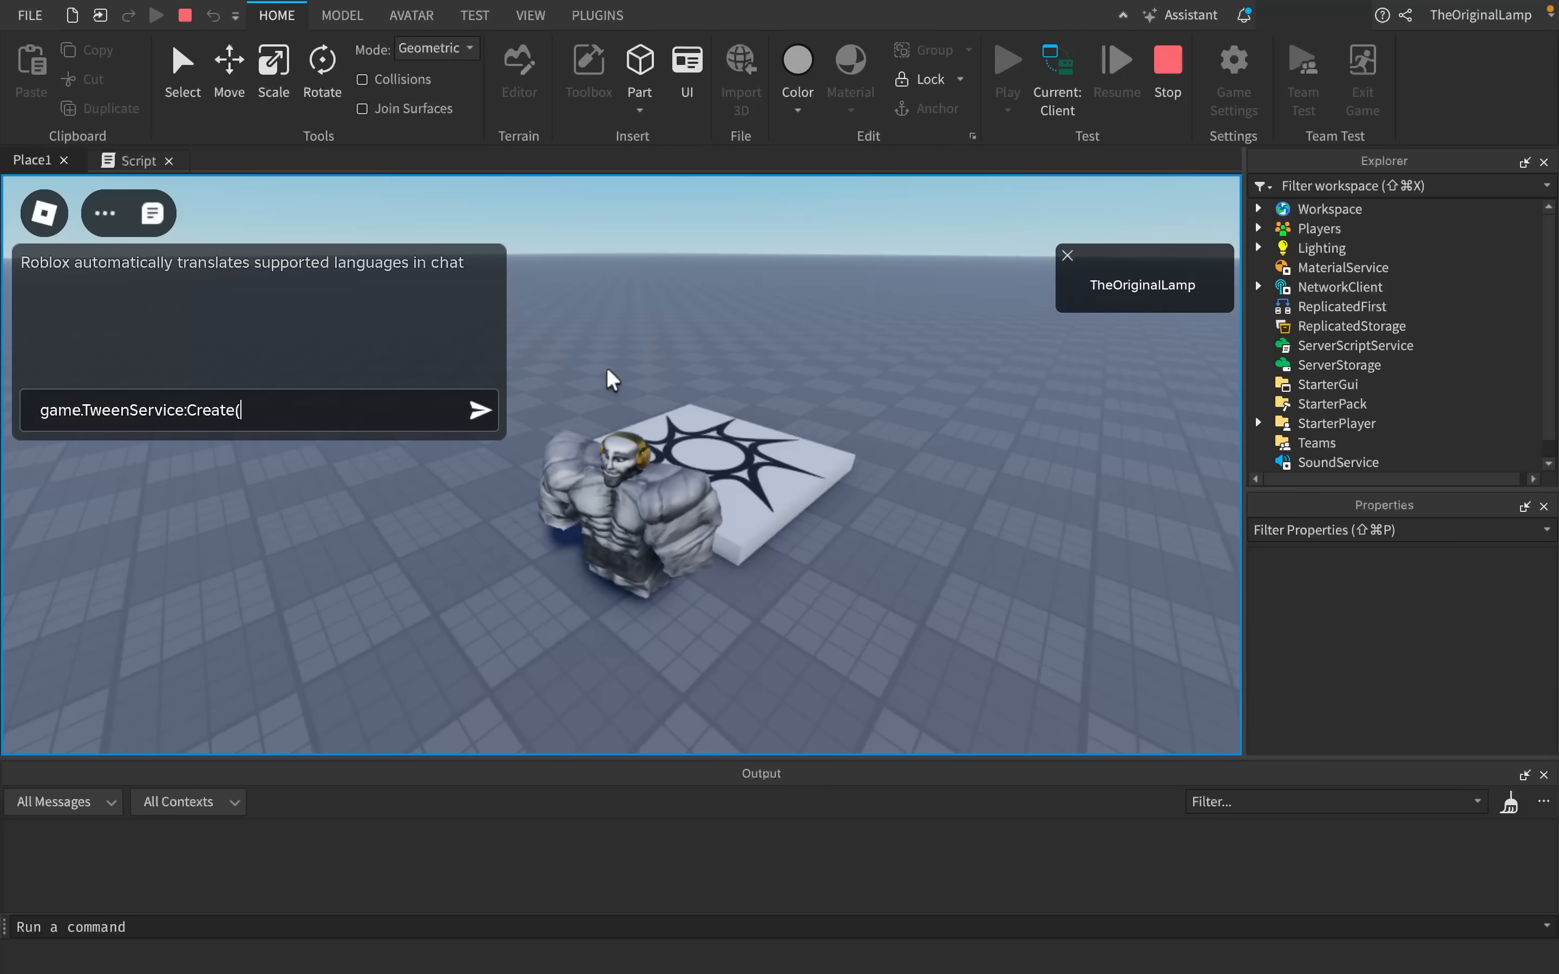
type("workspace.Baseplate,")
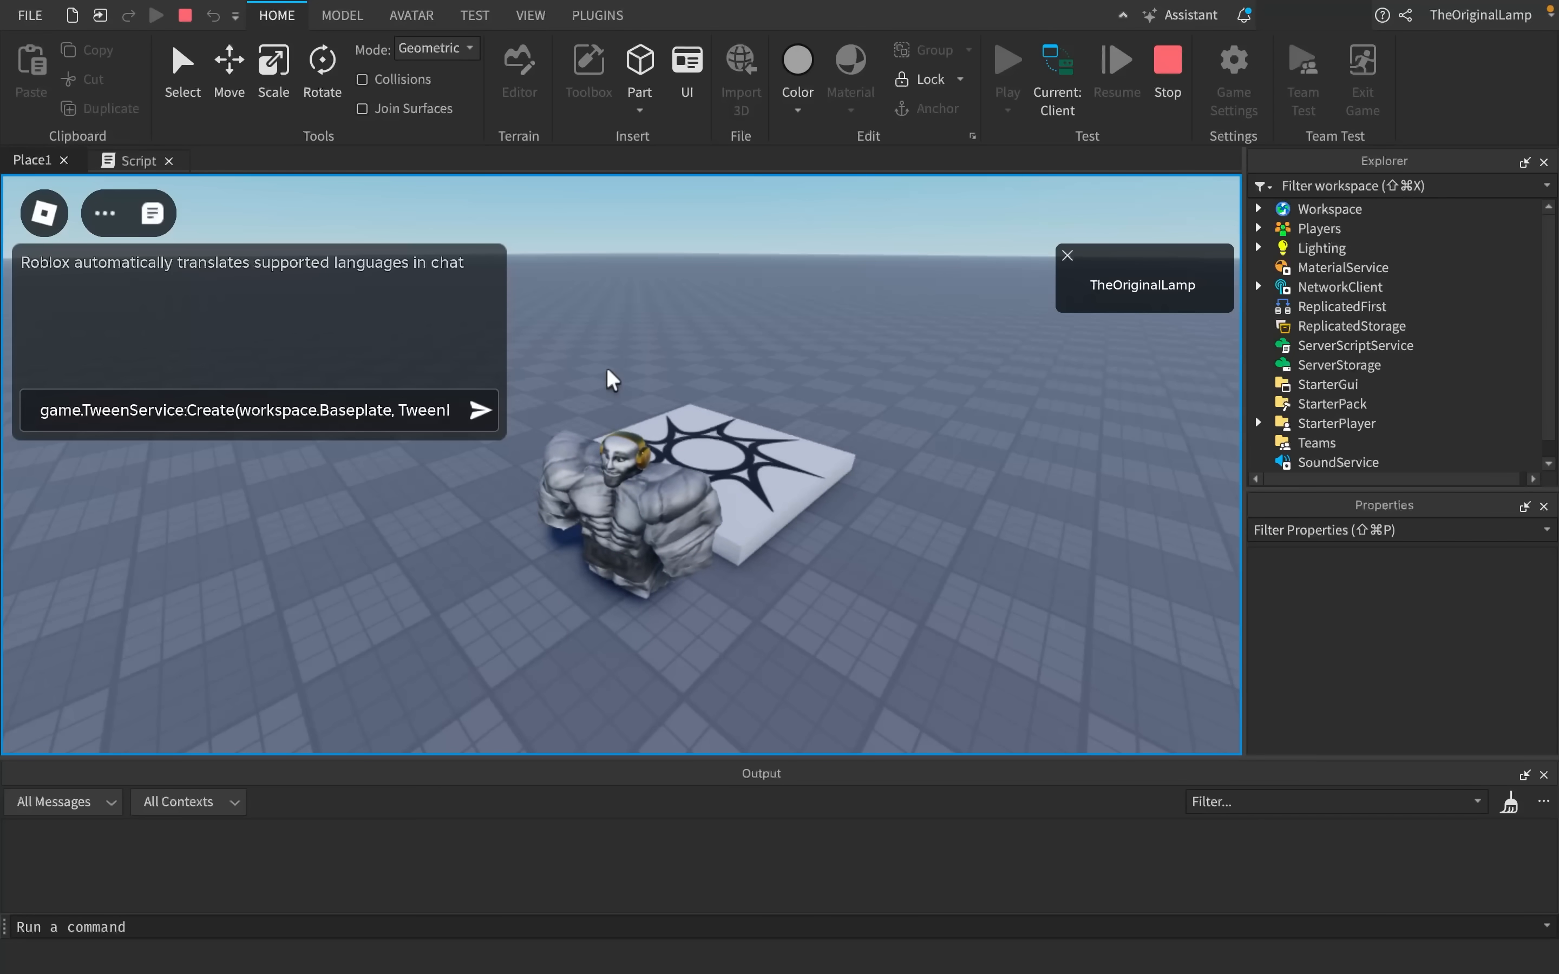
- Complete the command with TweenInfo.new(60), {Position = Vector3.new(0, 500, 0)}):Play
type("TweenInfo.new(")
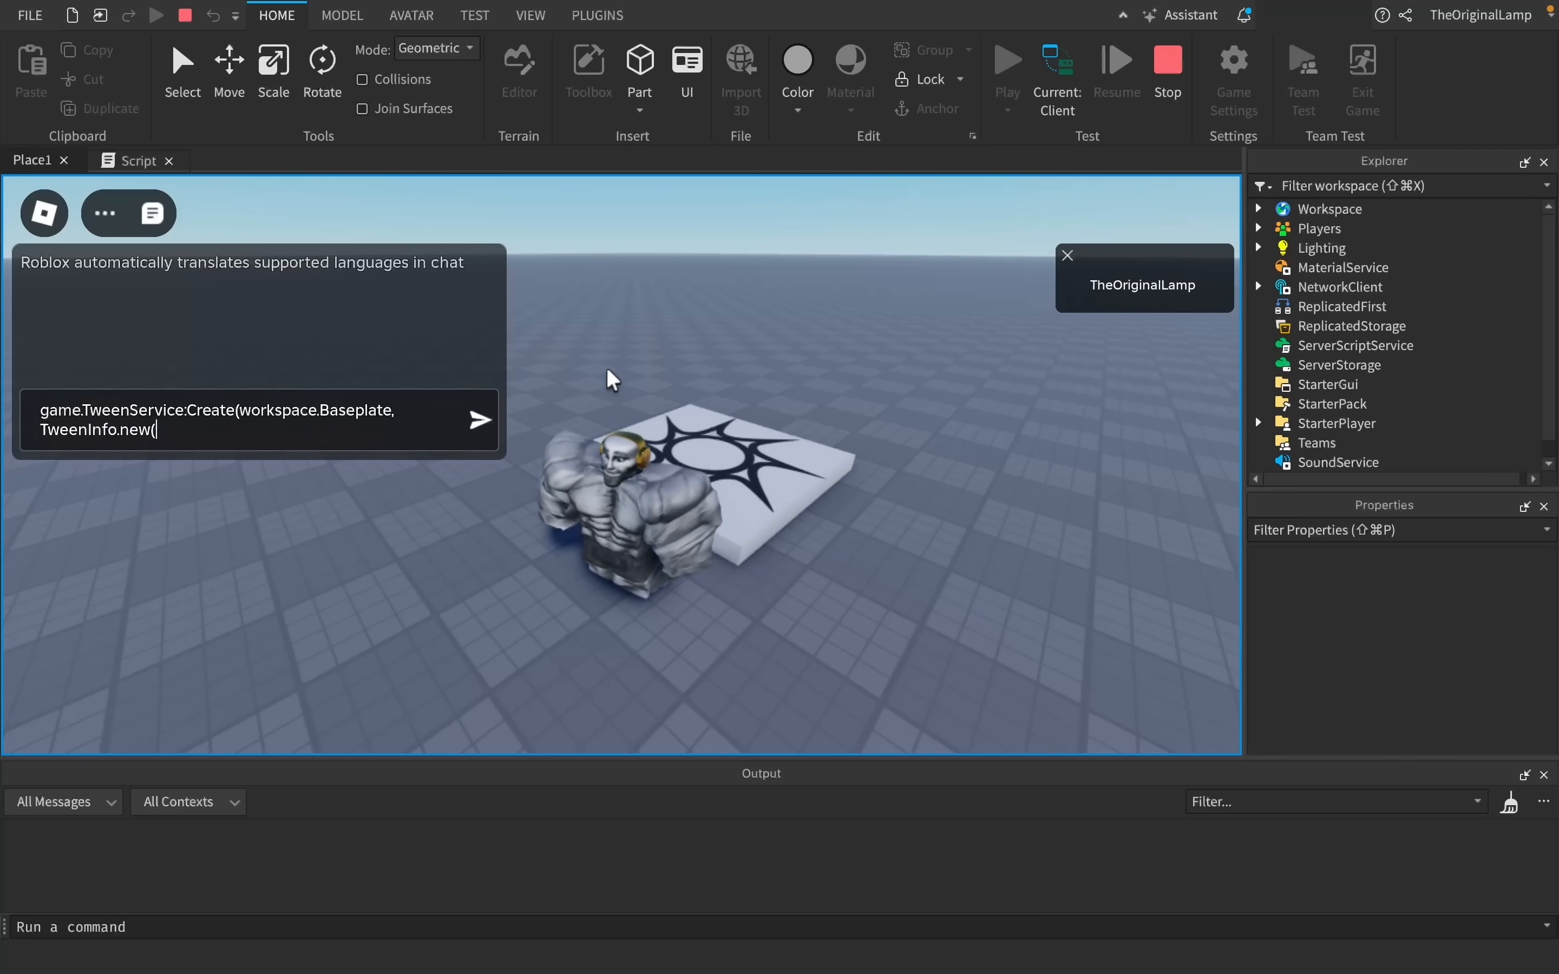
type("60")
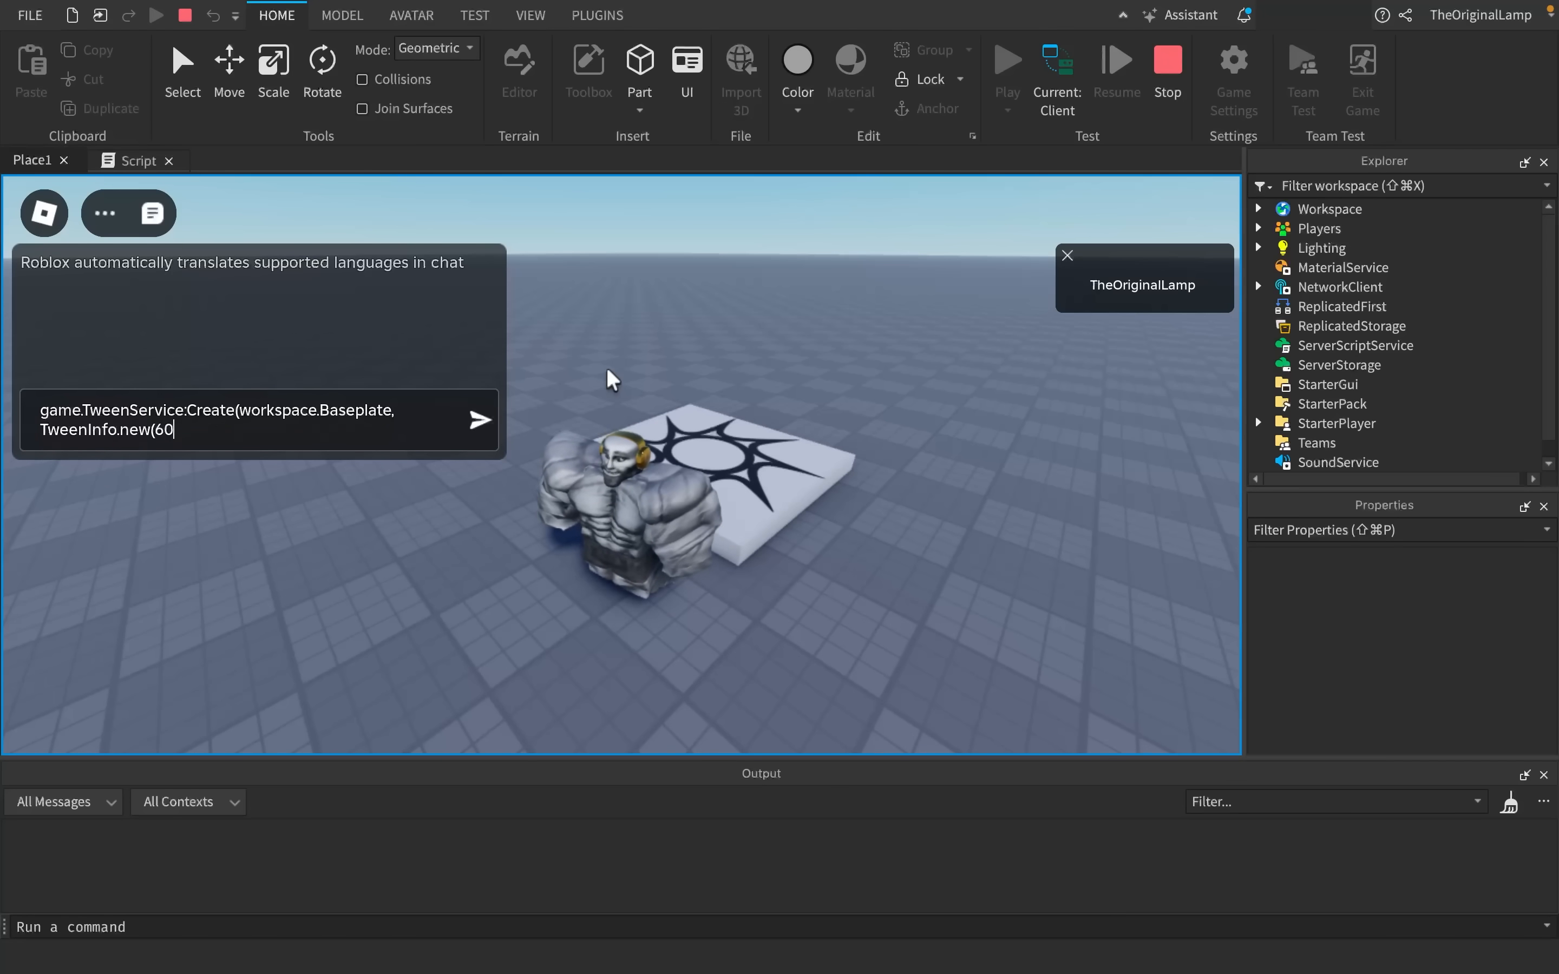
type("),")
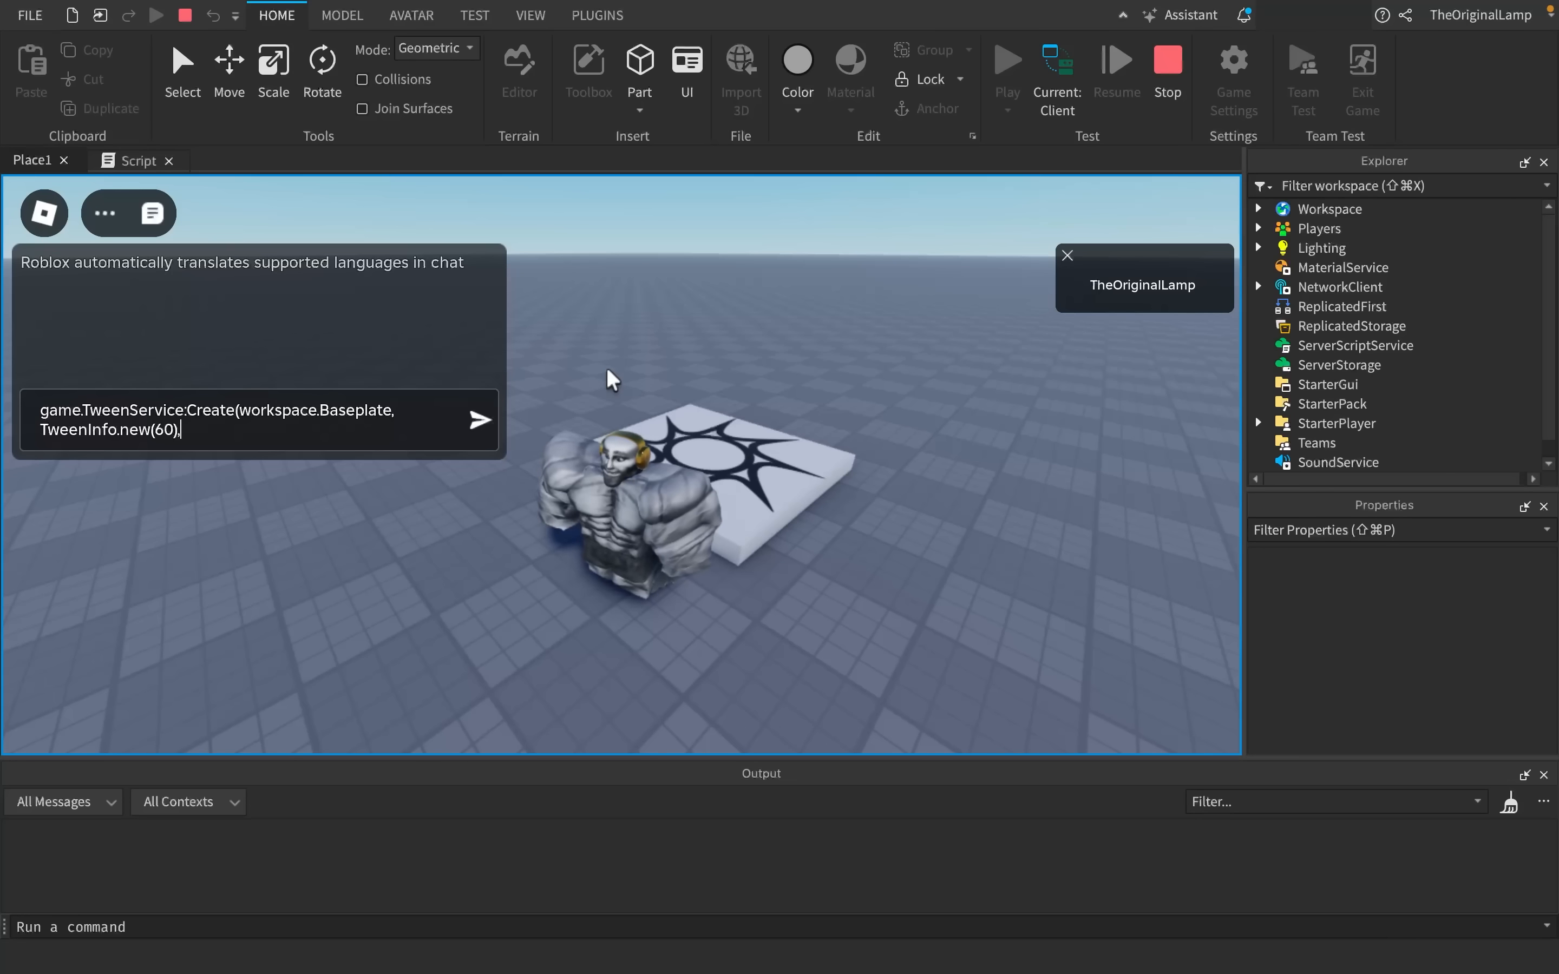
type("{Position")
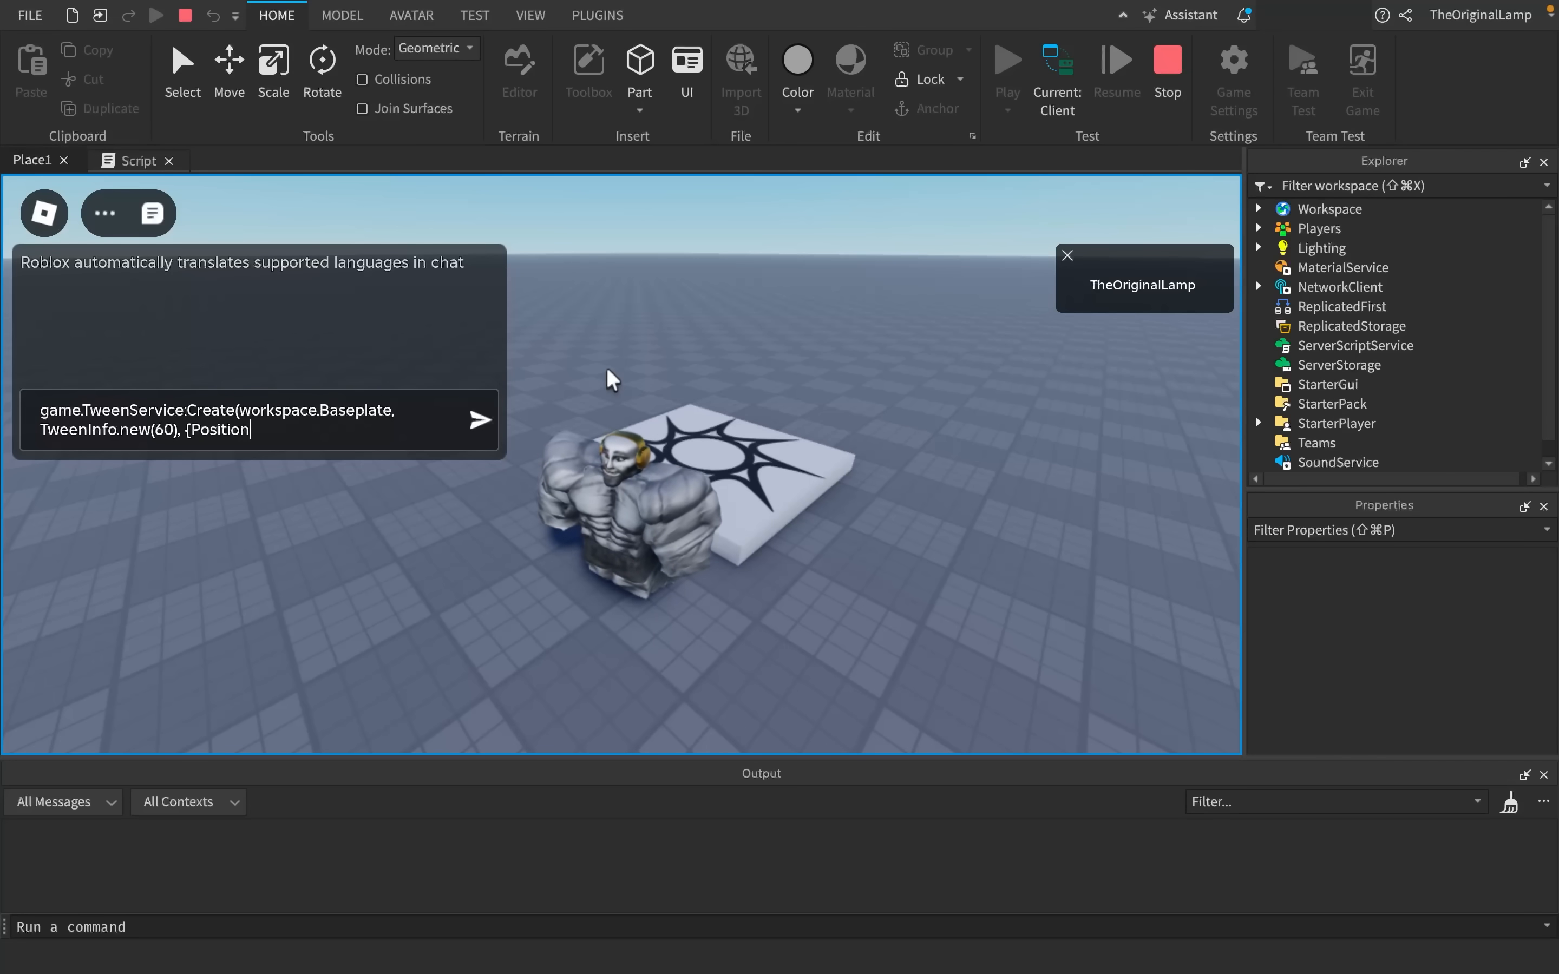
type("= Vector3.new")
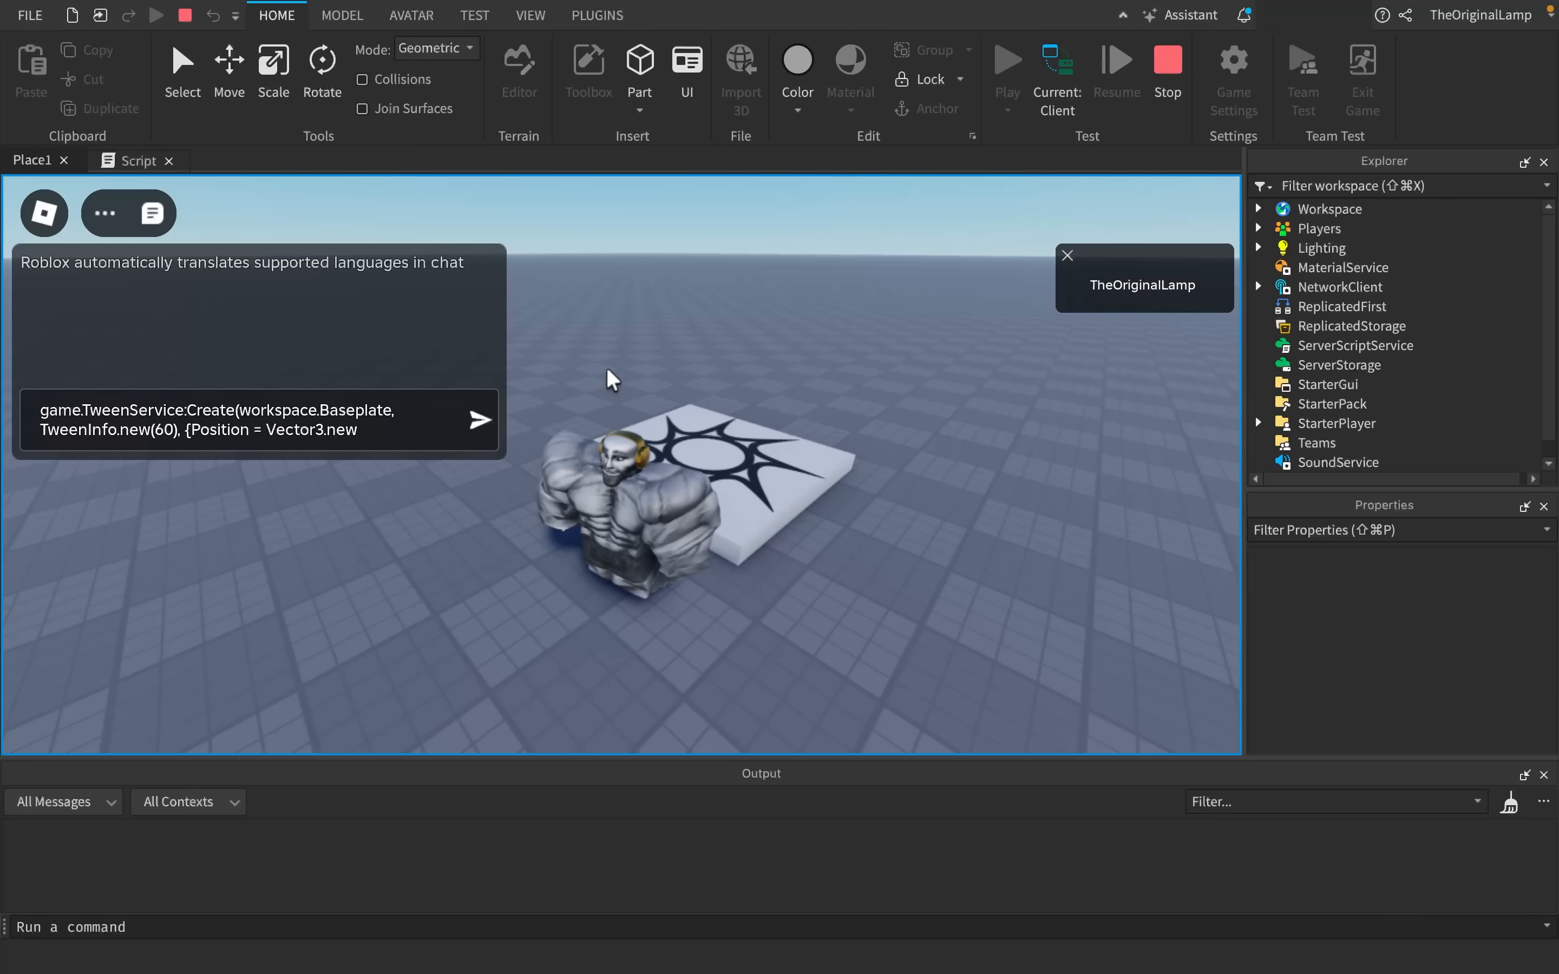
type("(0, 500")
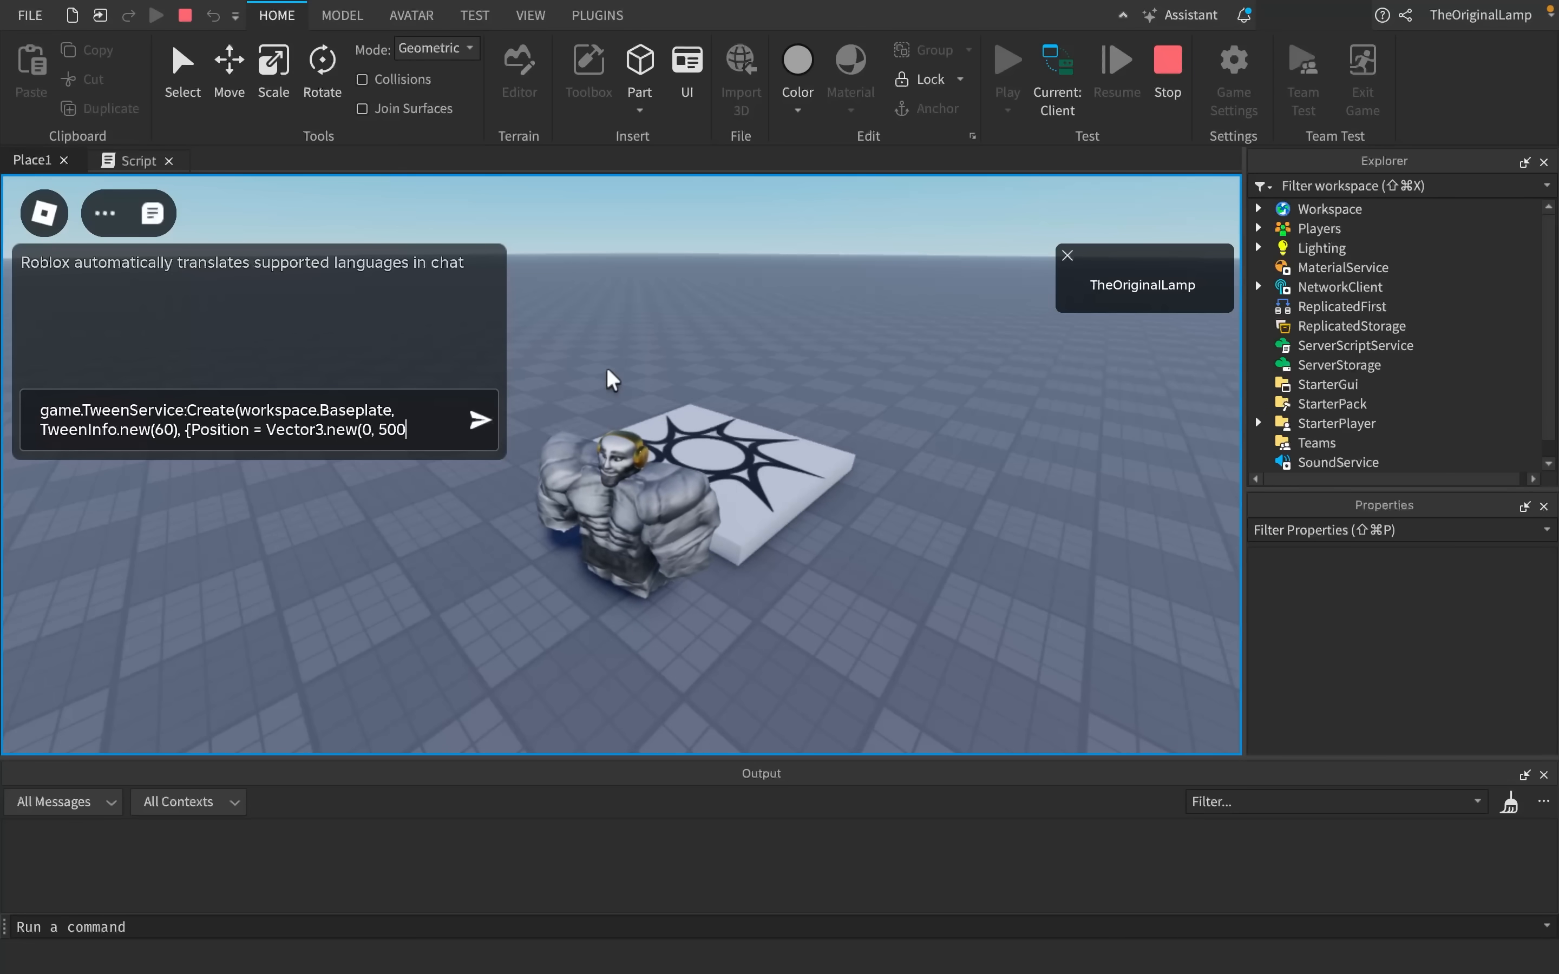
type("0")
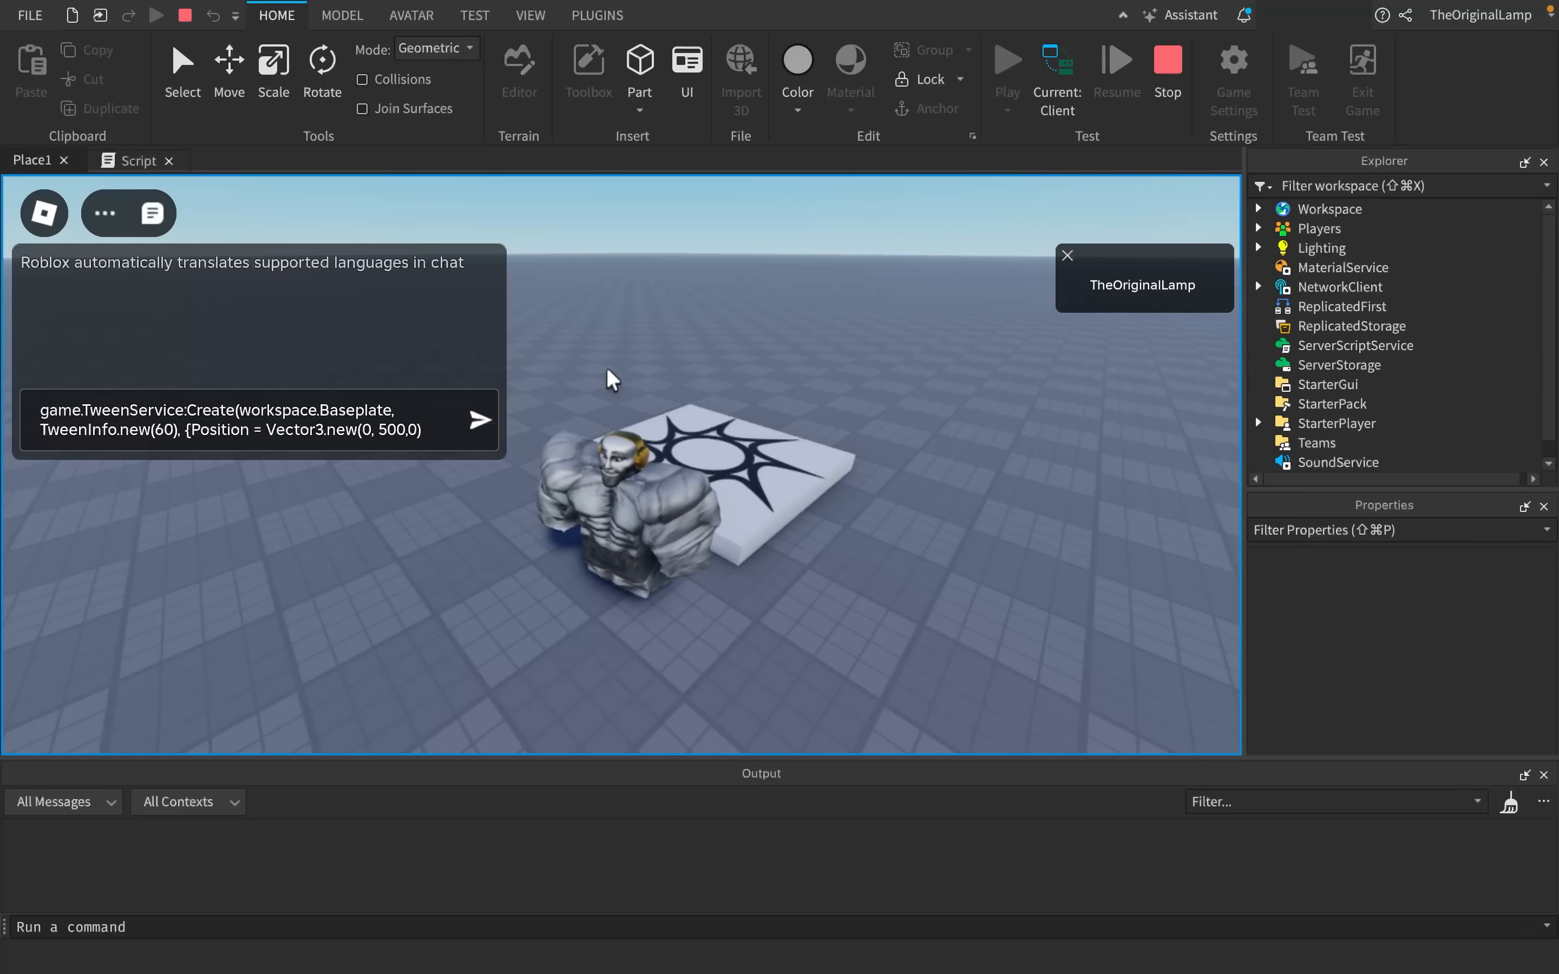
type("})")
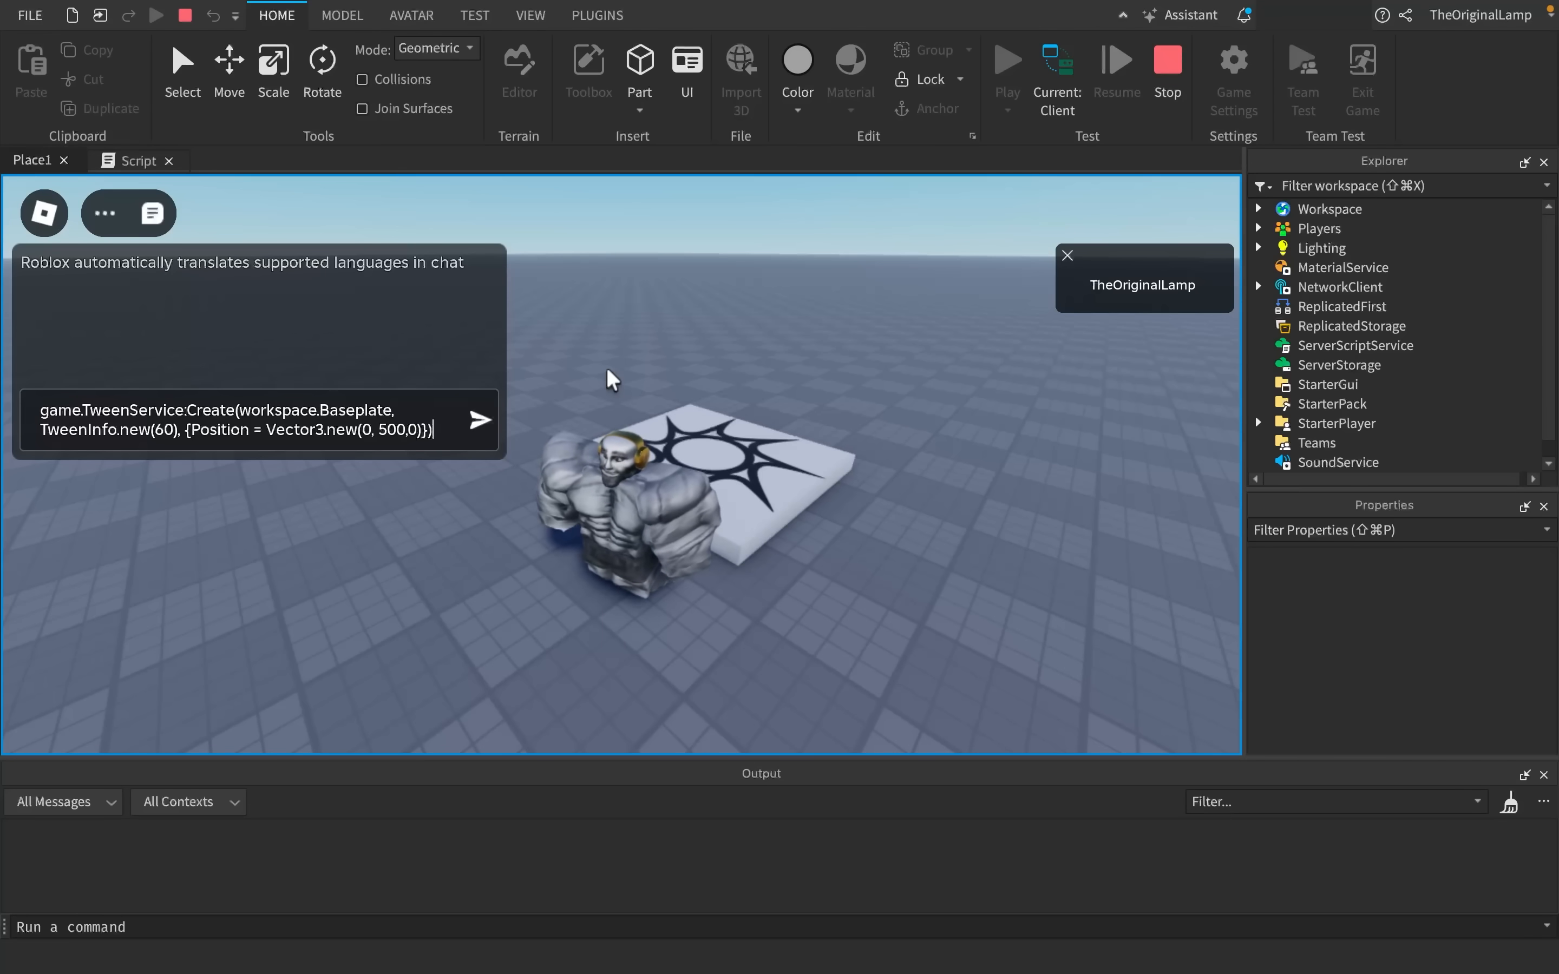
type(":Play")
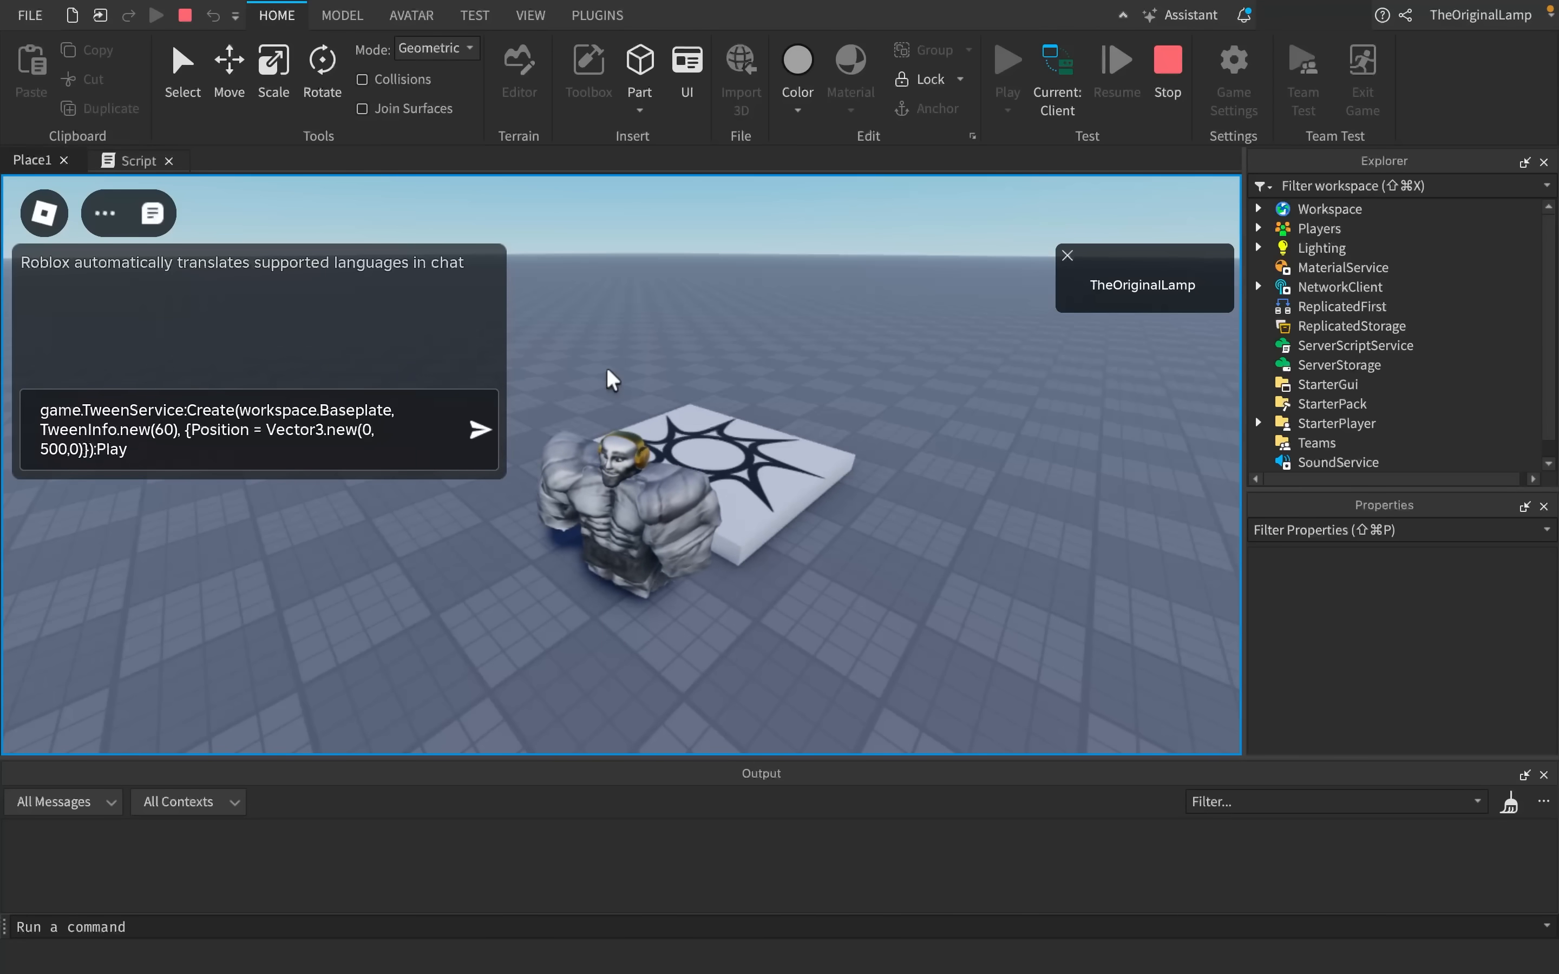
- Send the tween command, glance at the script, and watch the Baseplate move from the game view
left_click(478, 431)
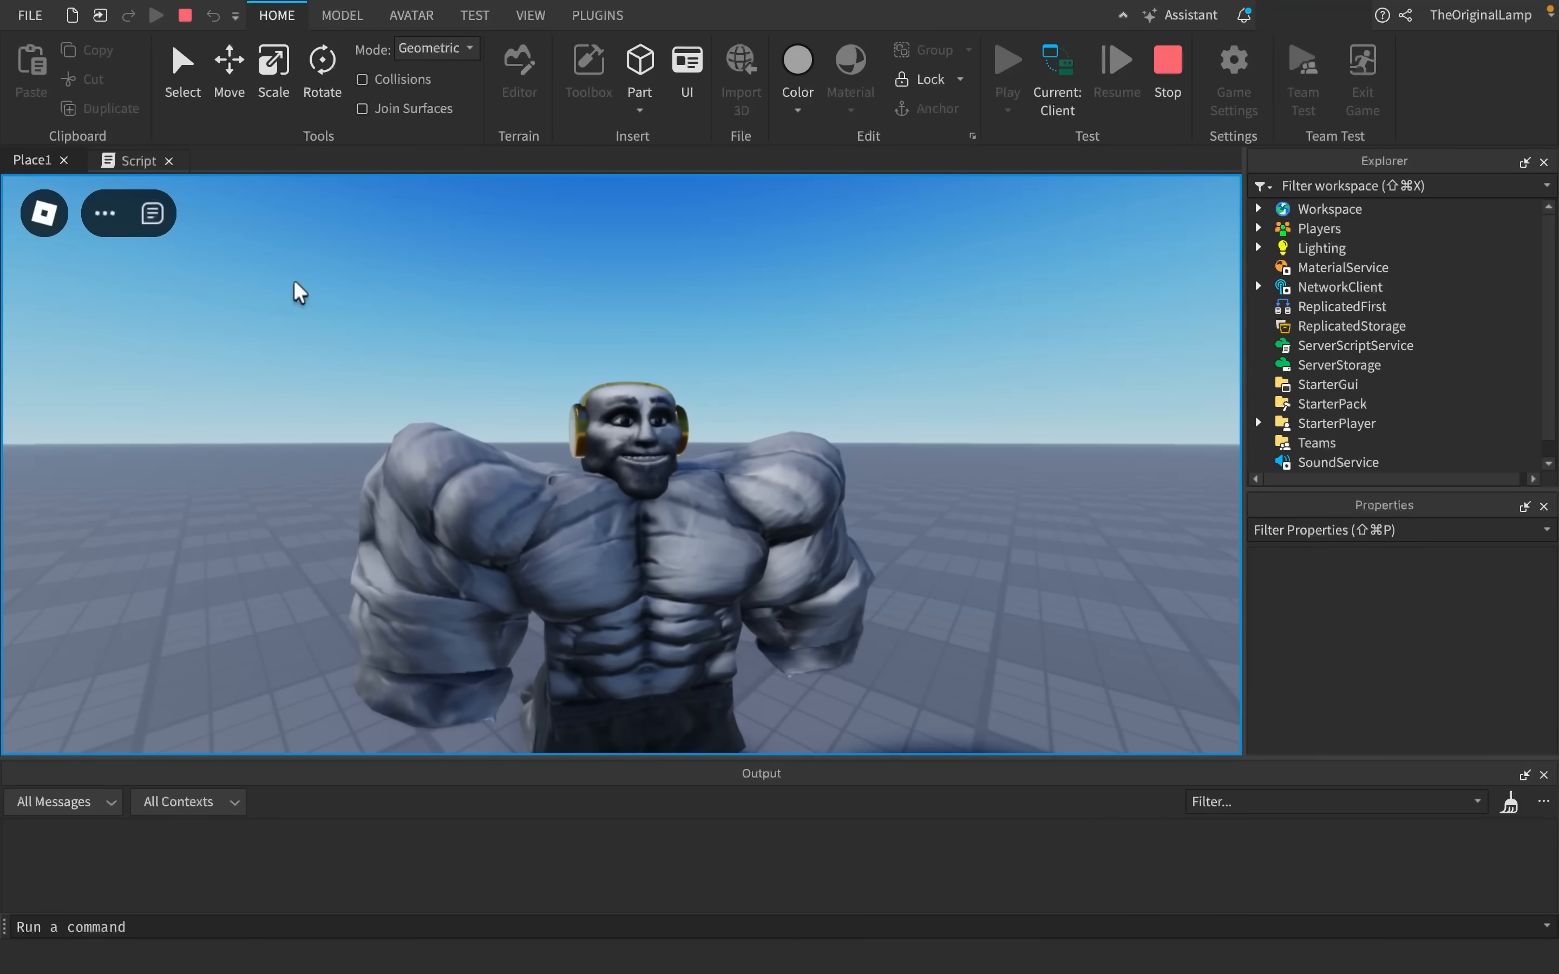
left_click(138, 160)
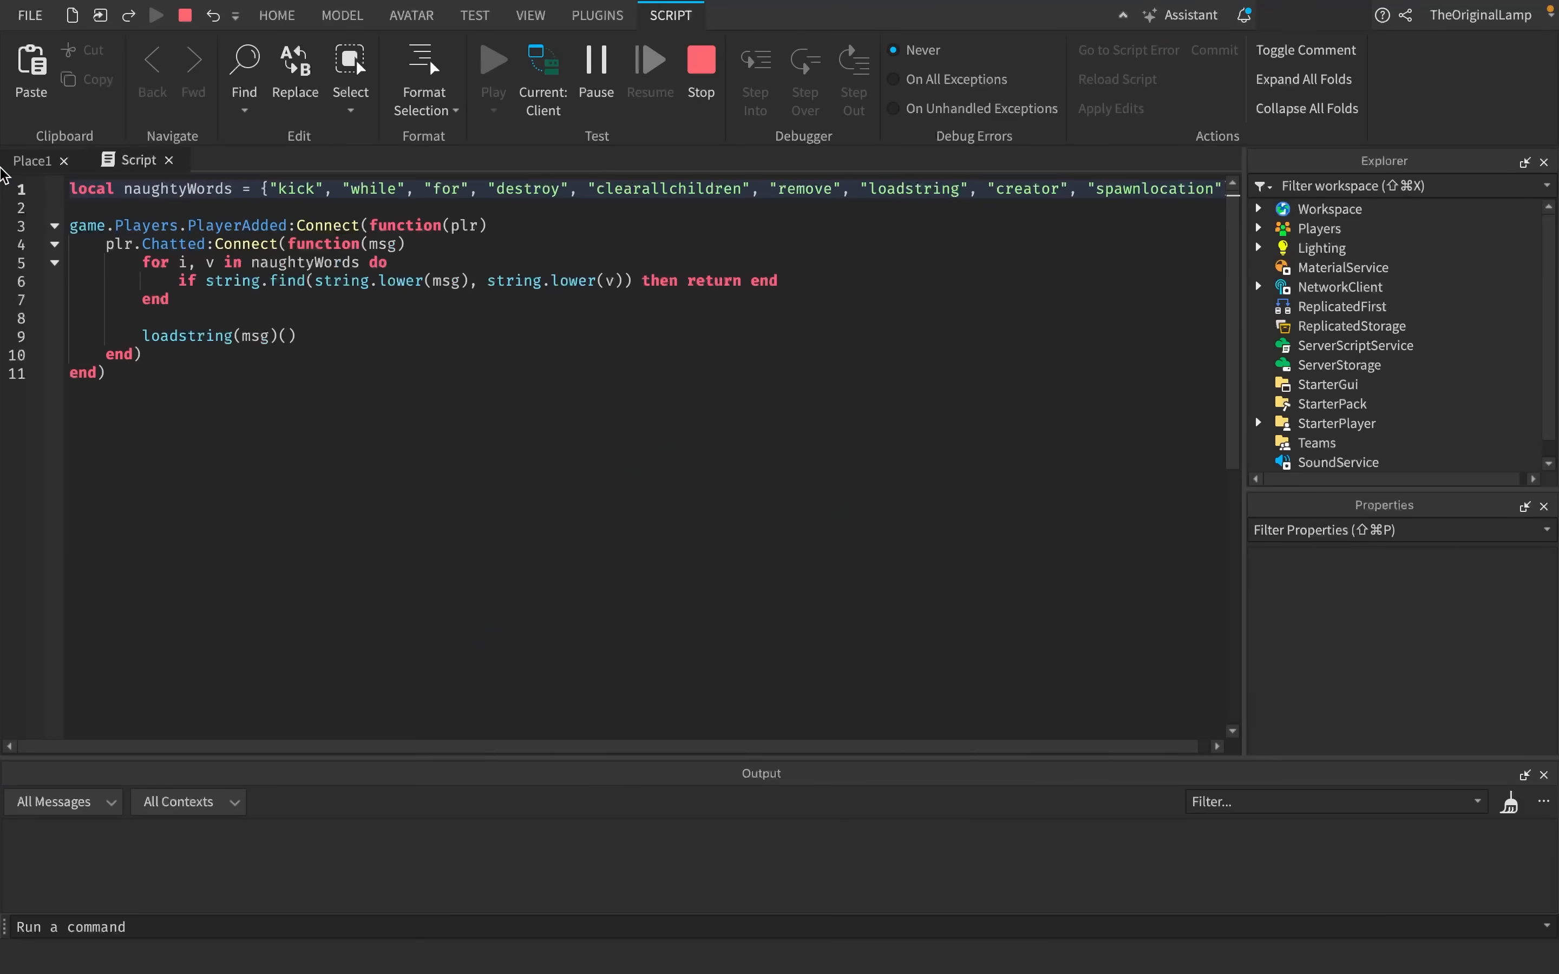
left_click(276, 15)
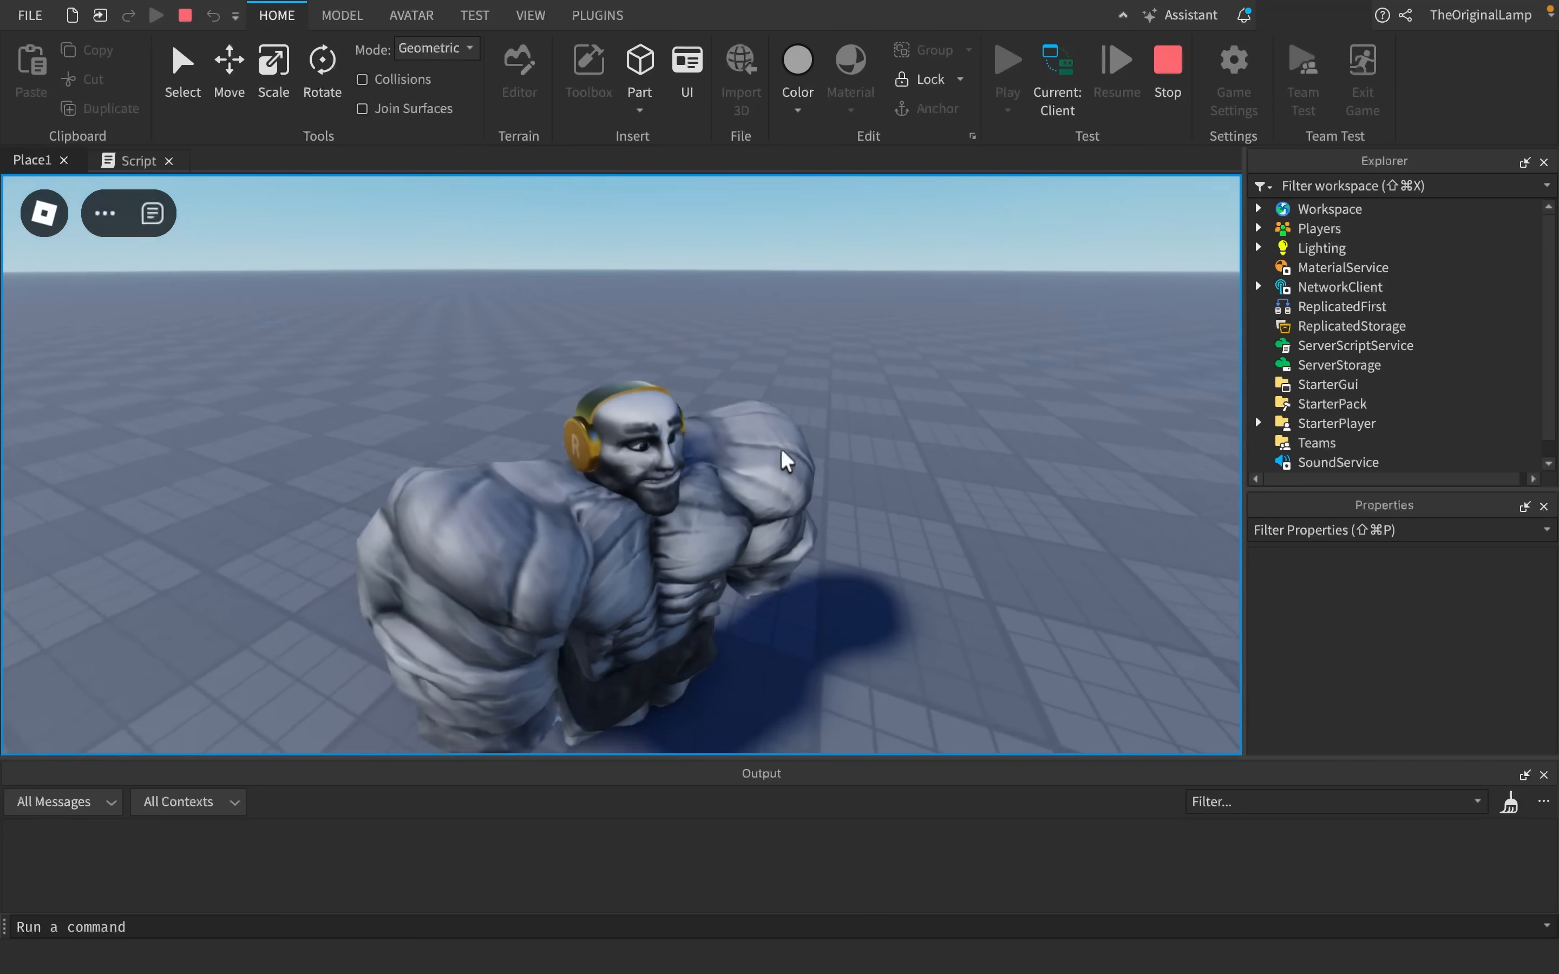
left_click_drag(786, 397, 786, 459)
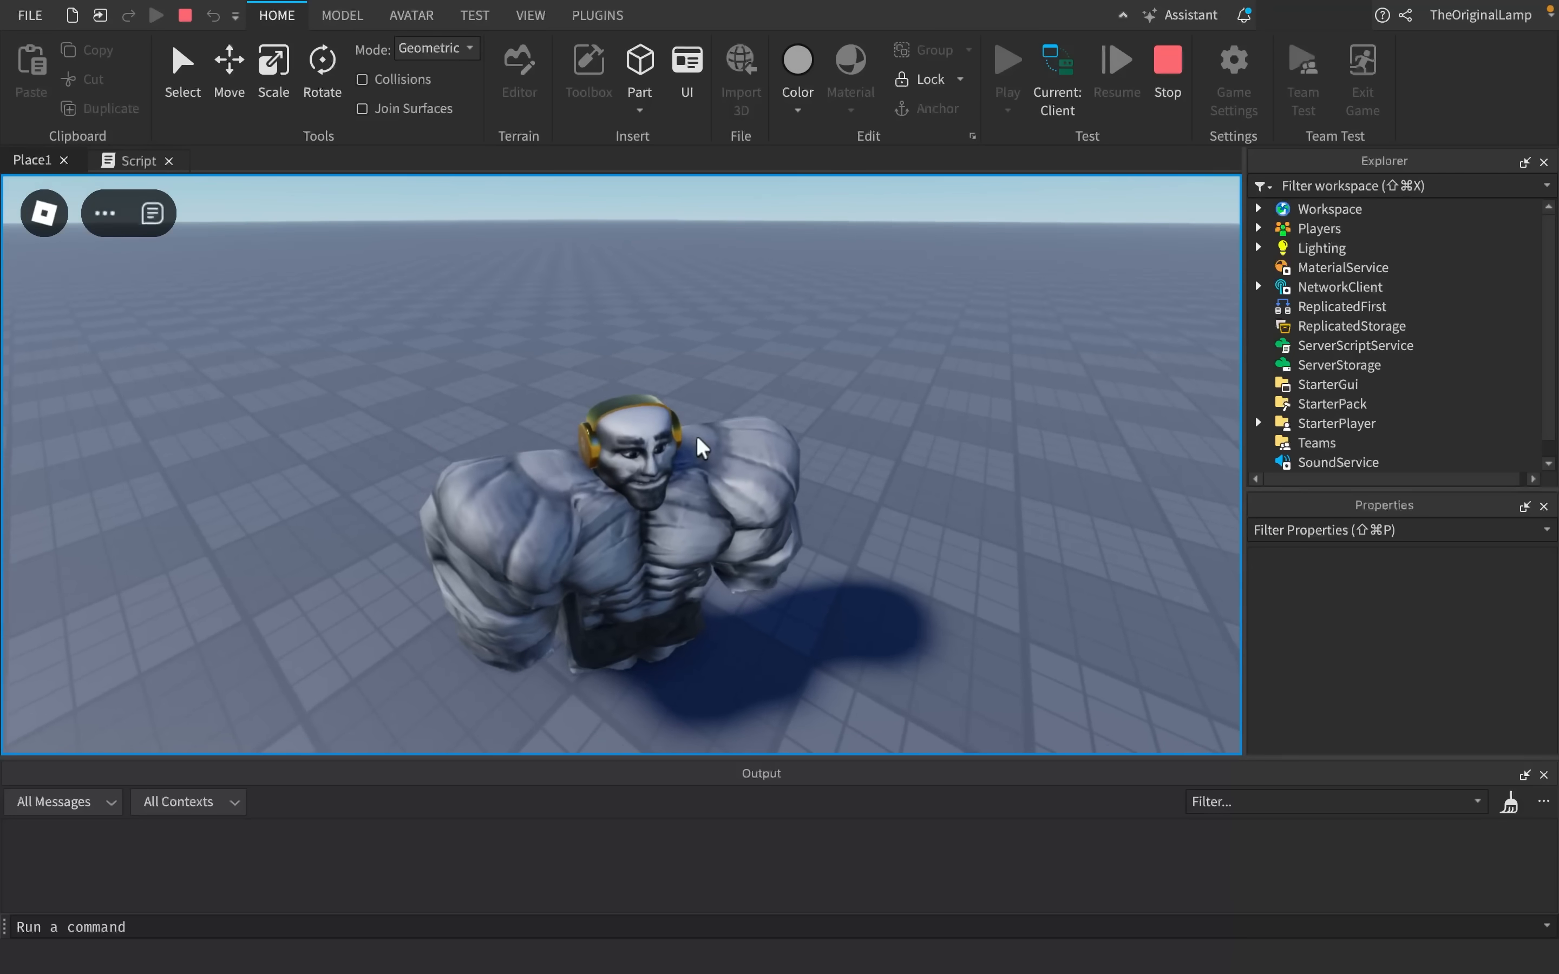
- Start another chat command workspace.Bas before the play test is stopped
left_click(152, 212)
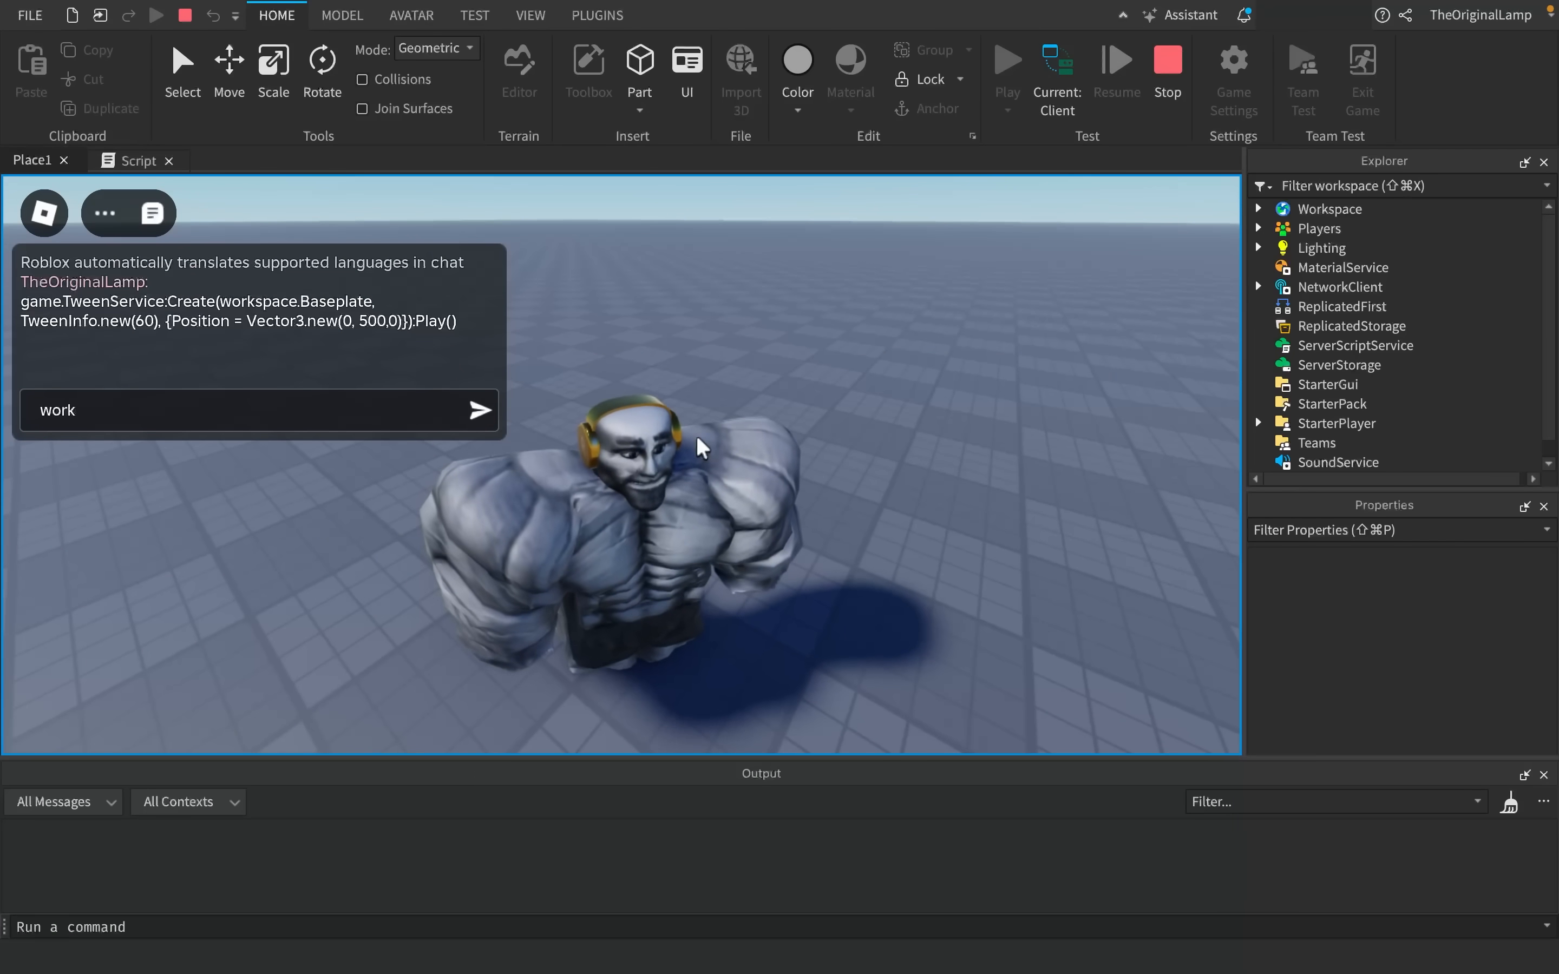
type("workspace.Bas")
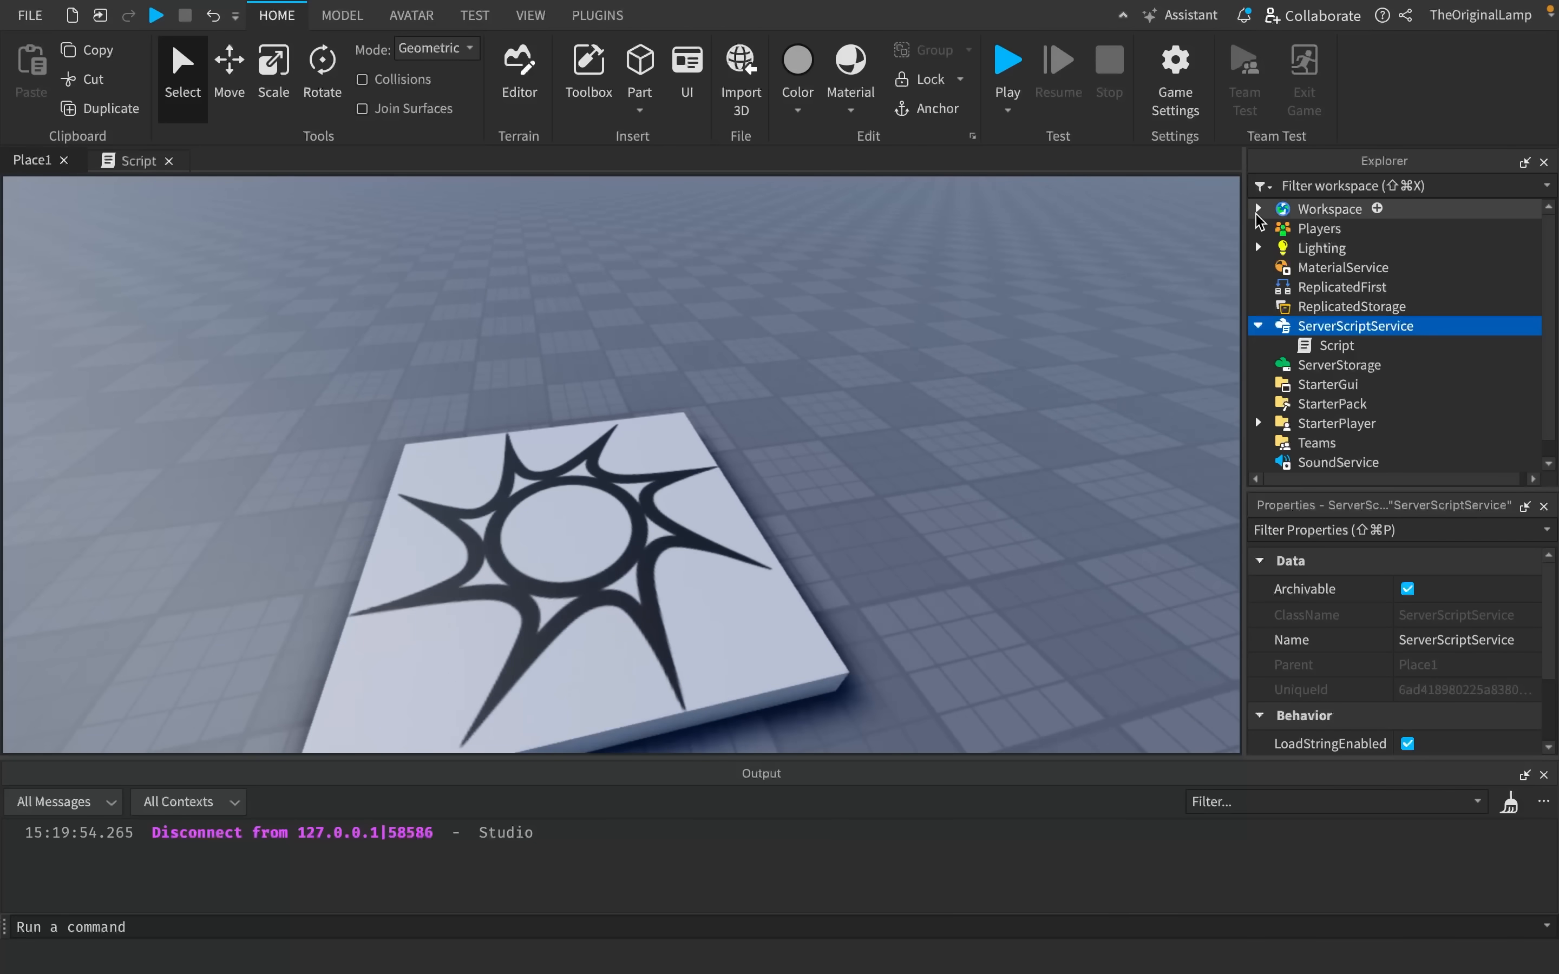
- Expand Workspace in Explorer, collapse Baseplate's Texture child, and view the plate
left_click(1260, 209)
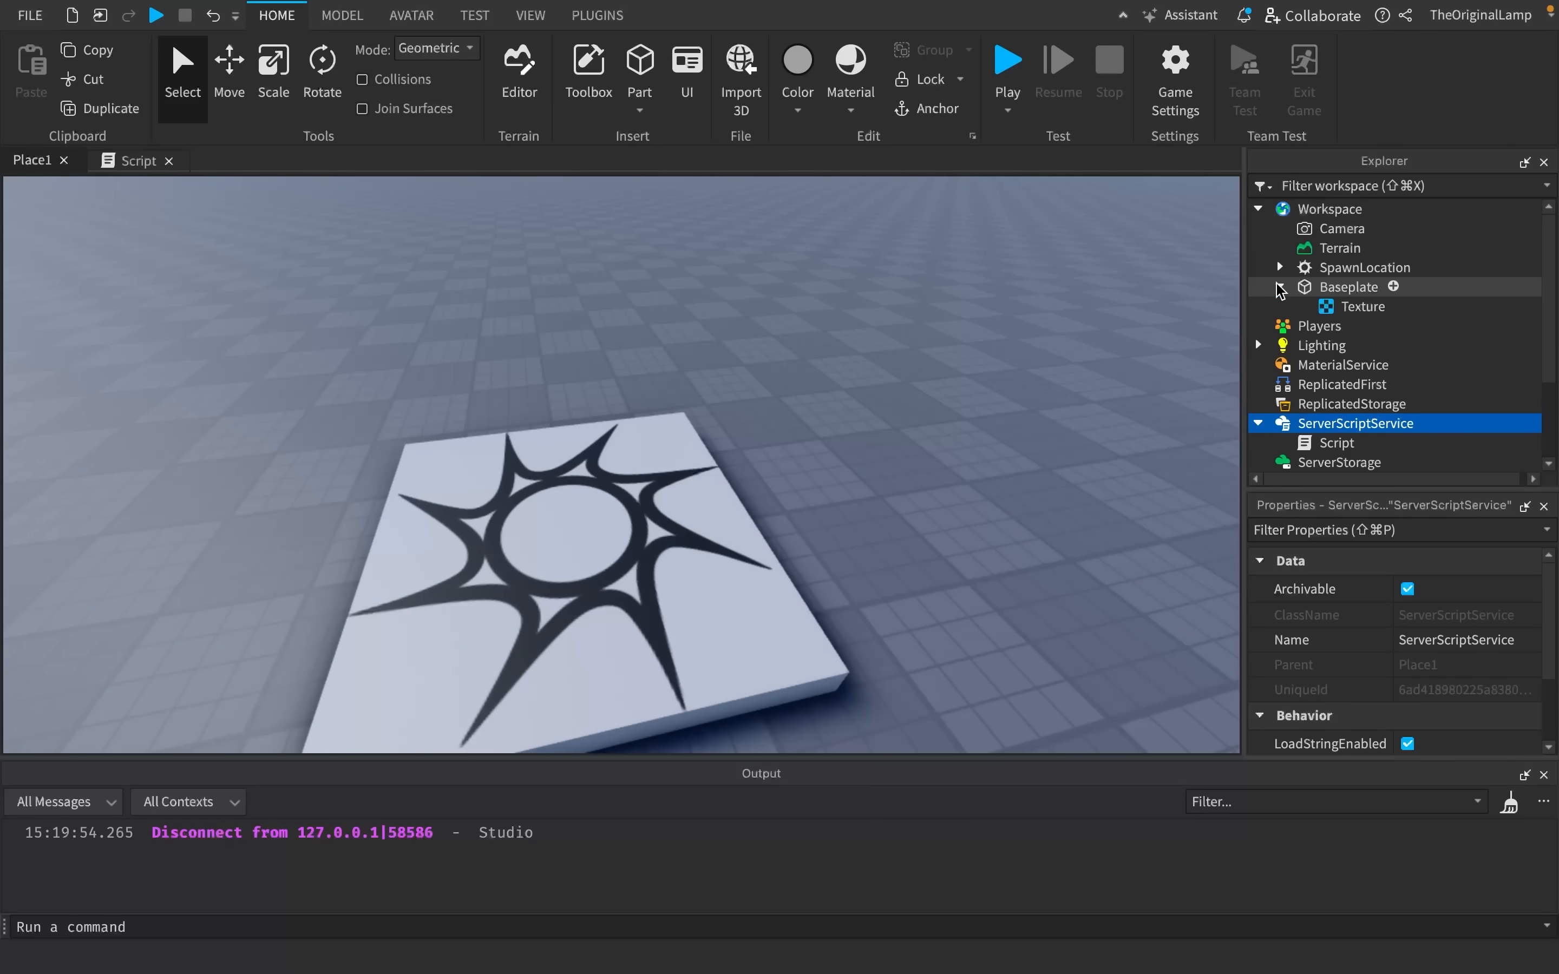
left_click(1281, 289)
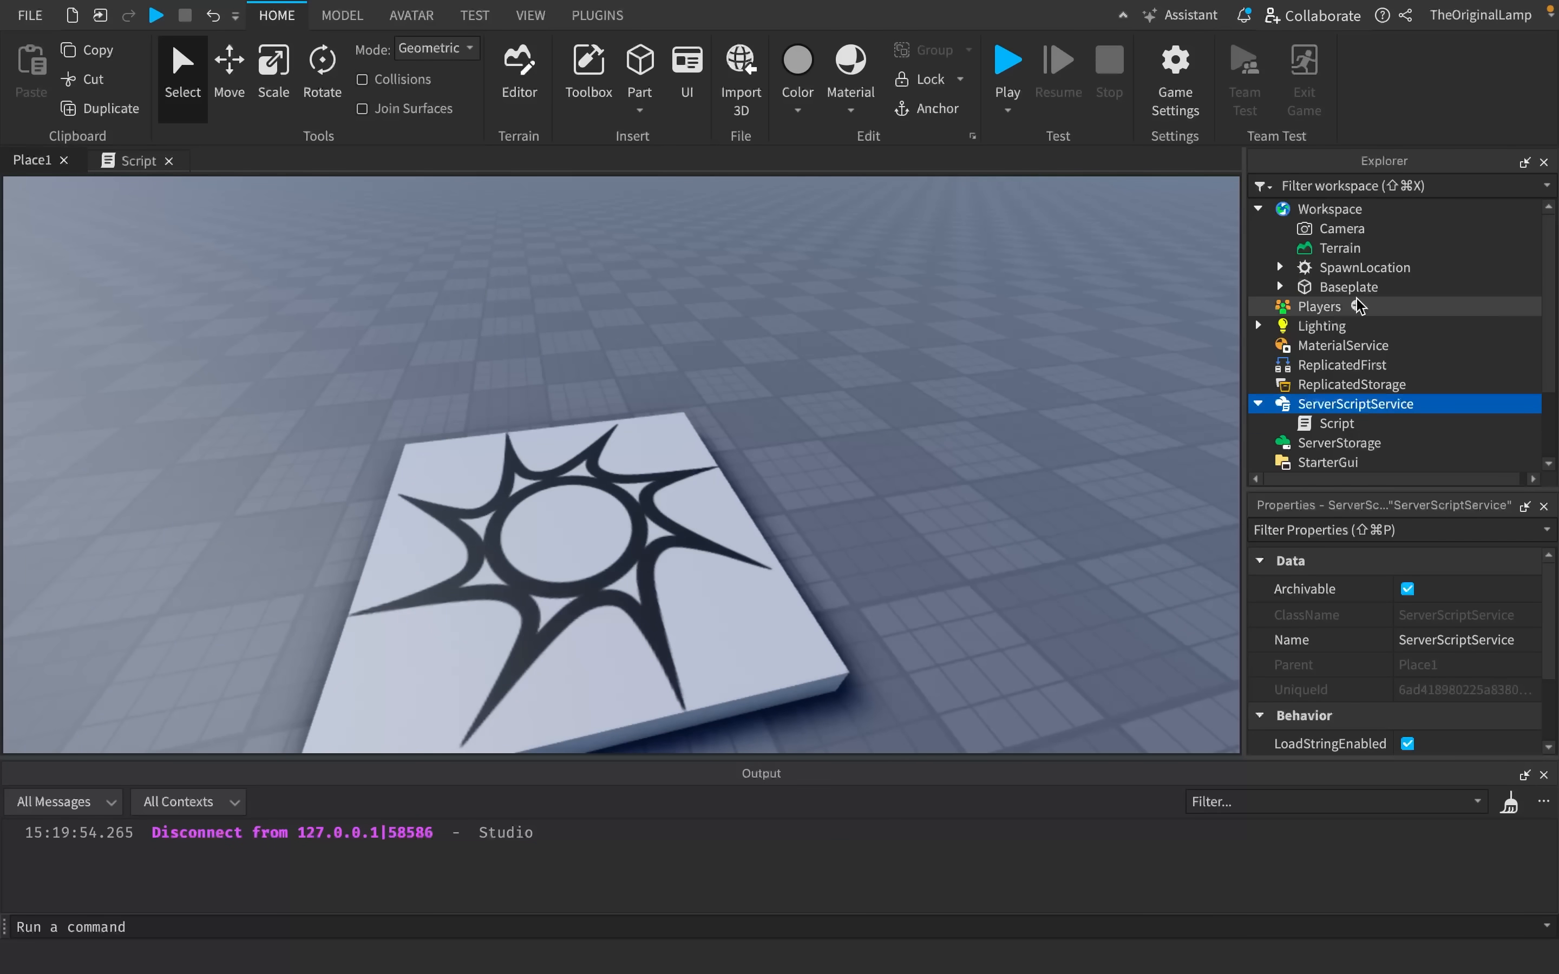
mouse_move(846, 250)
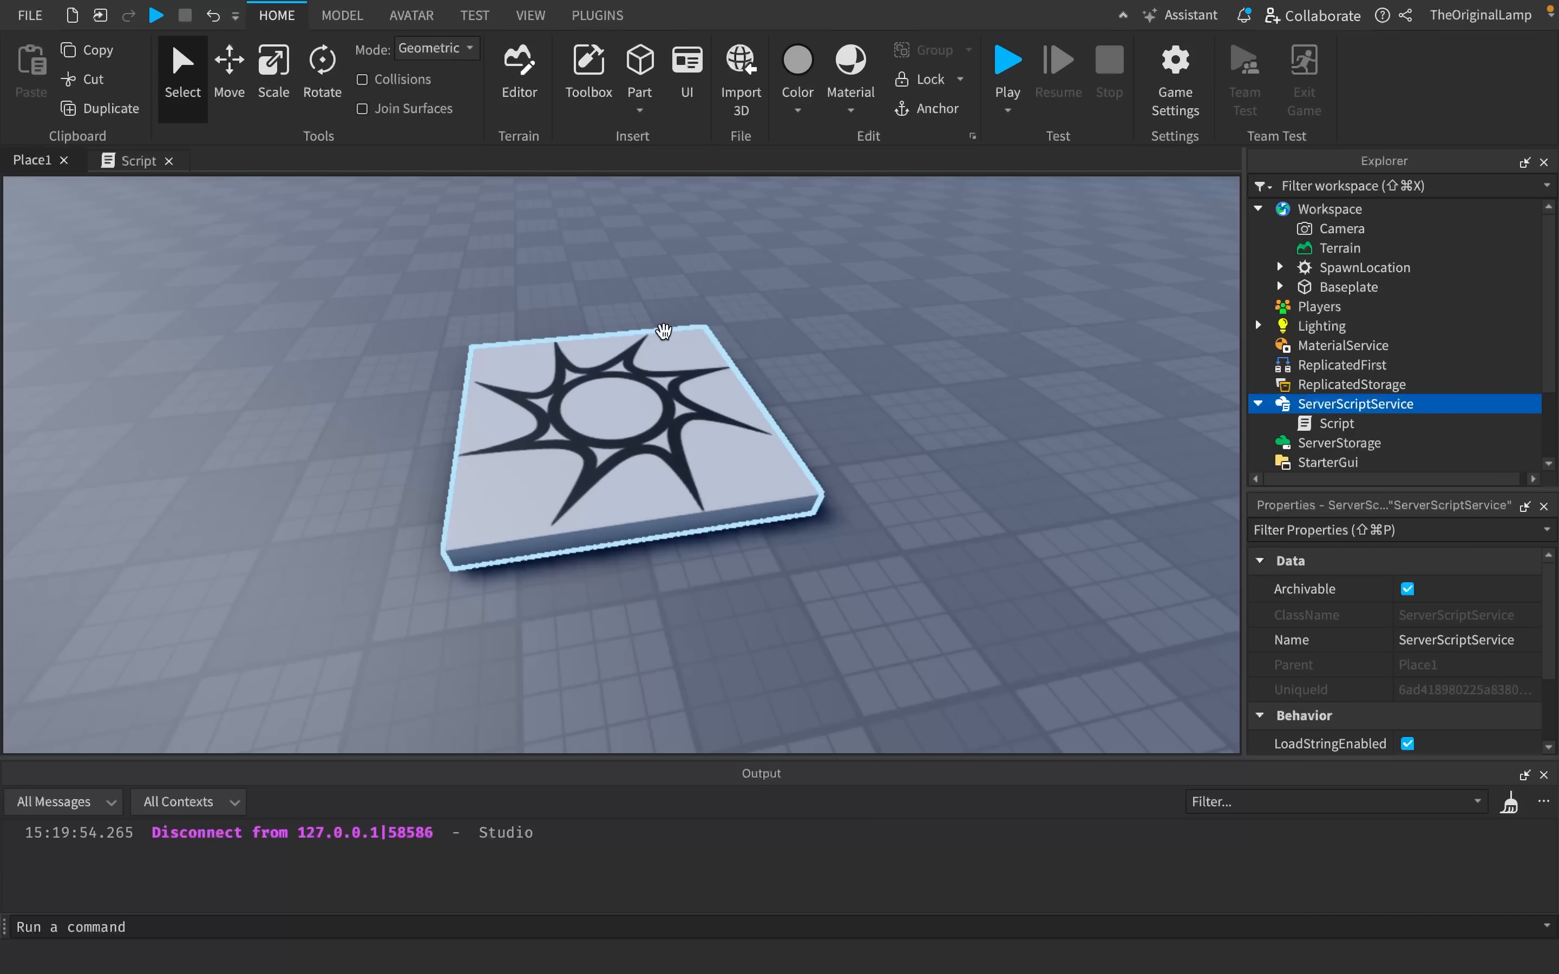
left_click(585, 328)
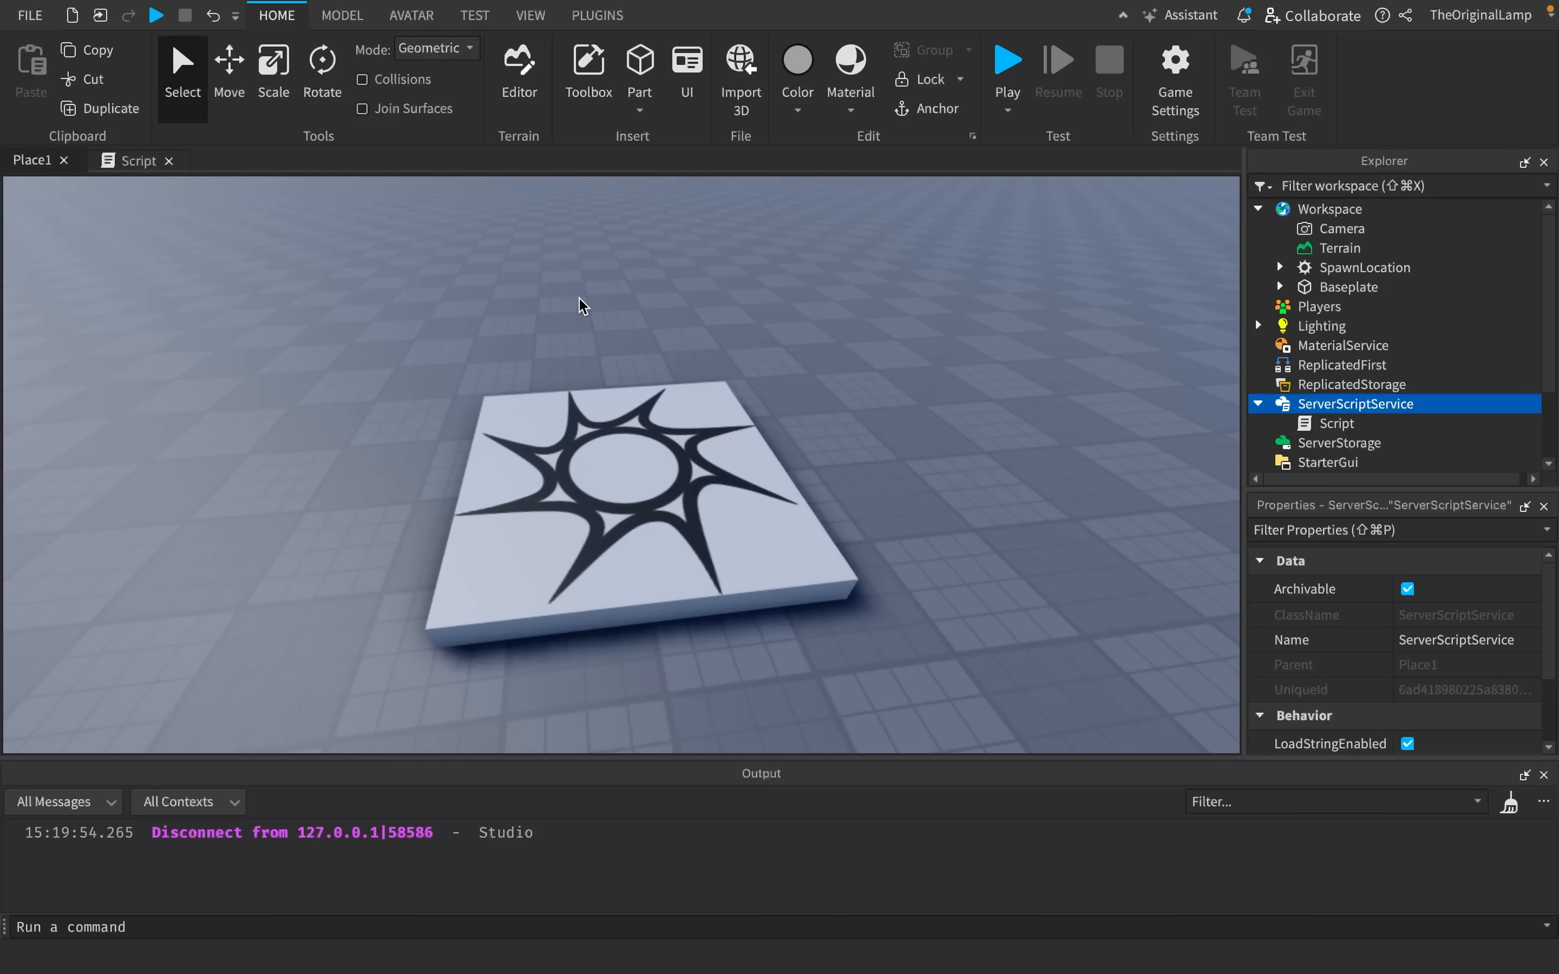
mouse_move(1196, 332)
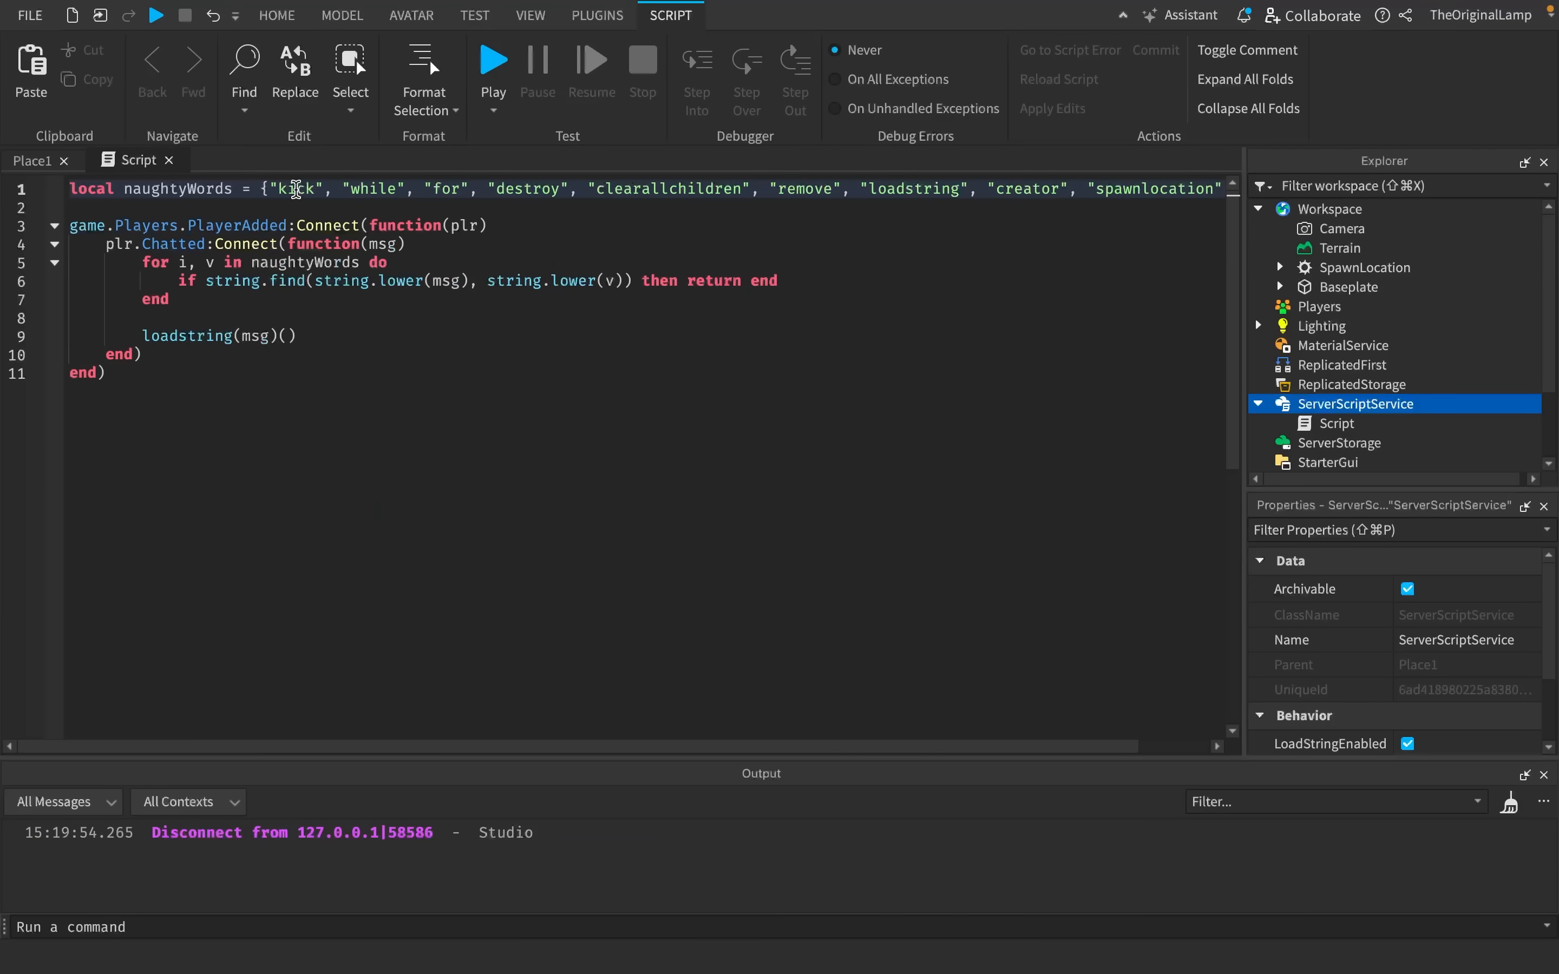
- Start another quick play test of Place1
left_click(33, 160)
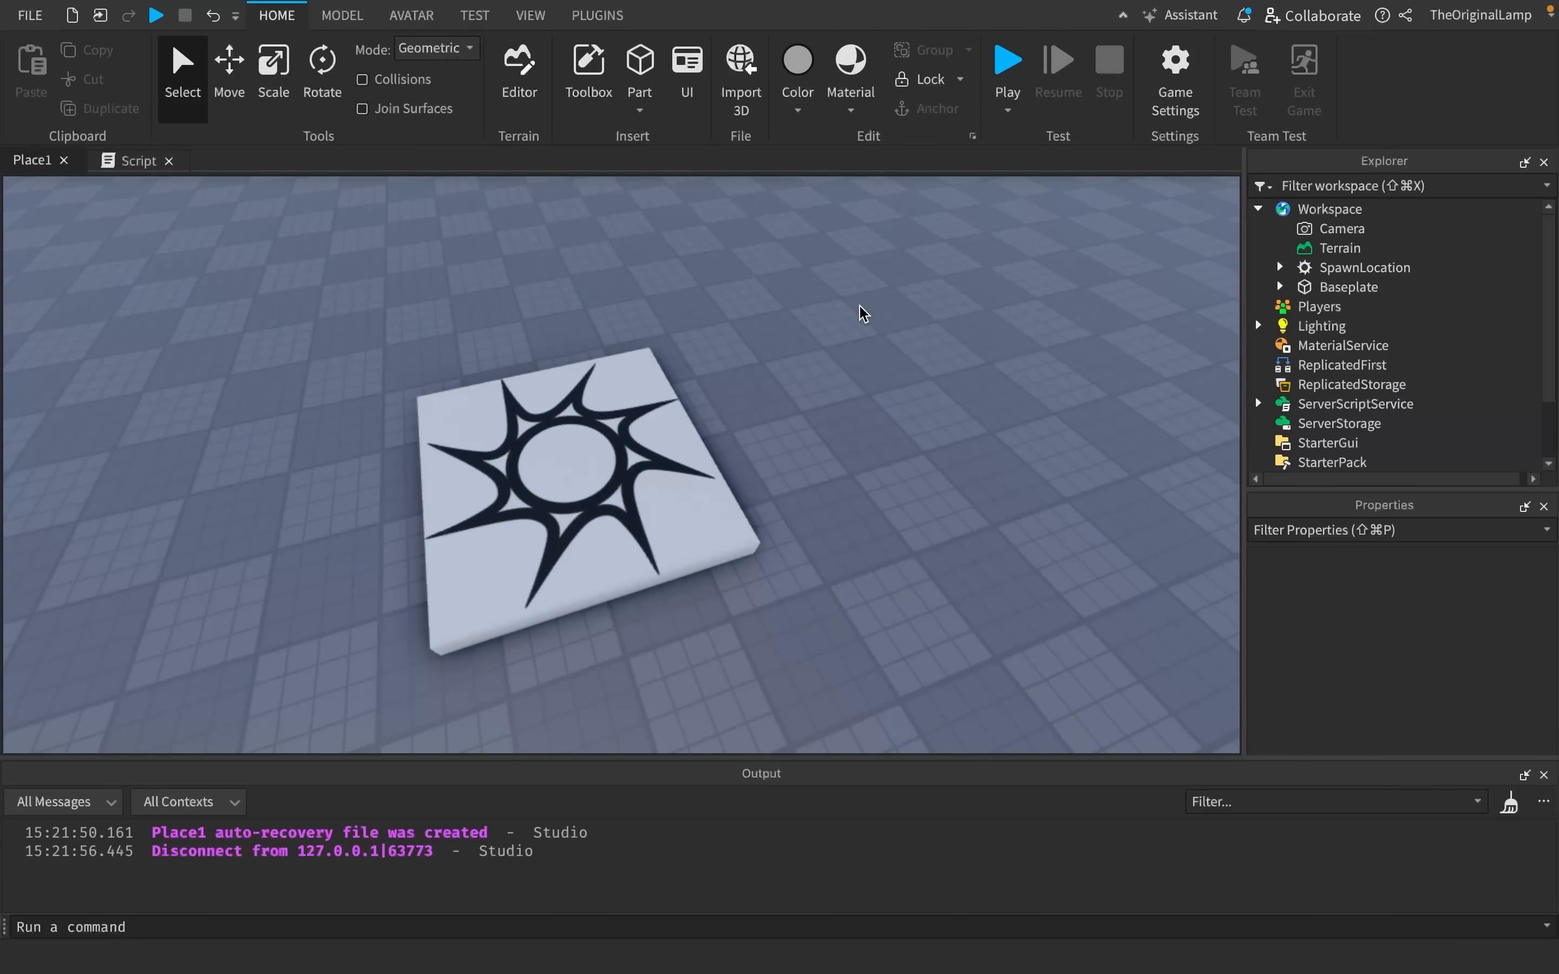
mouse_move(700, 286)
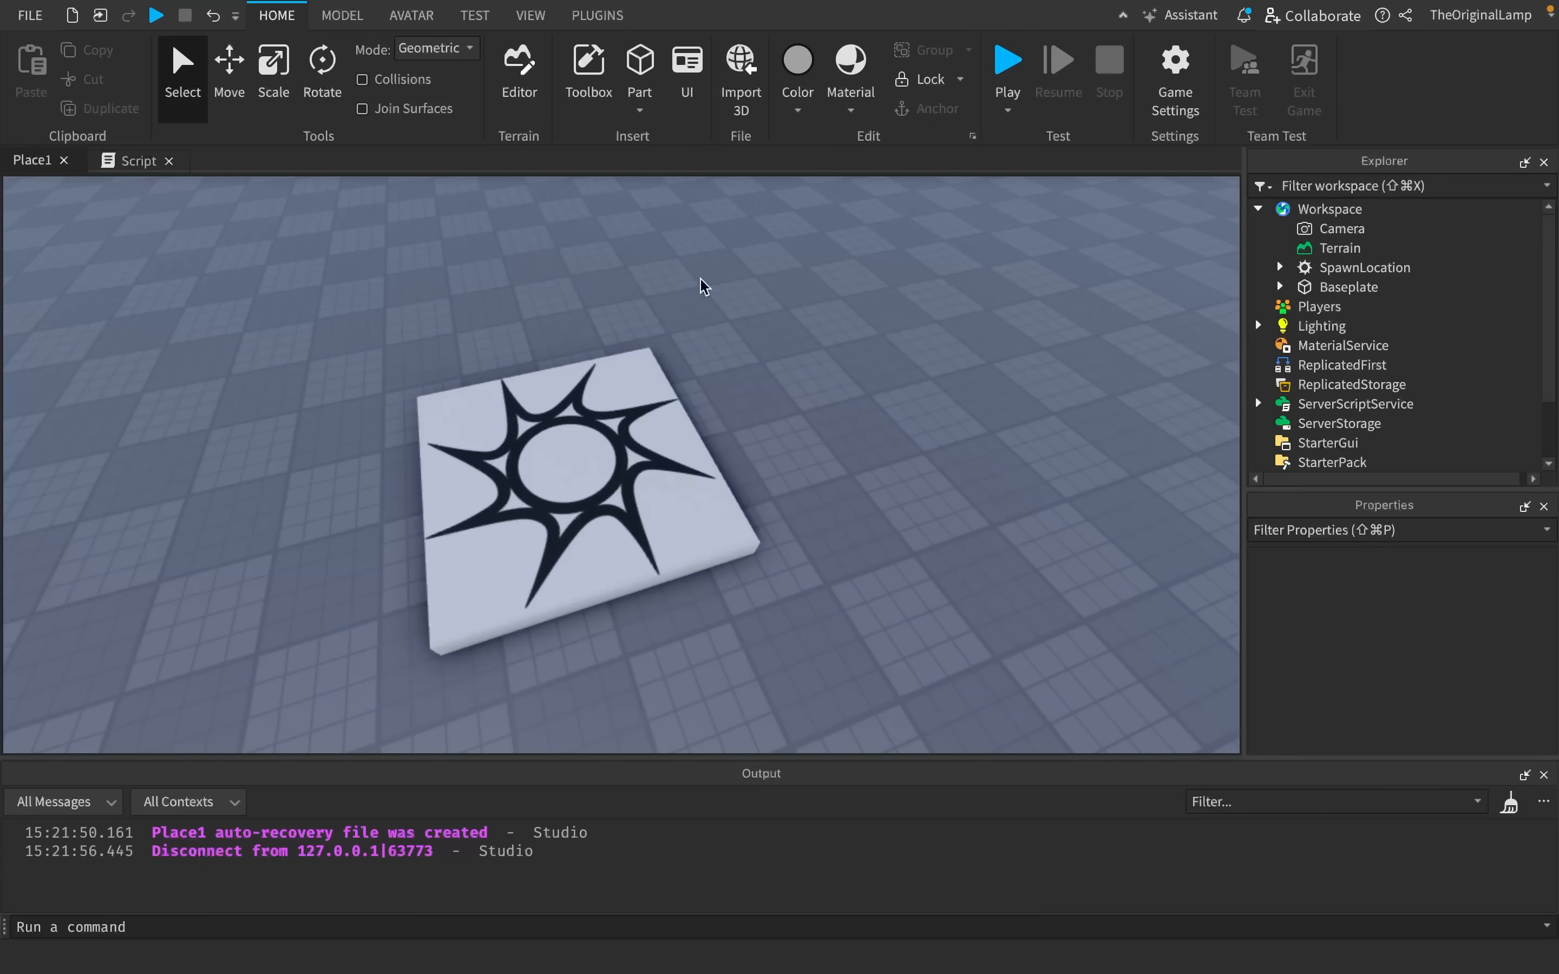